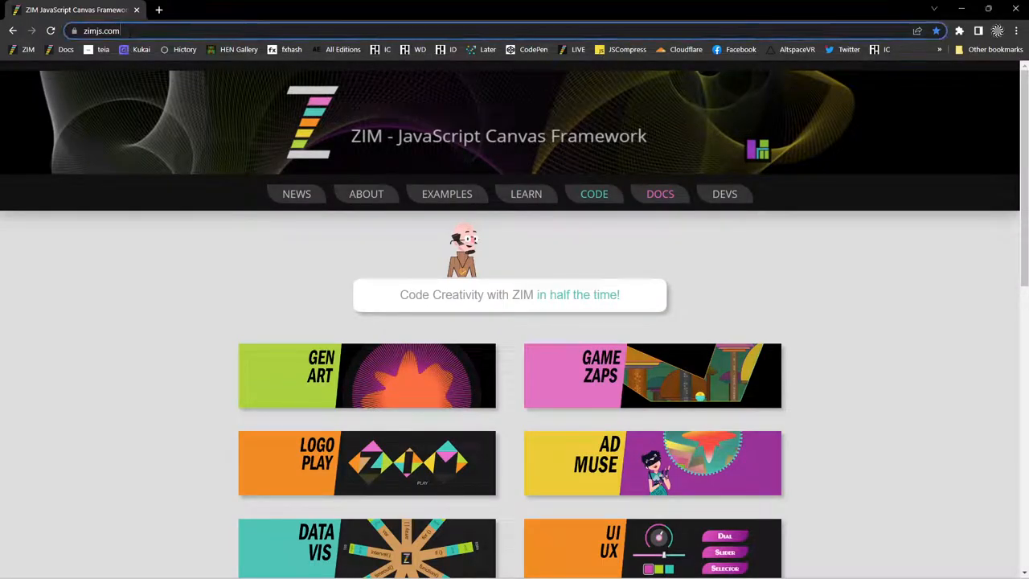
pyautogui.moveTo(575, 370)
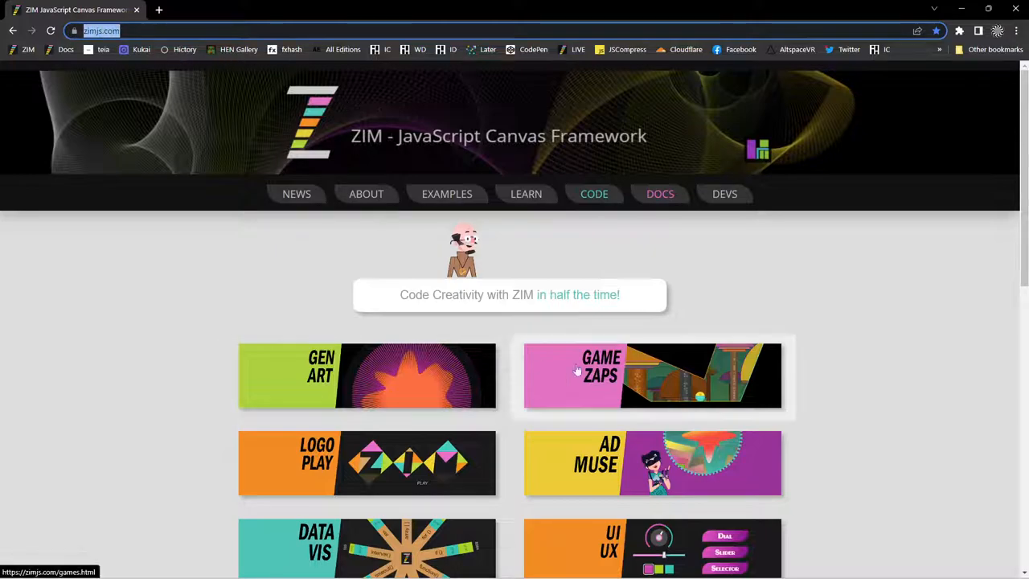
pyautogui.moveTo(894, 296)
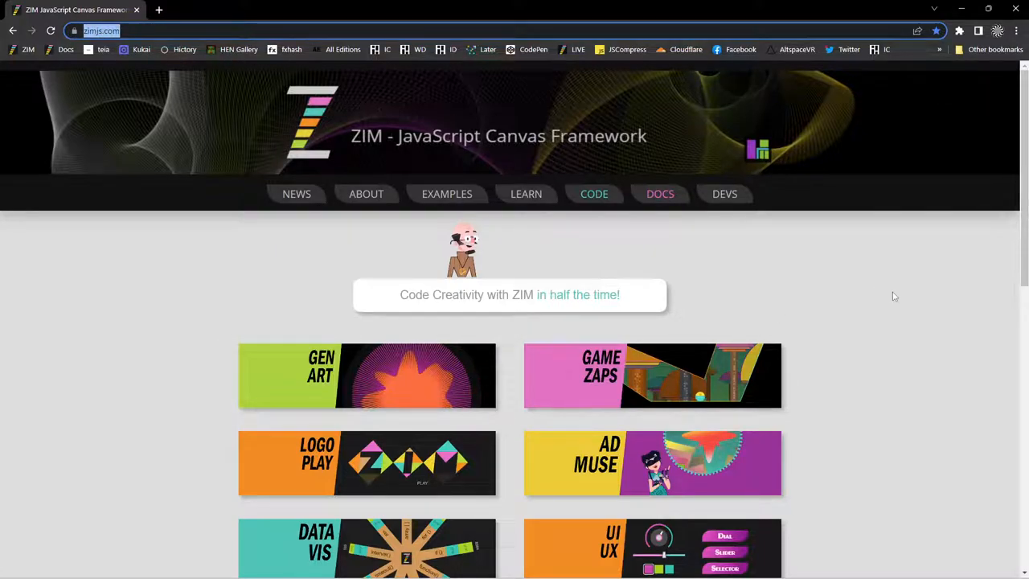
# Scroll up and down the ZIM home page before heading to the examples
pyautogui.scroll(-3)
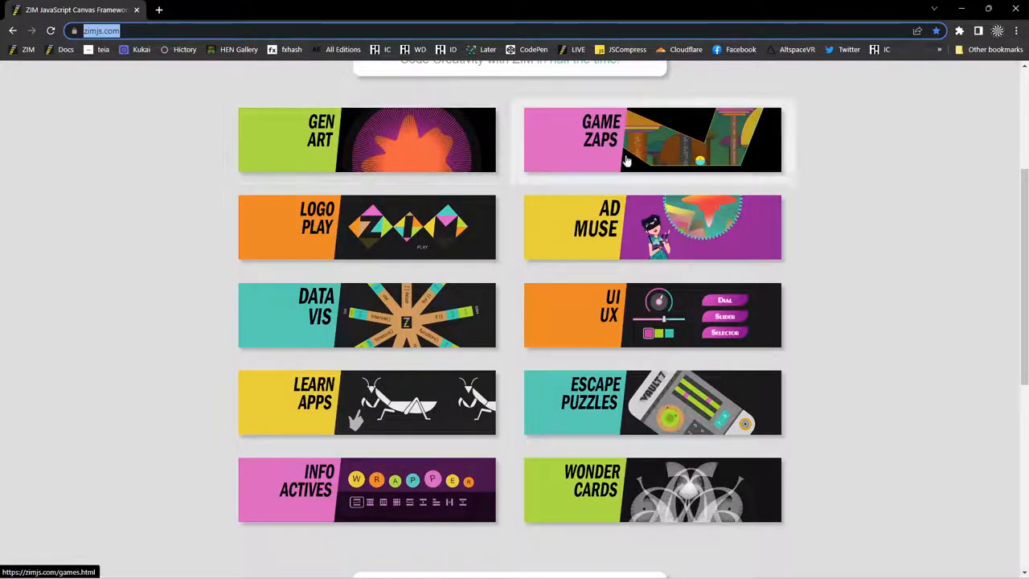
pyautogui.moveTo(699, 251)
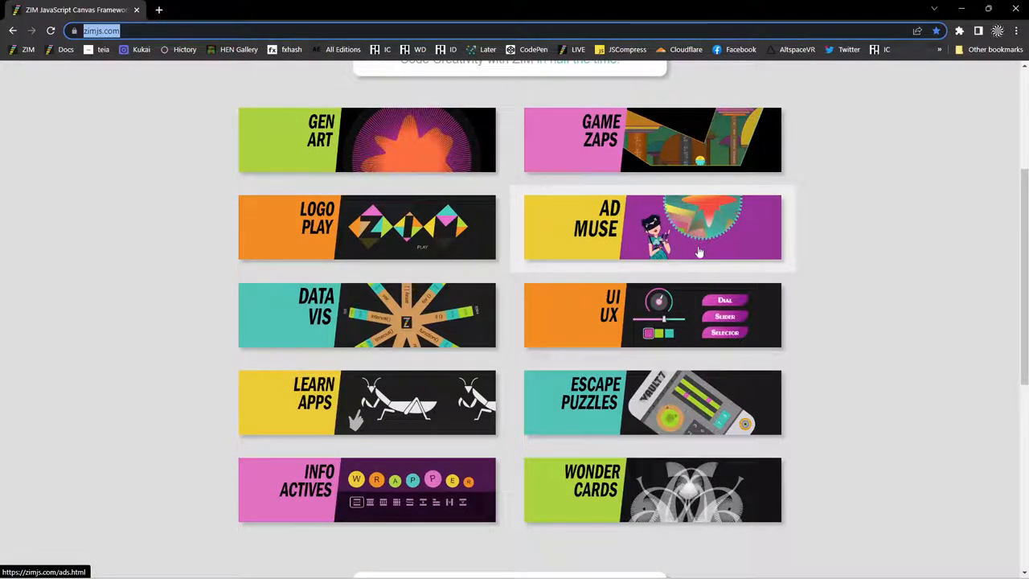
pyautogui.moveTo(736, 441)
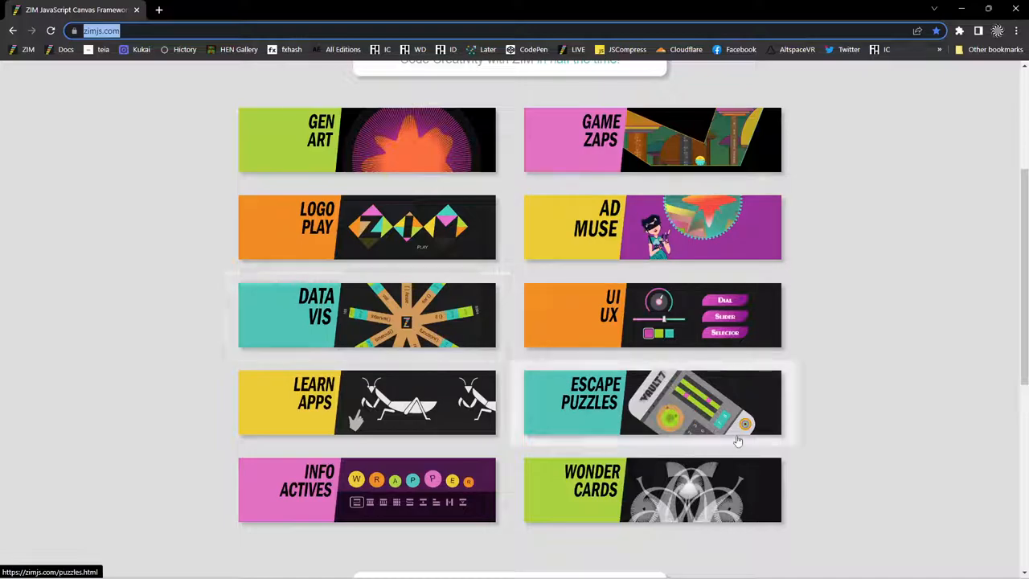
pyautogui.moveTo(738, 332)
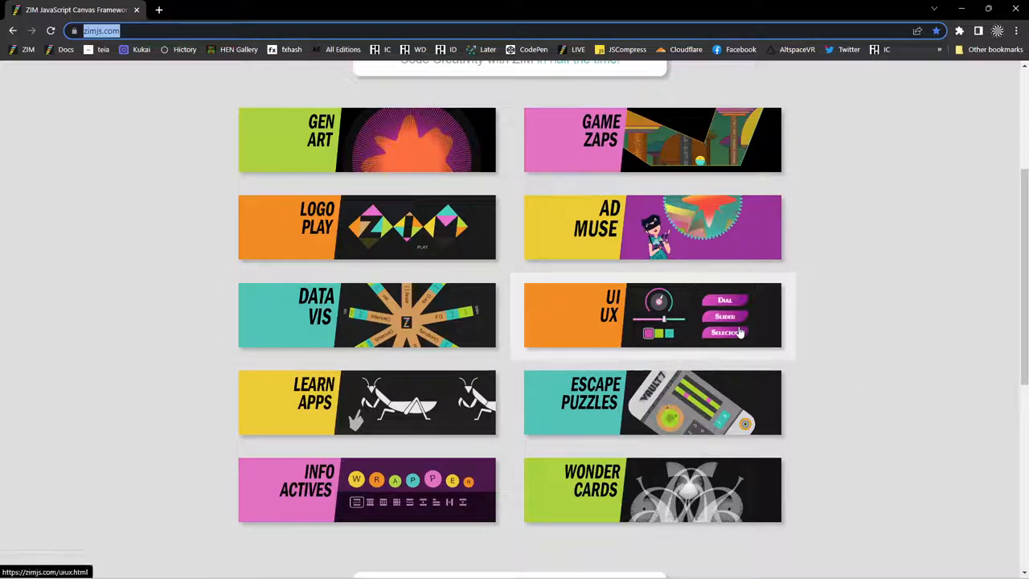
pyautogui.moveTo(366, 401)
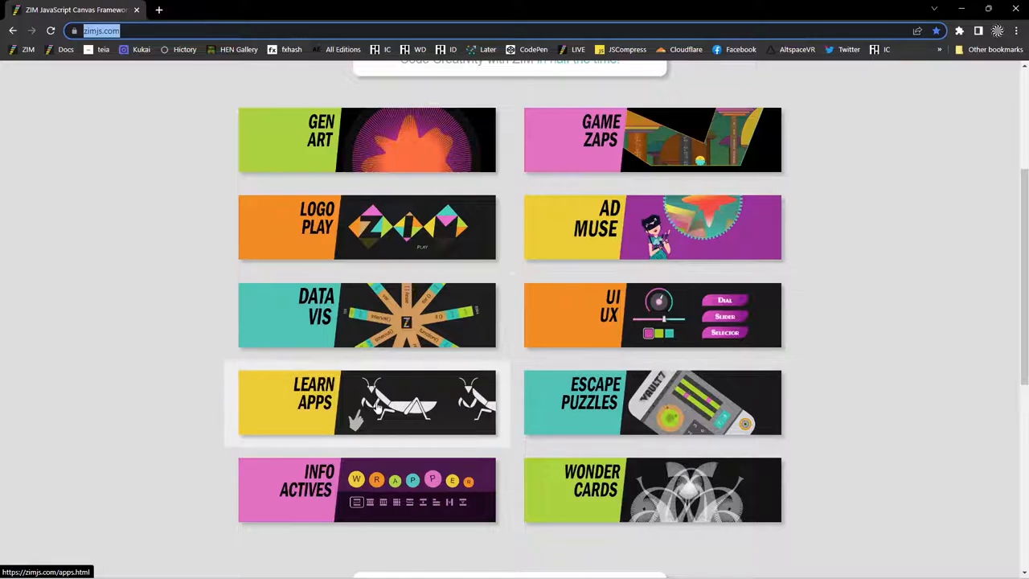
pyautogui.moveTo(779, 421)
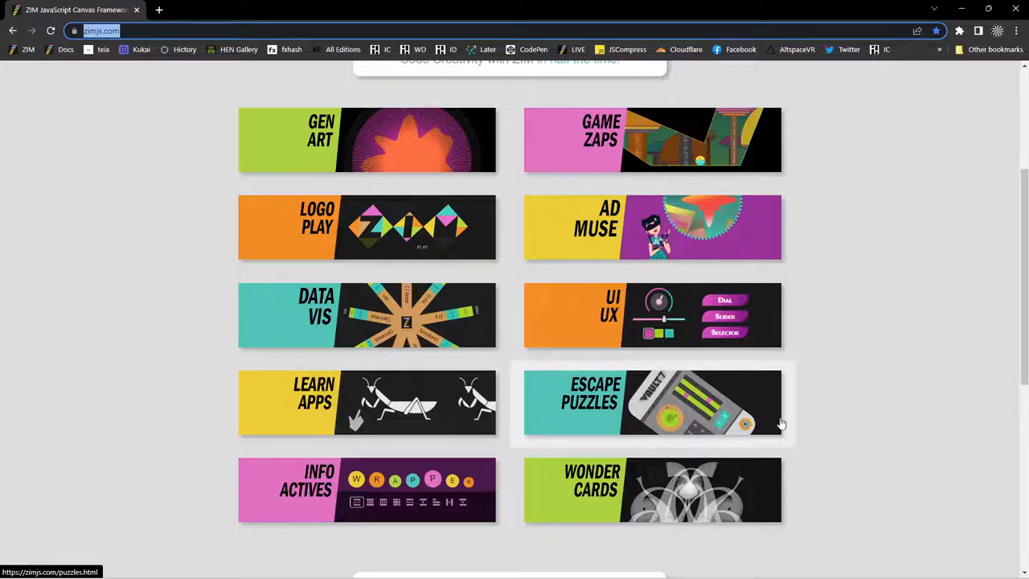
pyautogui.moveTo(852, 415)
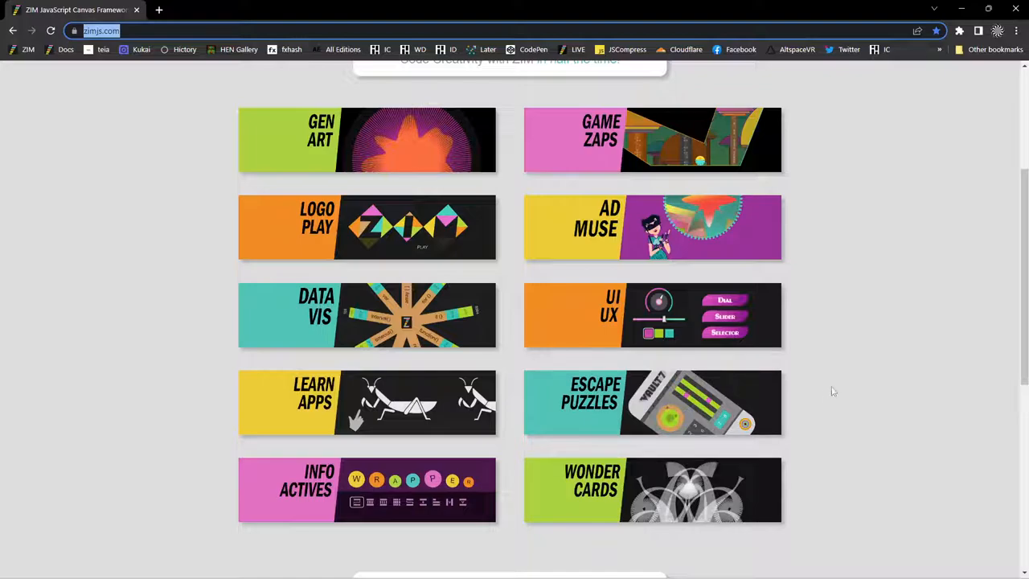
pyautogui.scroll(3)
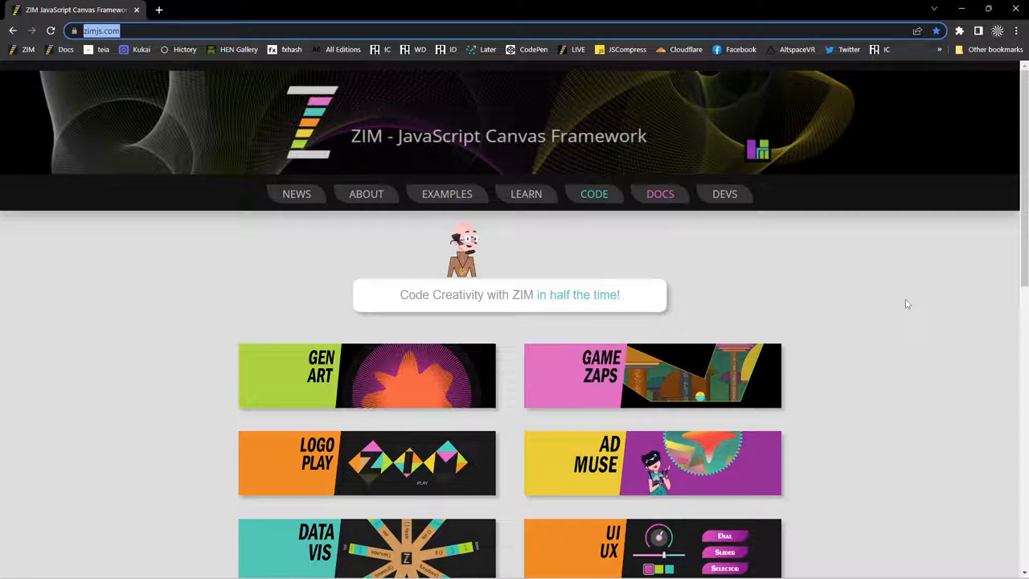
pyautogui.moveTo(810, 254)
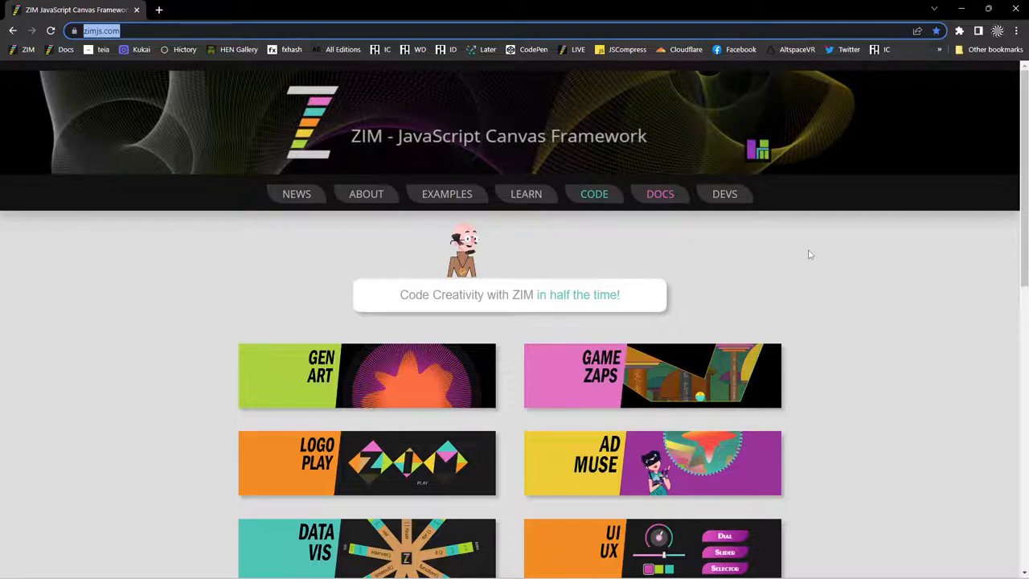
pyautogui.scroll(-3)
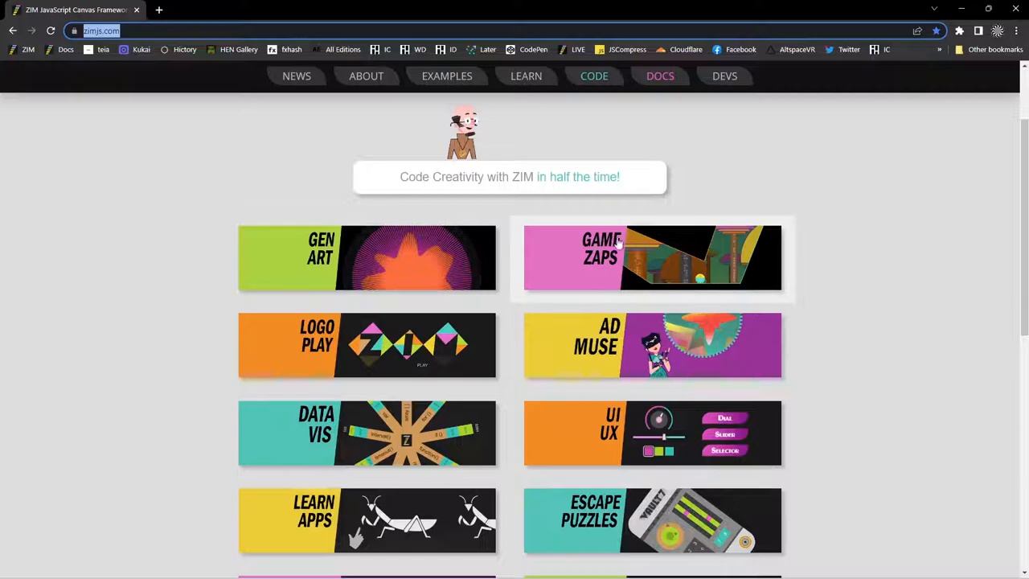
pyautogui.moveTo(642, 315)
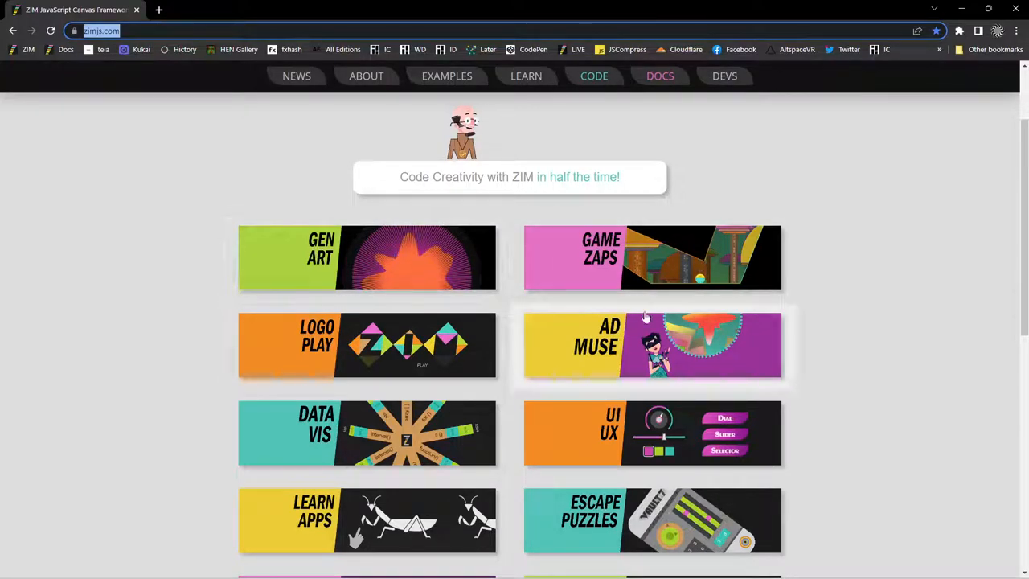
pyautogui.scroll(3)
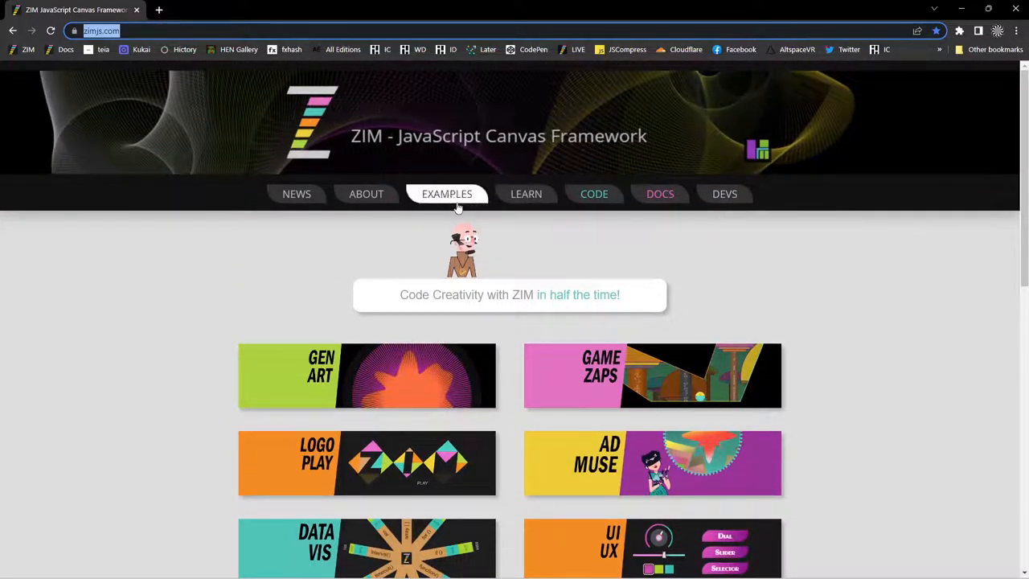
# Go to the Examples gallery and browse down through the Featured tiles
pyautogui.click(447, 193)
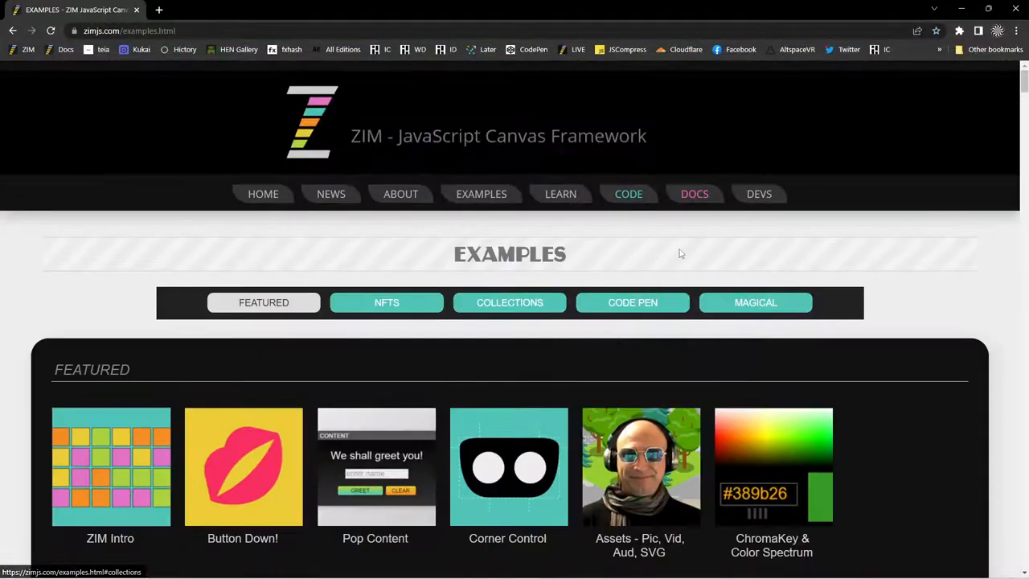
pyautogui.scroll(-3)
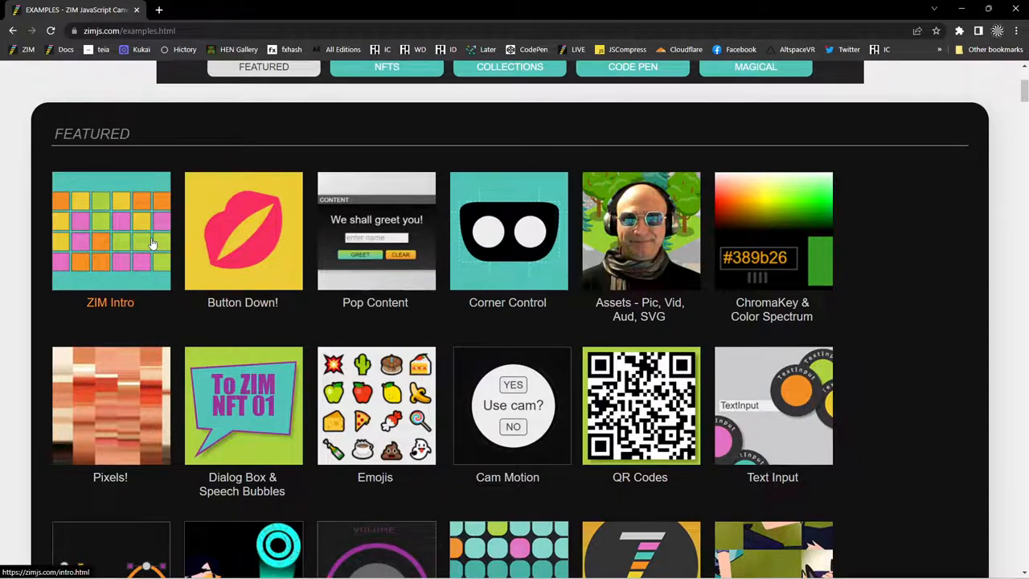
pyautogui.moveTo(687, 328)
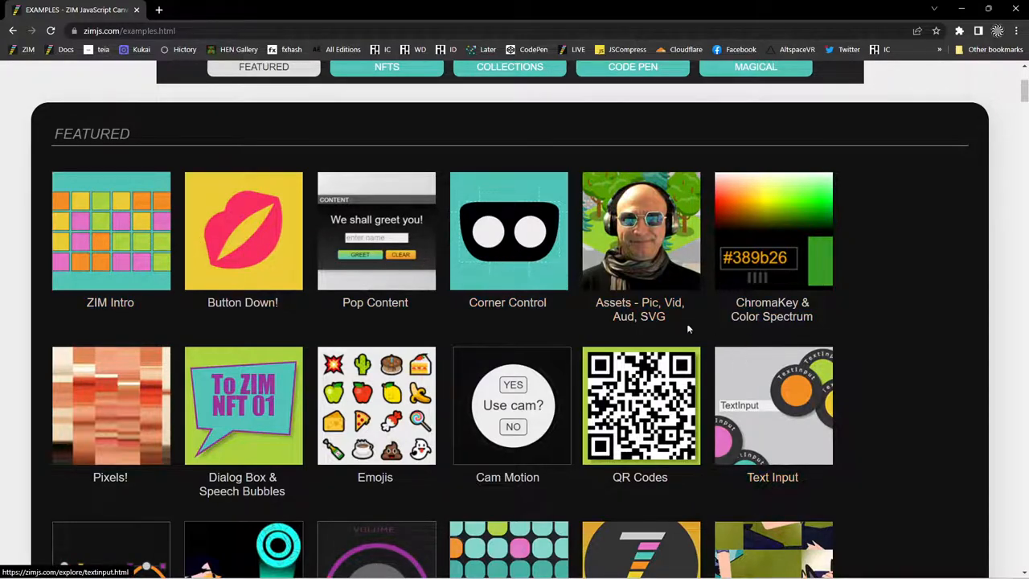
pyautogui.scroll(-3)
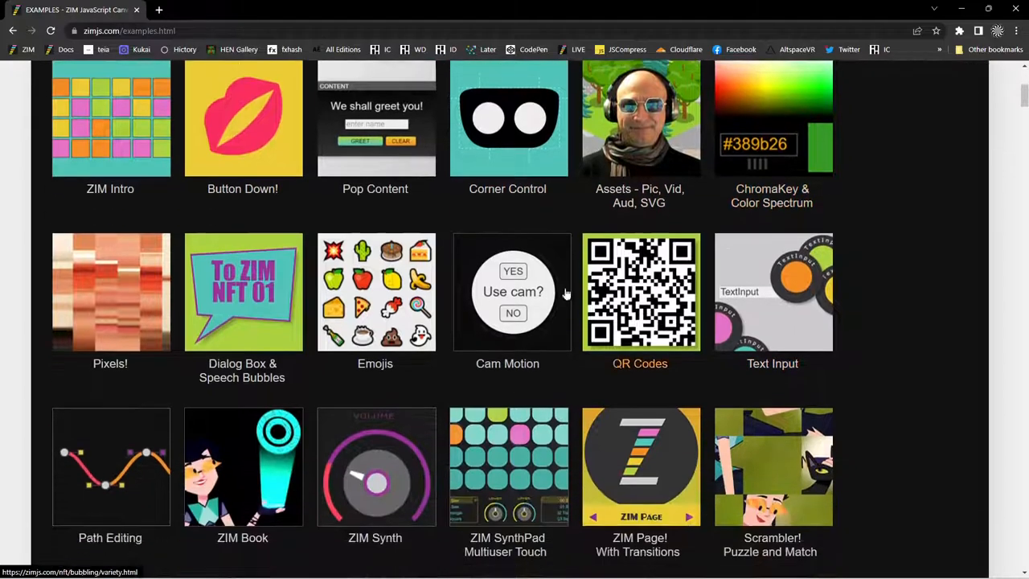
pyautogui.scroll(-3)
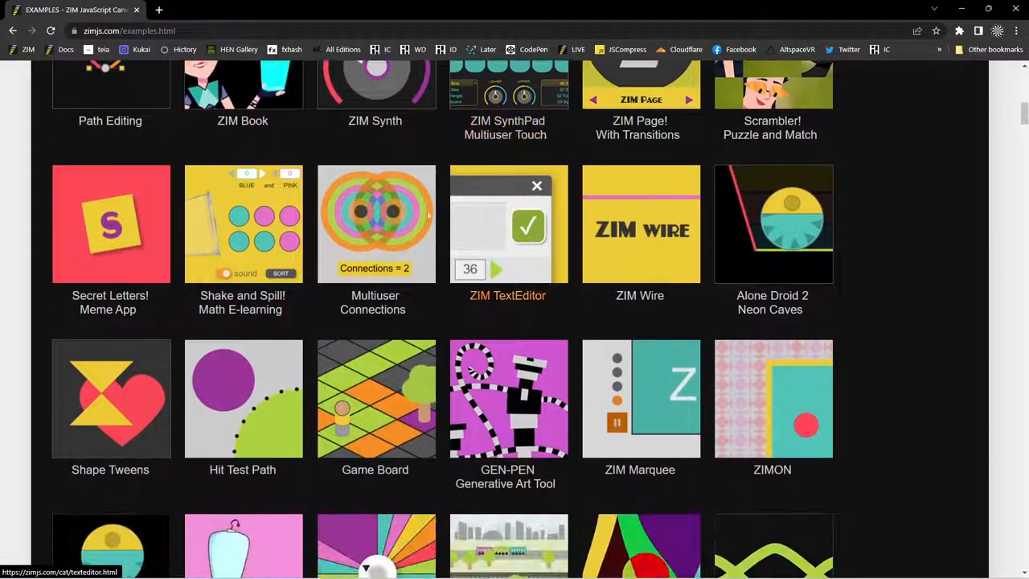
pyautogui.moveTo(508, 426)
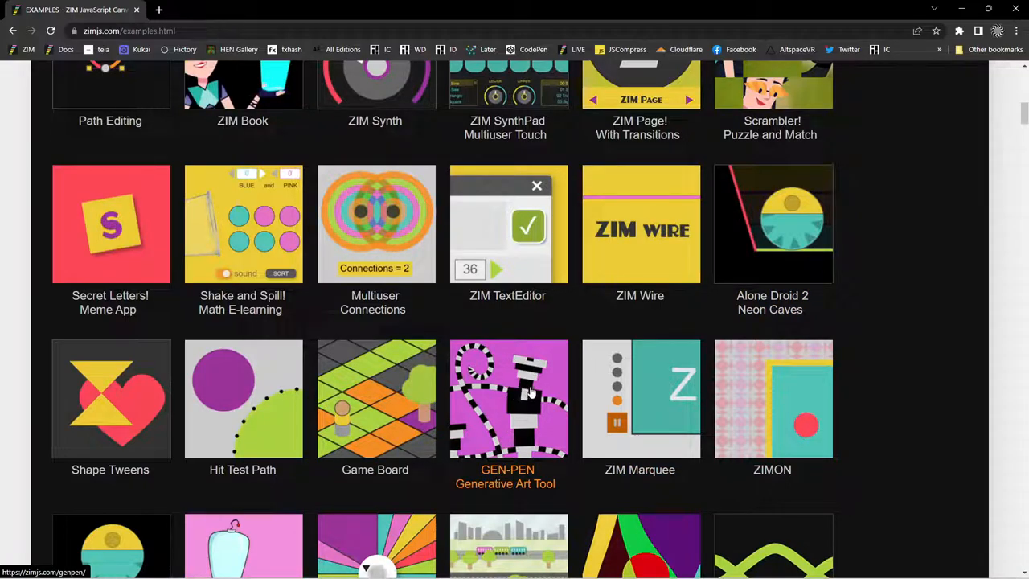
pyautogui.scroll(-3)
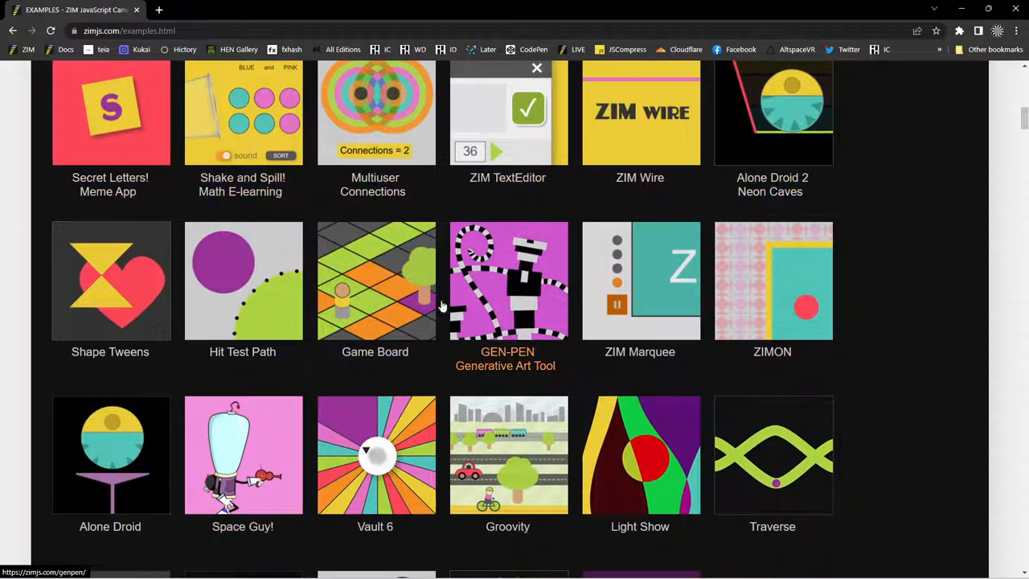
# Continue down past the NFT examples to the Collections section with ZIM Bits, Physics and Particles
pyautogui.scroll(-3)
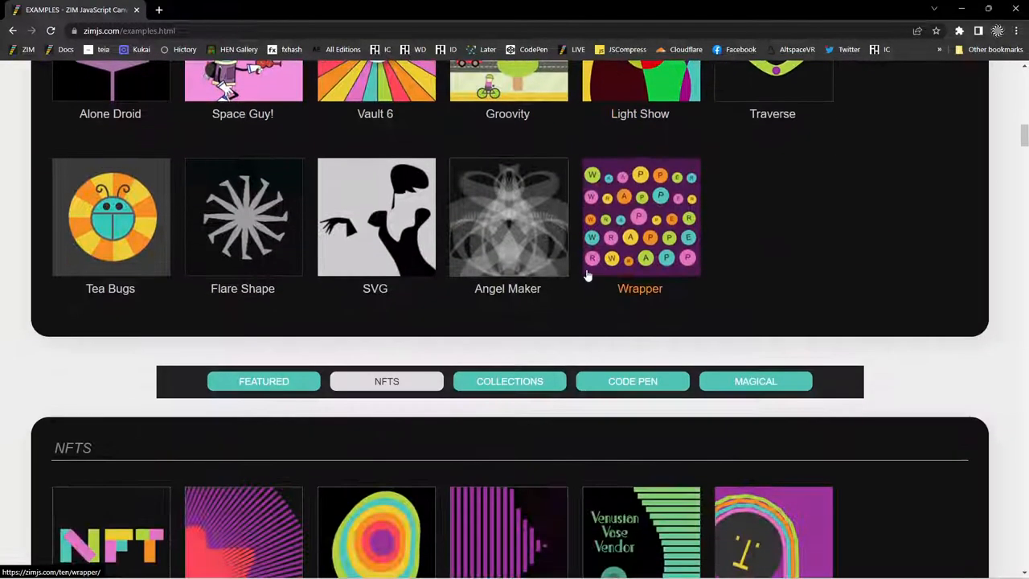
pyautogui.scroll(-3)
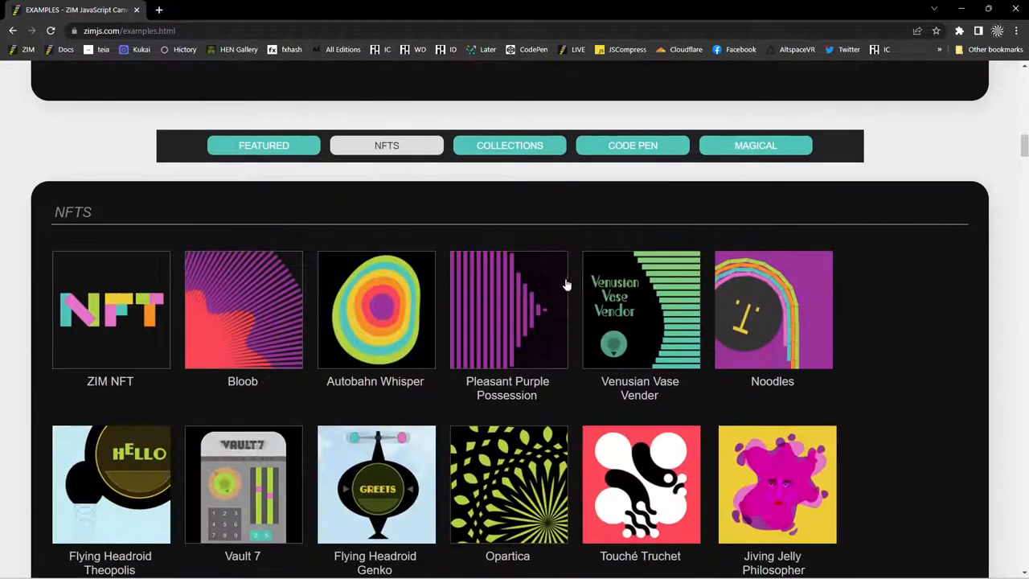
pyautogui.scroll(-3)
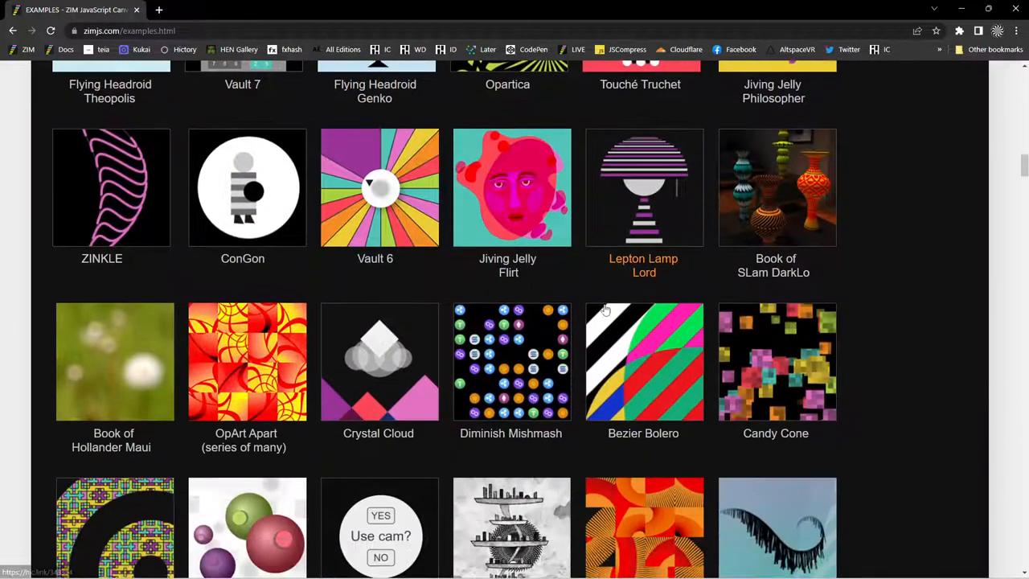
pyautogui.scroll(-3)
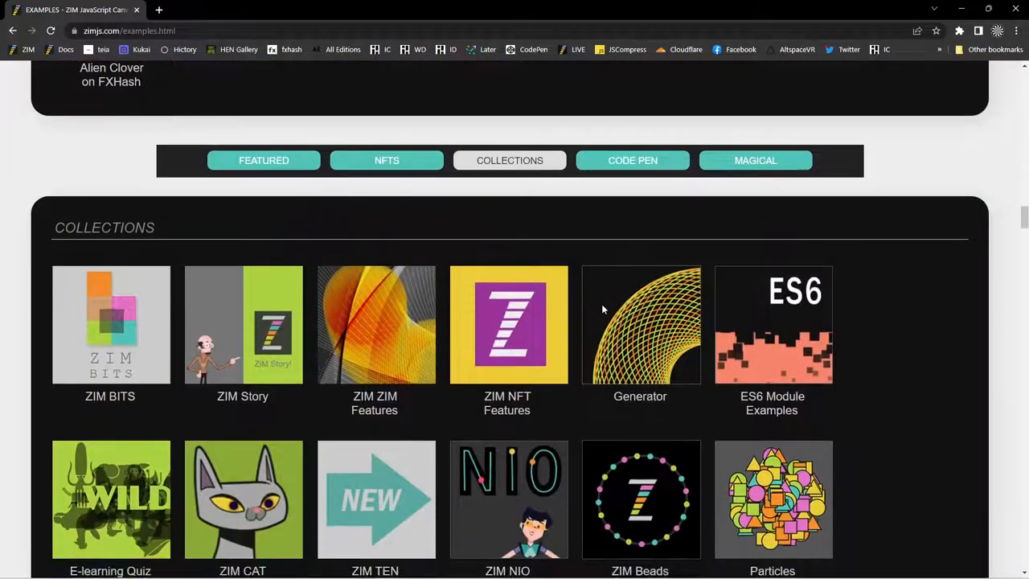
pyautogui.scroll(-3)
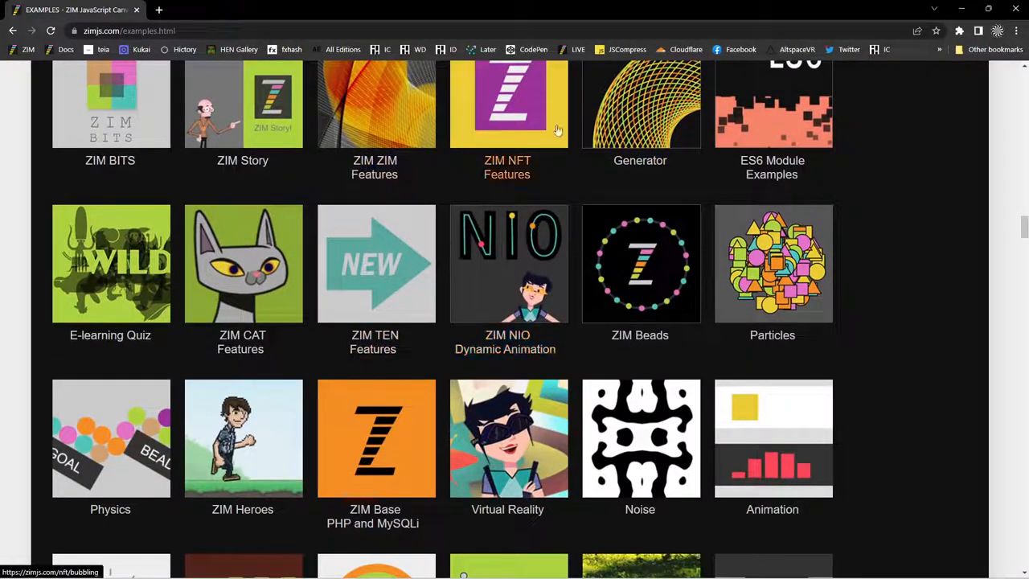
pyautogui.moveTo(376, 264)
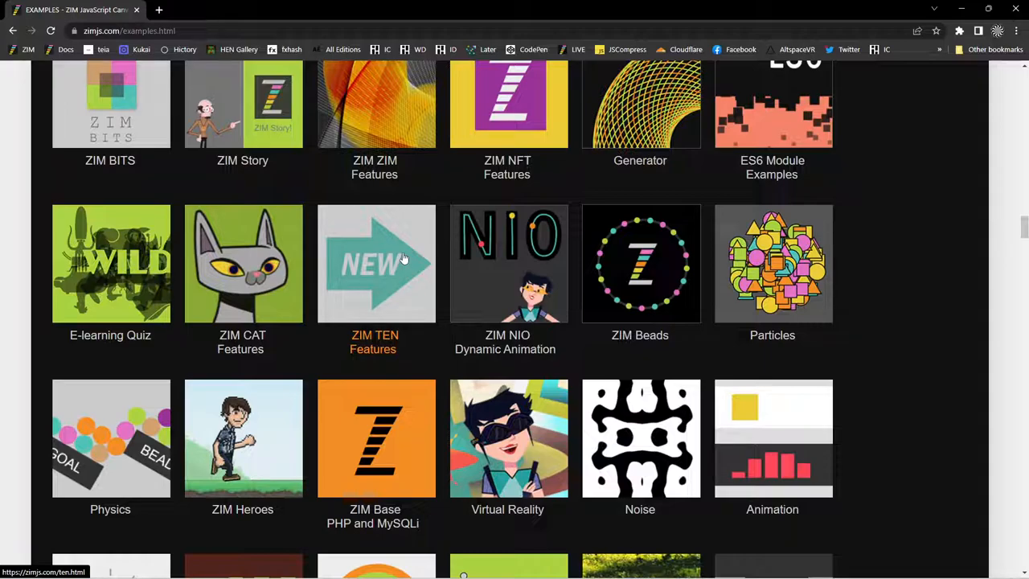
pyautogui.moveTo(453, 248)
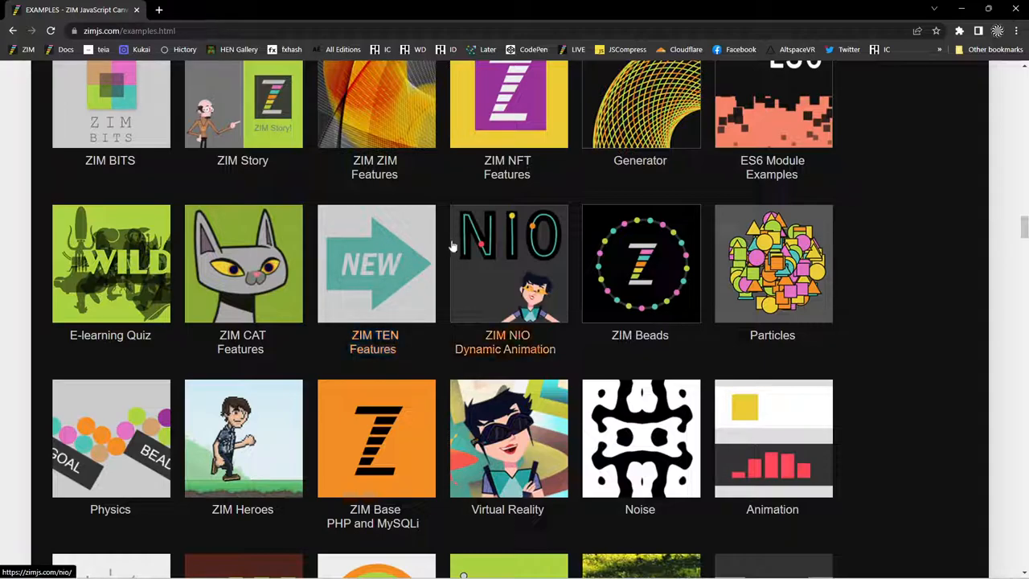
pyautogui.scroll(-3)
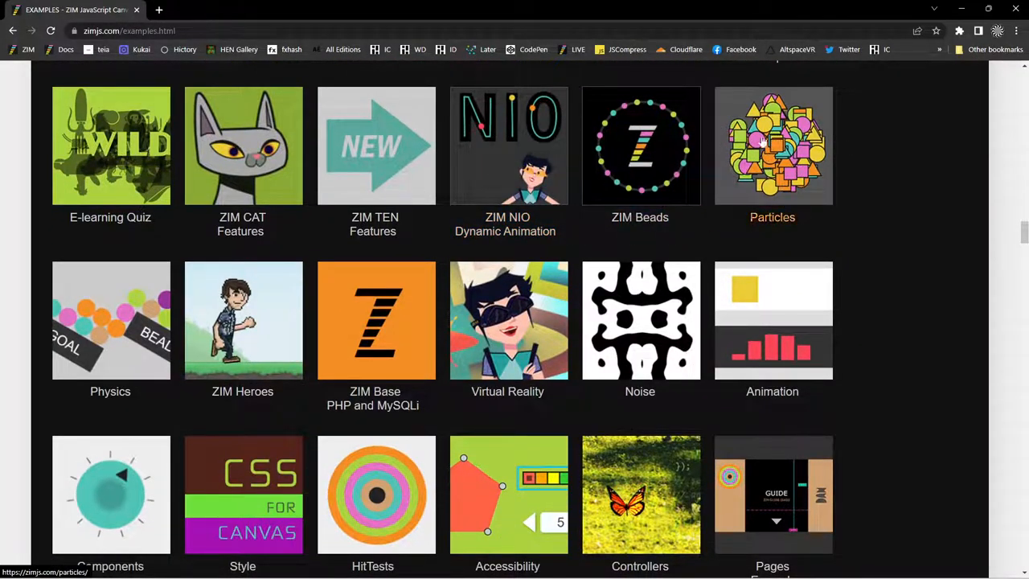
# Visit the Particles collection, go back to the examples gallery and scroll to its end
pyautogui.click(772, 144)
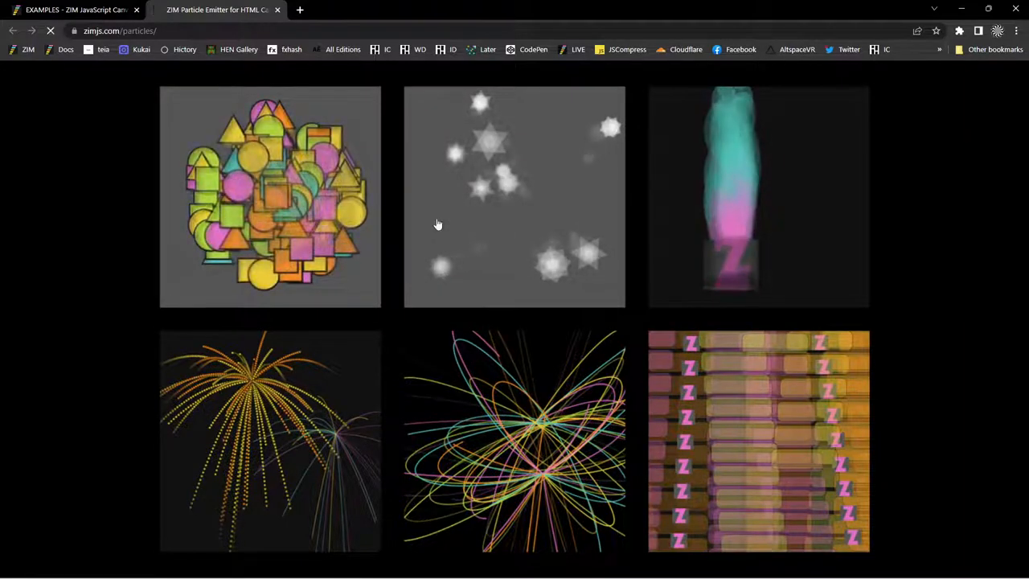
pyautogui.click(270, 196)
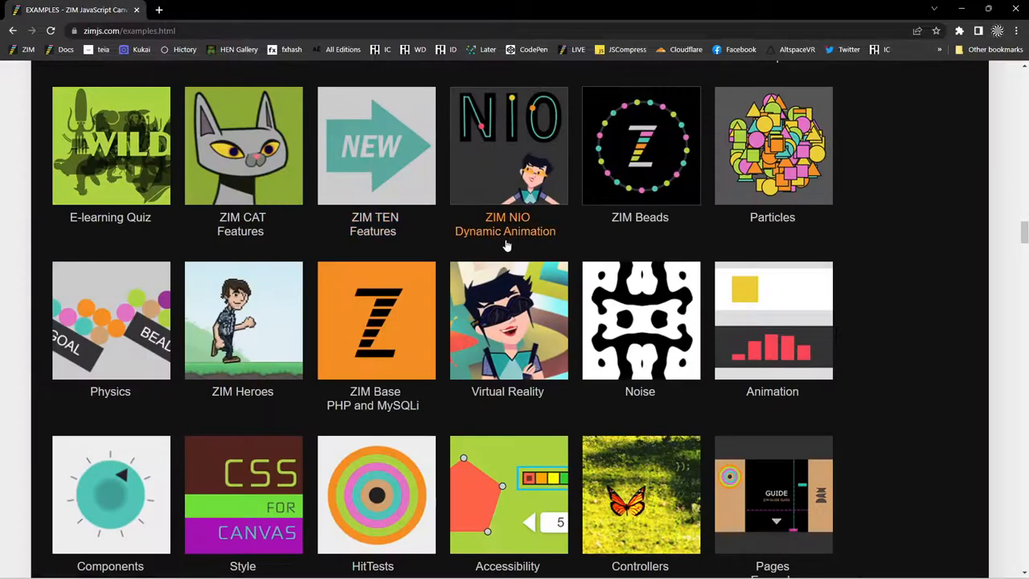
pyautogui.scroll(-3)
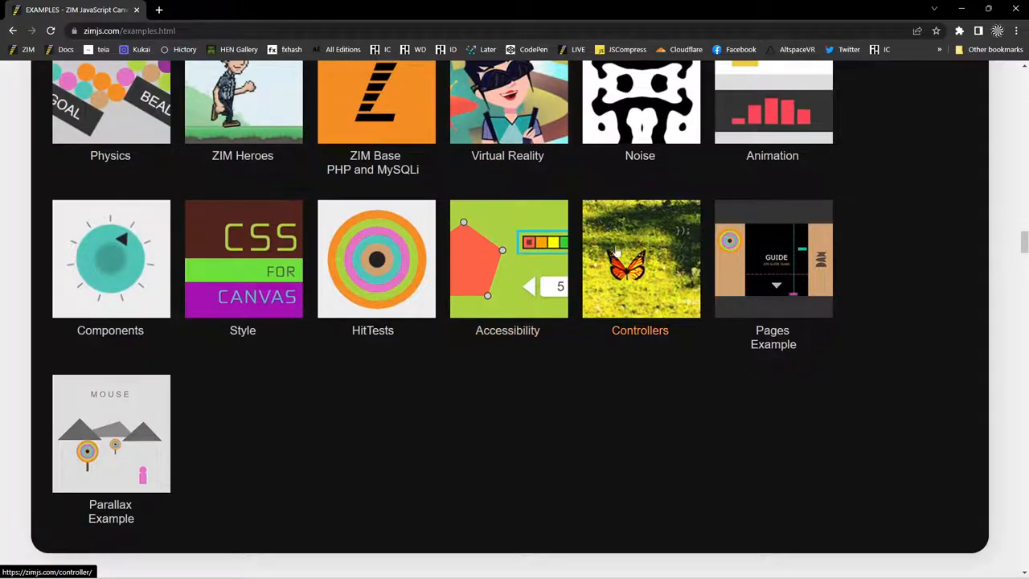
pyautogui.moveTo(640, 256)
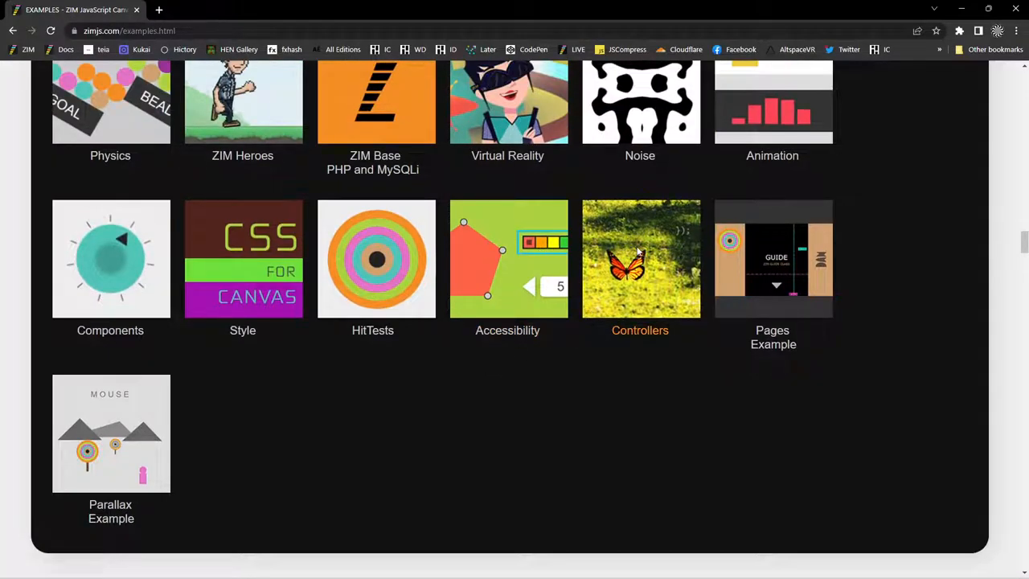
pyautogui.click(640, 257)
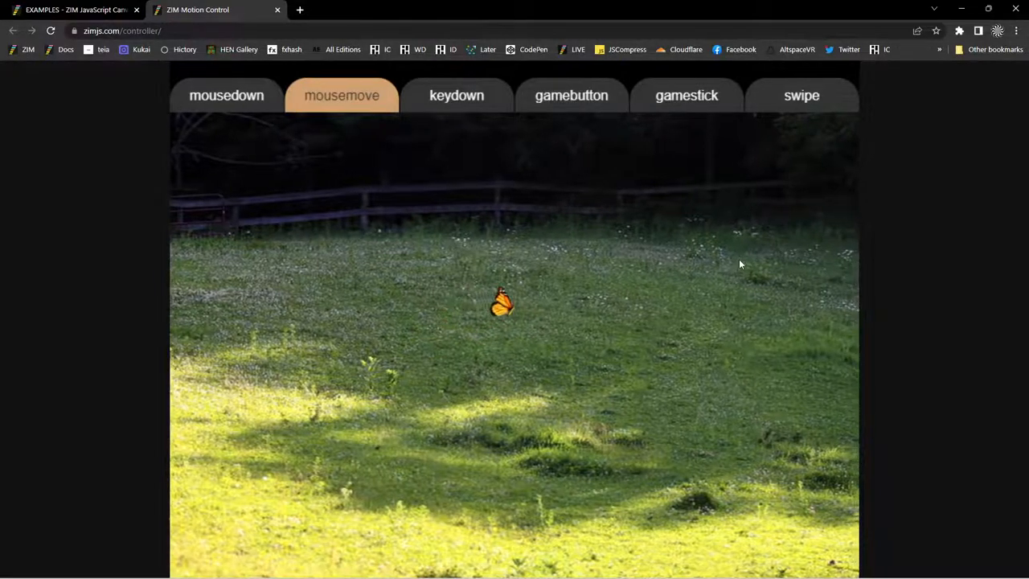
pyautogui.moveTo(302, 264)
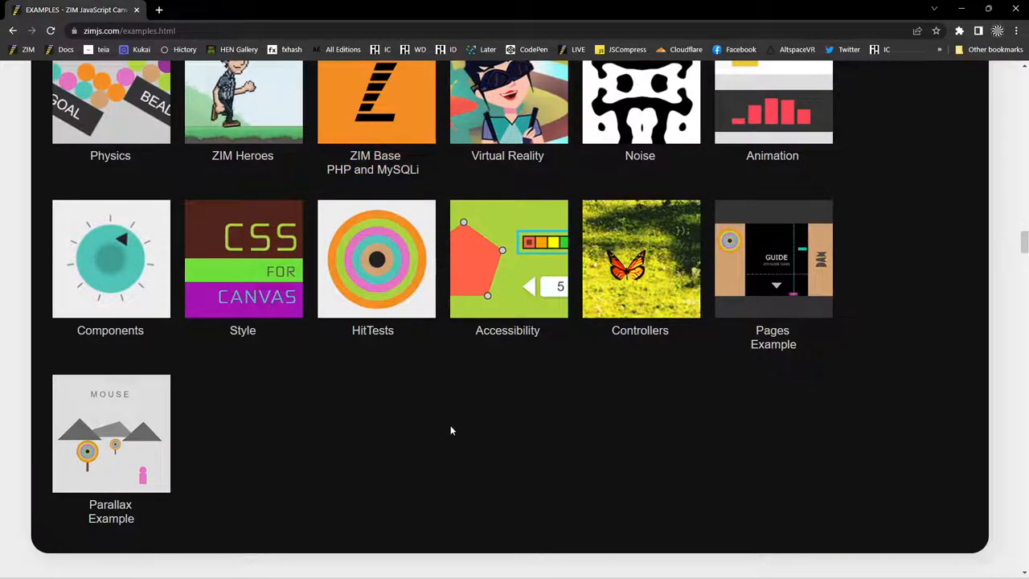
pyautogui.moveTo(135, 370)
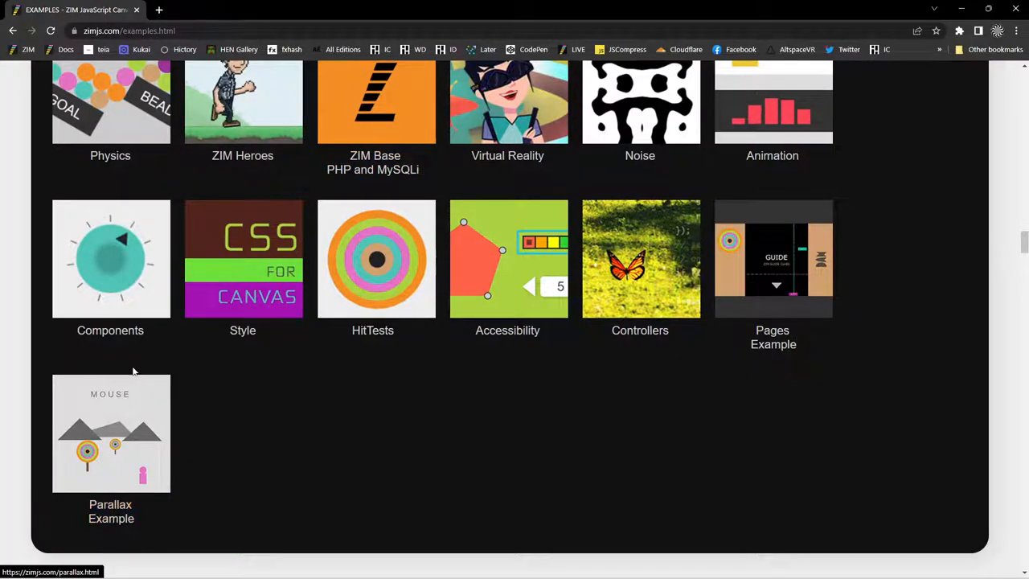
pyautogui.moveTo(112, 258)
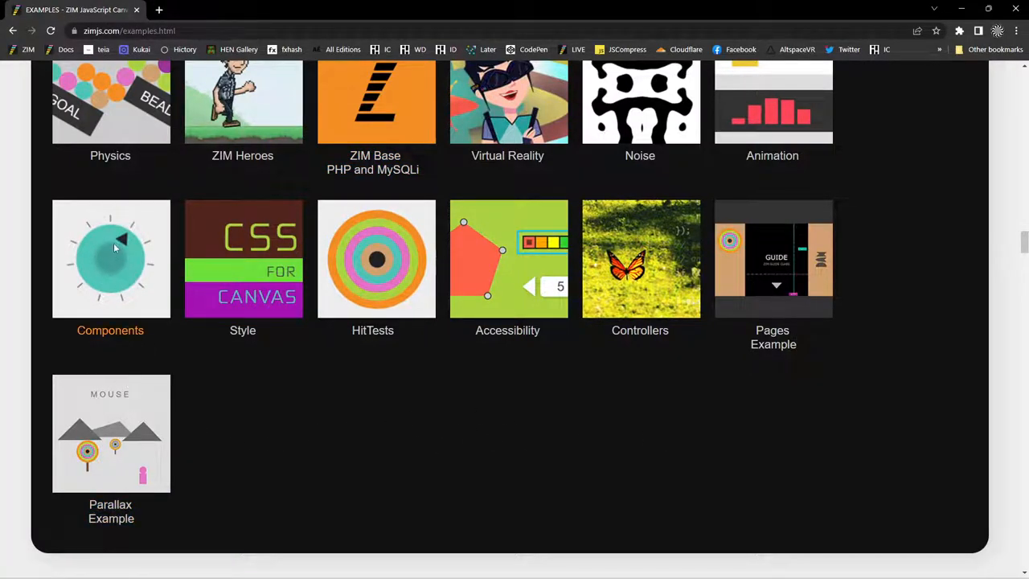
pyautogui.click(109, 259)
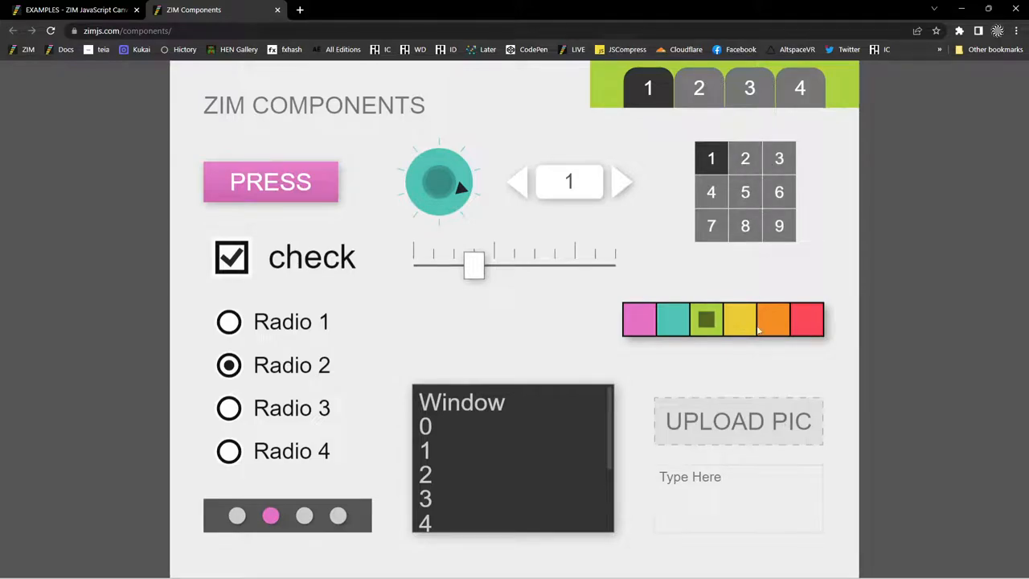
pyautogui.click(740, 318)
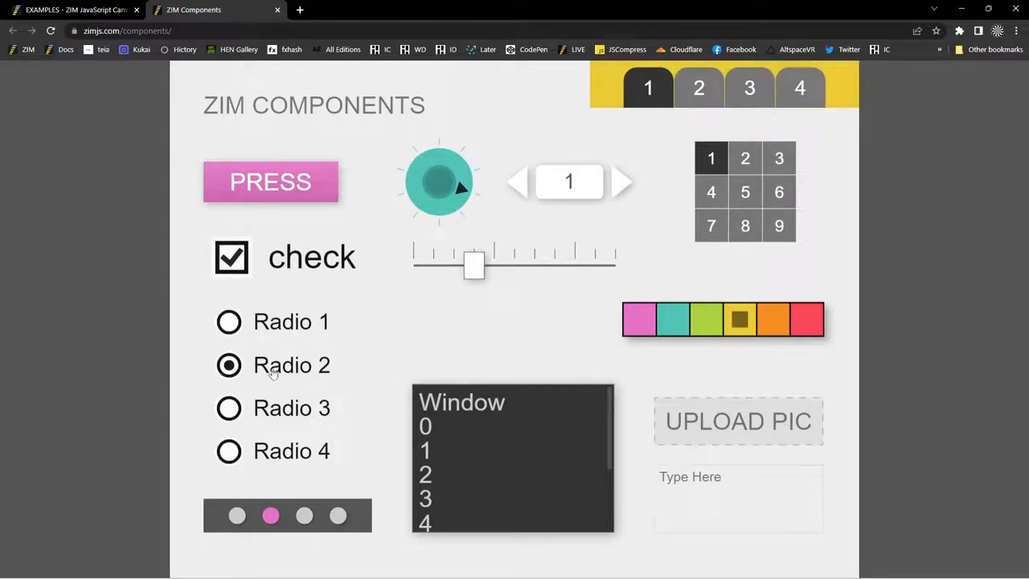
pyautogui.moveTo(482, 93)
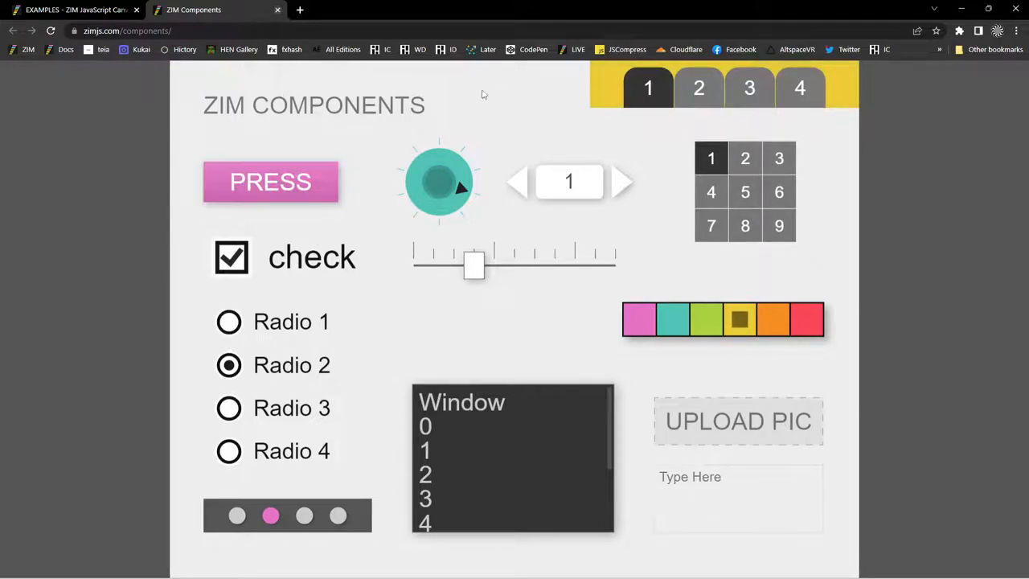
pyautogui.moveTo(653, 215)
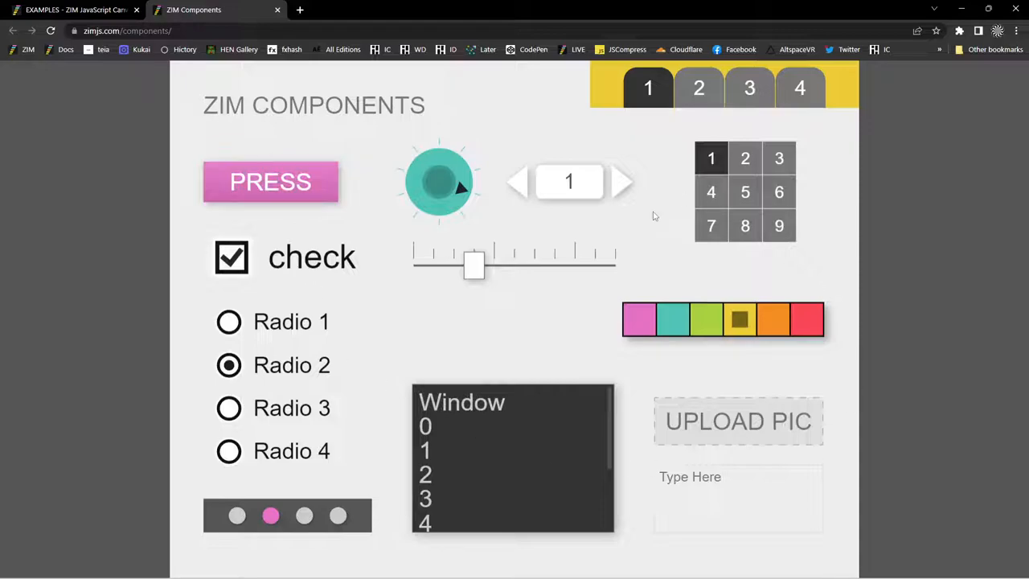
pyautogui.moveTo(328, 72)
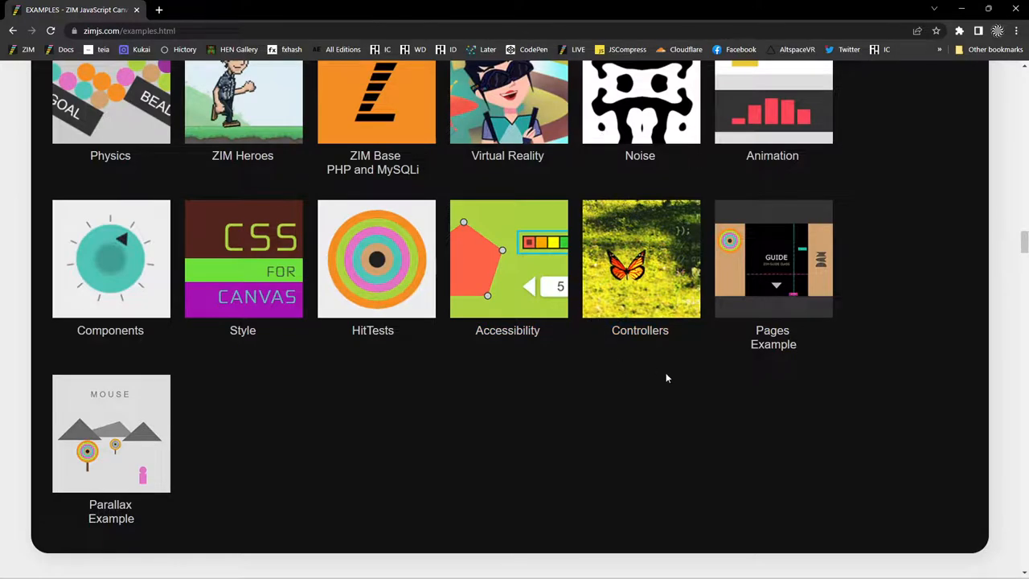
pyautogui.scroll(-3)
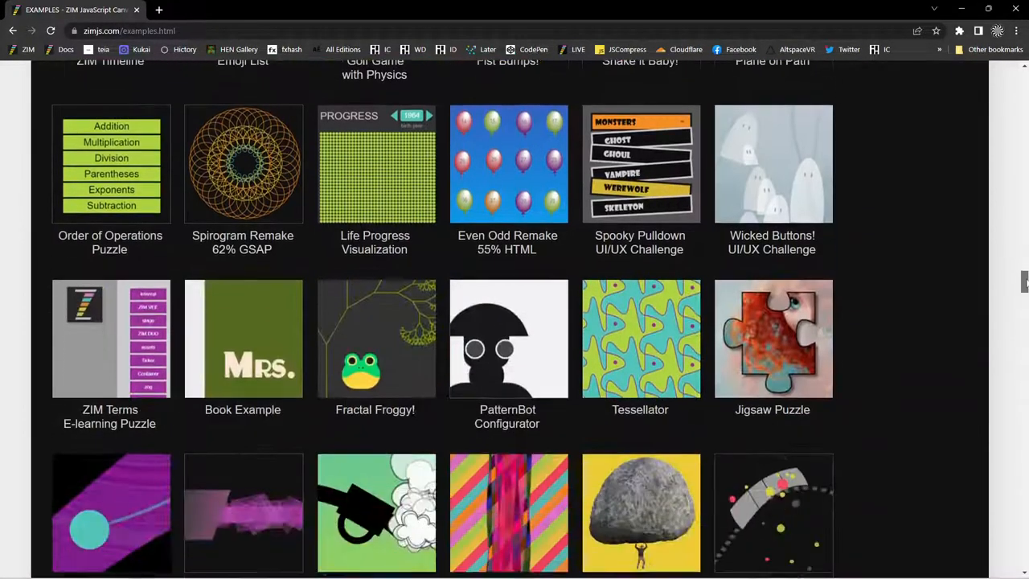
pyautogui.scroll(-3)
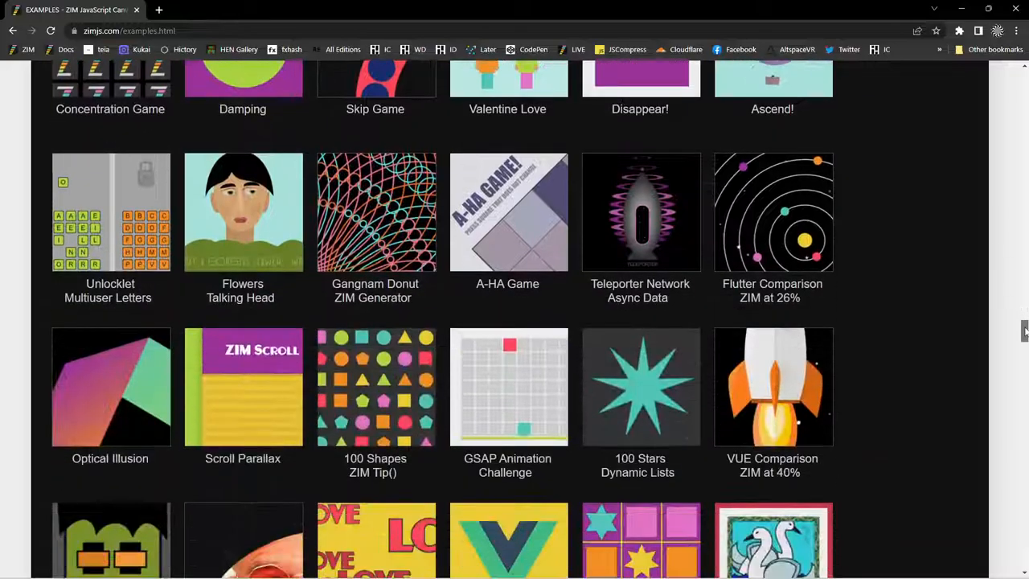
pyautogui.scroll(-3)
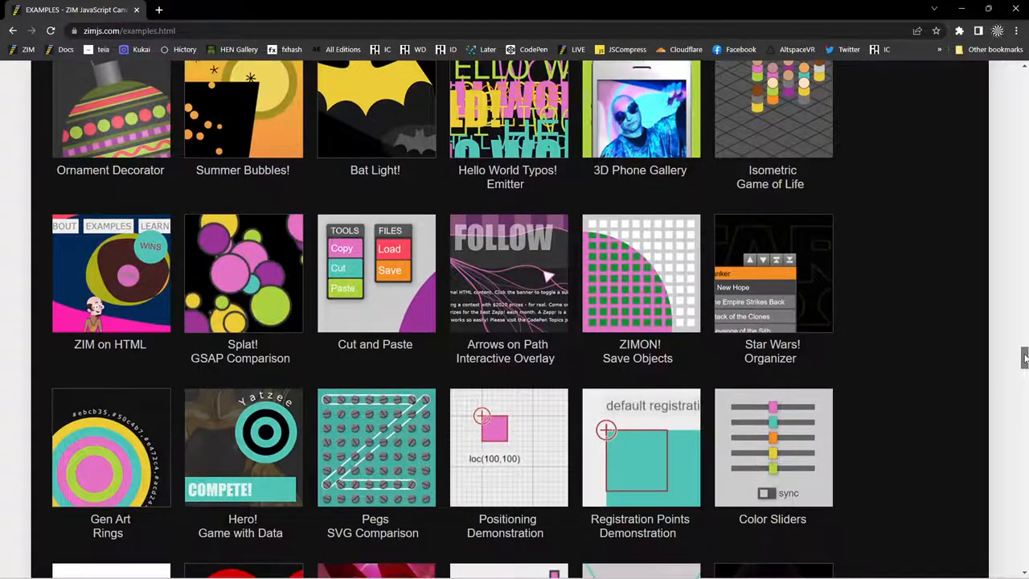
pyautogui.scroll(-3)
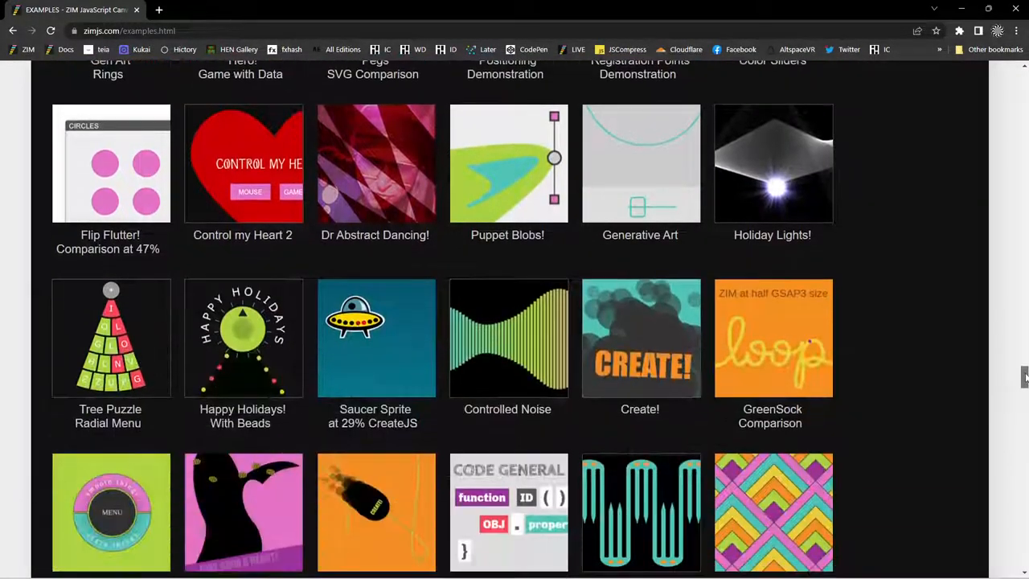
pyautogui.scroll(-3)
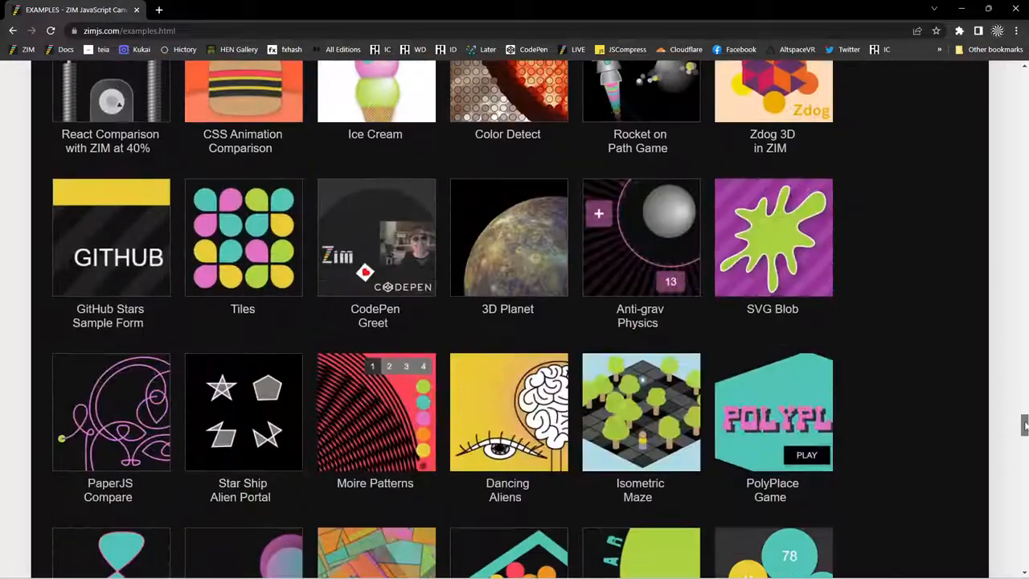
pyautogui.scroll(-3)
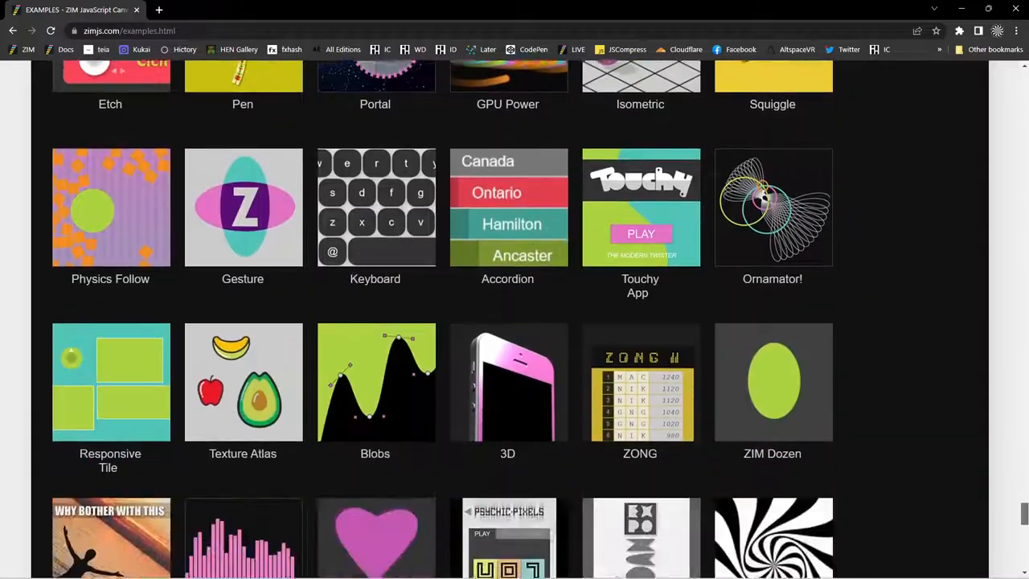
pyautogui.scroll(3)
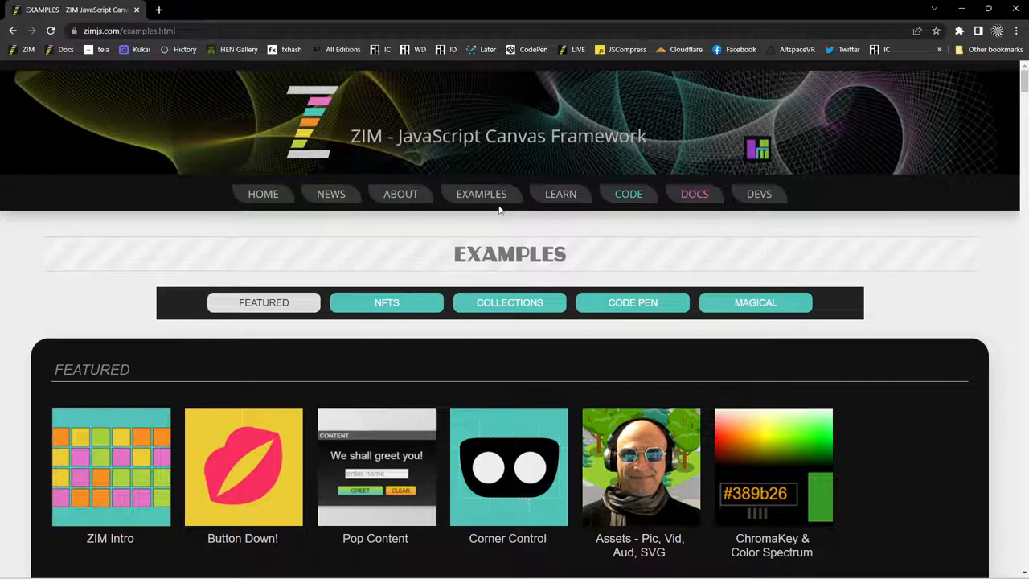
# From the ZIM home page enter the Gen Art section and scroll to its Generative Art examples
pyautogui.click(264, 193)
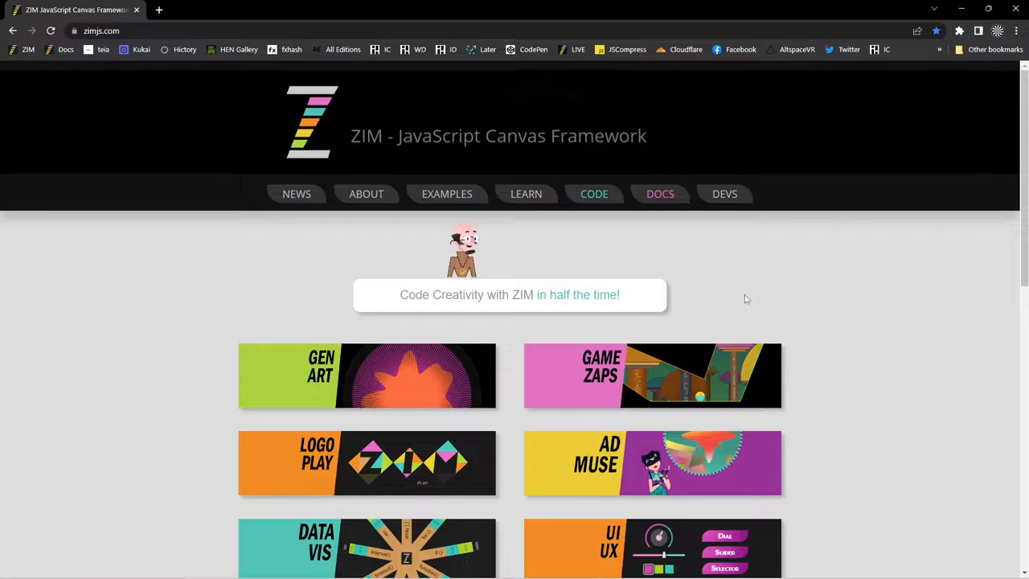
pyautogui.click(366, 376)
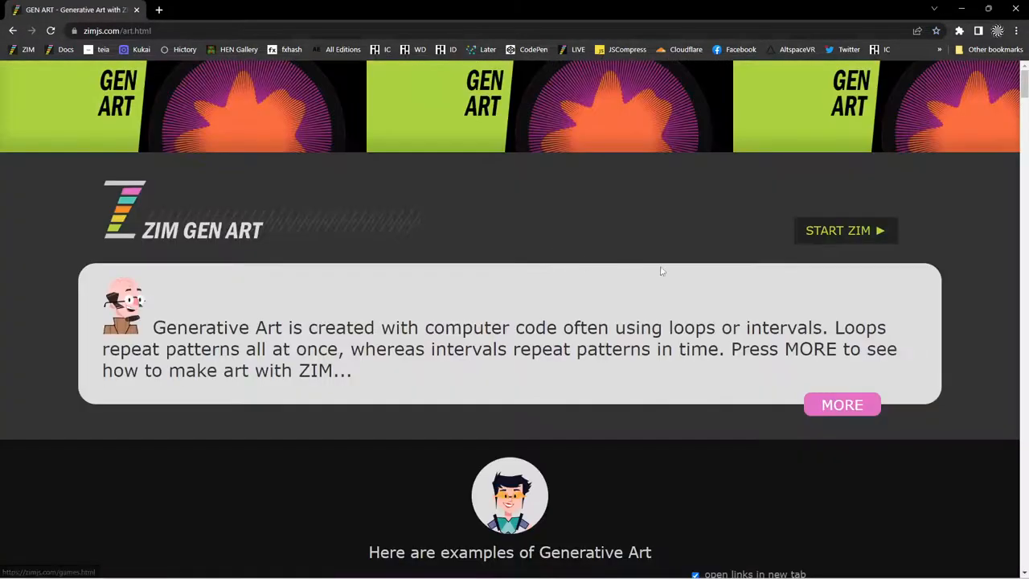
pyautogui.scroll(-3)
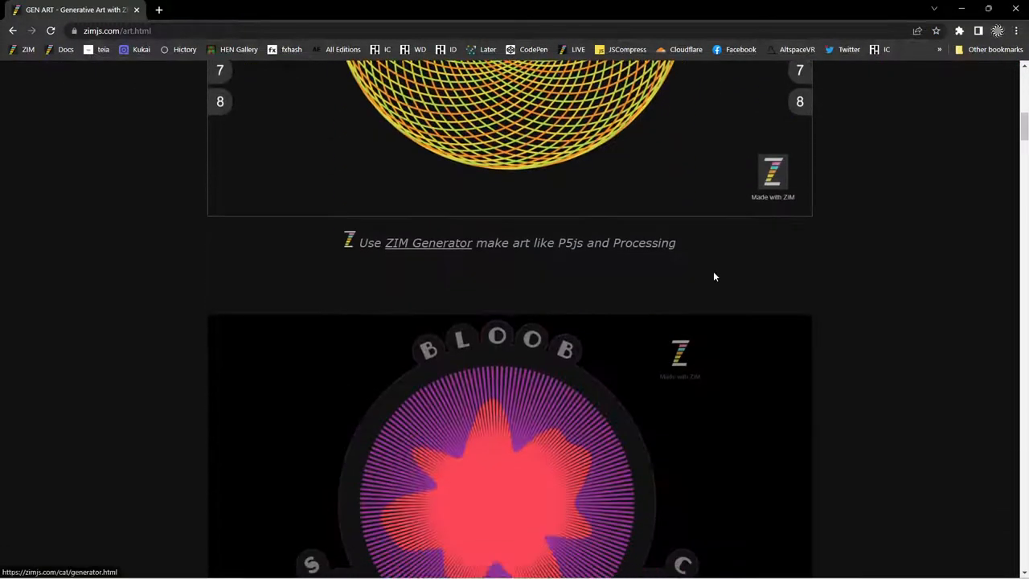
pyautogui.scroll(3)
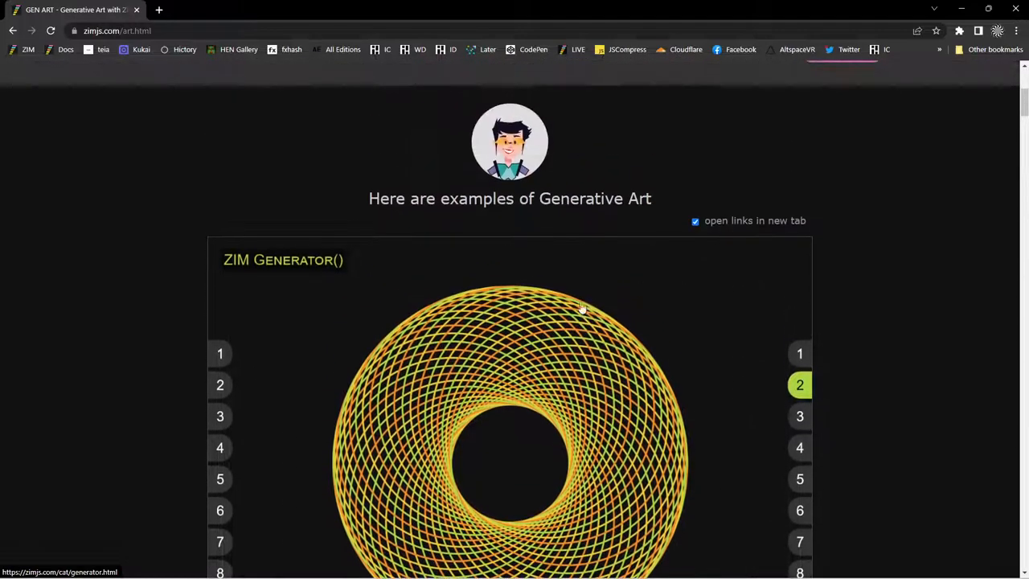
pyautogui.moveTo(614, 322)
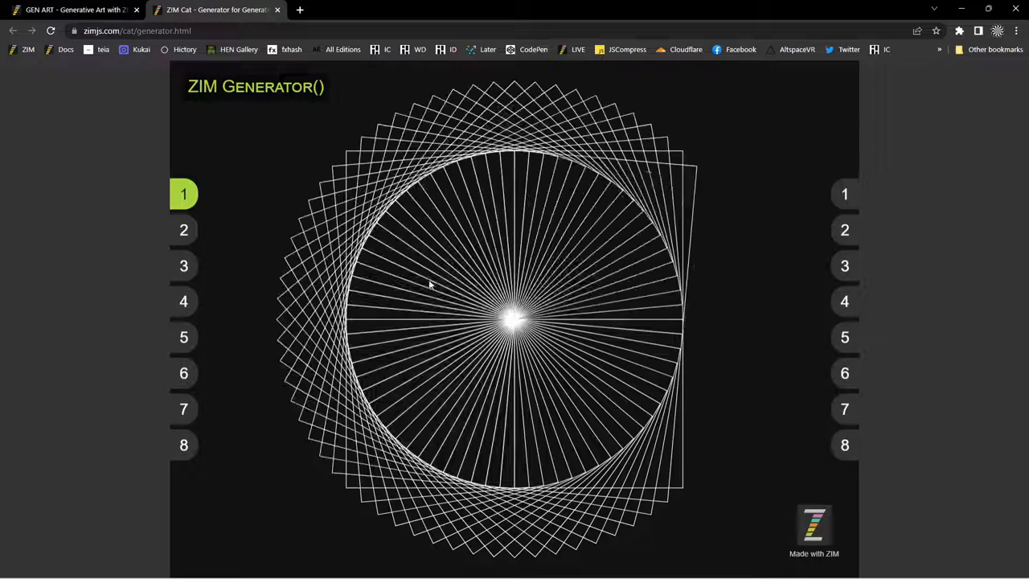
# Cycle the ZIM Generator through golden rings, spiral, string-art, chevron starburst and red-white petal patterns, then return to Gen Art
pyautogui.click(183, 230)
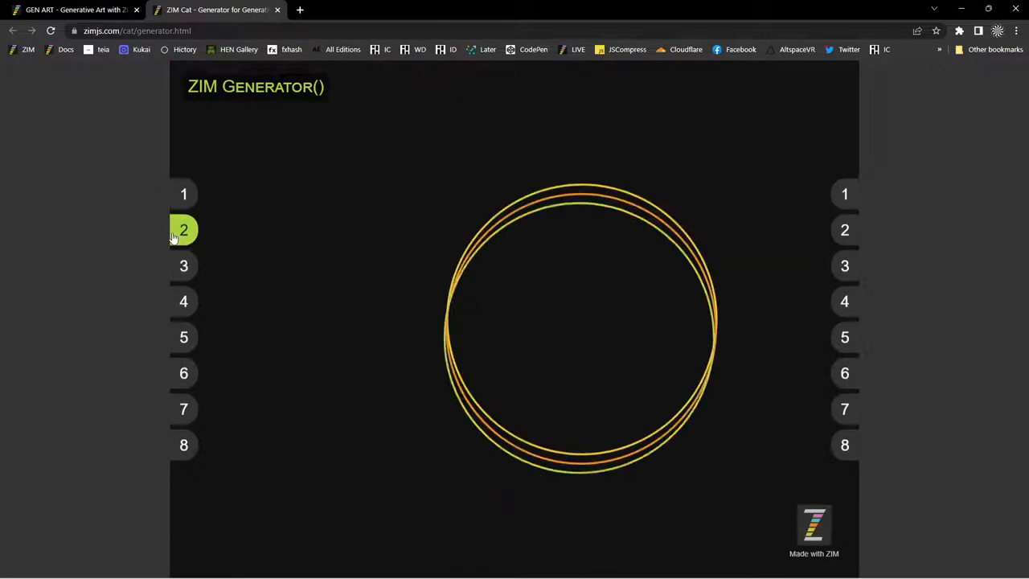
pyautogui.click(183, 265)
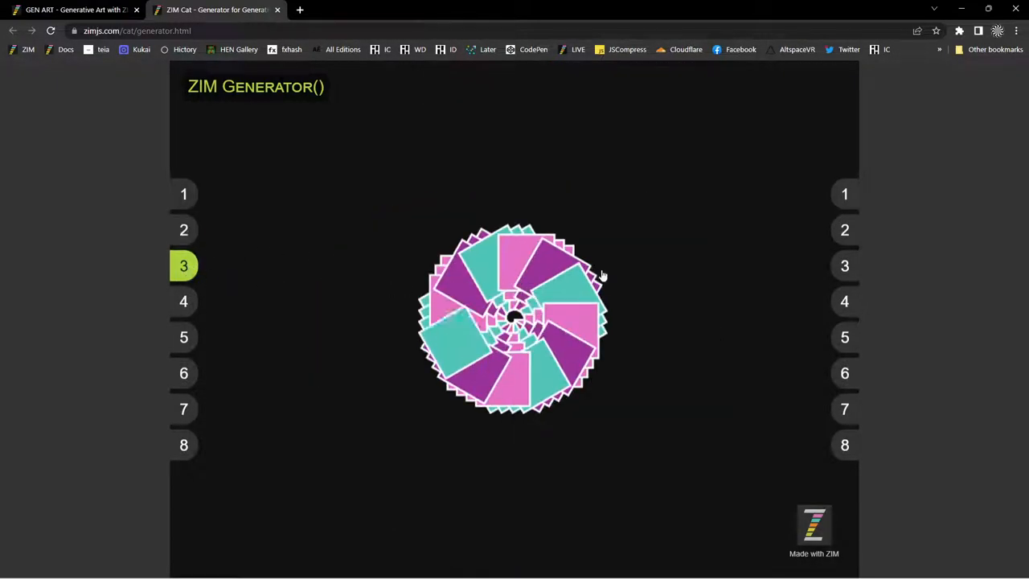
pyautogui.click(844, 193)
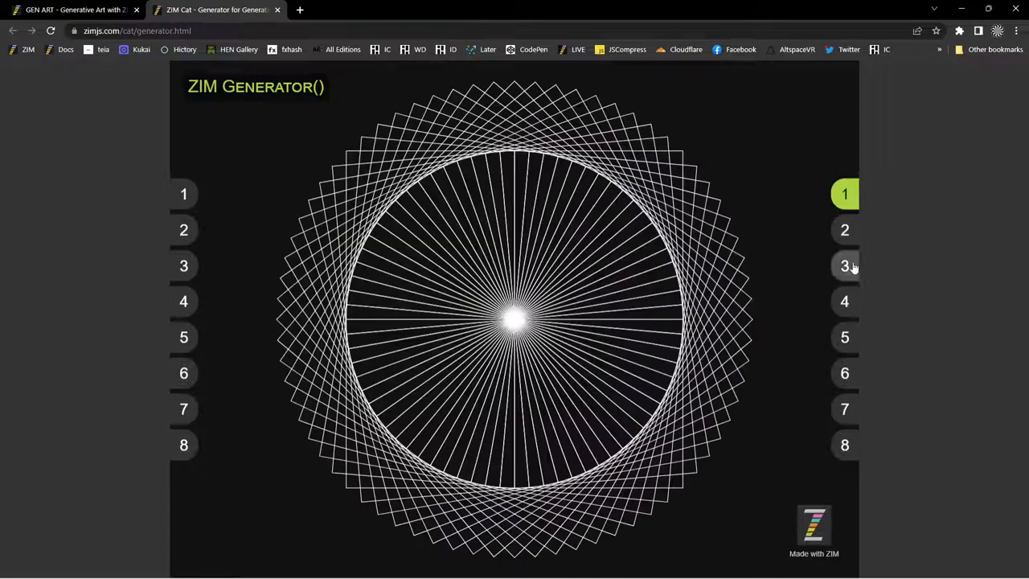
pyautogui.click(844, 265)
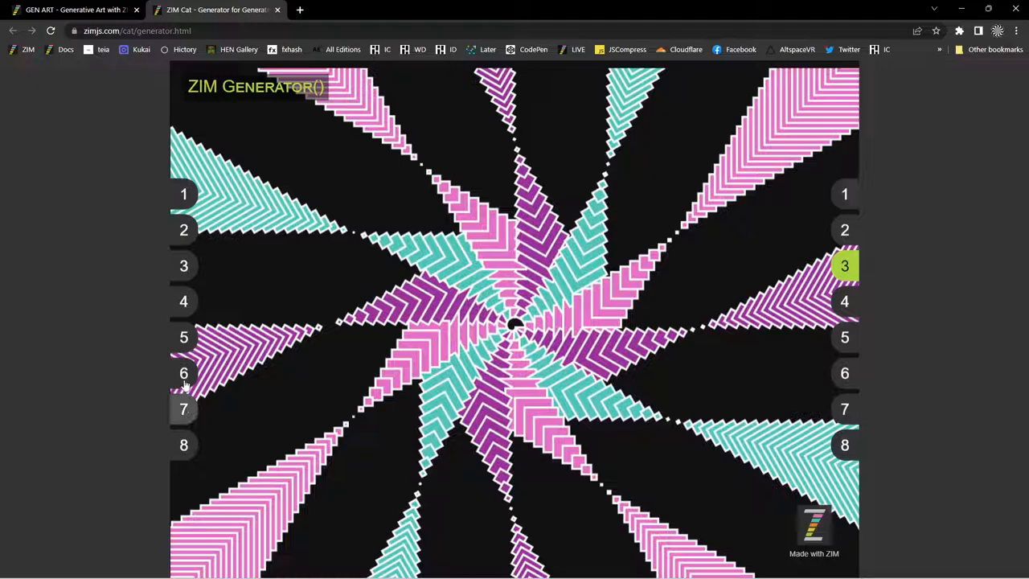
pyautogui.click(183, 373)
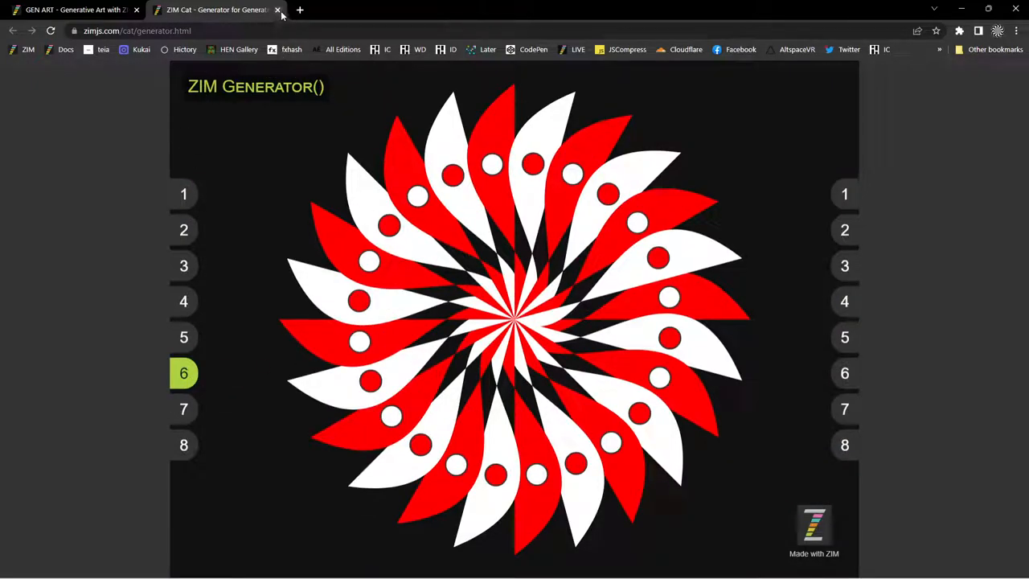
pyautogui.click(276, 9)
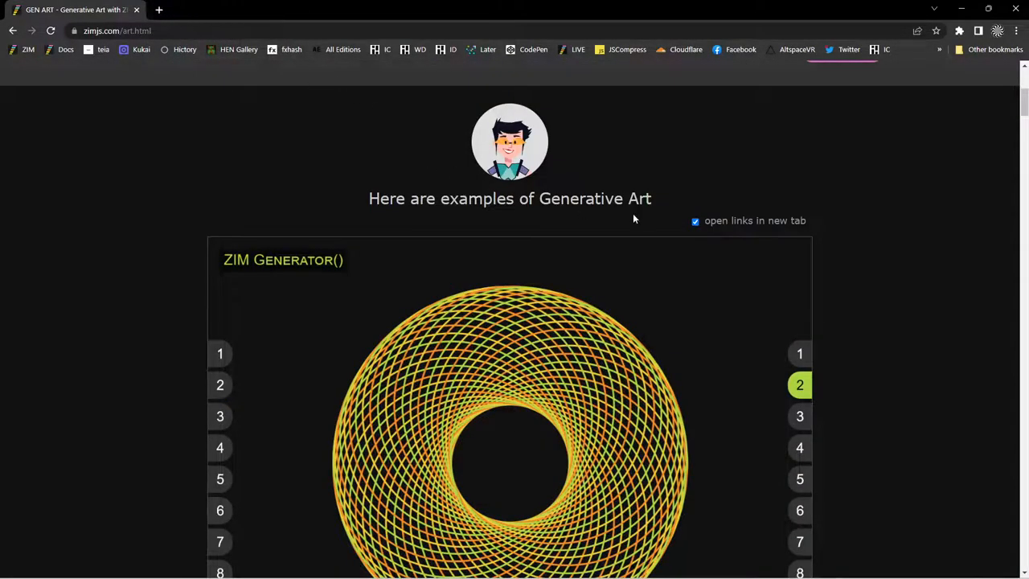
pyautogui.scroll(-3)
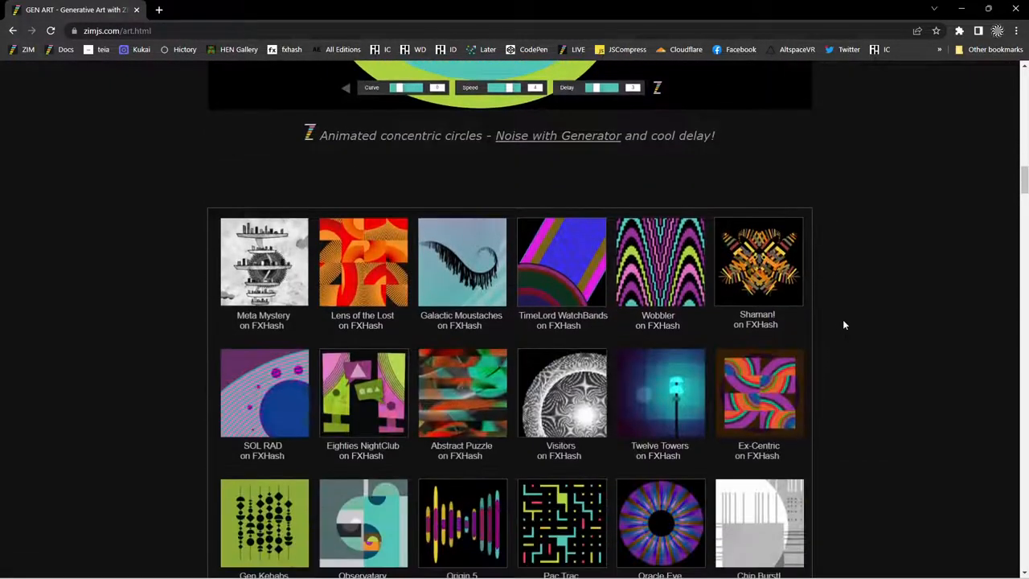
pyautogui.scroll(3)
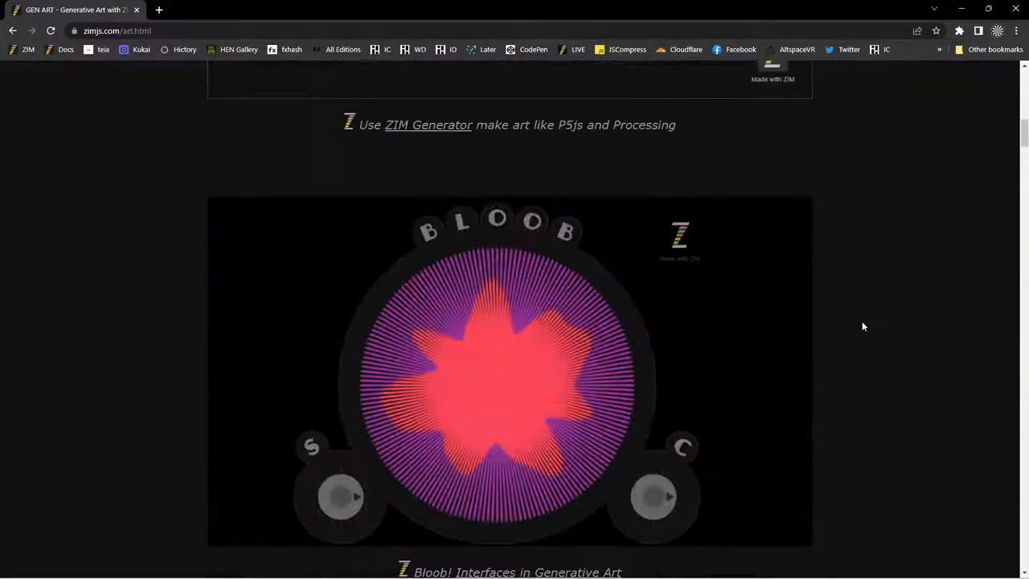
pyautogui.scroll(3)
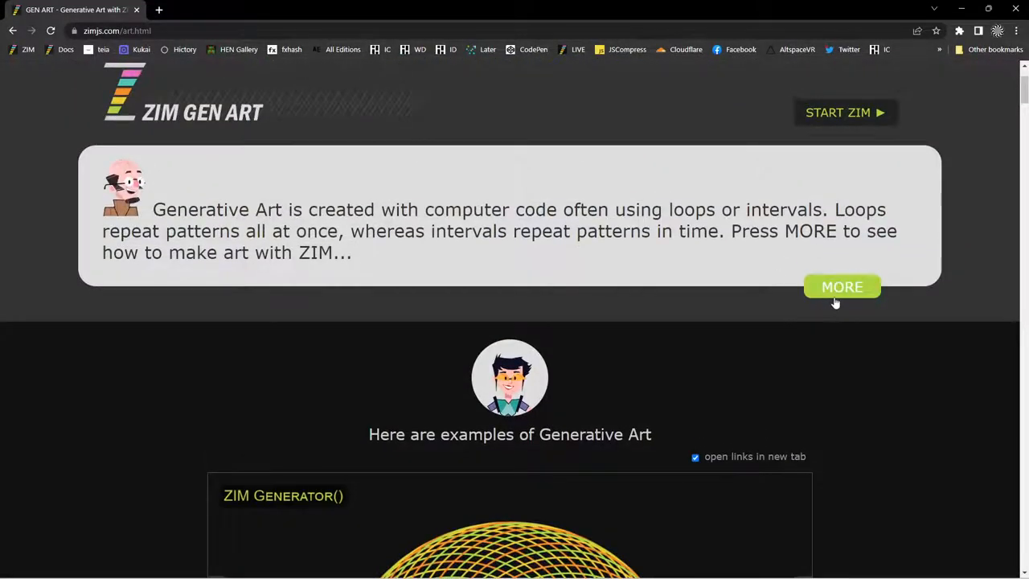
# Expand the MORE guide on making art with ZIM and read through Loops, Time and Generator
pyautogui.click(843, 286)
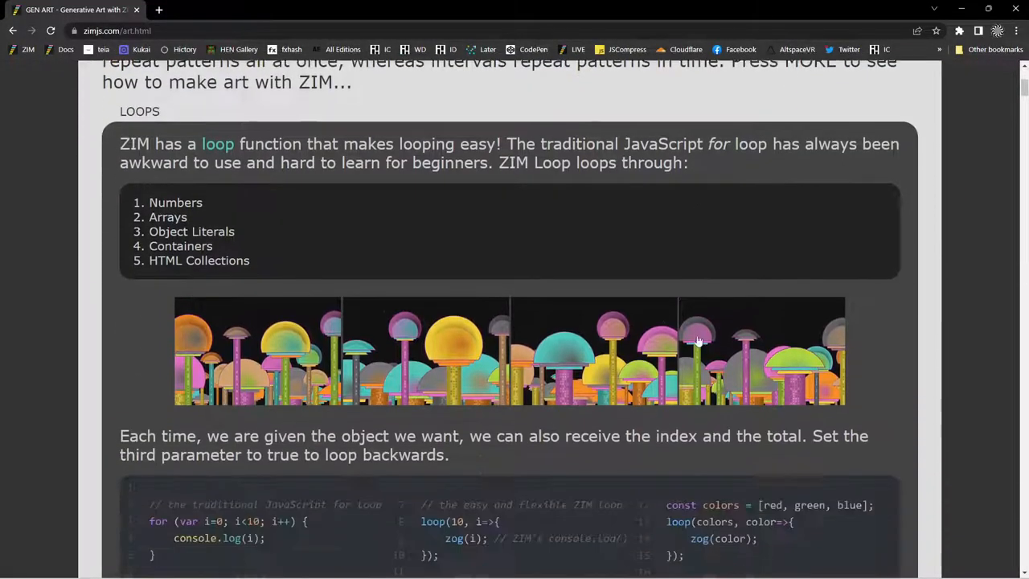
pyautogui.scroll(-3)
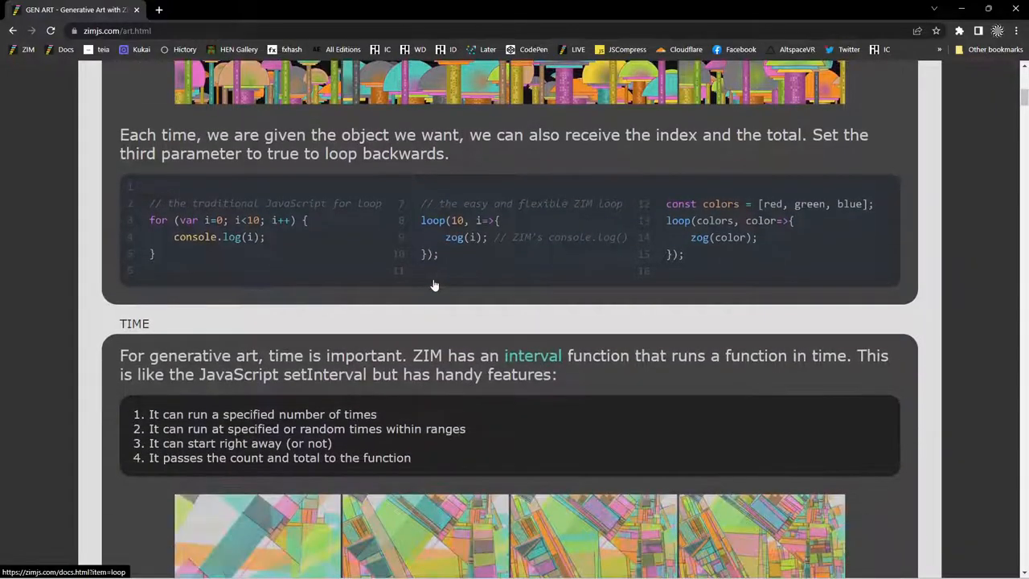
pyautogui.scroll(-3)
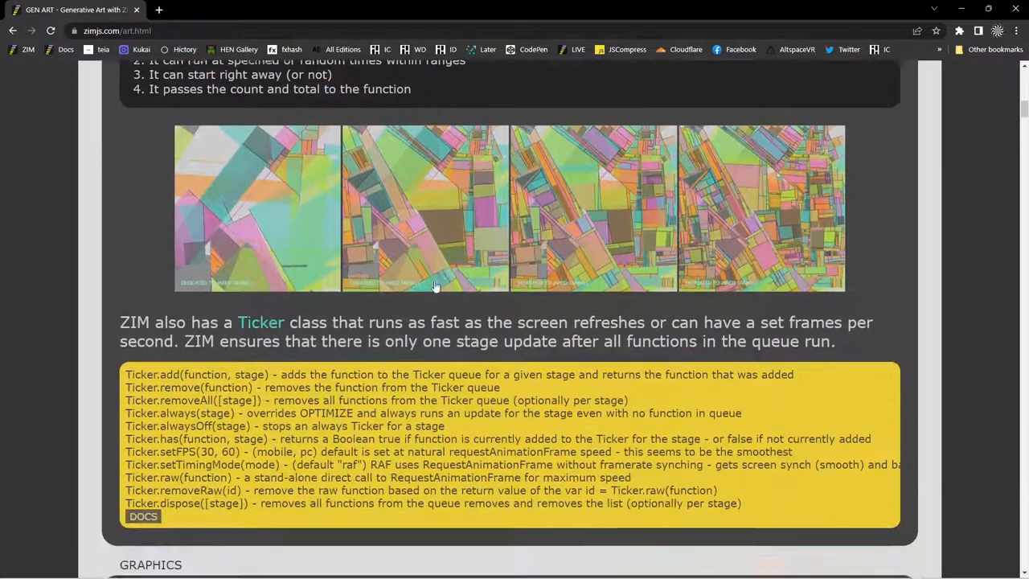
pyautogui.scroll(-3)
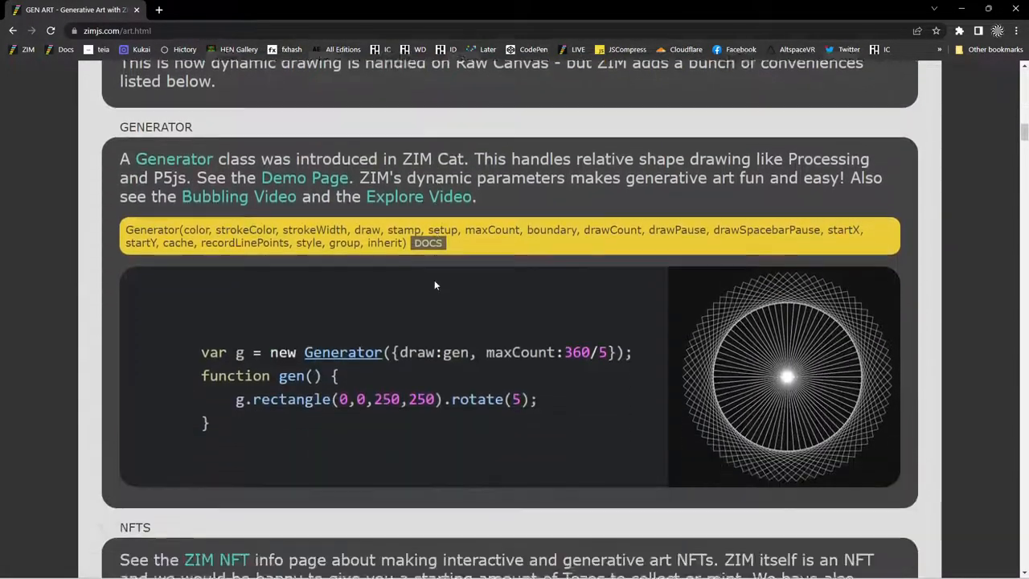
pyautogui.scroll(-3)
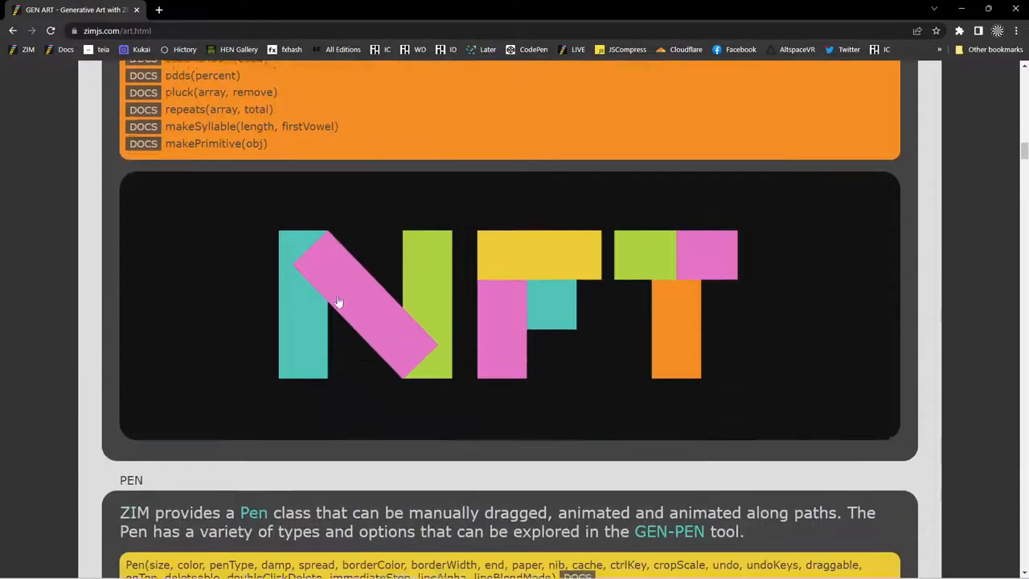
pyautogui.scroll(-3)
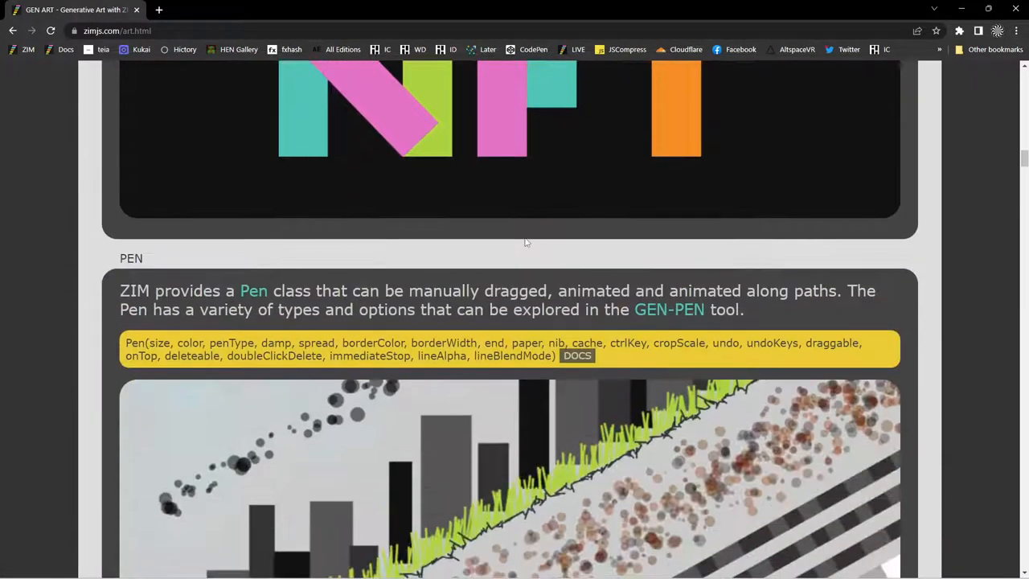
pyautogui.scroll(-3)
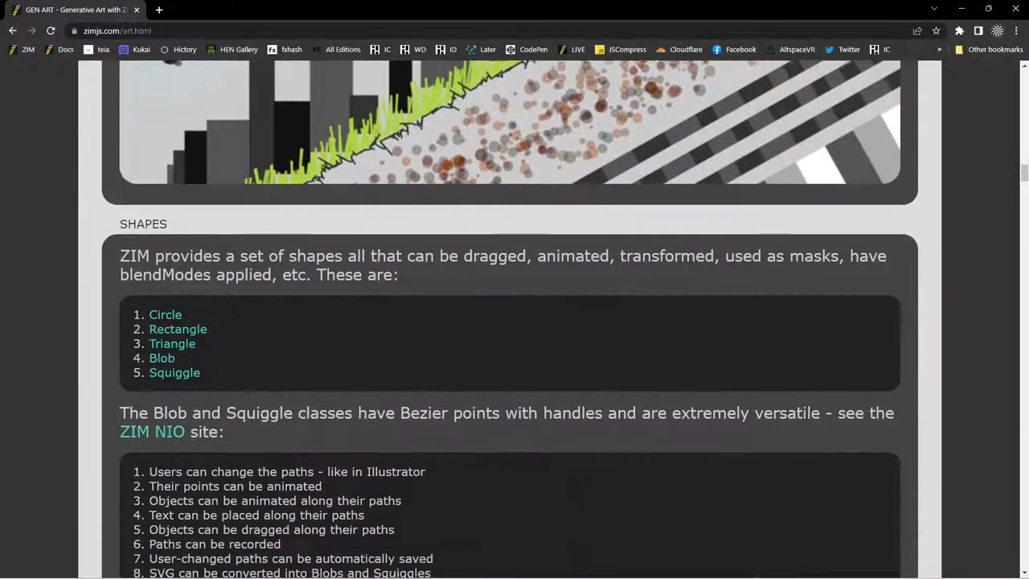
# Read on through the Pen, Shapes, Tile, Emitter and Sound sections of the guide
pyautogui.scroll(-3)
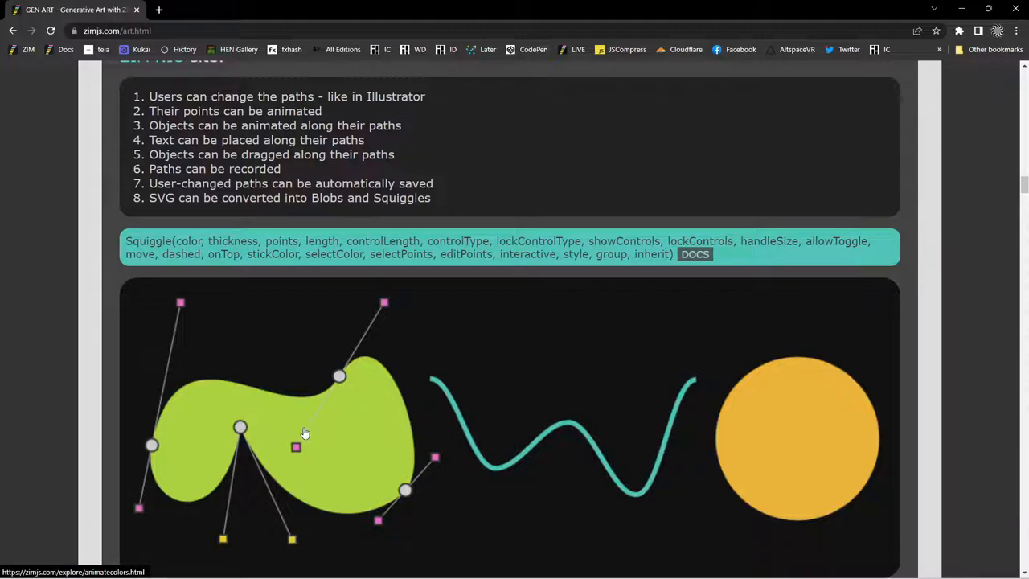
pyautogui.scroll(-3)
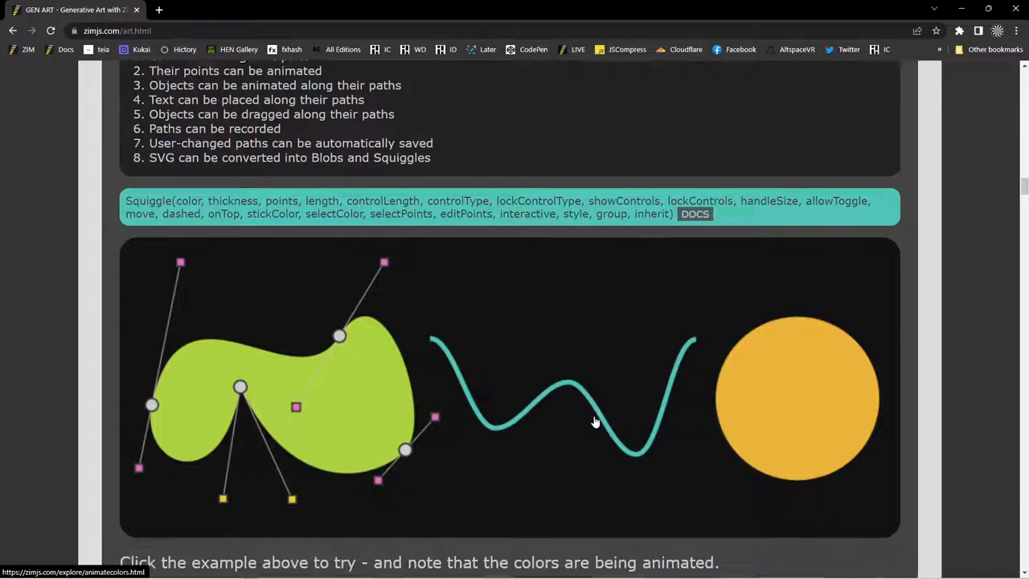
pyautogui.scroll(-3)
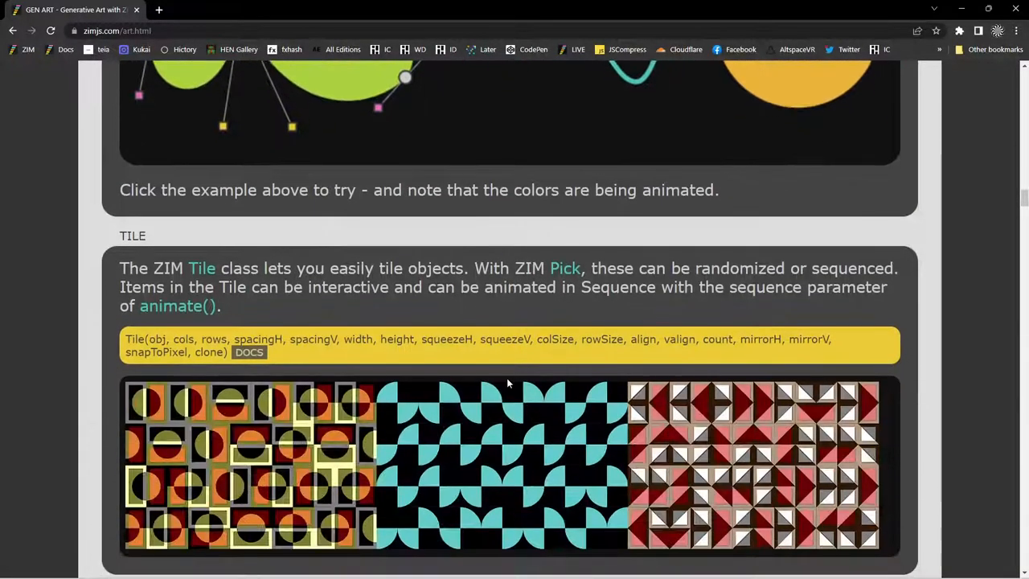
pyautogui.scroll(-3)
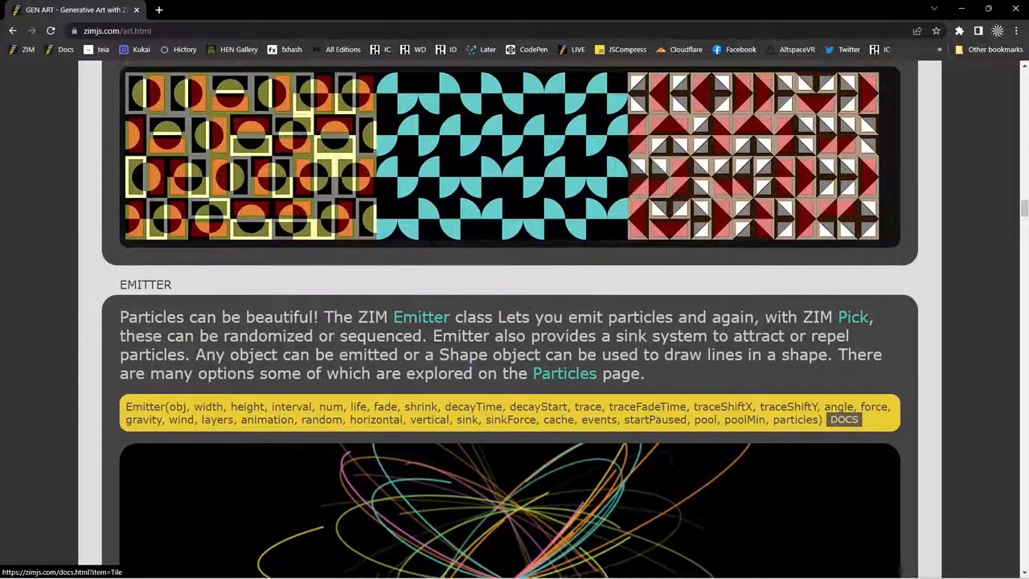
pyautogui.scroll(-3)
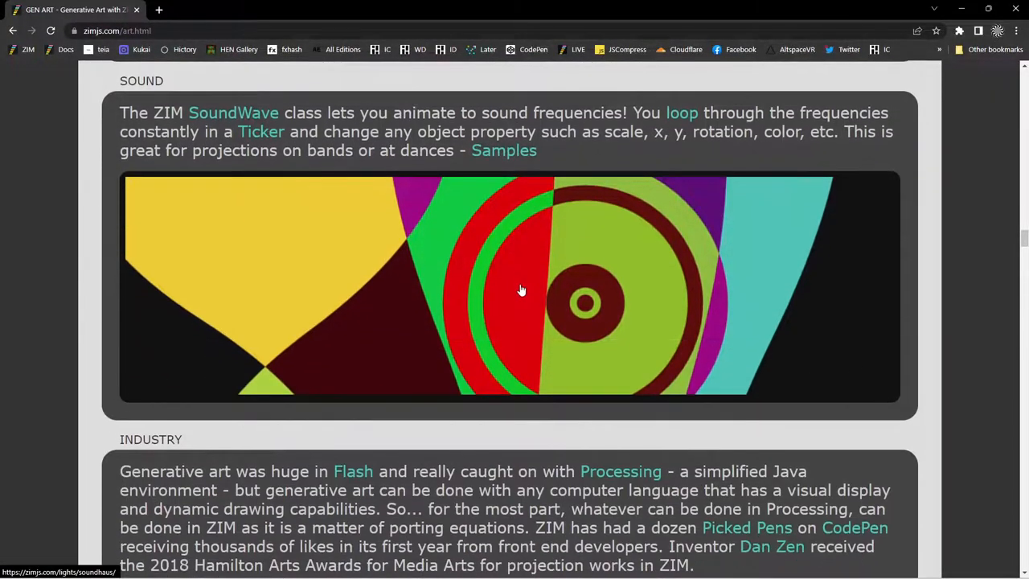
pyautogui.scroll(-3)
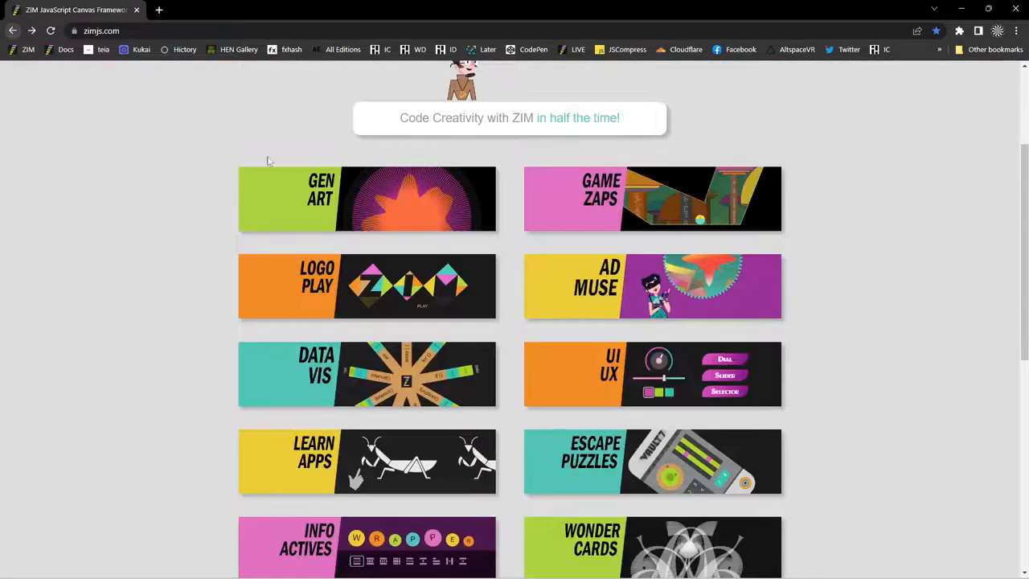
# Return to the ZIM Examples page showing the Featured gallery
pyautogui.scroll(3)
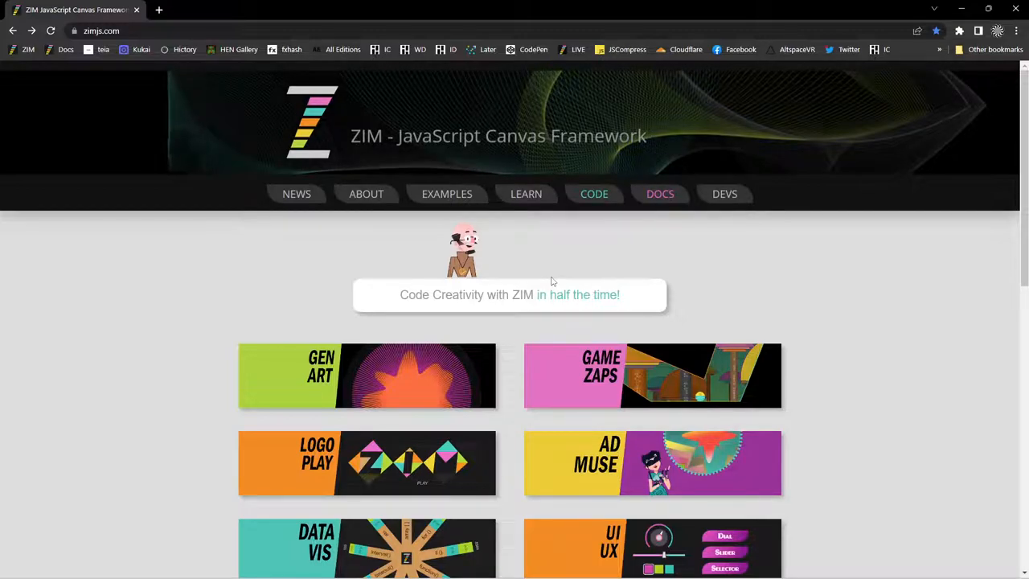
pyautogui.moveTo(447, 193)
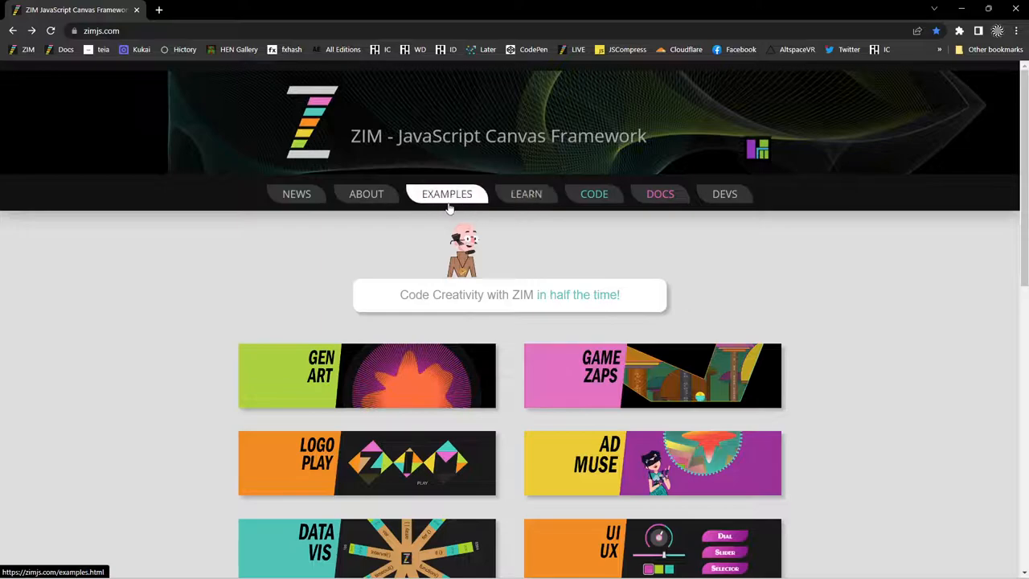
pyautogui.click(447, 193)
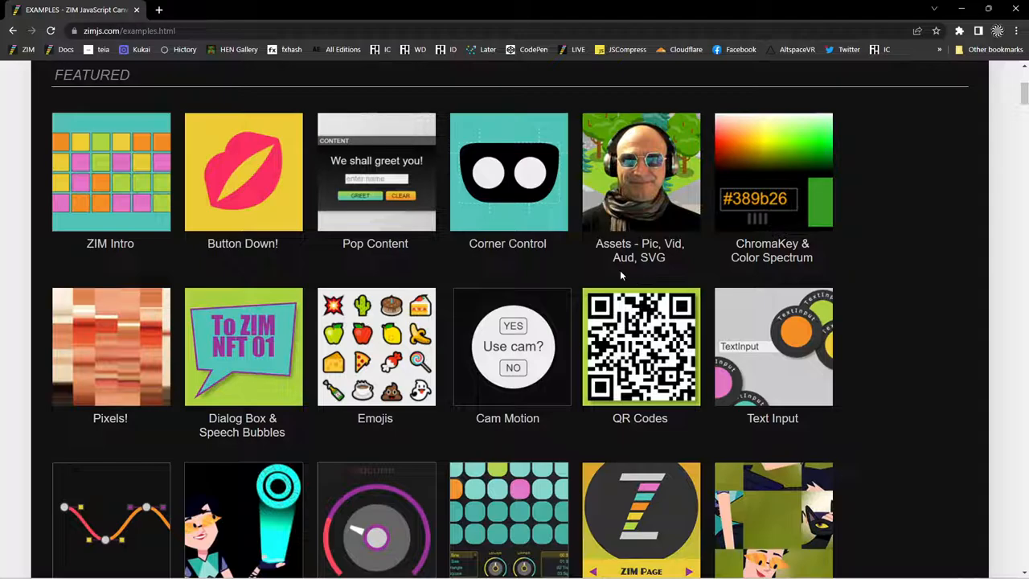
# Switch to the Collections group and launch the ZIM NIO Dynamic Animation example
pyautogui.scroll(-3)
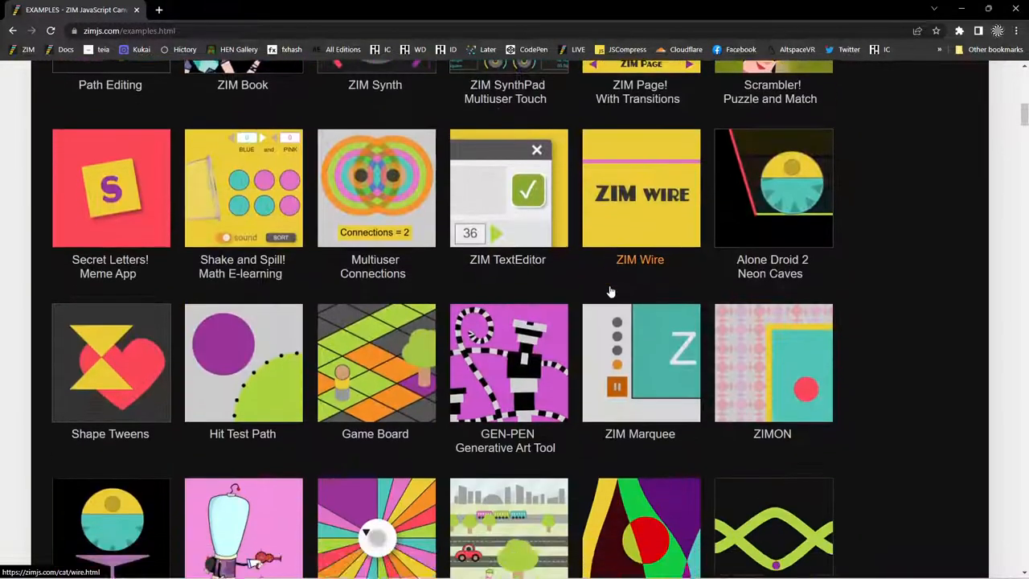
pyautogui.click(509, 204)
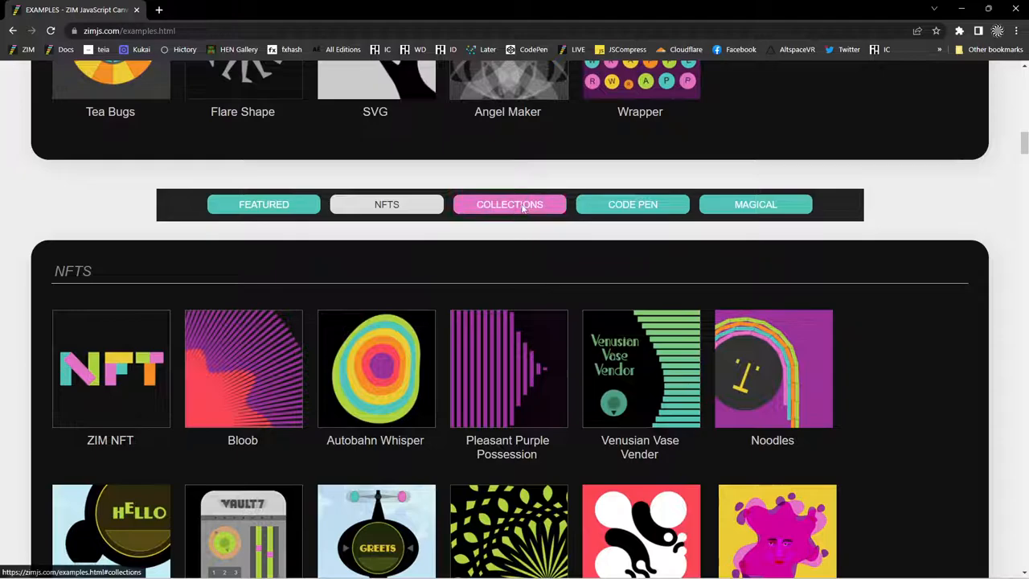
pyautogui.click(507, 204)
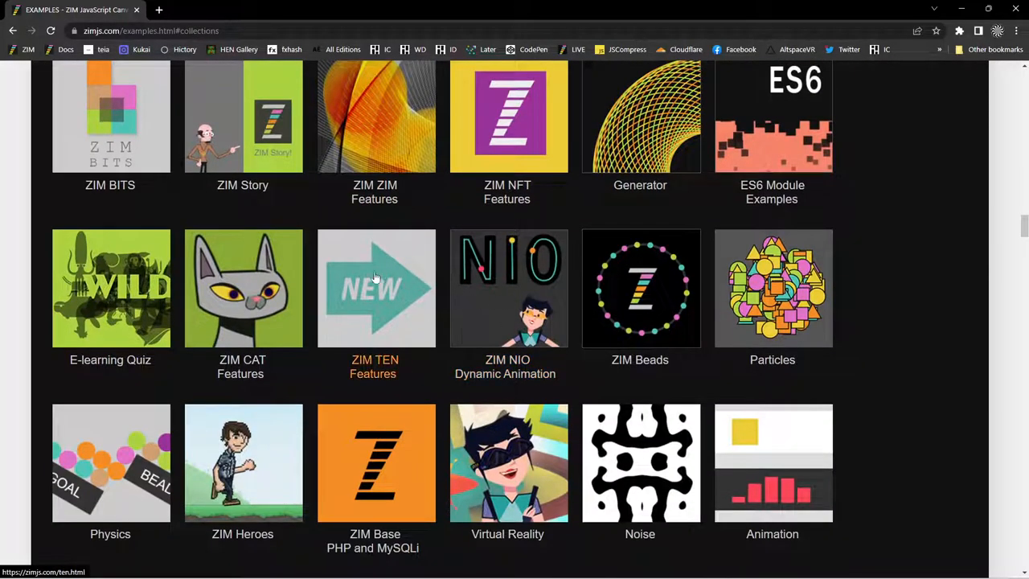
pyautogui.moveTo(508, 290)
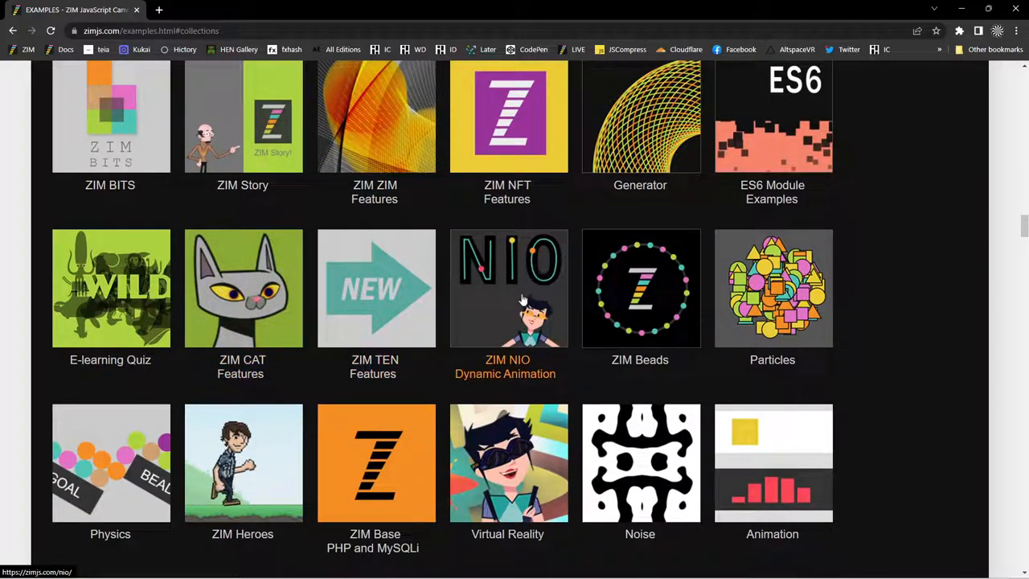
pyautogui.click(508, 288)
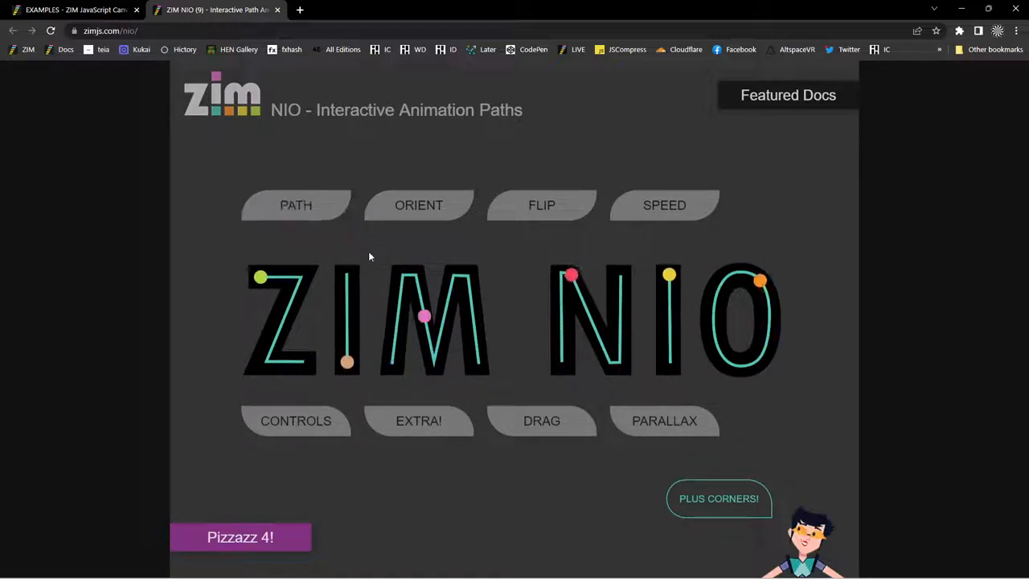
# In the NIO Drag demo move the character along the path, reshape it into a tall wave, then return to Collections
pyautogui.click(540, 421)
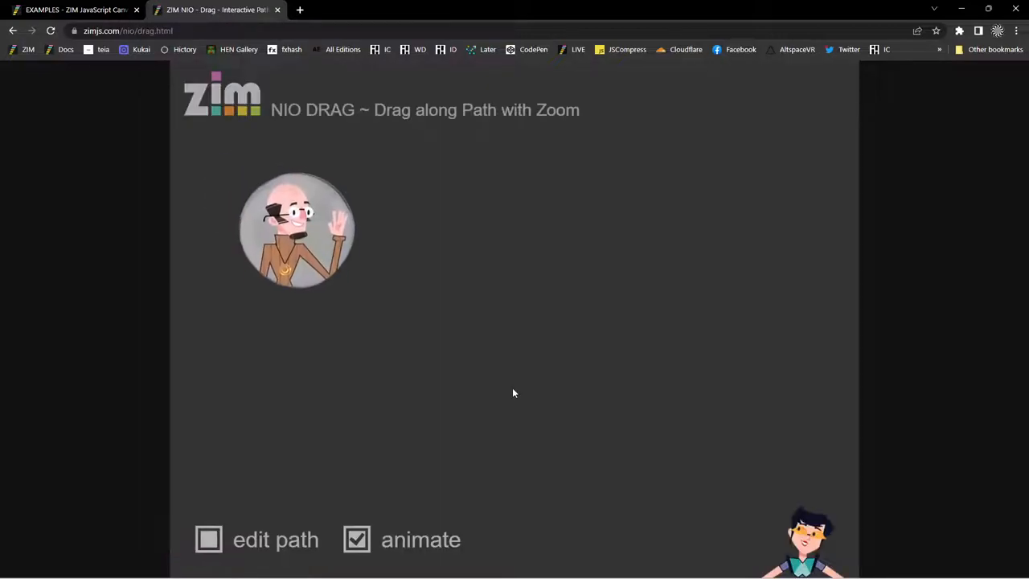
pyautogui.click(209, 539)
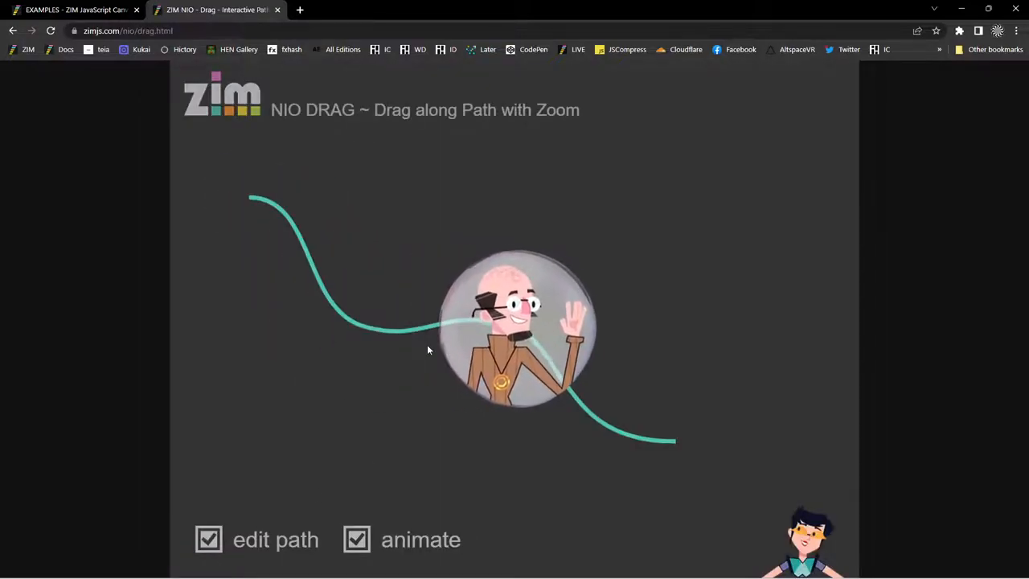
pyautogui.moveTo(514, 329); pyautogui.dragTo(322, 289)
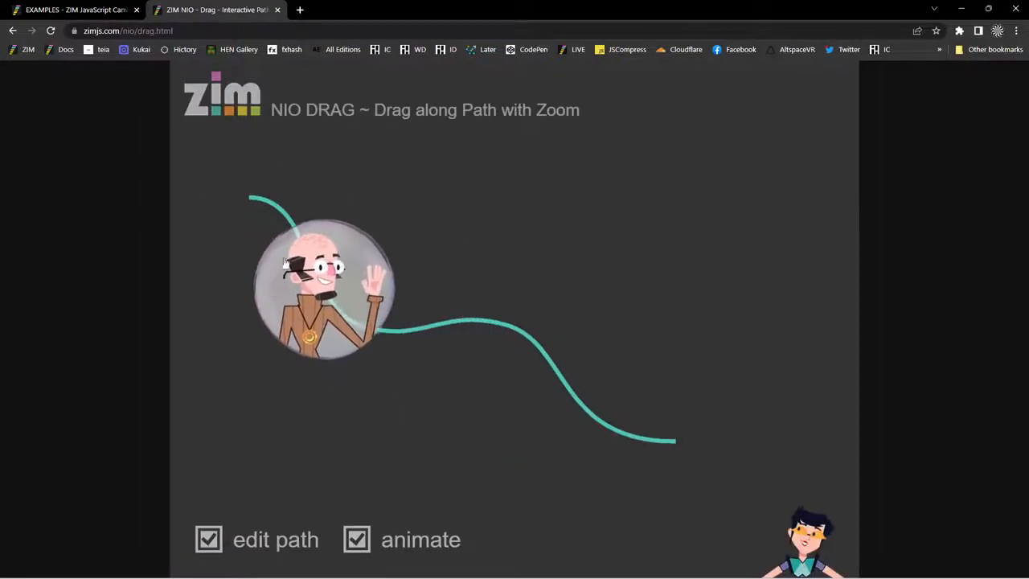
pyautogui.moveTo(321, 286); pyautogui.dragTo(576, 378)
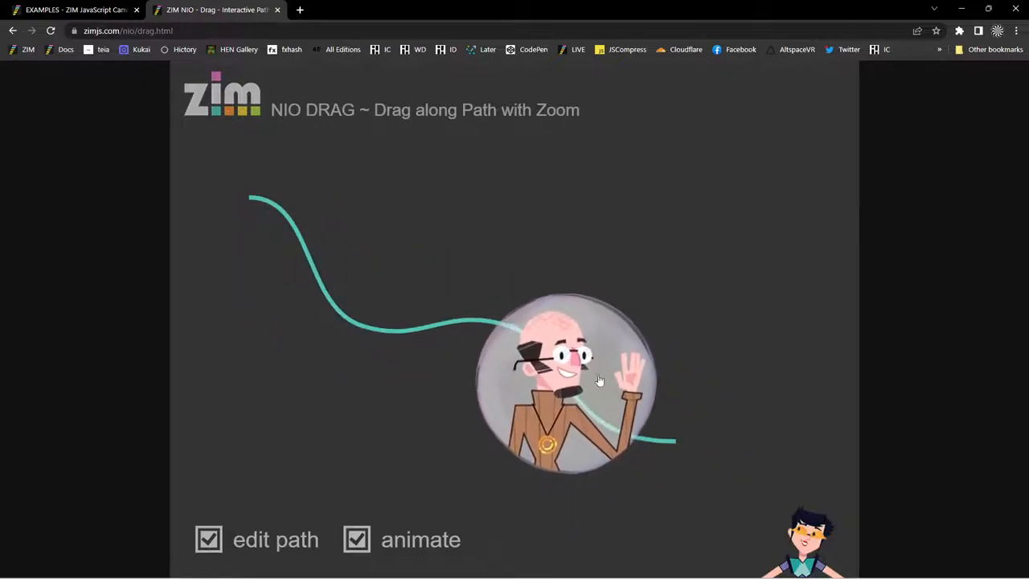
pyautogui.moveTo(575, 378); pyautogui.dragTo(338, 305)
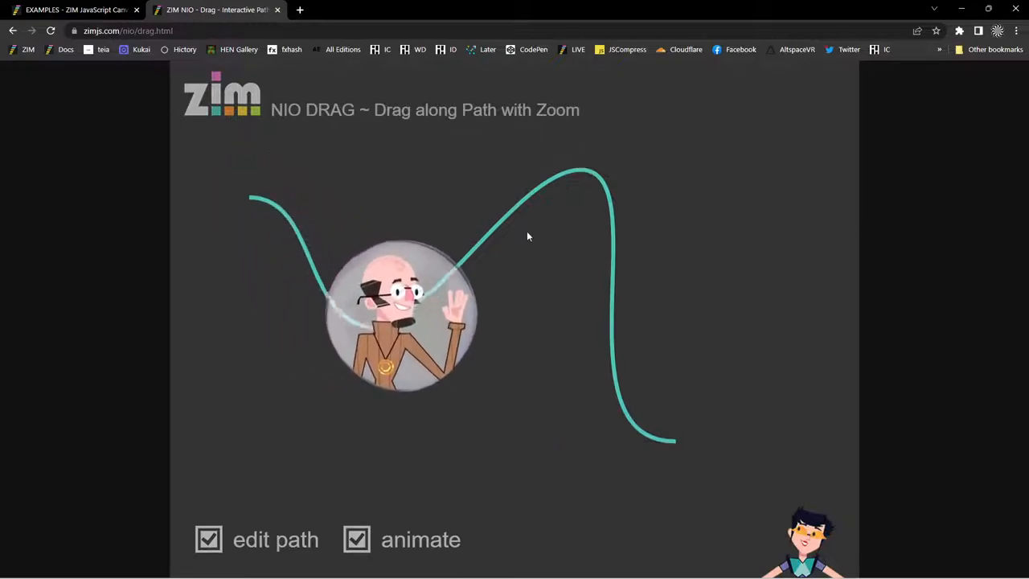
pyautogui.moveTo(401, 313); pyautogui.dragTo(611, 361)
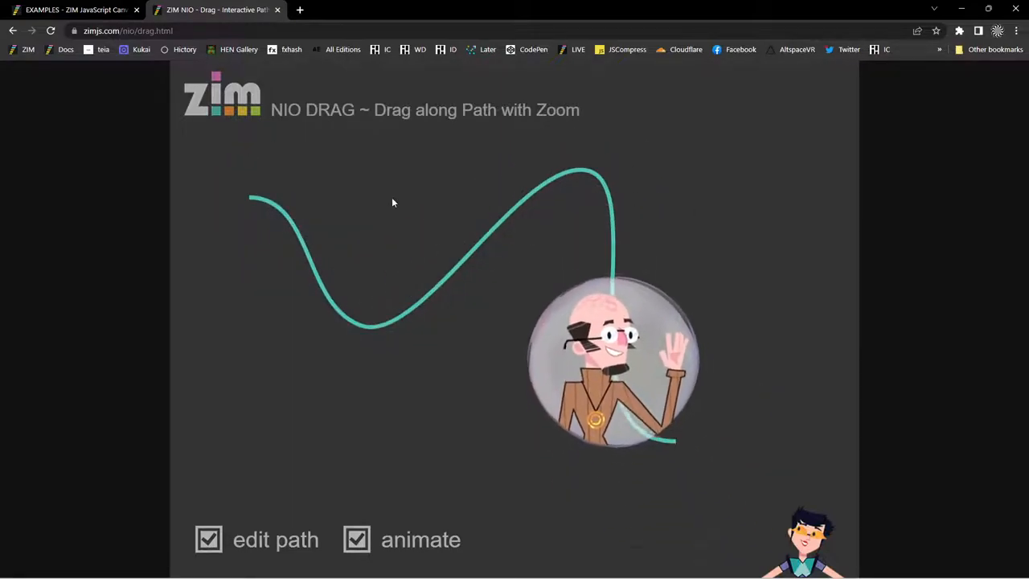
pyautogui.click(277, 10)
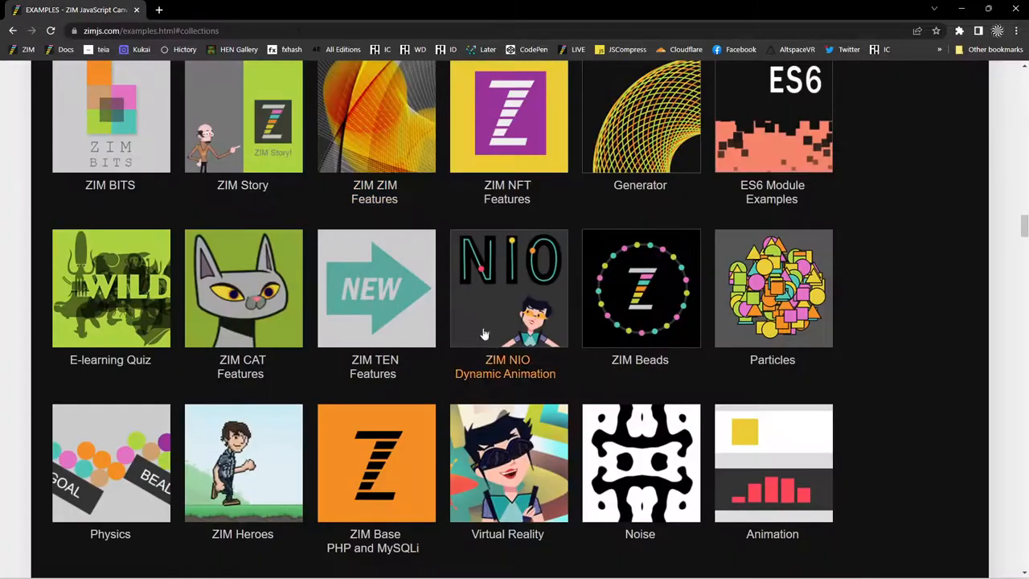
pyautogui.scroll(3)
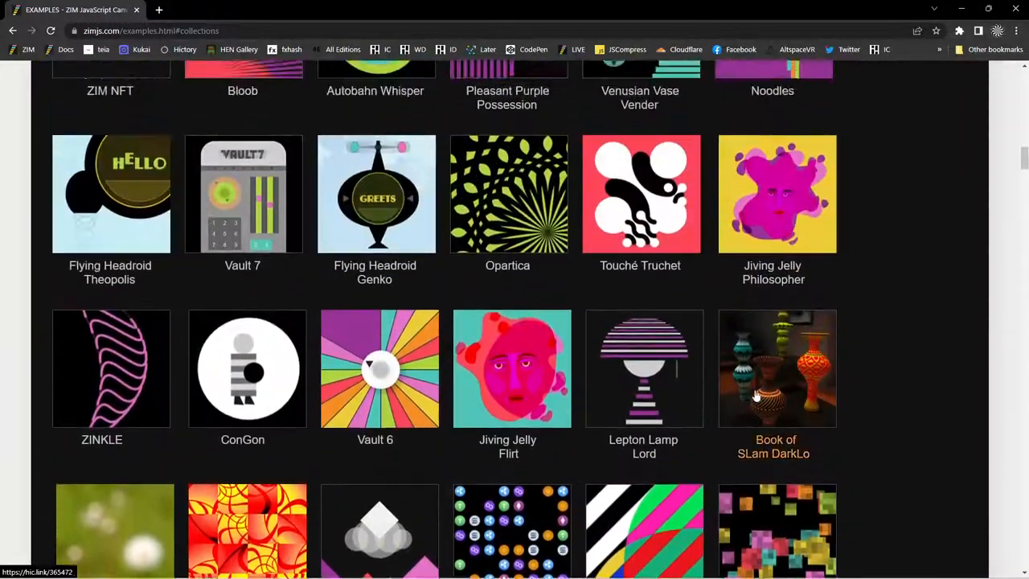
pyautogui.scroll(3)
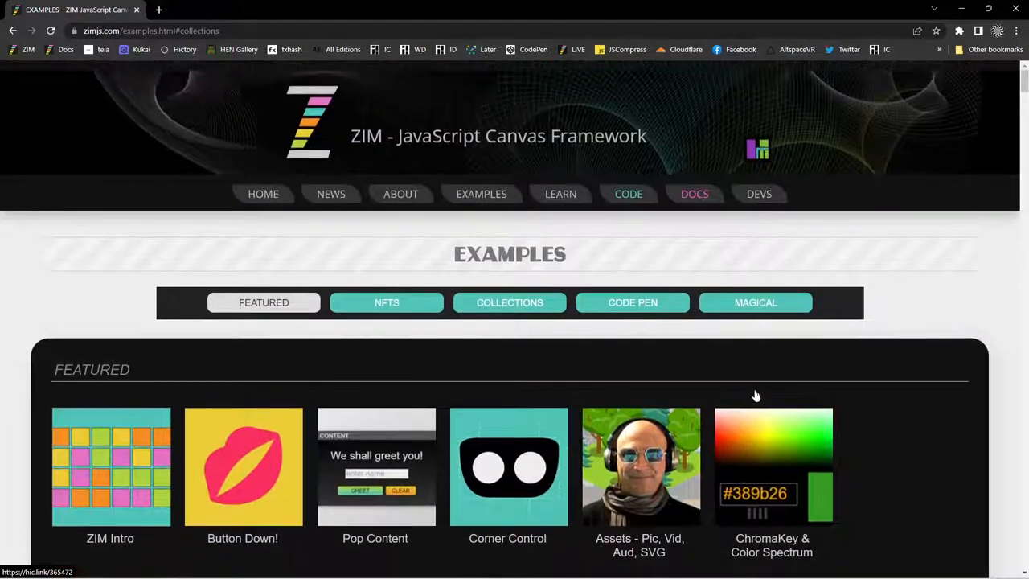
pyautogui.moveTo(627, 193)
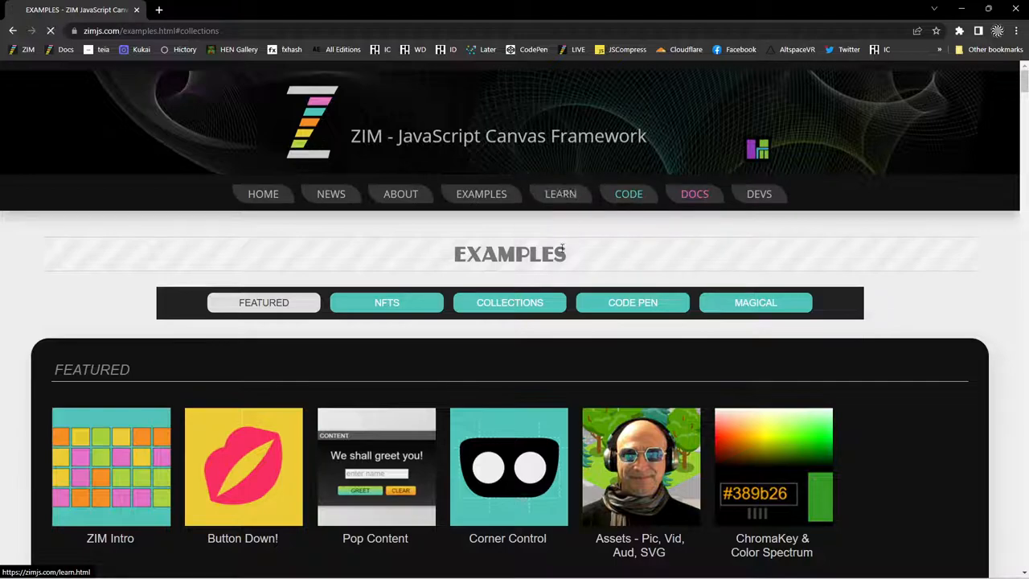
# Go to the Learn page and scroll through its Intro and Videos sections
pyautogui.click(559, 193)
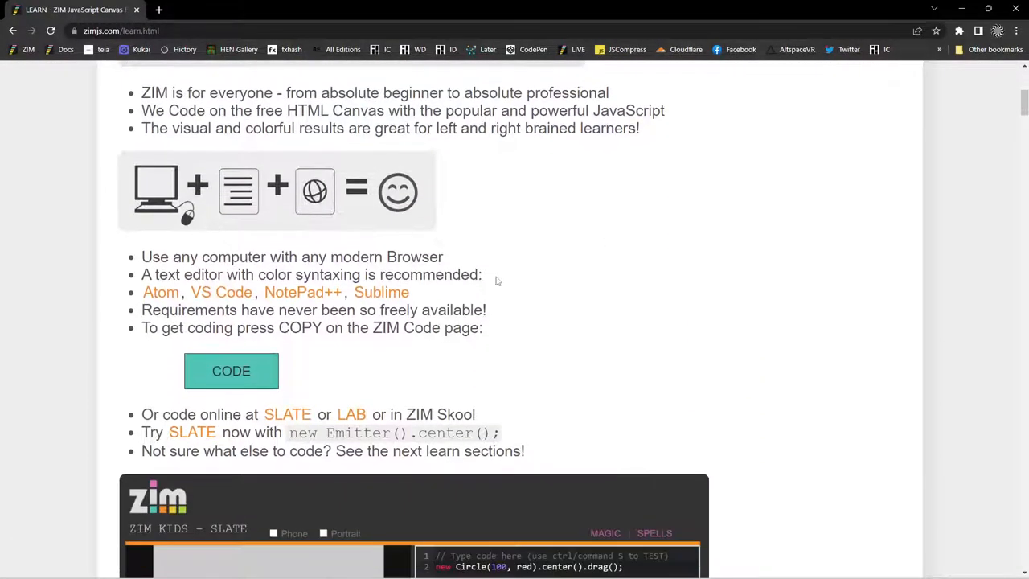
pyautogui.scroll(-3)
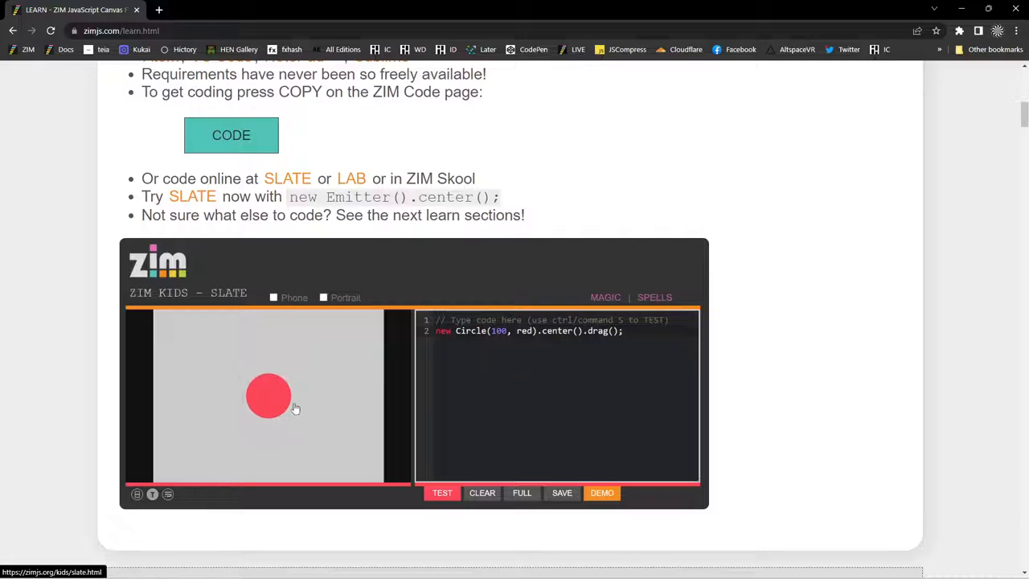
pyautogui.scroll(-3)
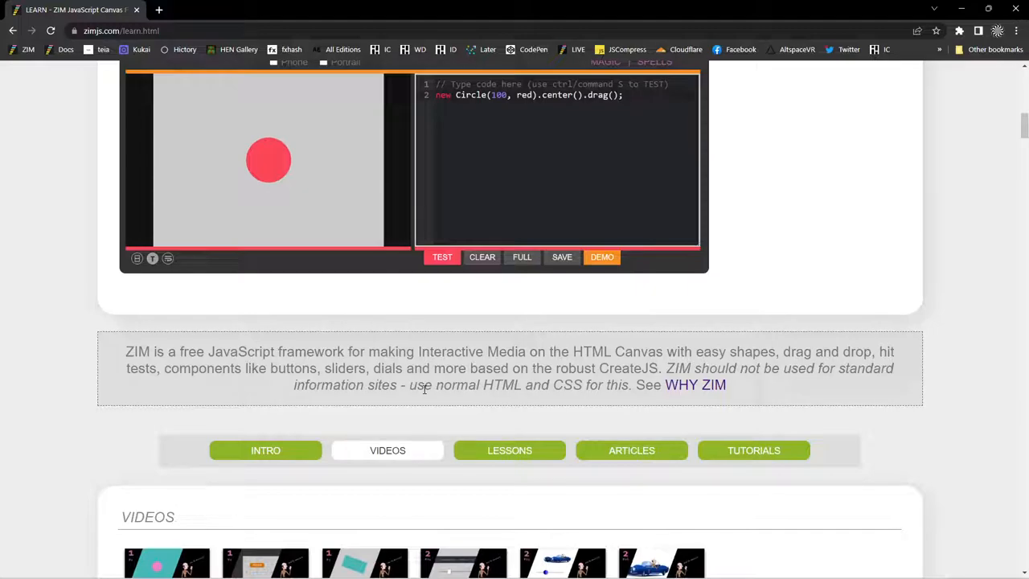
pyautogui.scroll(-3)
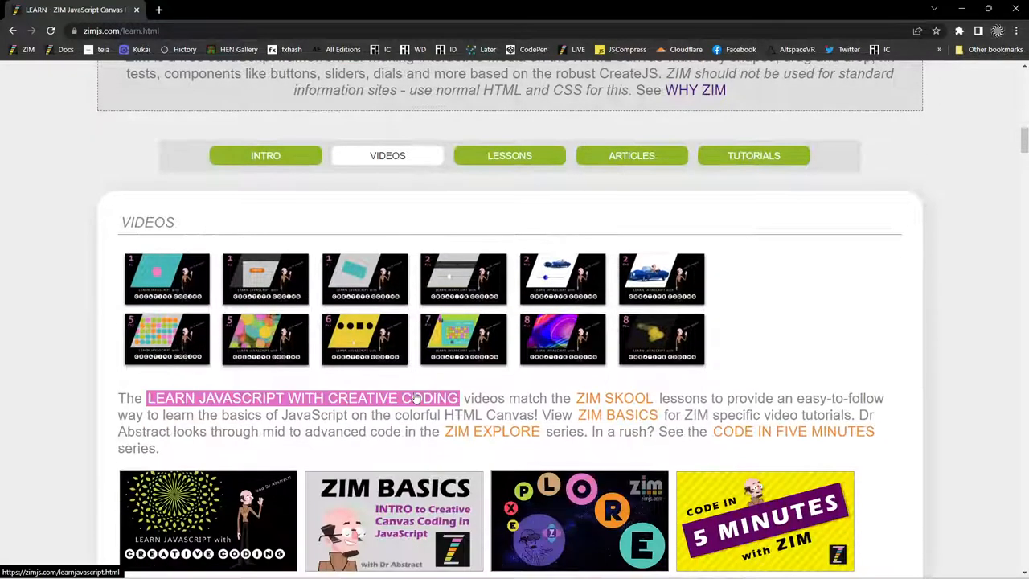
# Jump to the Lessons section, browse the tutorials and scroll back to the top
pyautogui.click(507, 154)
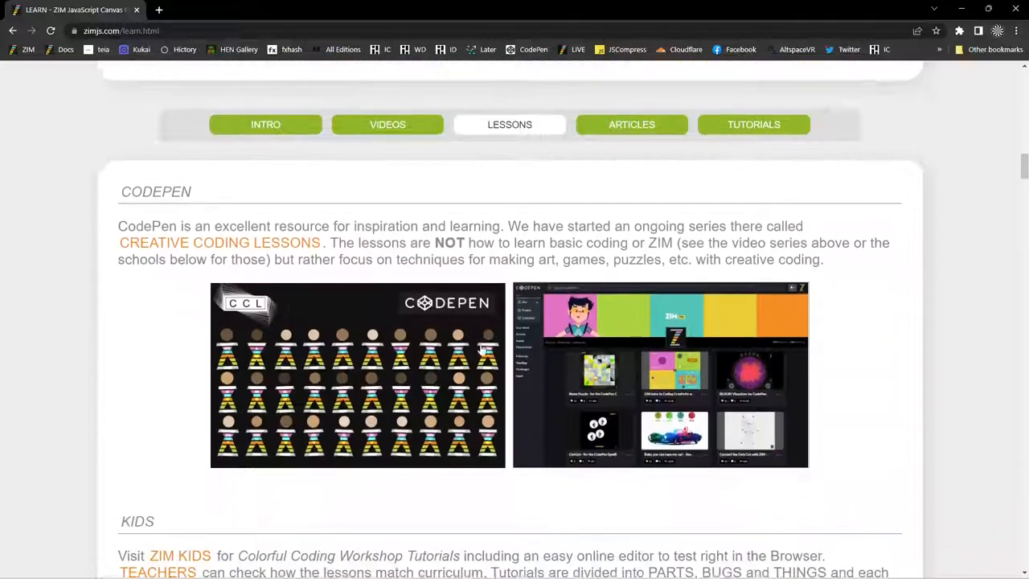
pyautogui.scroll(-3)
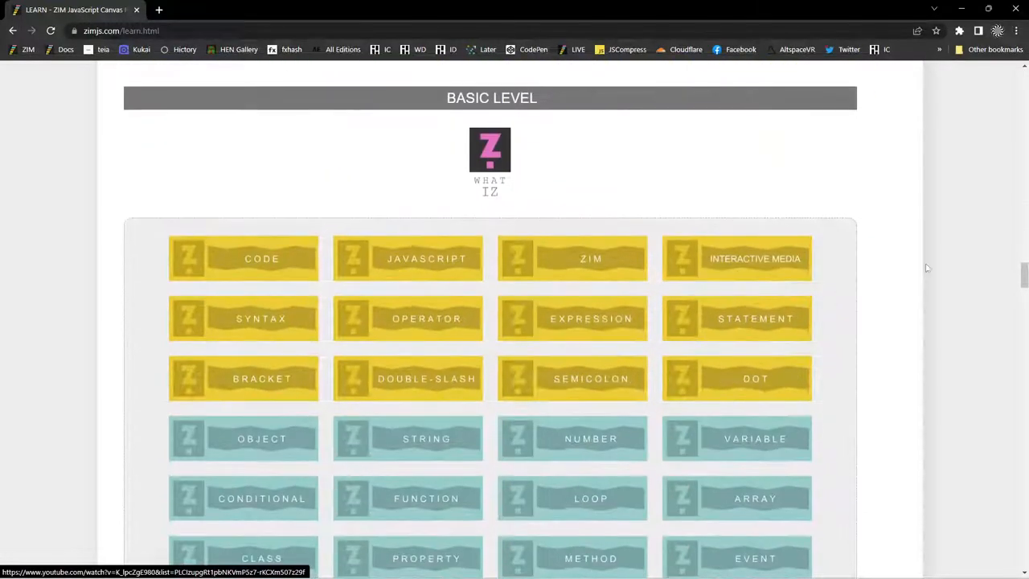
pyautogui.scroll(-3)
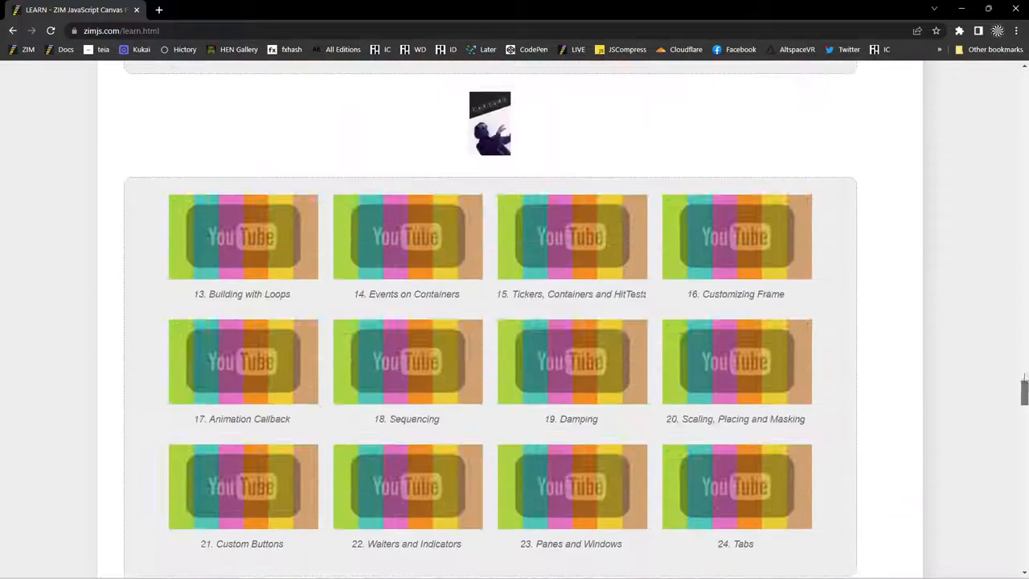
pyautogui.scroll(3)
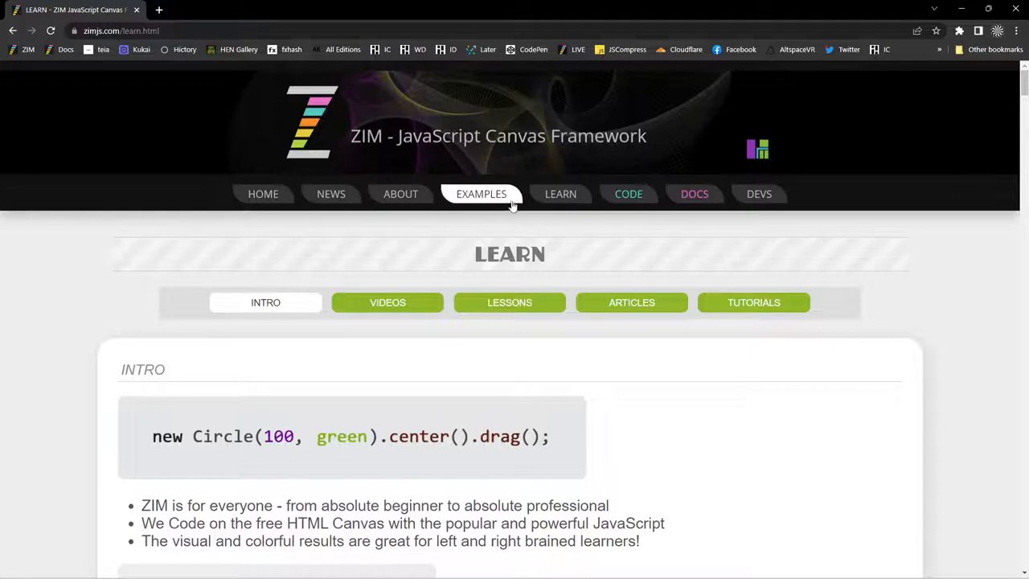
# Go to the Code page and scroll past the starter template into the Features section with ZIM Shim and CodePen
pyautogui.click(627, 193)
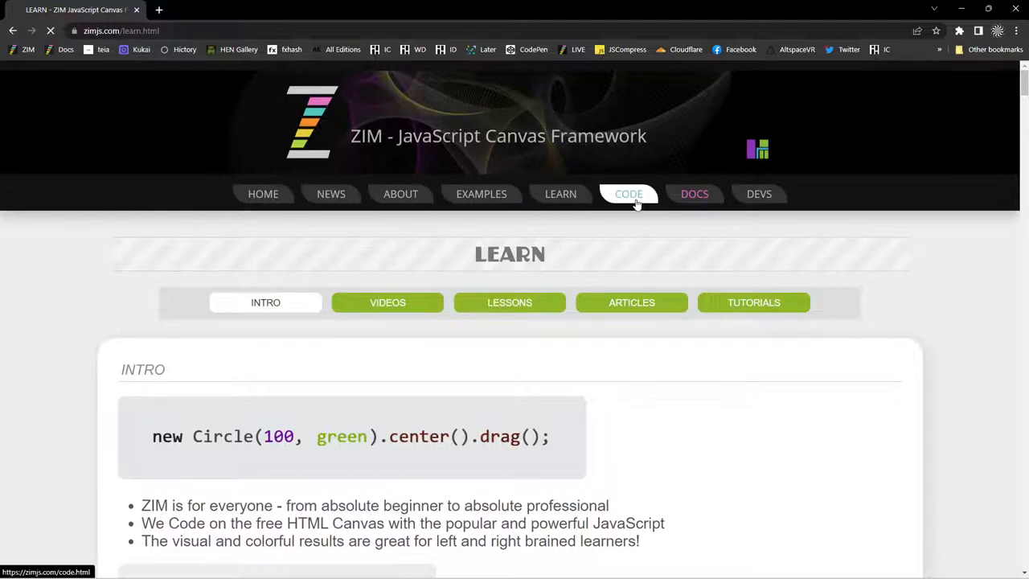
pyautogui.click(628, 193)
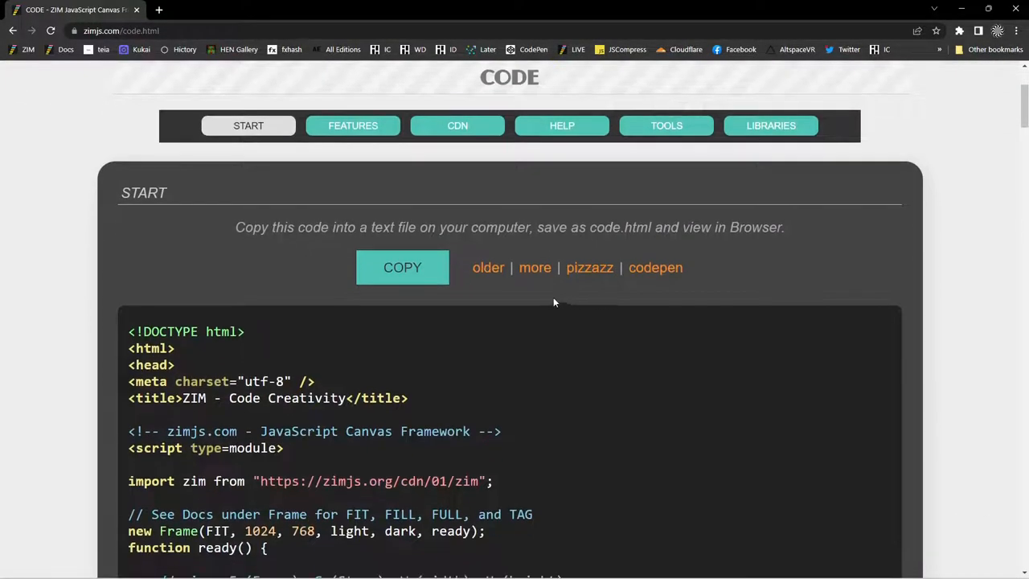
pyautogui.scroll(-3)
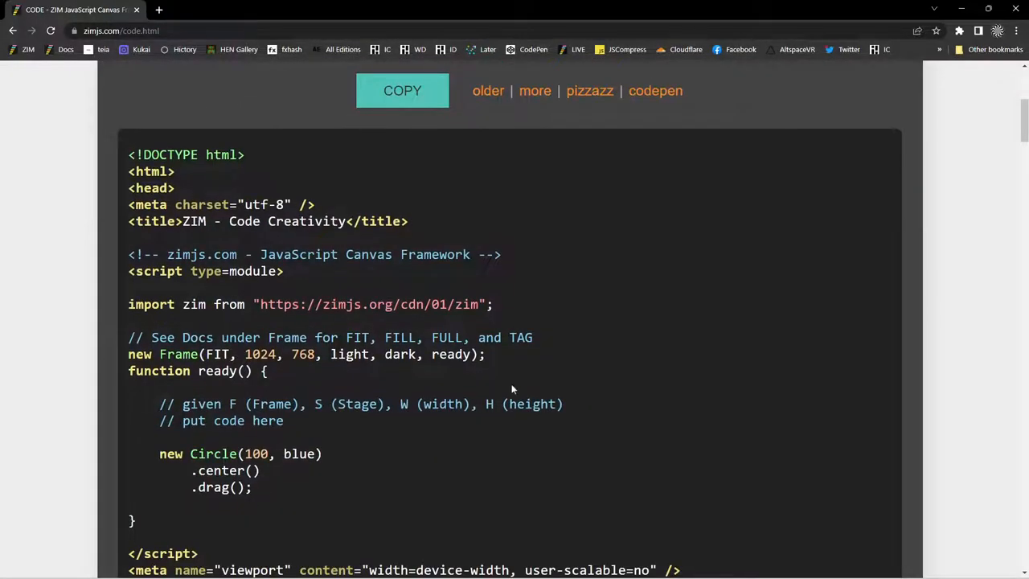
pyautogui.scroll(-3)
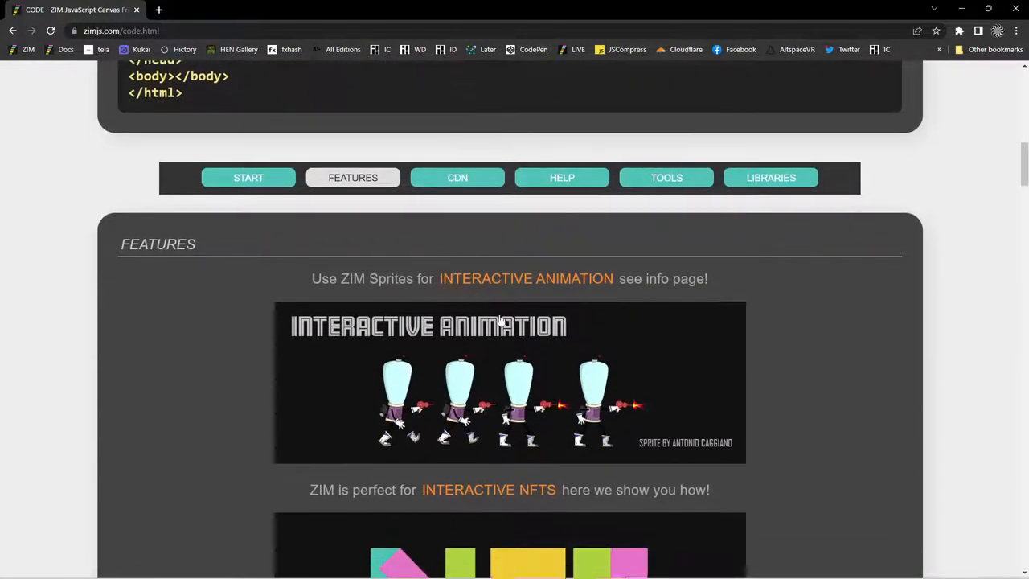
pyautogui.scroll(-3)
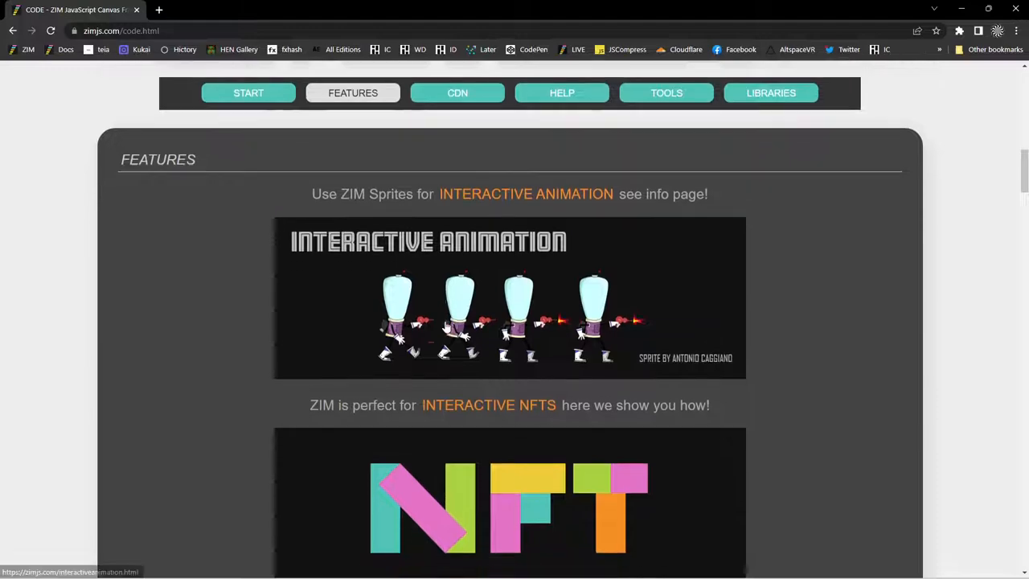
pyautogui.scroll(-3)
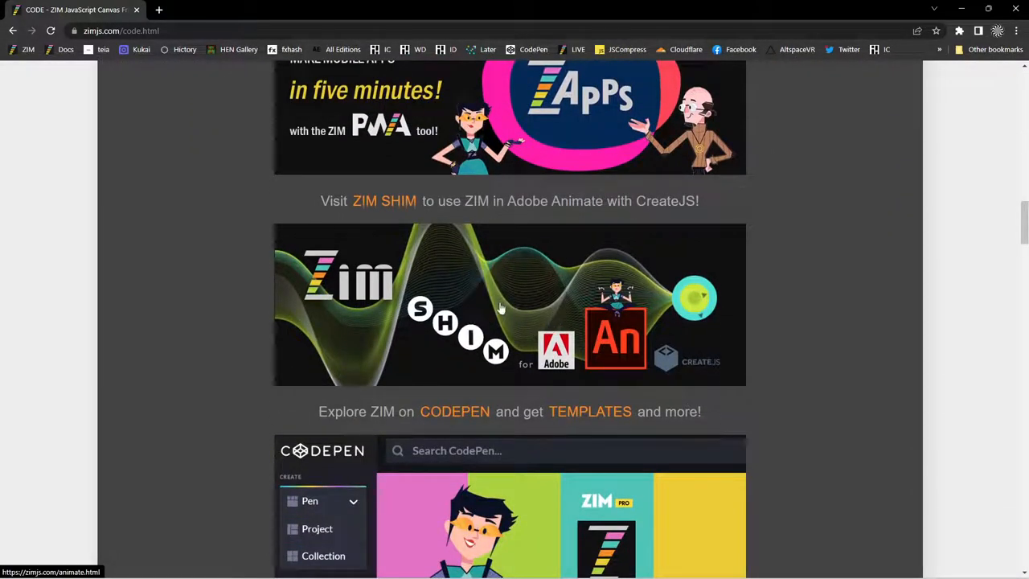
# Browse the ZIM SHIM for Adobe Animate page's features and template instructions, ending back at its top banner
pyautogui.click(384, 201)
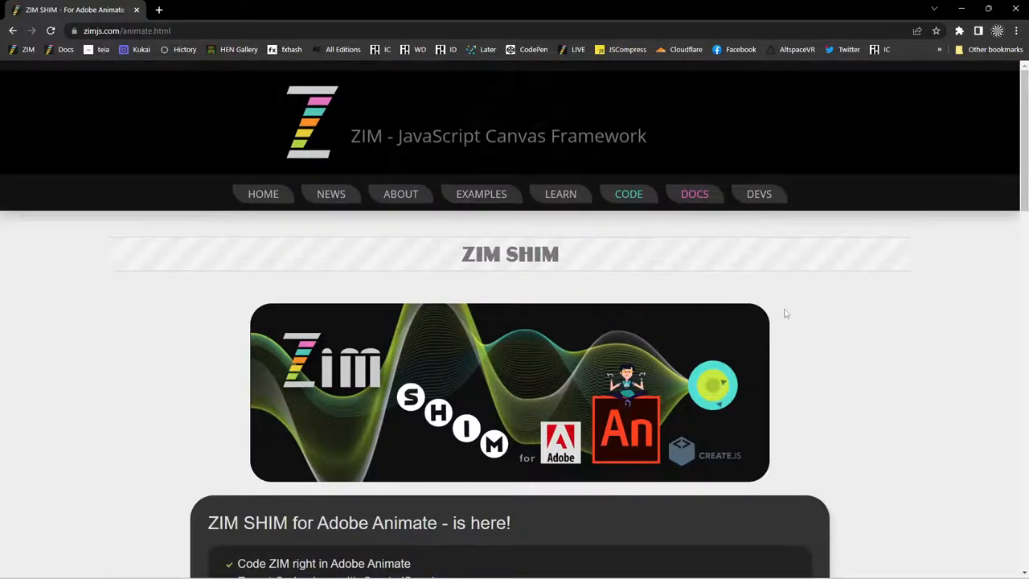
pyautogui.scroll(-3)
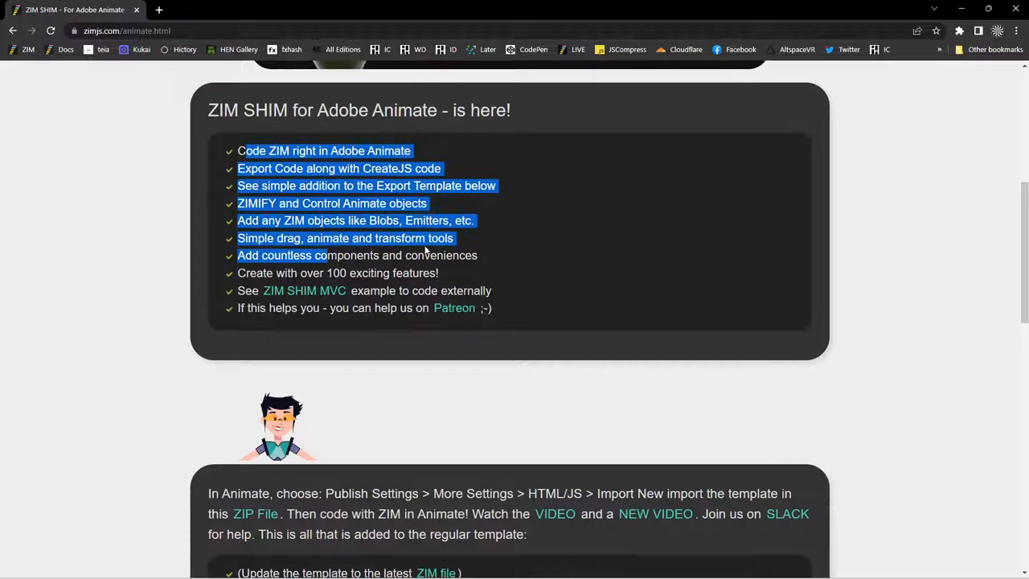
pyautogui.scroll(-3)
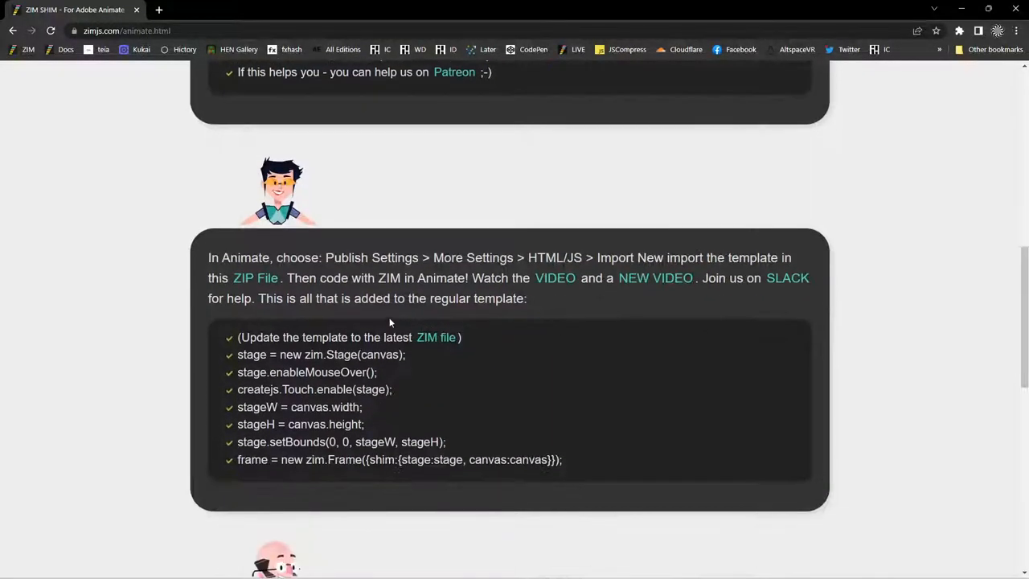
pyautogui.moveTo(255, 278)
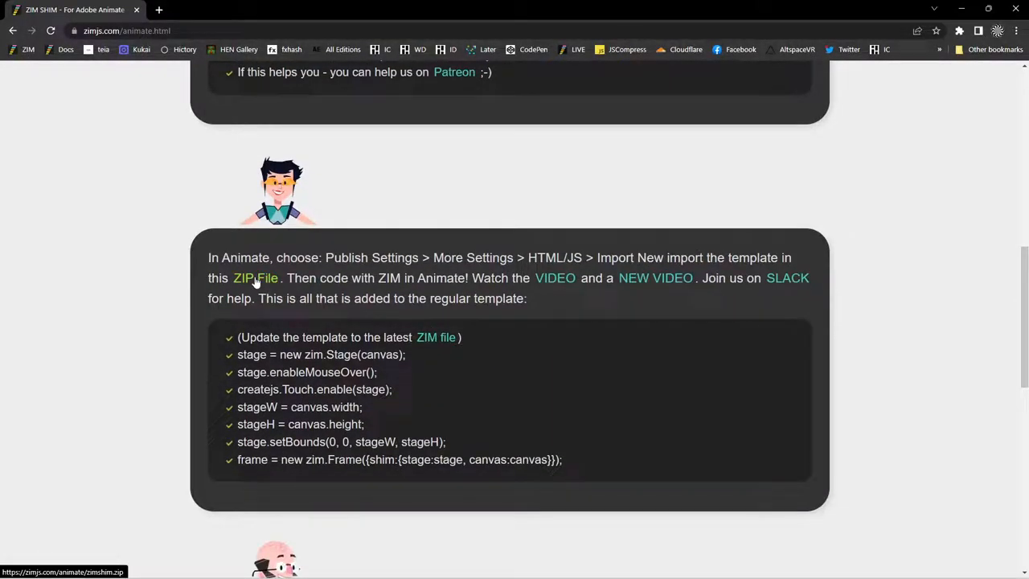
pyautogui.scroll(-3)
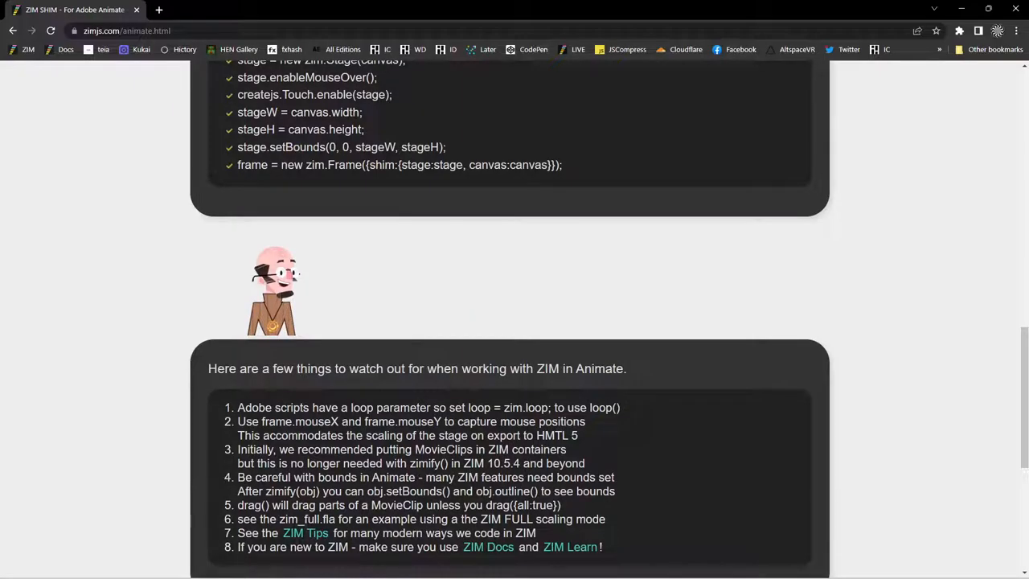
pyautogui.scroll(3)
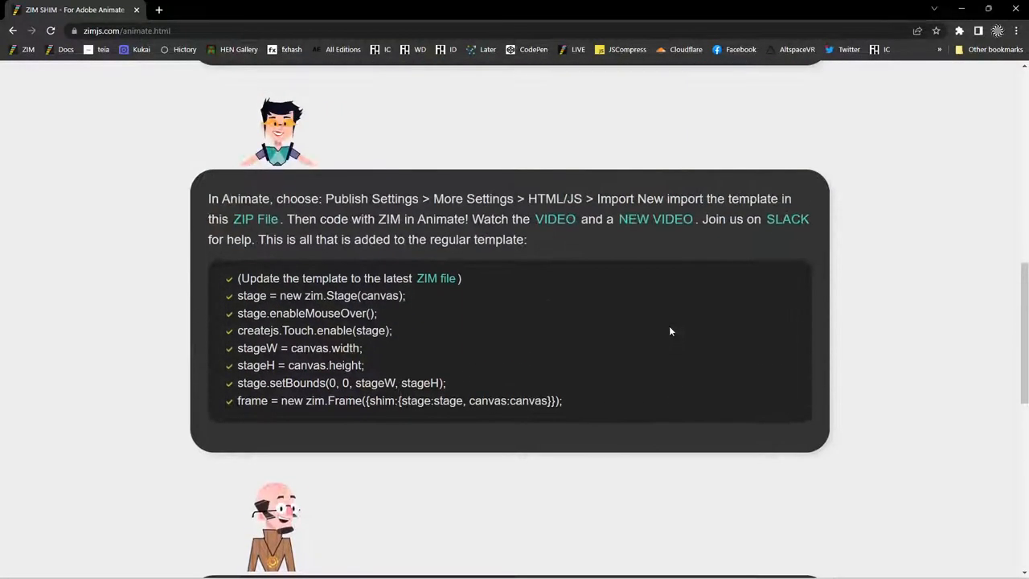
pyautogui.scroll(3)
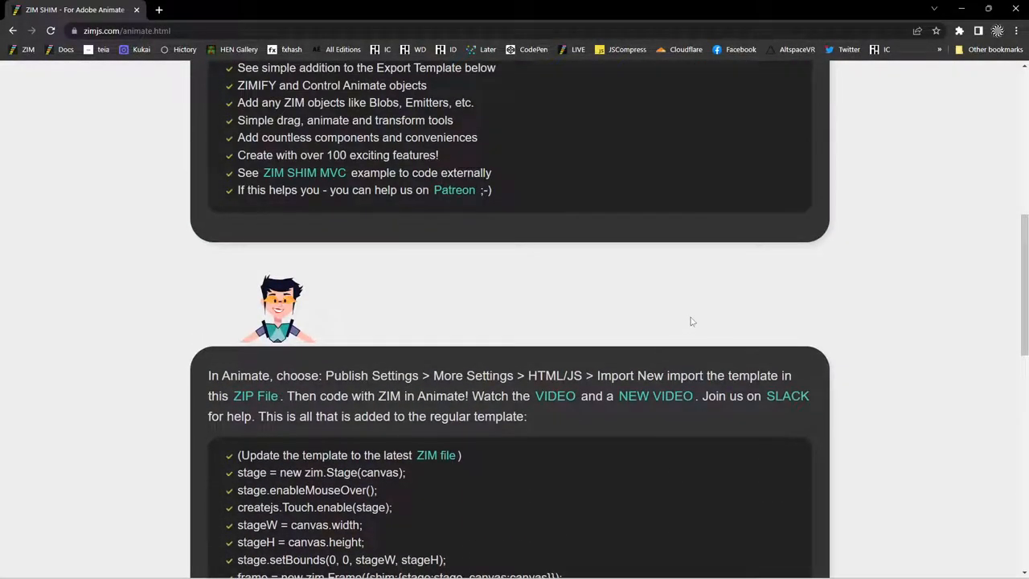
pyautogui.scroll(3)
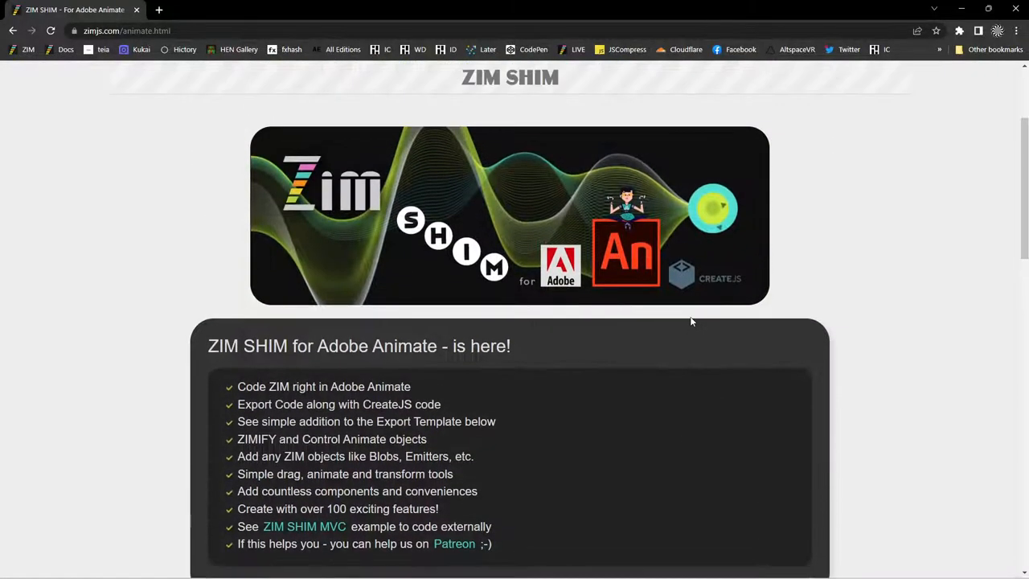
pyautogui.scroll(-3)
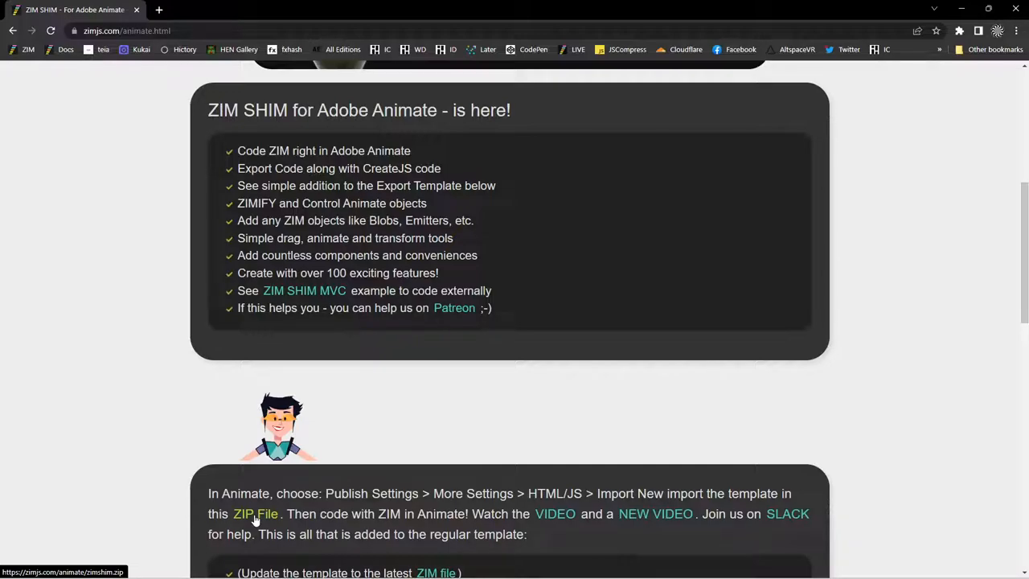
pyautogui.scroll(3)
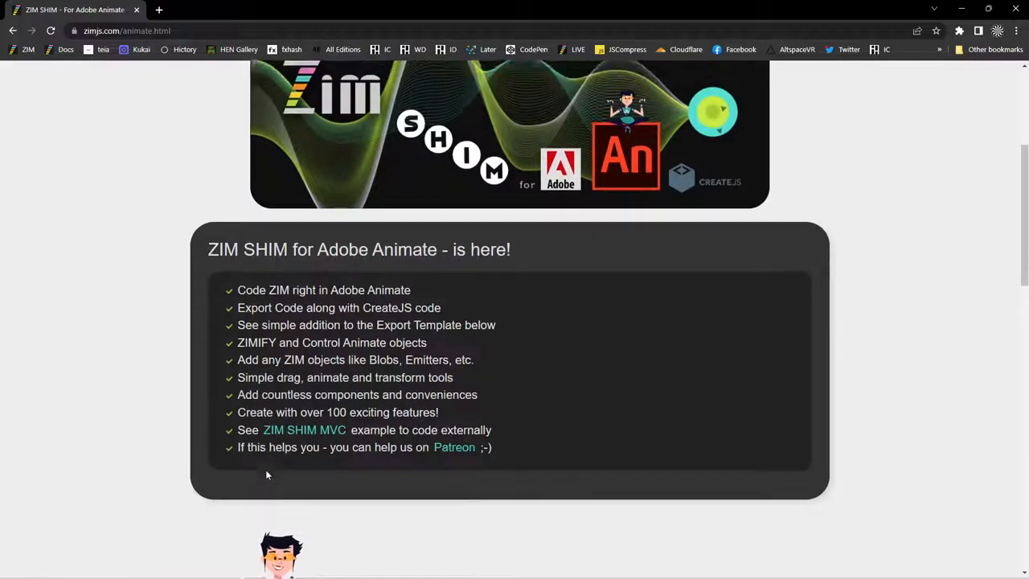
pyautogui.scroll(3)
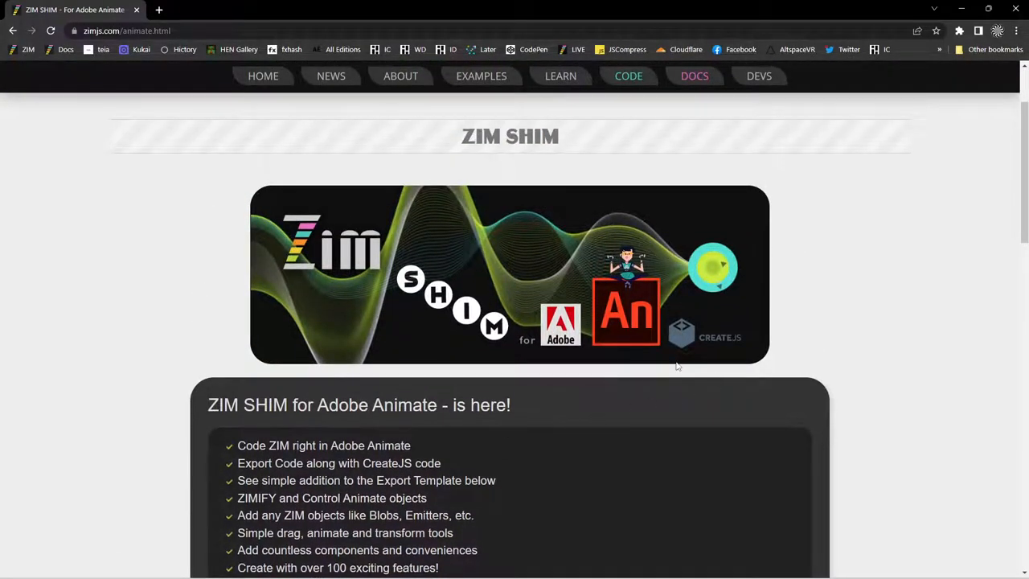
pyautogui.moveTo(700, 331)
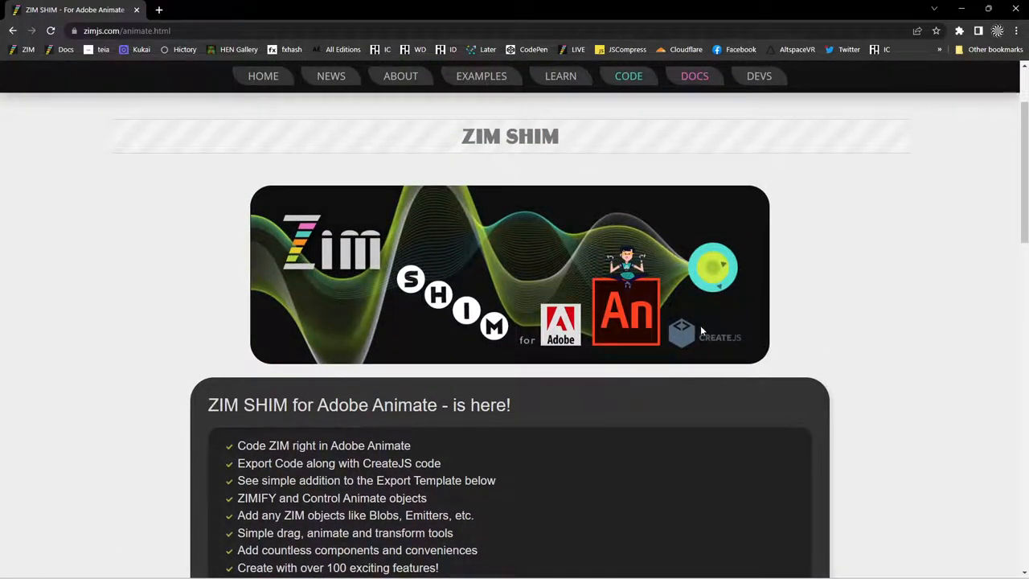
pyautogui.moveTo(851, 333)
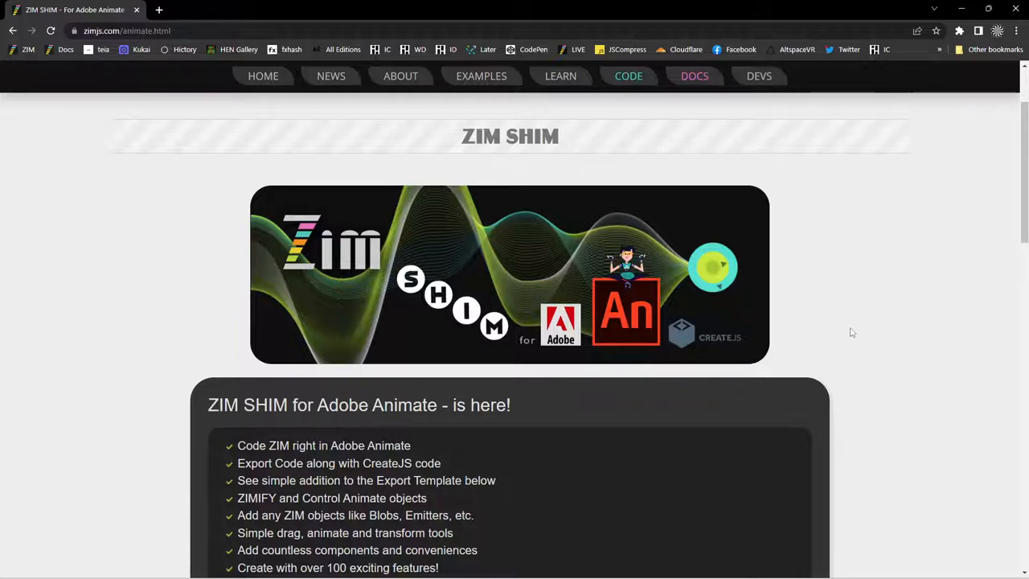
pyautogui.scroll(3)
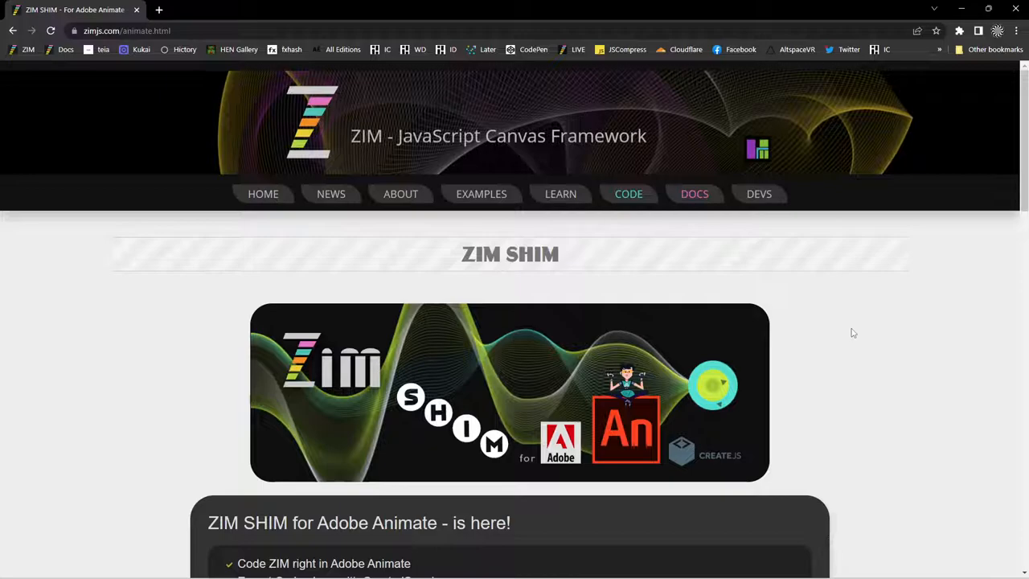
pyautogui.moveTo(739, 183)
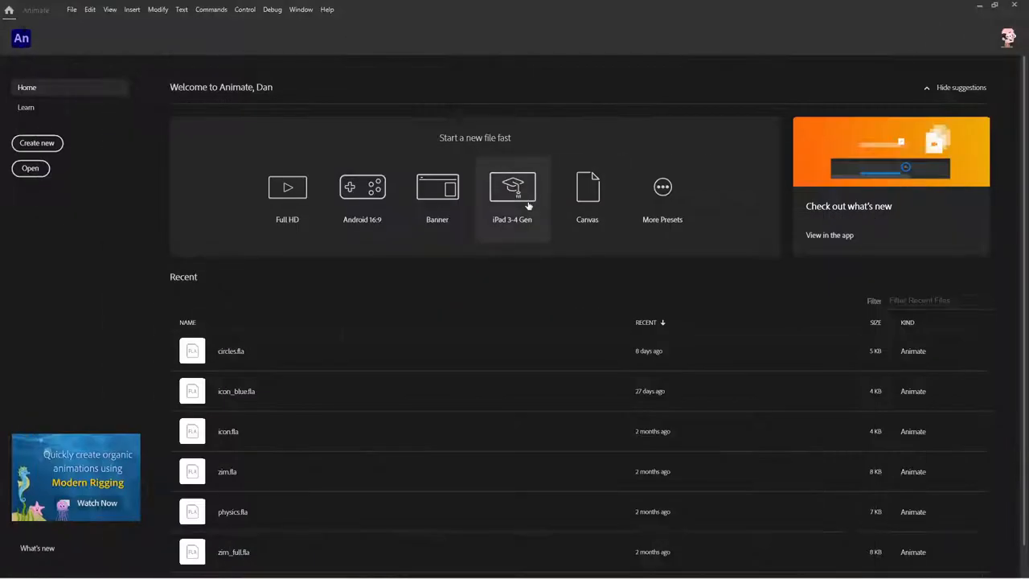
pyautogui.moveTo(383, 223)
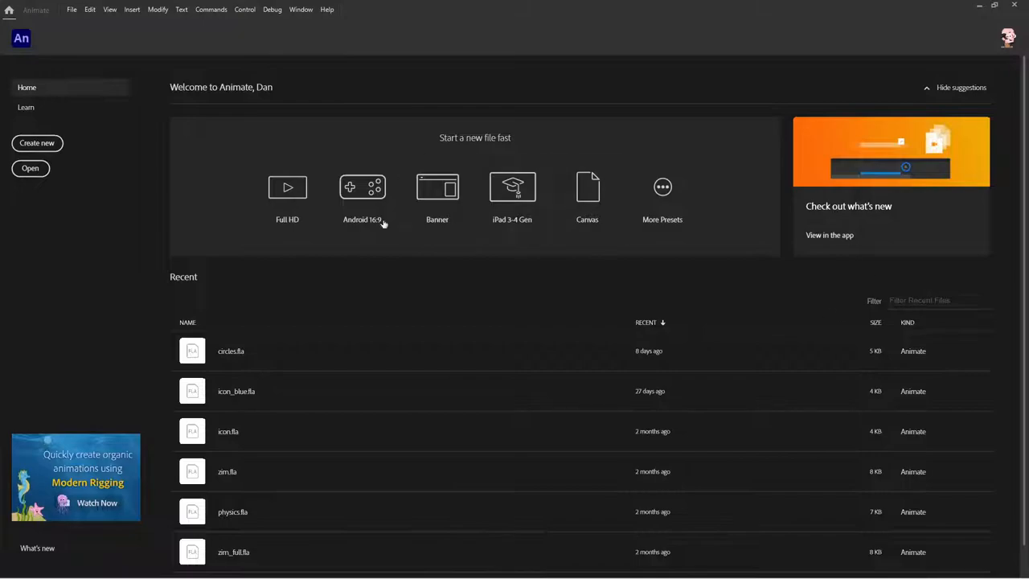
pyautogui.moveTo(437, 238)
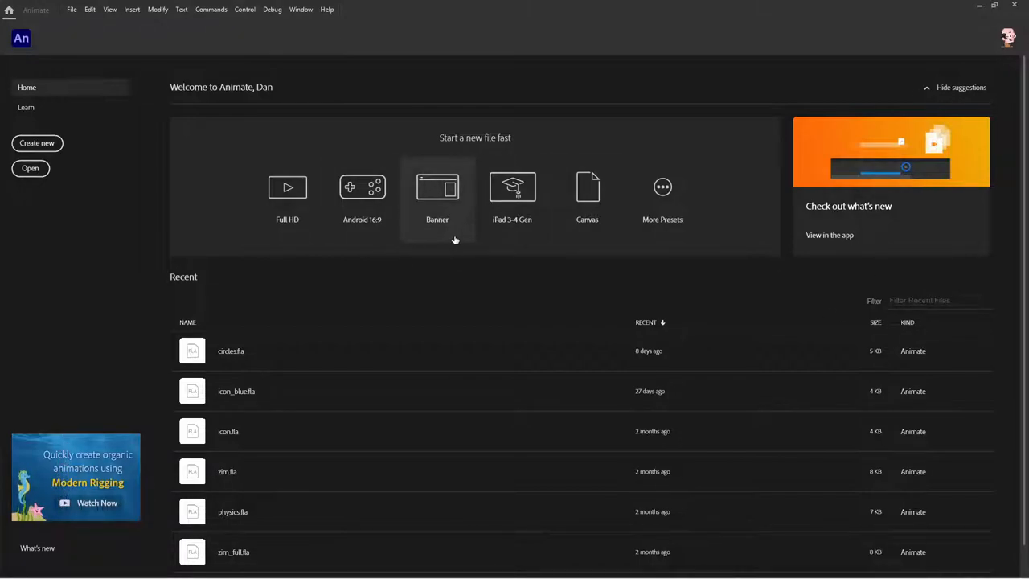
pyautogui.moveTo(586, 193)
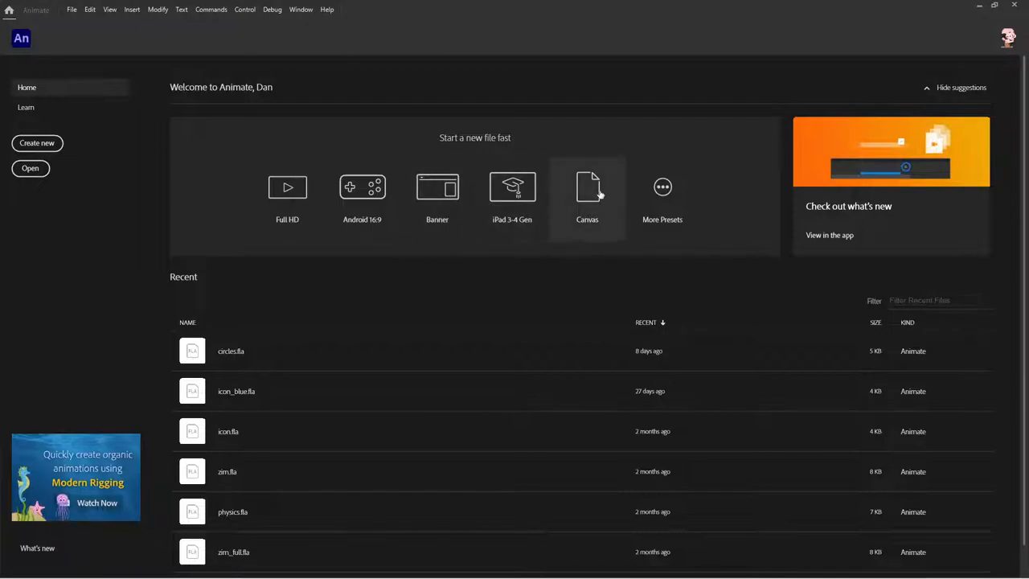
pyautogui.moveTo(662, 190)
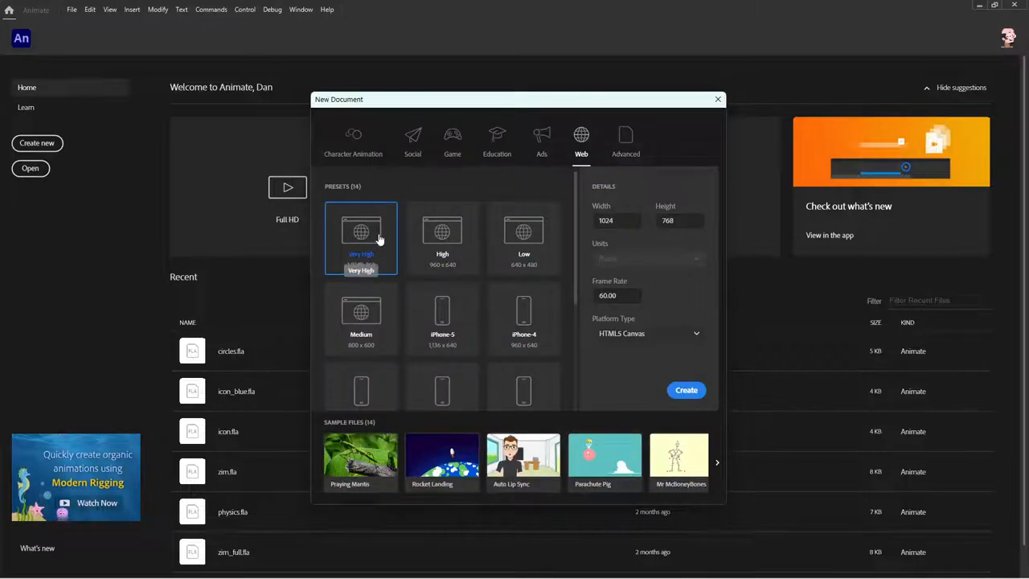
pyautogui.moveTo(370, 270)
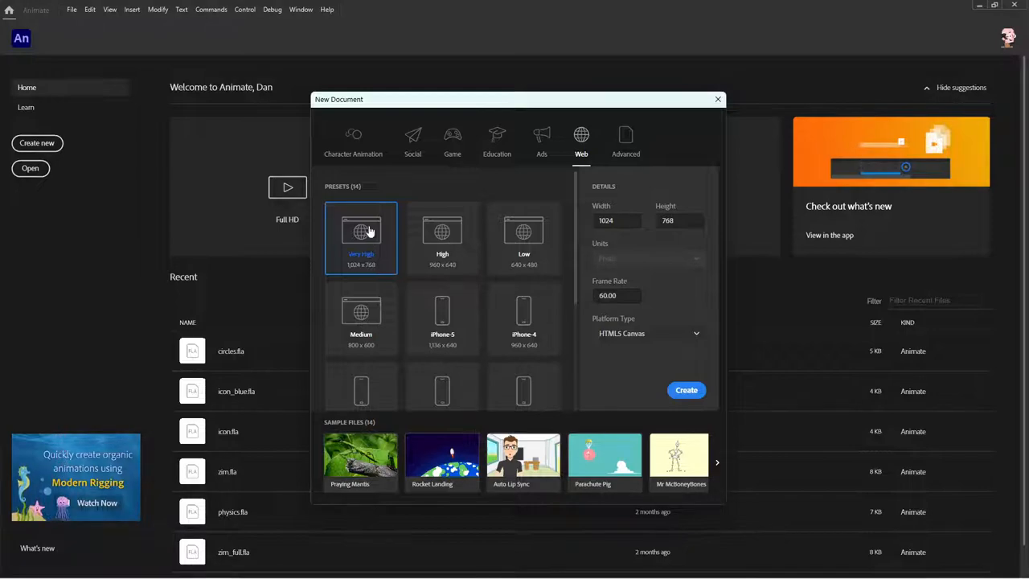
pyautogui.moveTo(360, 238)
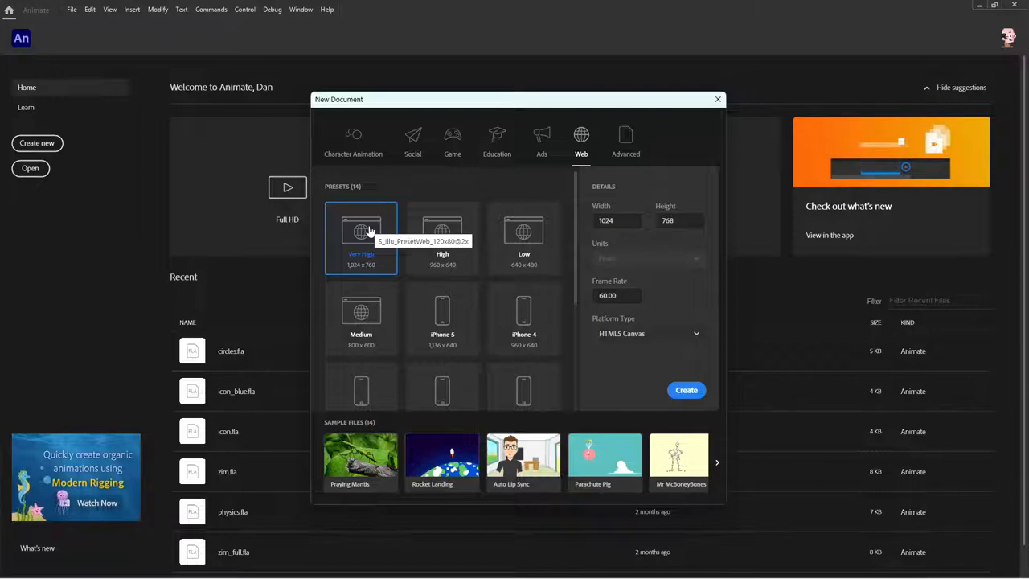
pyautogui.moveTo(458, 329)
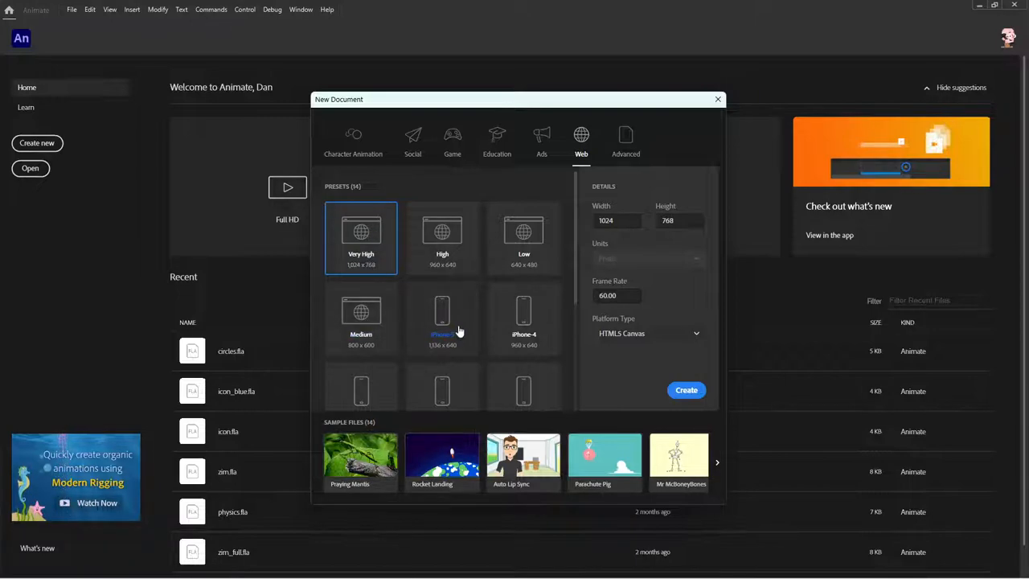
pyautogui.moveTo(495, 275)
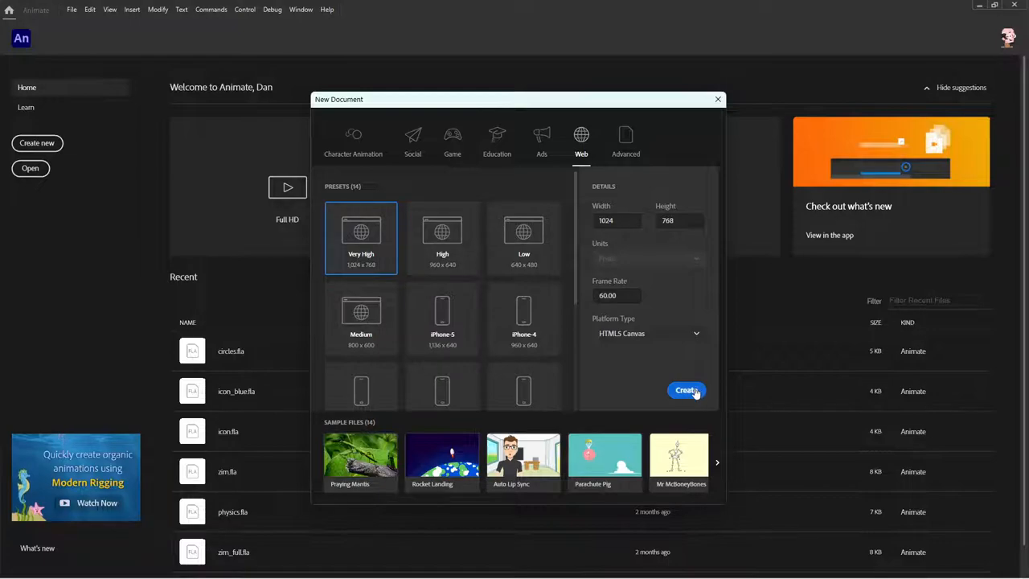
# Create the new 1024 by 768 HTML5 Canvas document from the Web preset
pyautogui.click(684, 391)
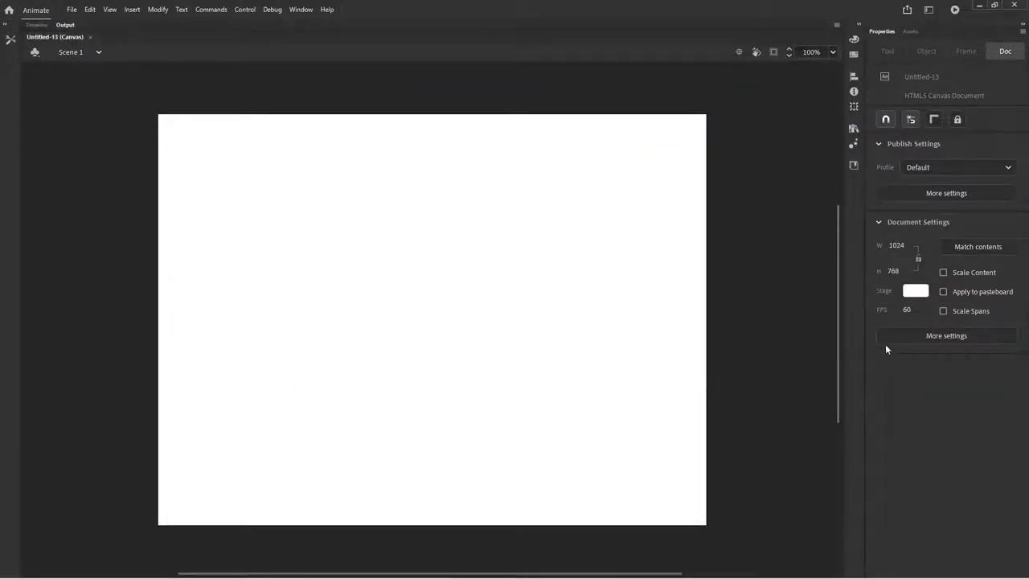
pyautogui.moveTo(906, 311)
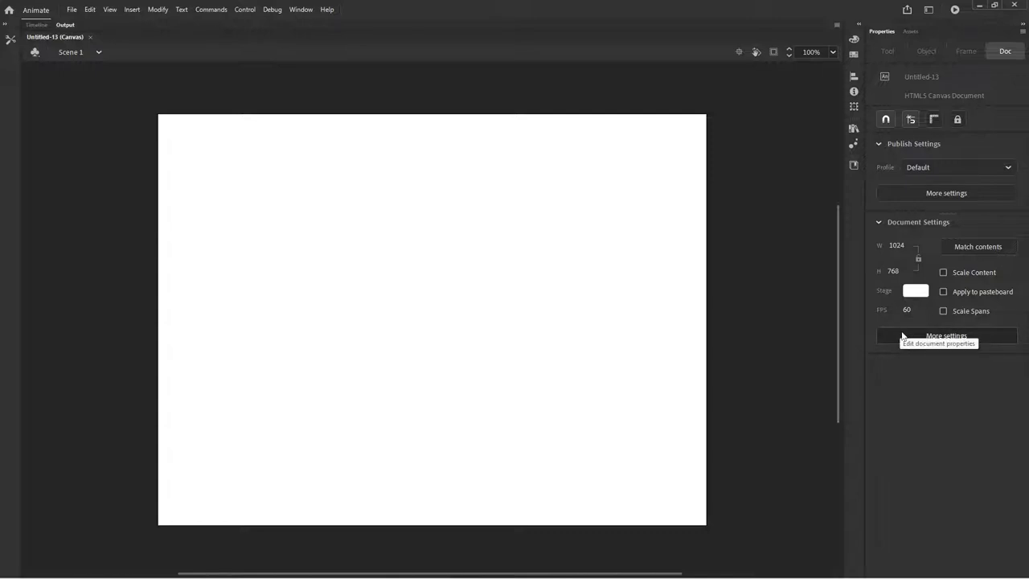
pyautogui.moveTo(884, 292)
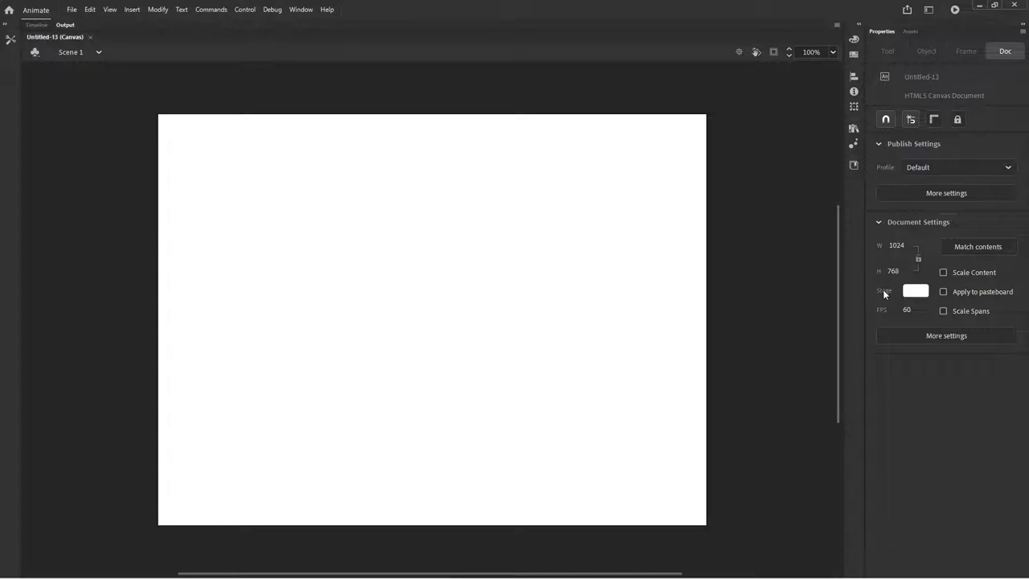
pyautogui.moveTo(916, 290)
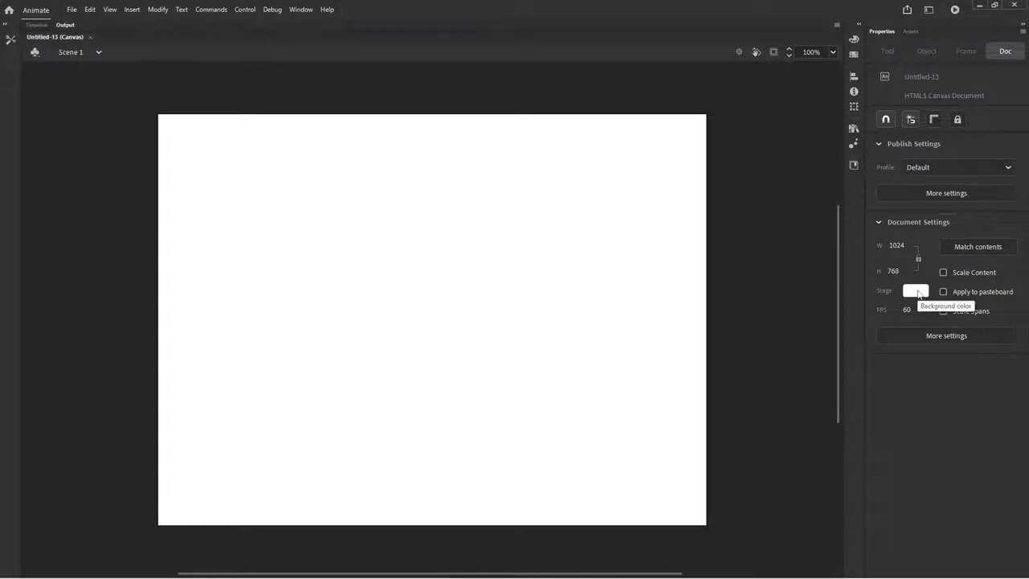
# Set the stage background colour to hex eeeeee in Document Settings
pyautogui.click(915, 289)
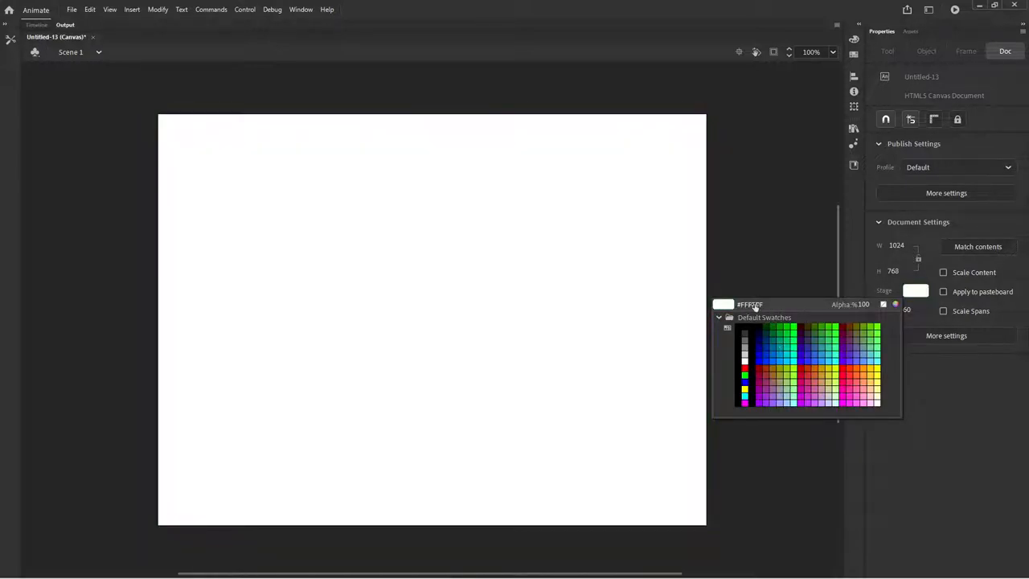
pyautogui.tripleClick(749, 304)
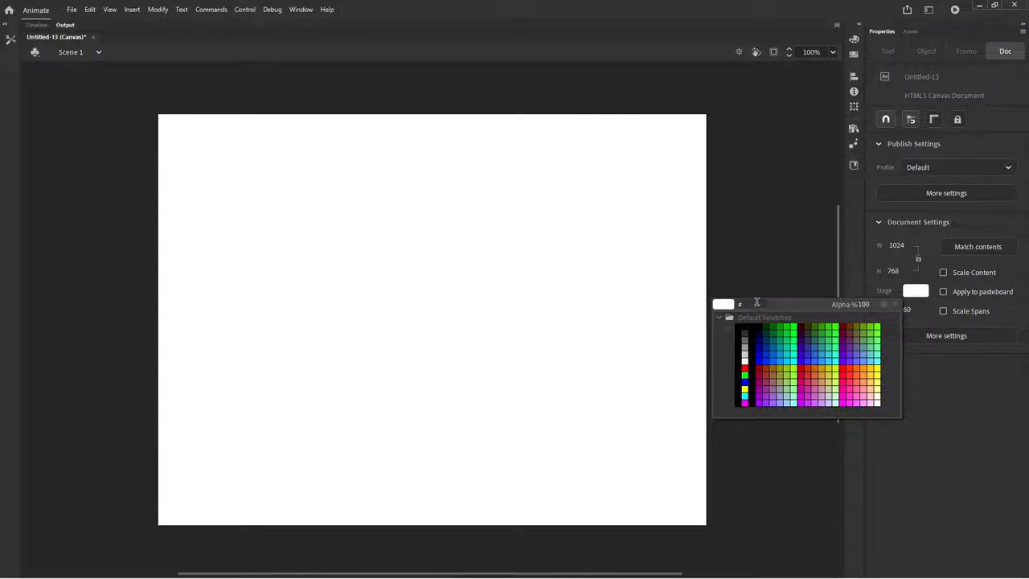
pyautogui.write('eeeeee')
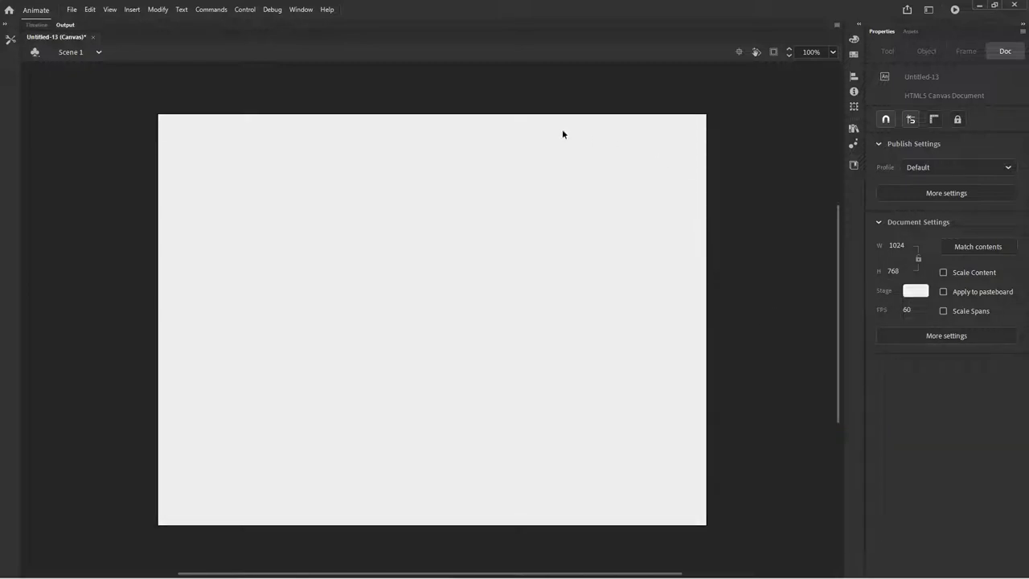
pyautogui.moveTo(651, 109)
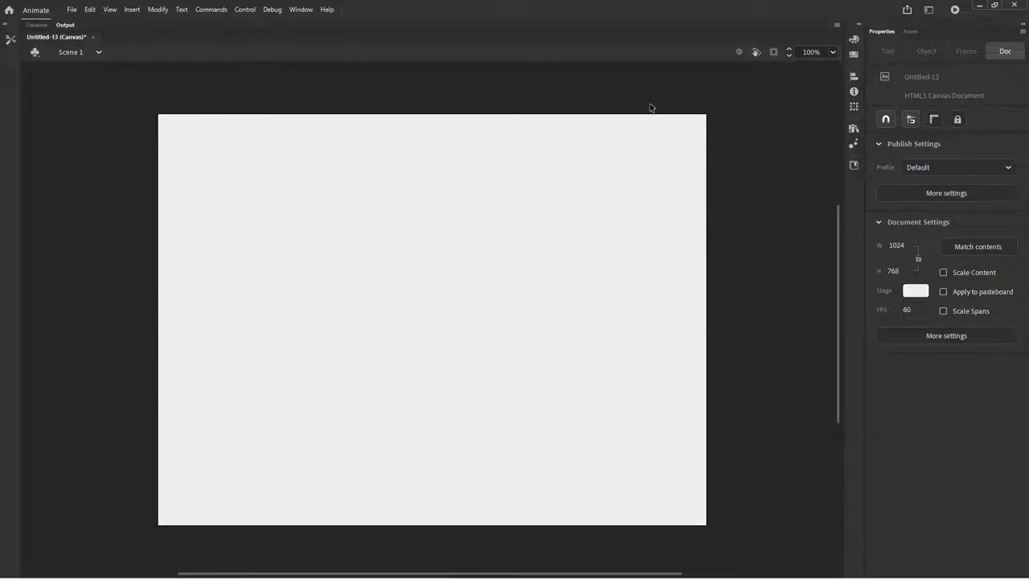
pyautogui.moveTo(771, 244)
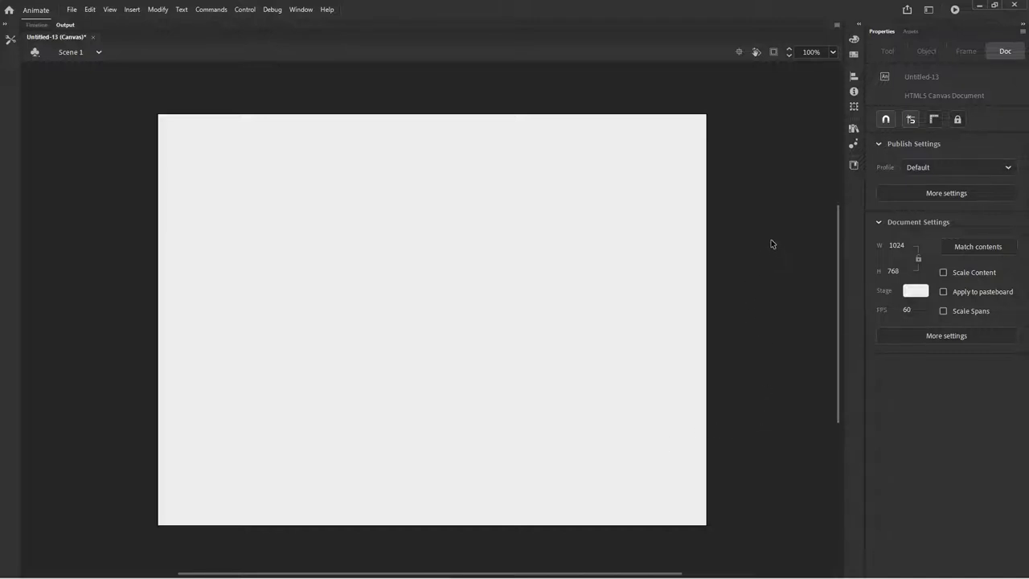
pyautogui.moveTo(932, 303)
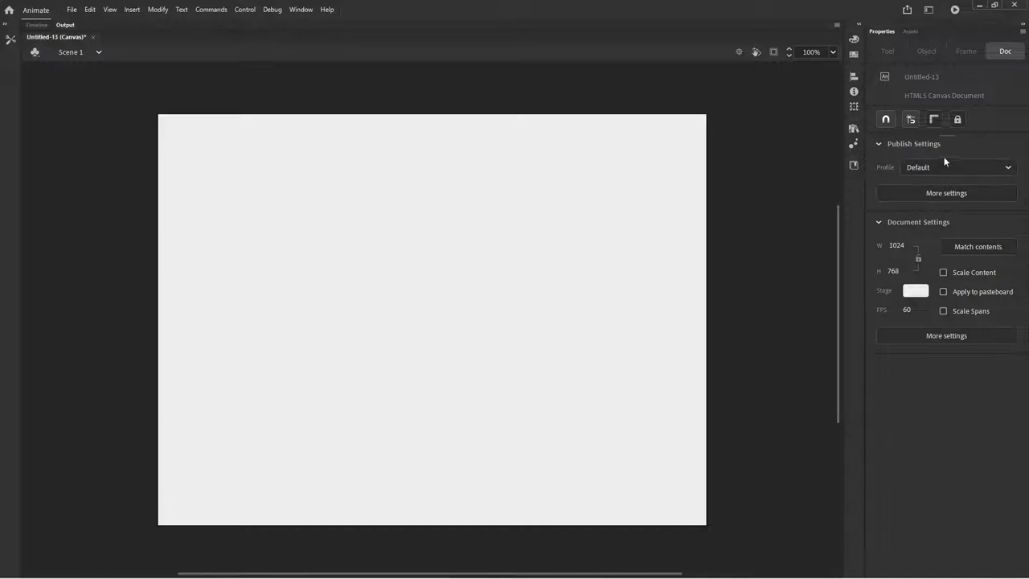
pyautogui.moveTo(945, 193)
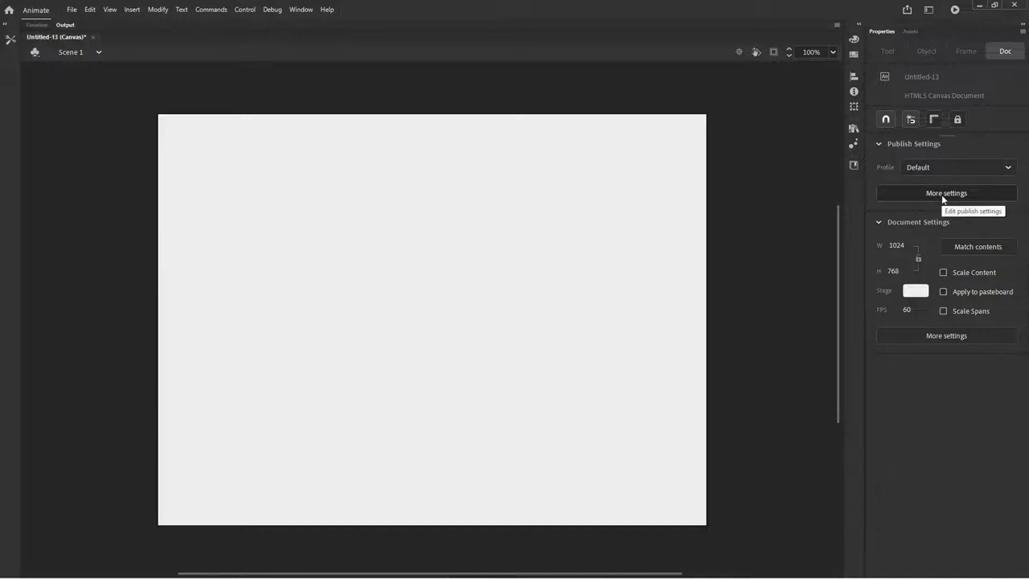
pyautogui.moveTo(928, 148)
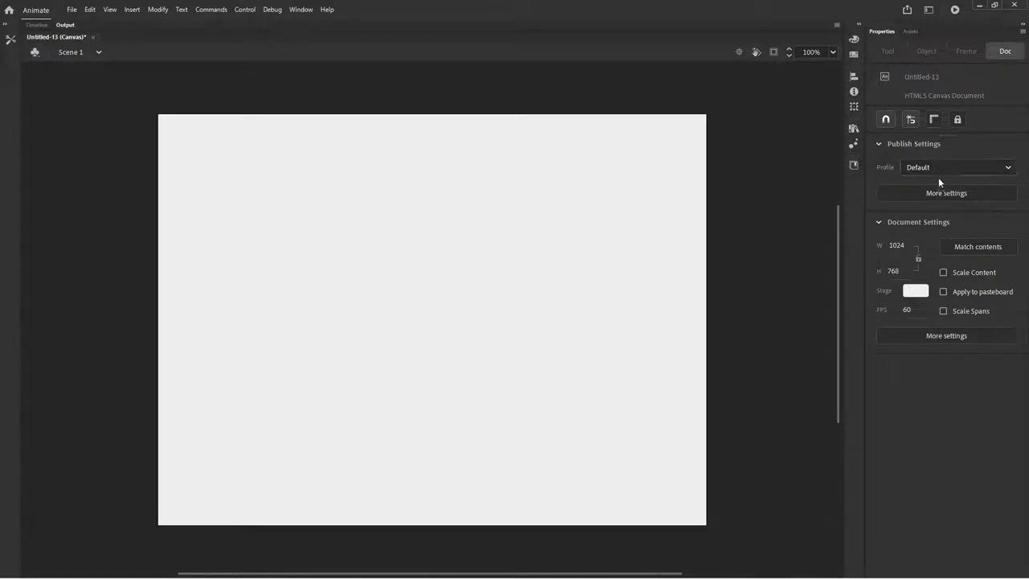
# Show the HTML/JS options in the full Publish Settings dialog
pyautogui.click(945, 193)
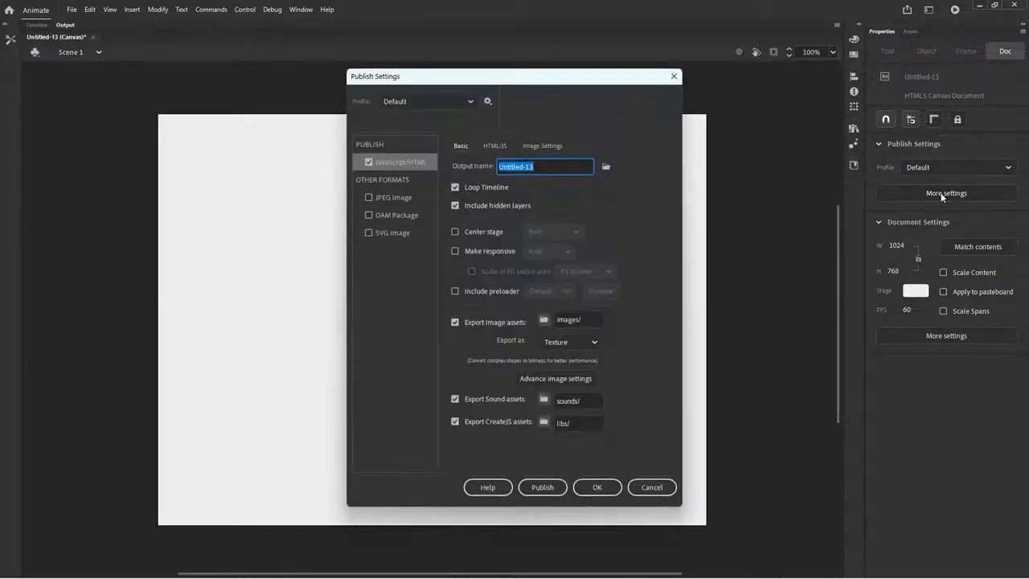
pyautogui.moveTo(620, 225)
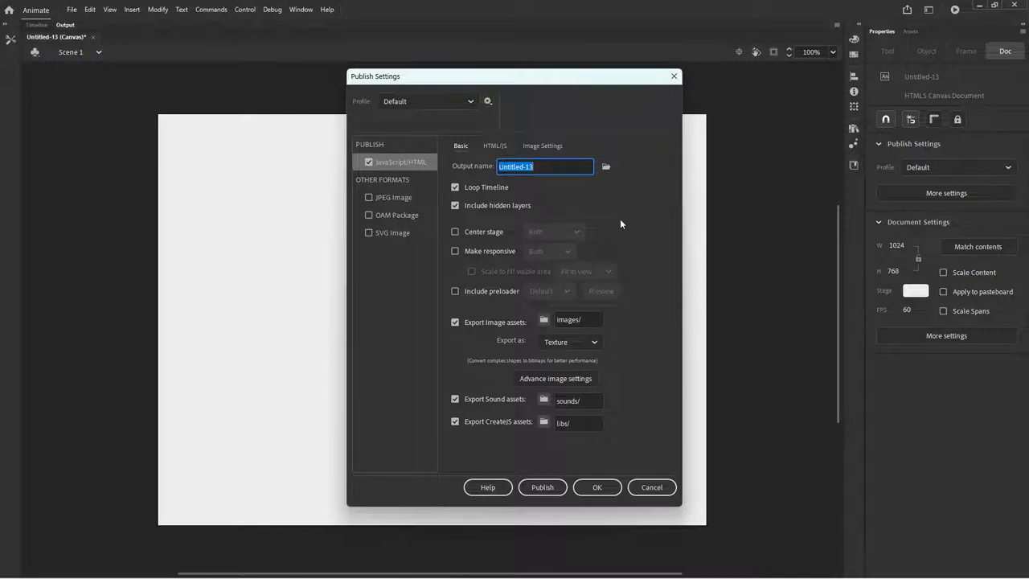
pyautogui.click(495, 144)
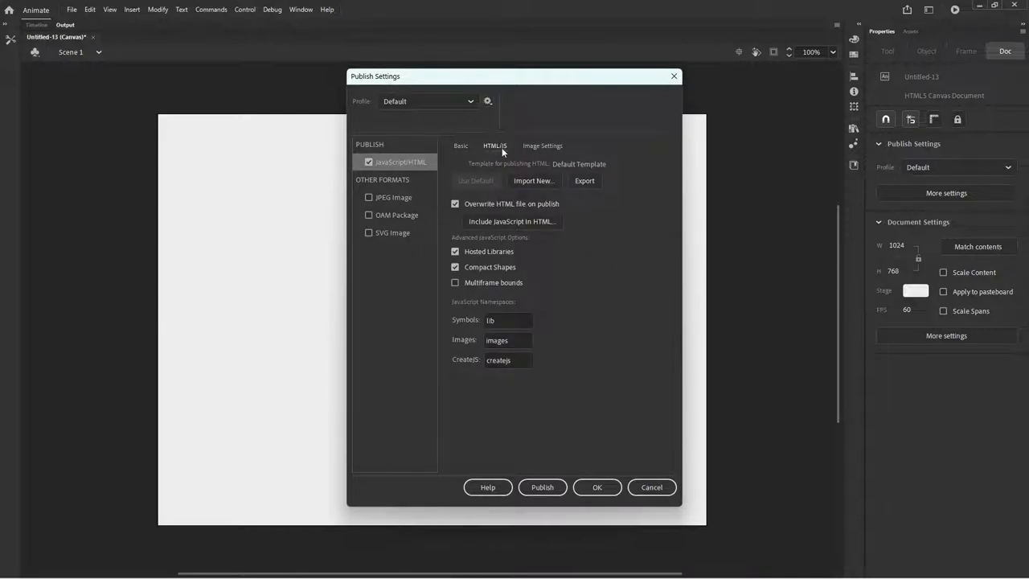
pyautogui.moveTo(566, 164)
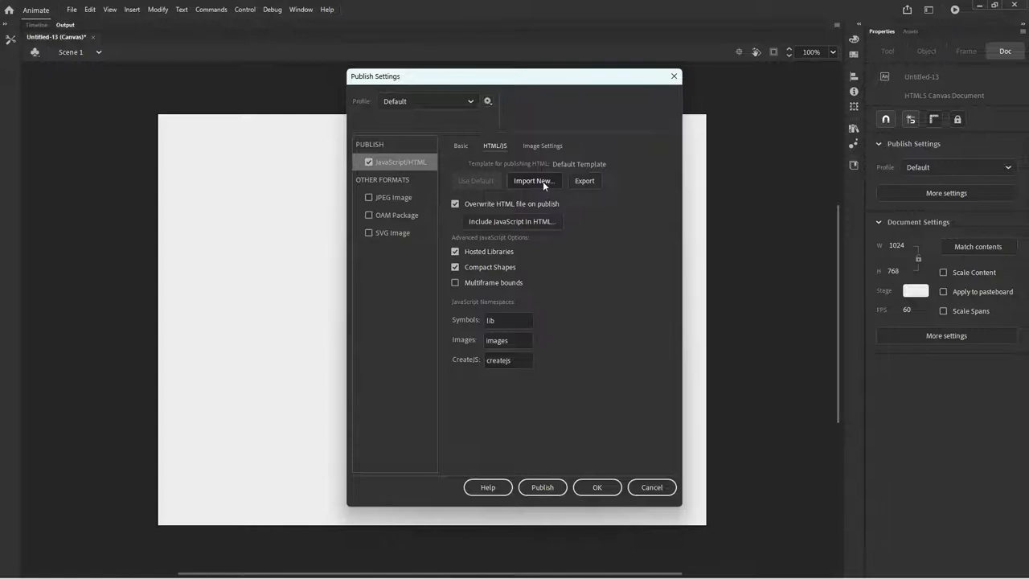
# Start importing a new custom HTML publishing template and browse into the zimshim folder
pyautogui.click(534, 180)
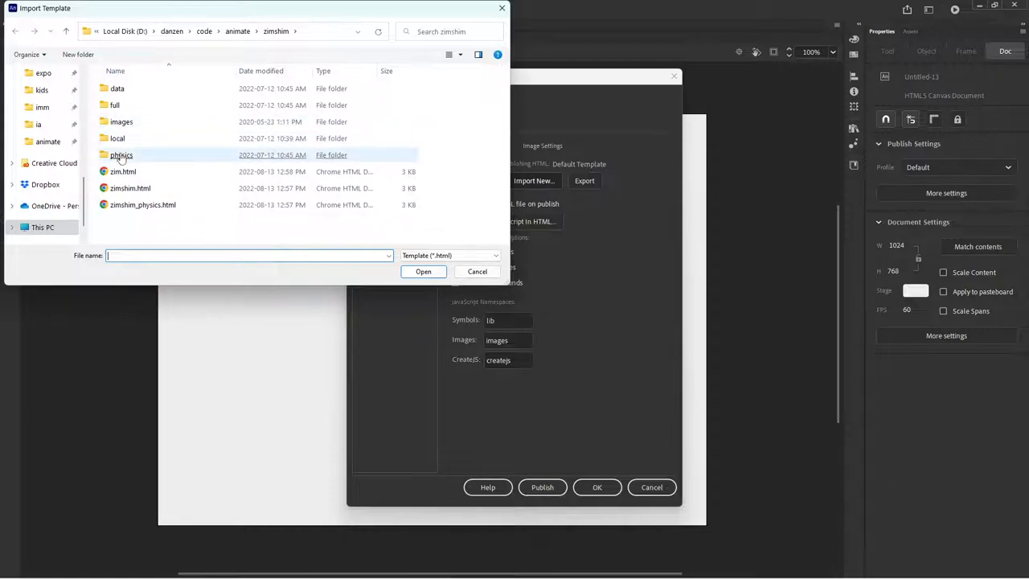
pyautogui.click(116, 106)
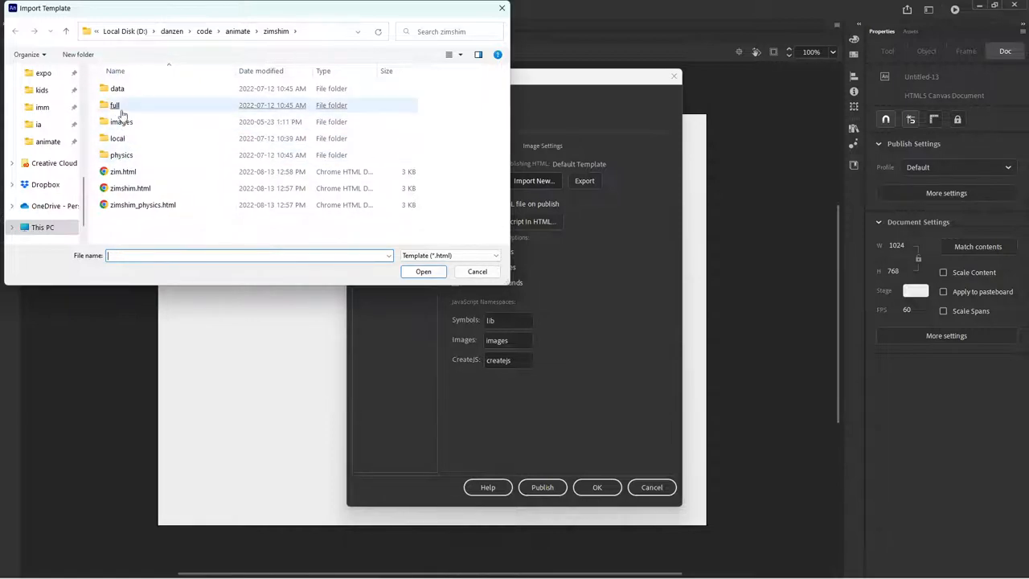
pyautogui.moveTo(116, 106)
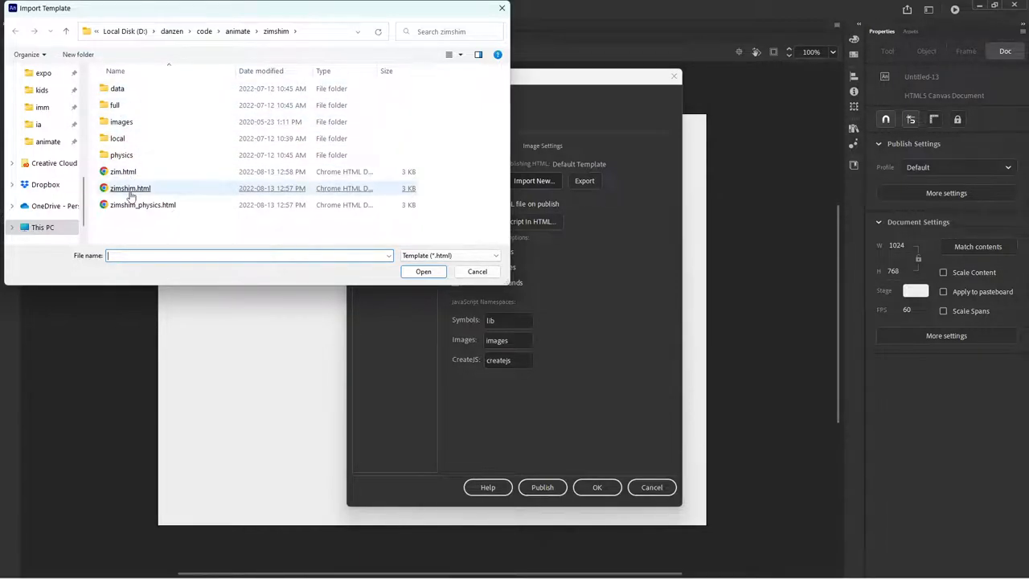
pyautogui.moveTo(128, 188)
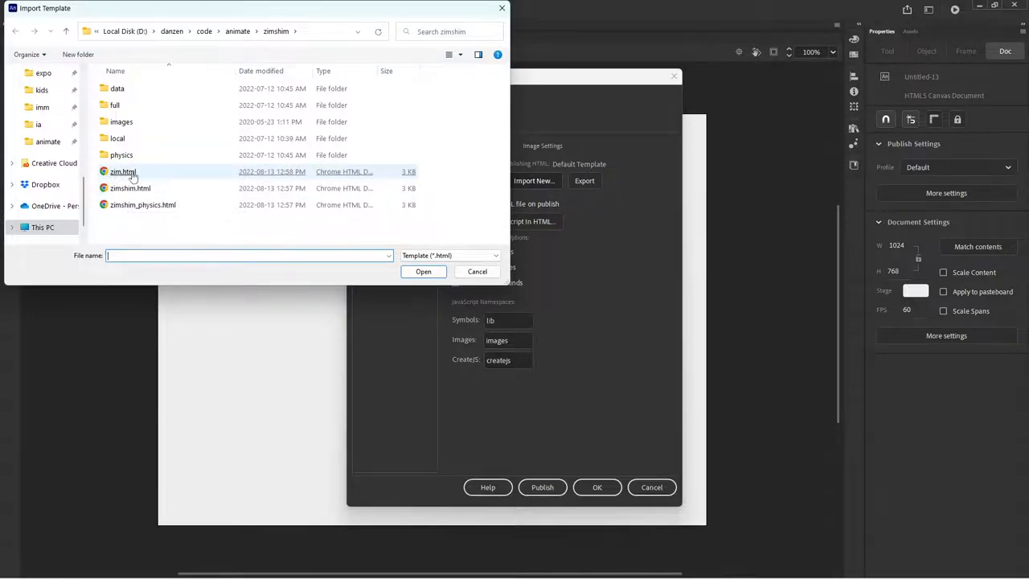
pyautogui.moveTo(122, 171)
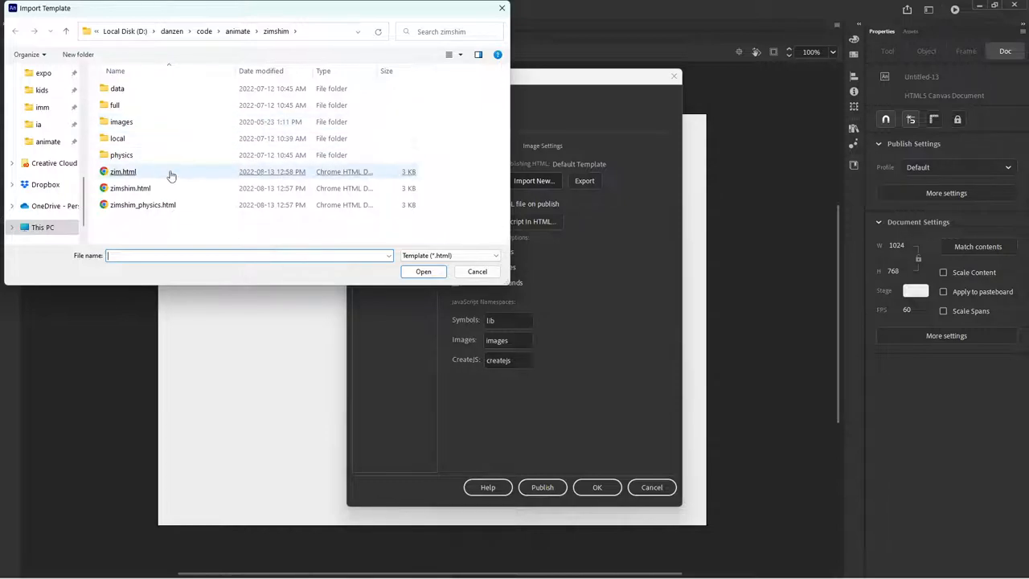
pyautogui.moveTo(130, 188)
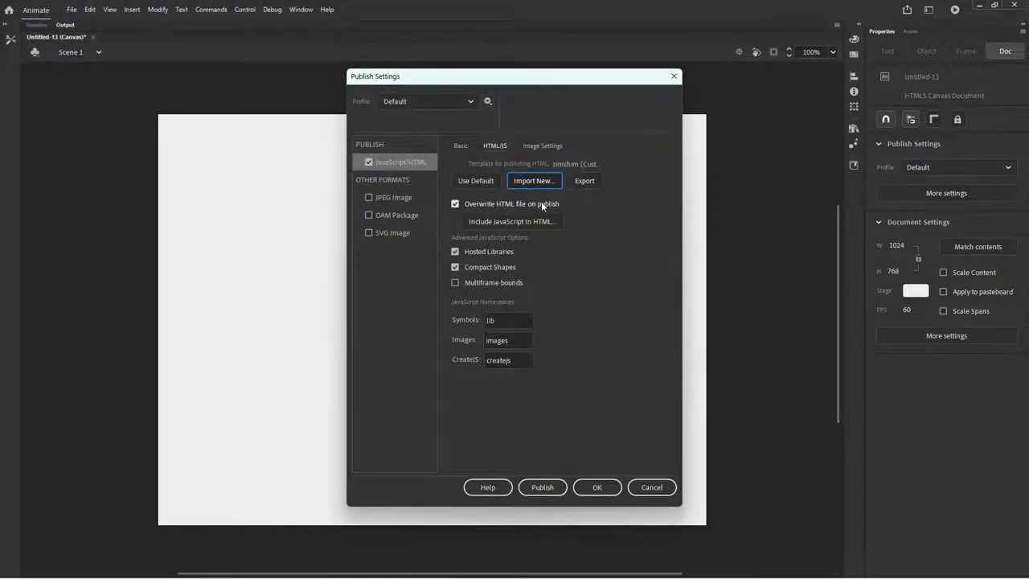
pyautogui.moveTo(587, 203)
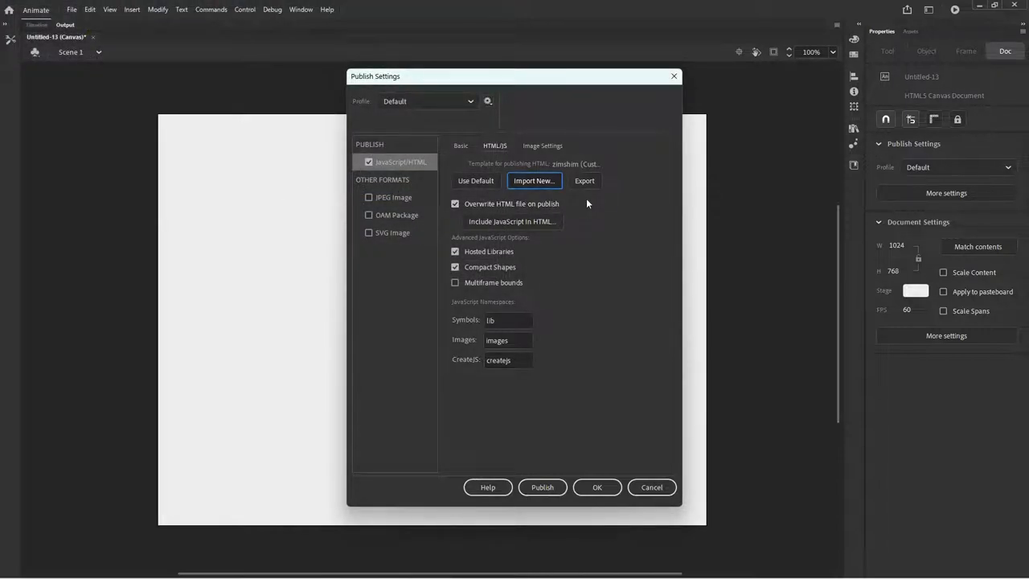
pyautogui.moveTo(534, 180)
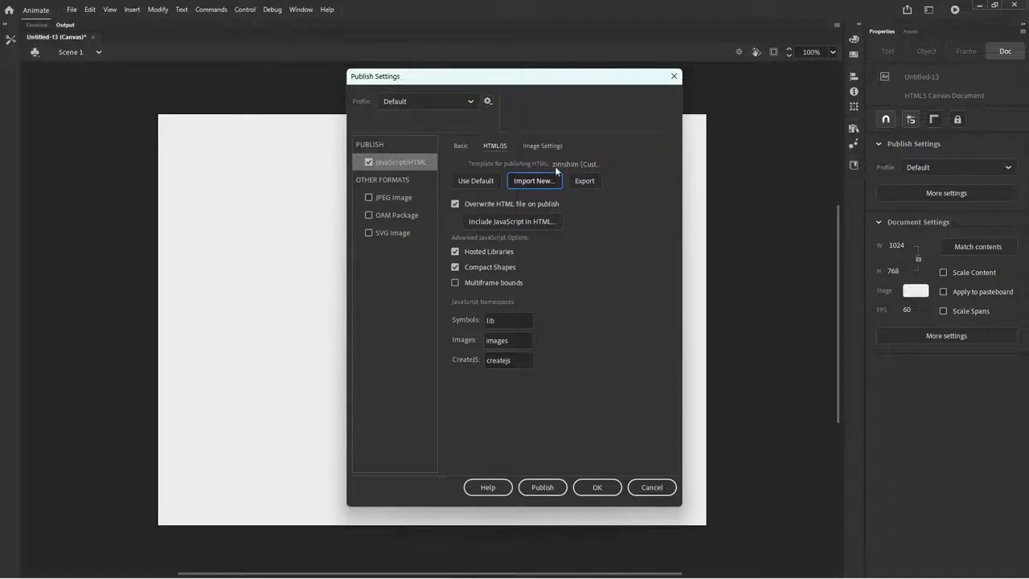
pyautogui.moveTo(535, 169)
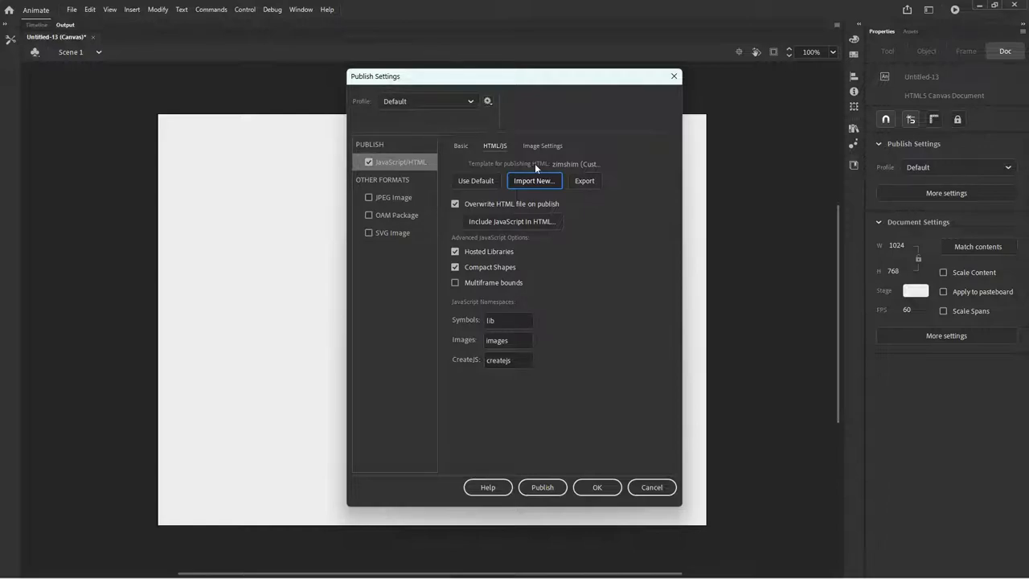
pyautogui.moveTo(536, 186)
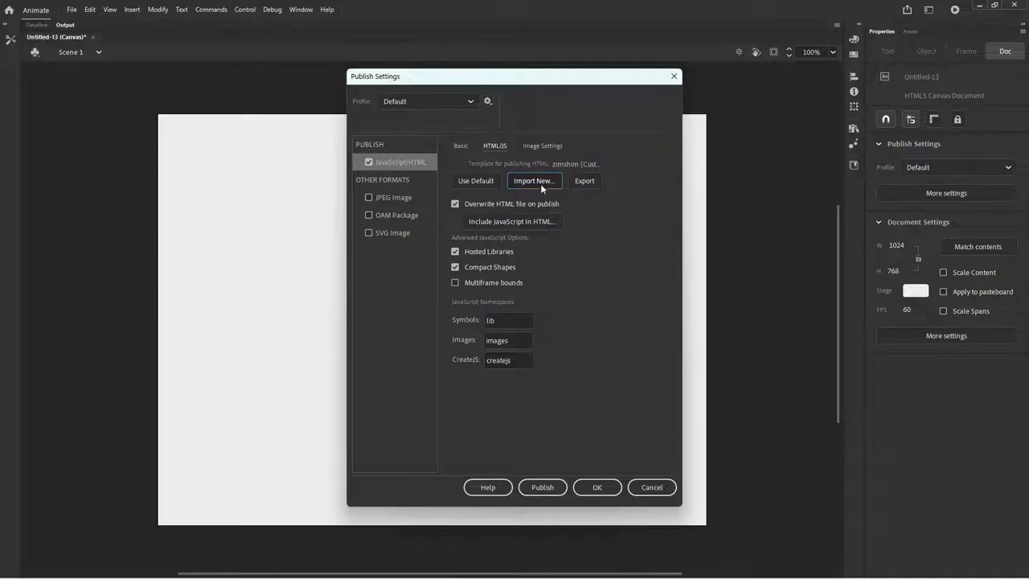
pyautogui.moveTo(585, 463)
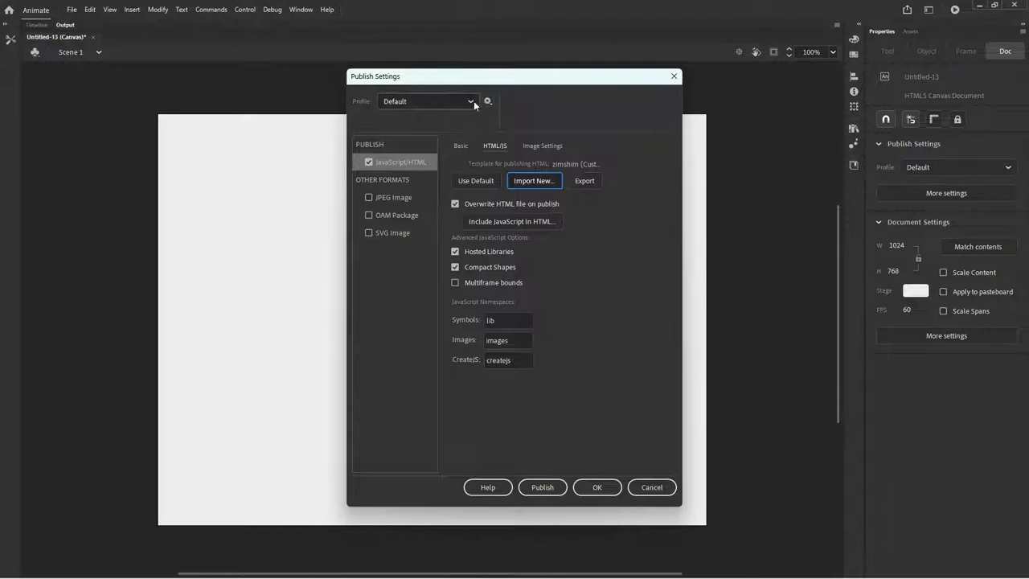
pyautogui.moveTo(489, 101)
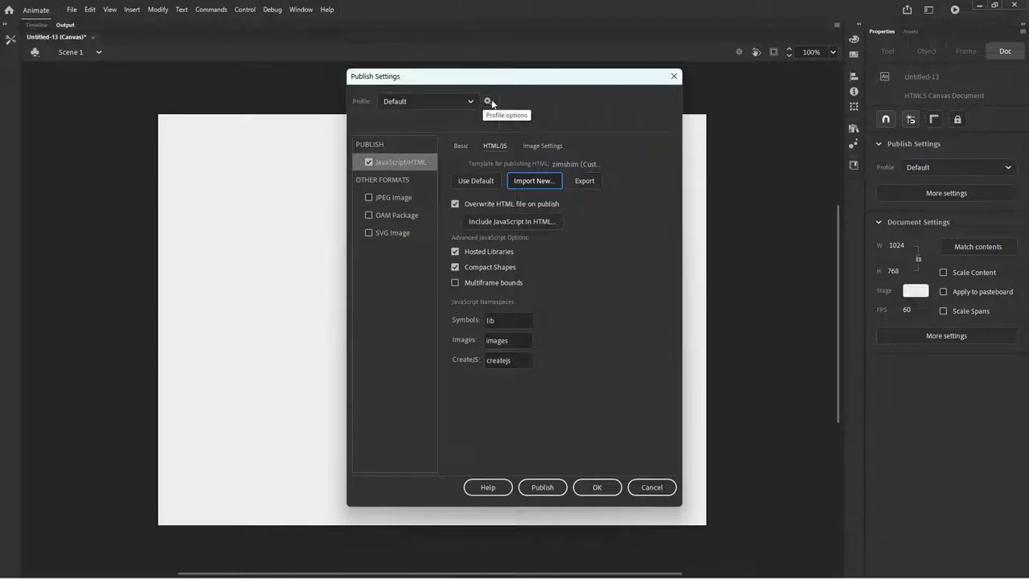
pyautogui.moveTo(466, 151)
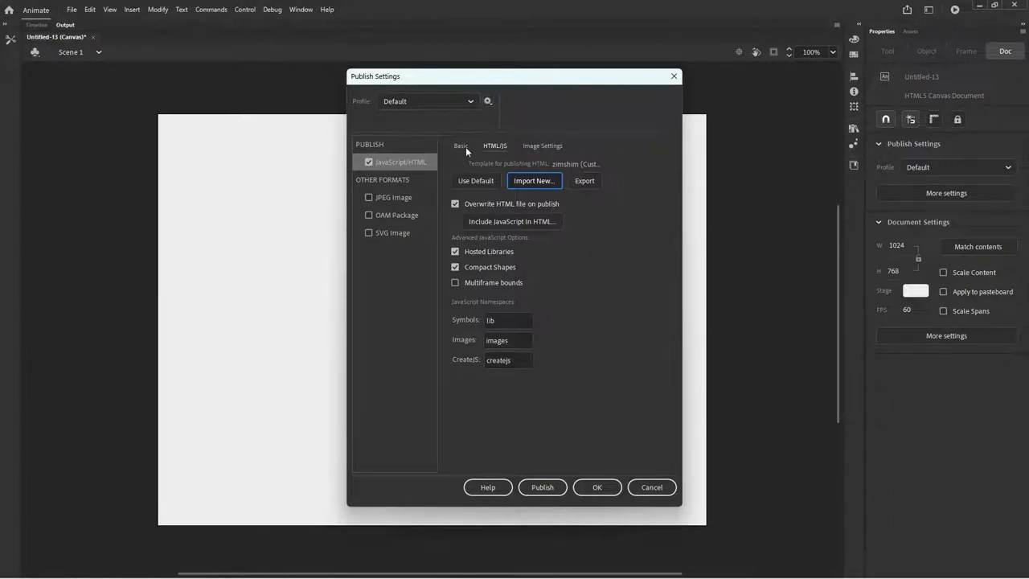
# Enable Center stage, Make responsive and Scale to fit visible area in the Basic publish options
pyautogui.click(459, 144)
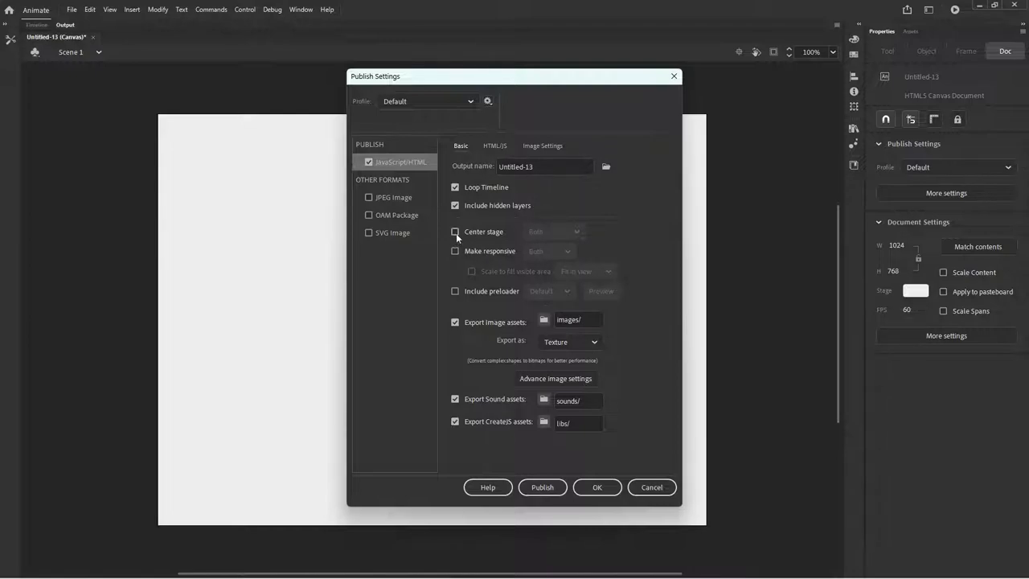
pyautogui.click(454, 232)
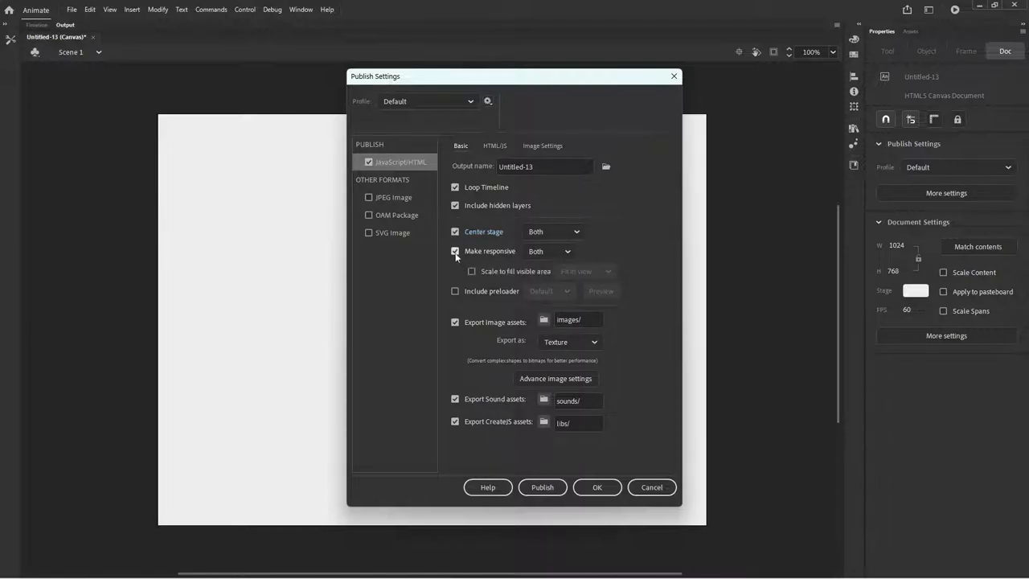
pyautogui.click(472, 270)
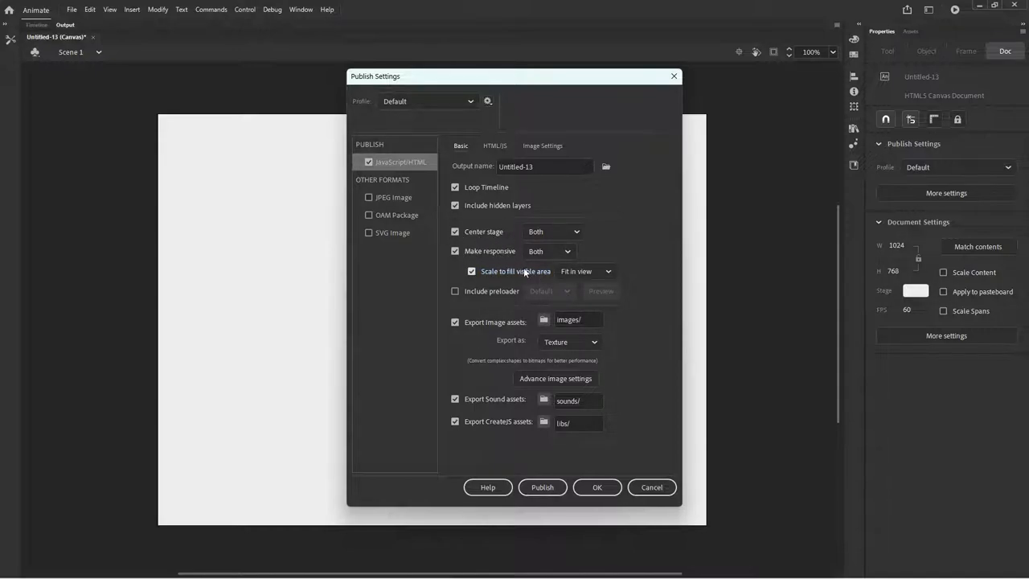
pyautogui.moveTo(514, 270)
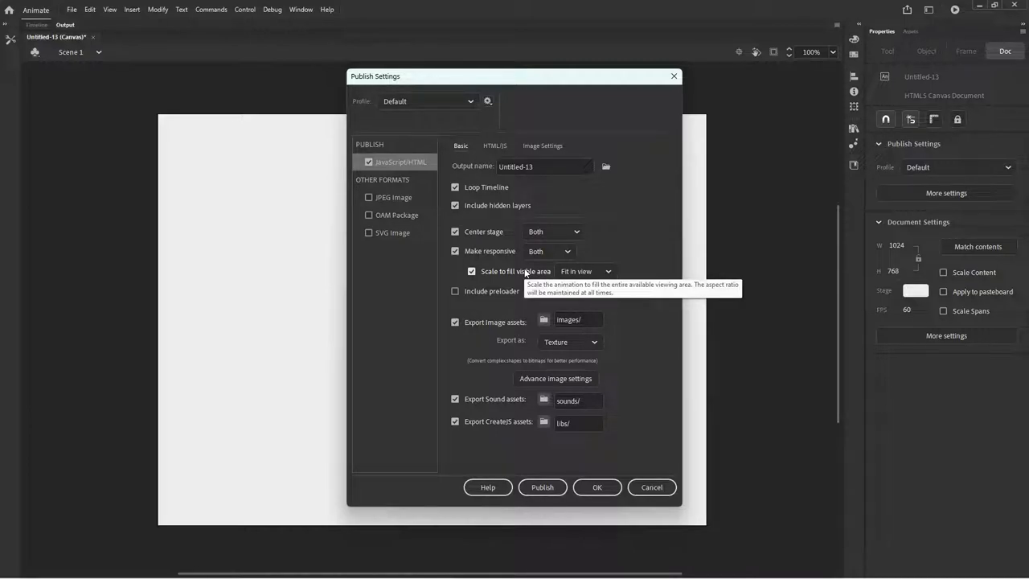
pyautogui.moveTo(634, 238)
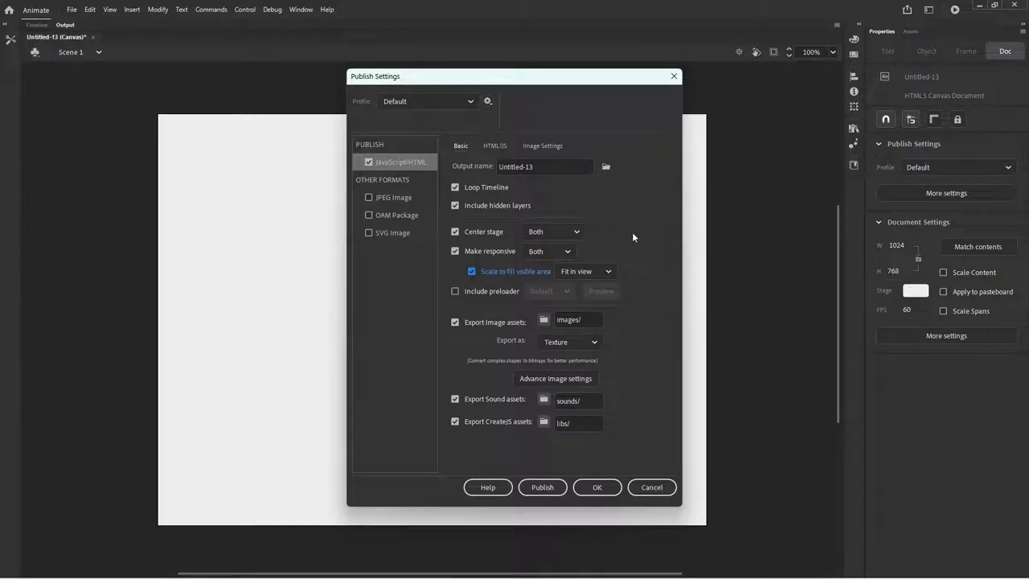
pyautogui.click(495, 144)
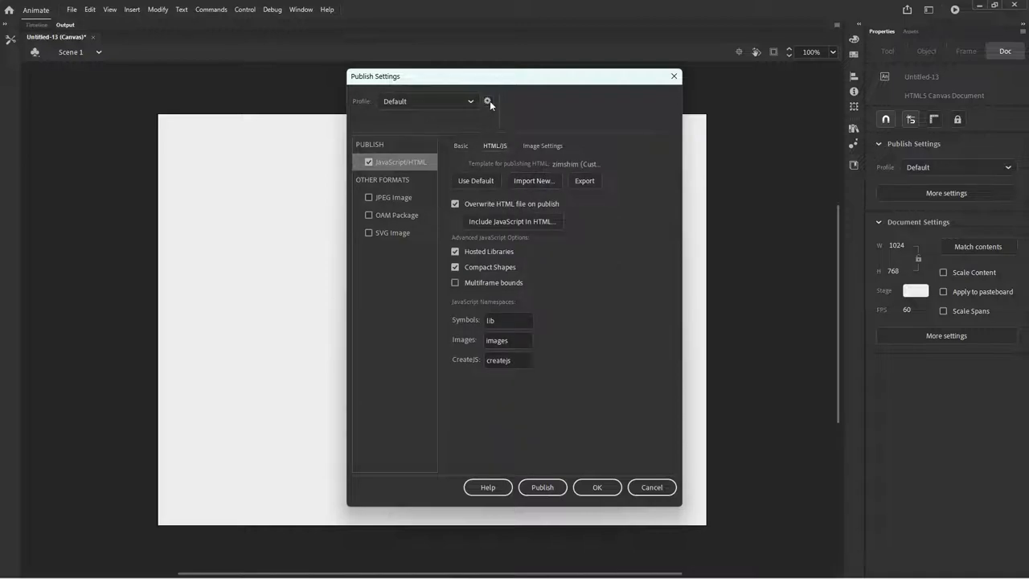
# Create a new publish profile named ZIM from the current settings
pyautogui.click(489, 100)
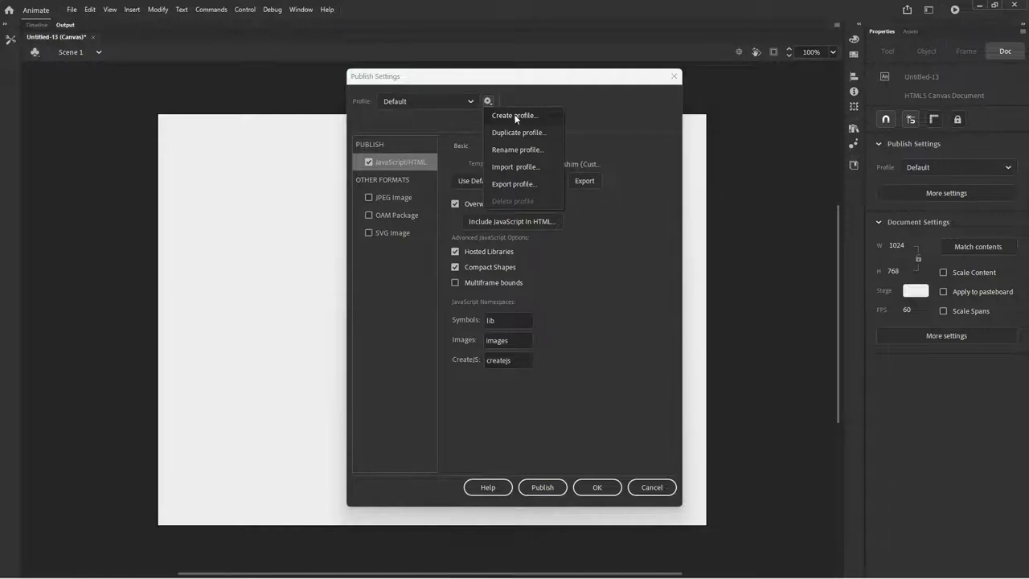
pyautogui.click(515, 116)
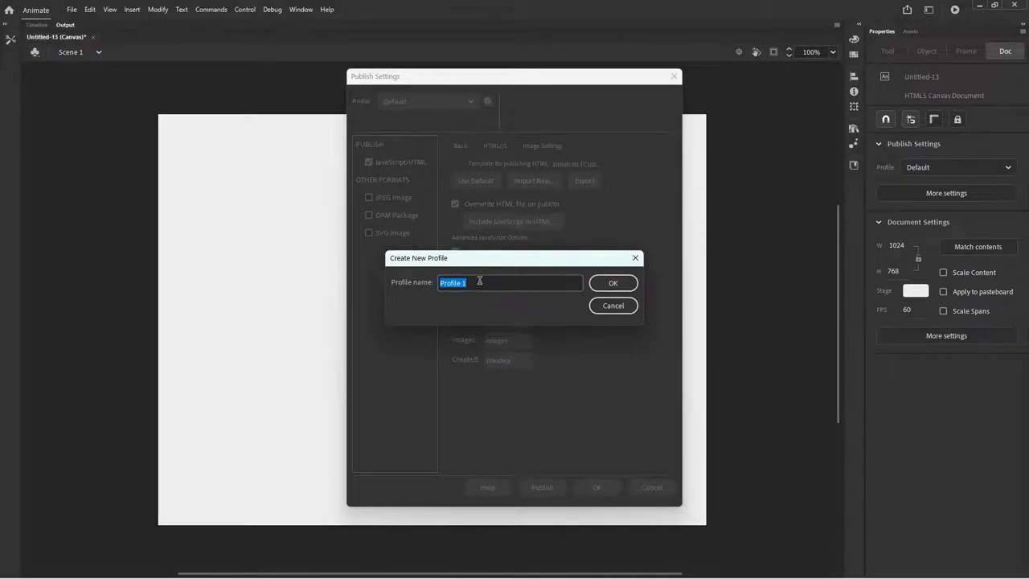
pyautogui.write('ZIM')
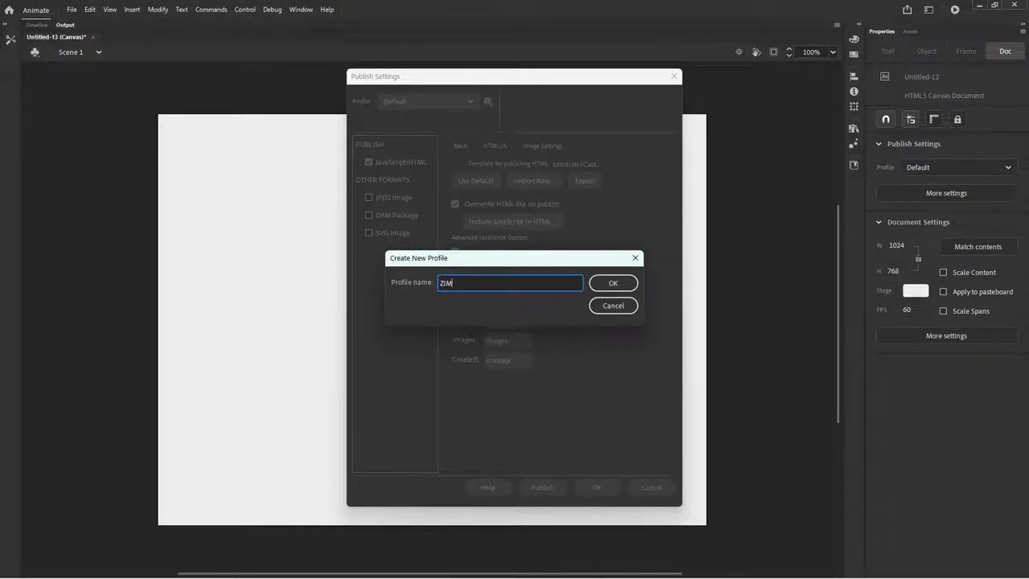
pyautogui.click(612, 283)
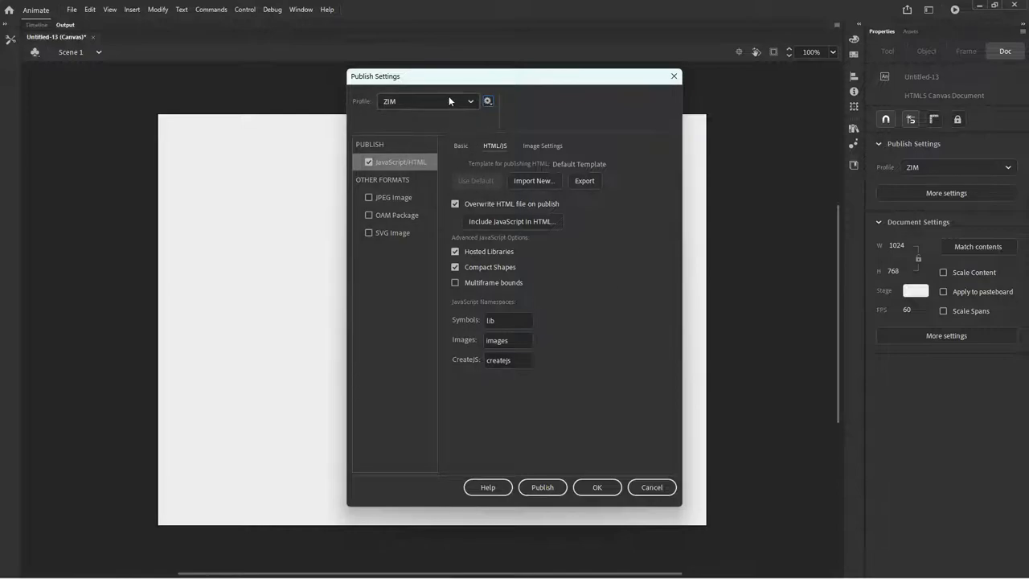
pyautogui.moveTo(469, 100)
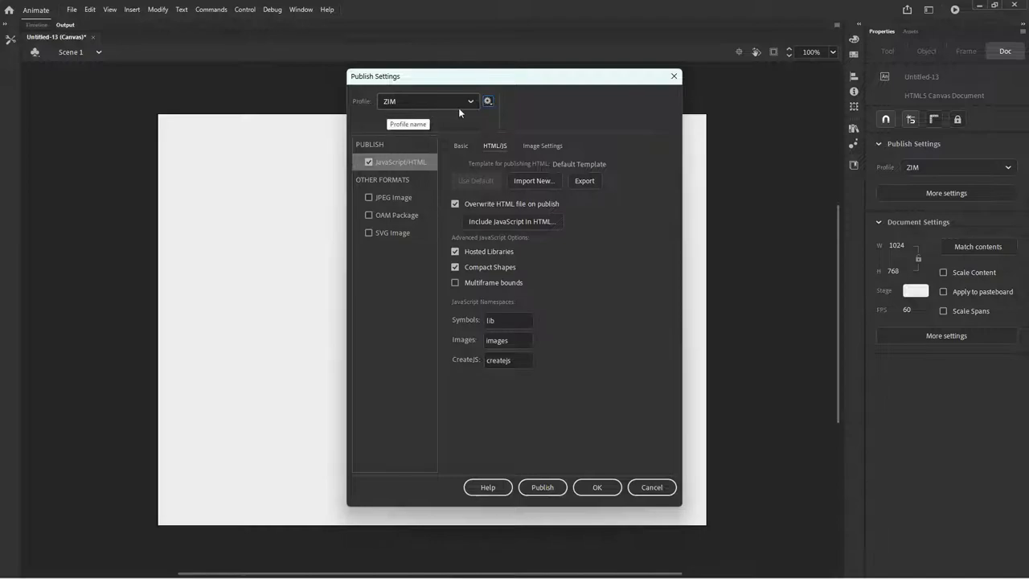
# Export the ZIM profile as ZIM.apr, replacing the existing file
pyautogui.click(487, 99)
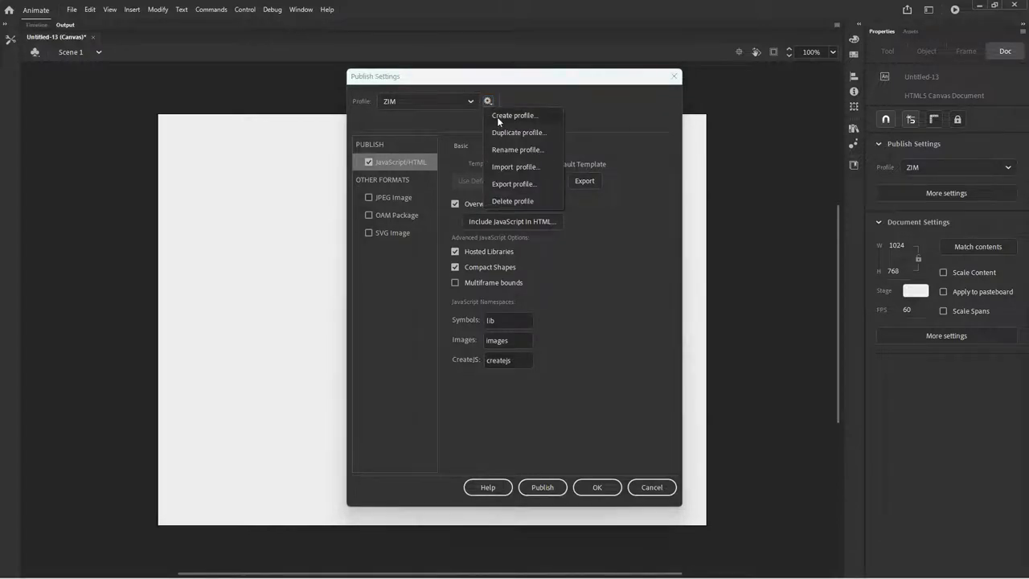
pyautogui.moveTo(577, 128)
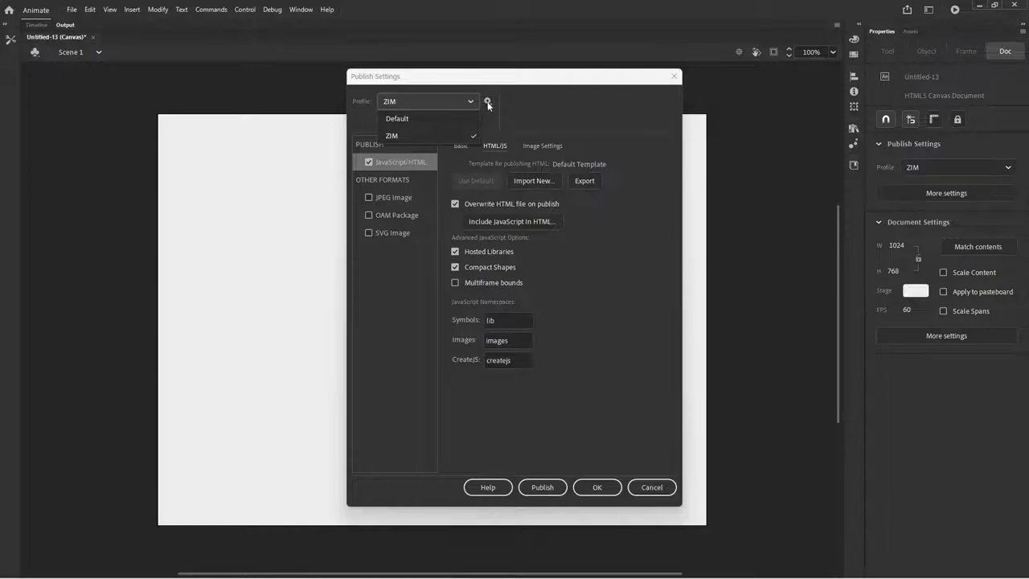
pyautogui.click(489, 100)
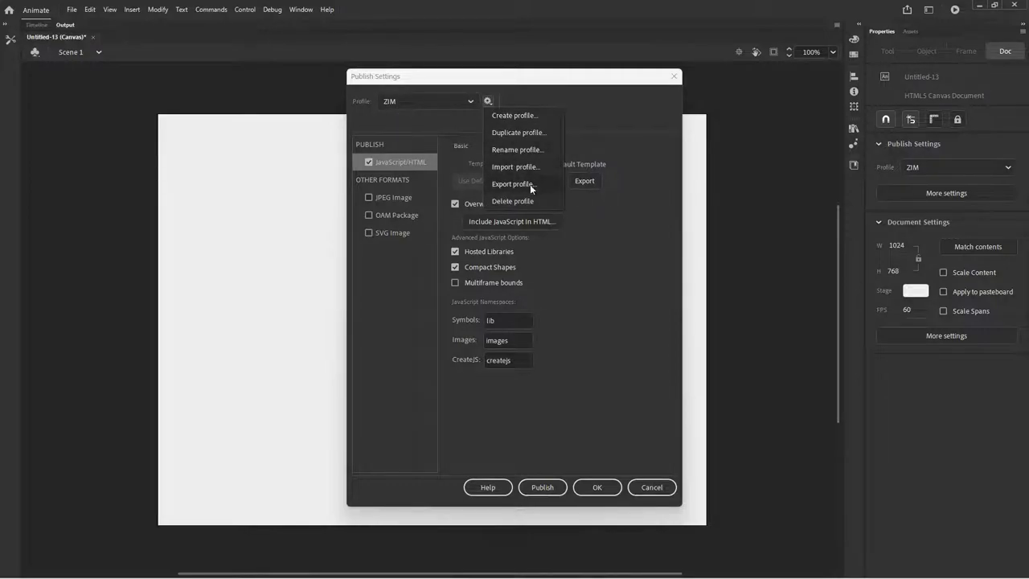
pyautogui.click(511, 183)
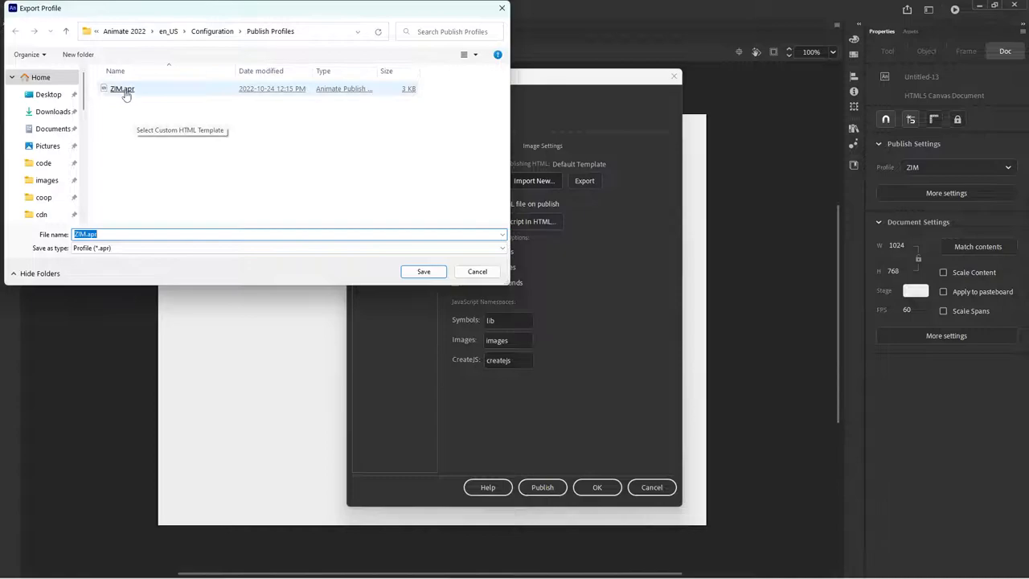
pyautogui.click(425, 270)
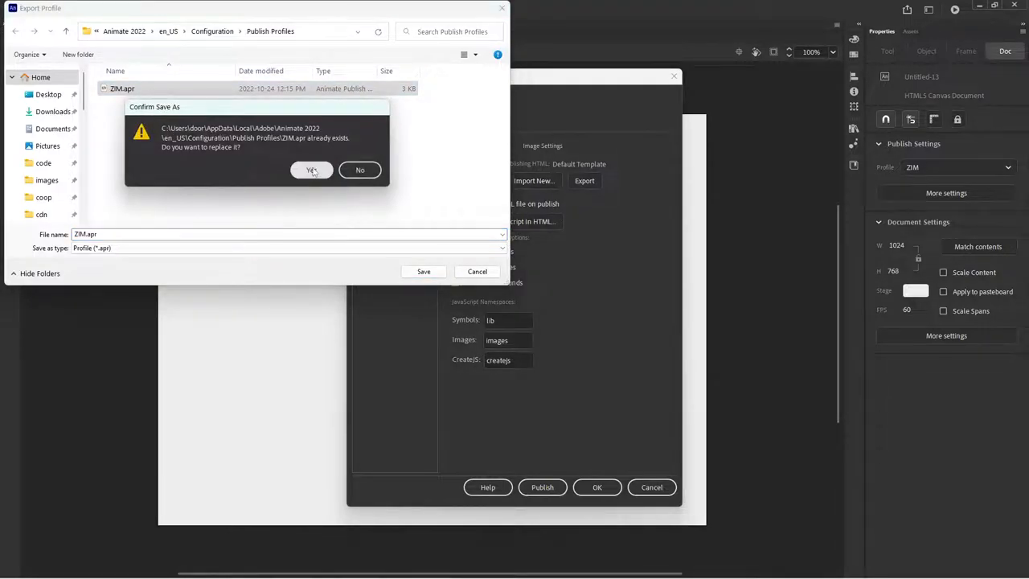
pyautogui.click(312, 170)
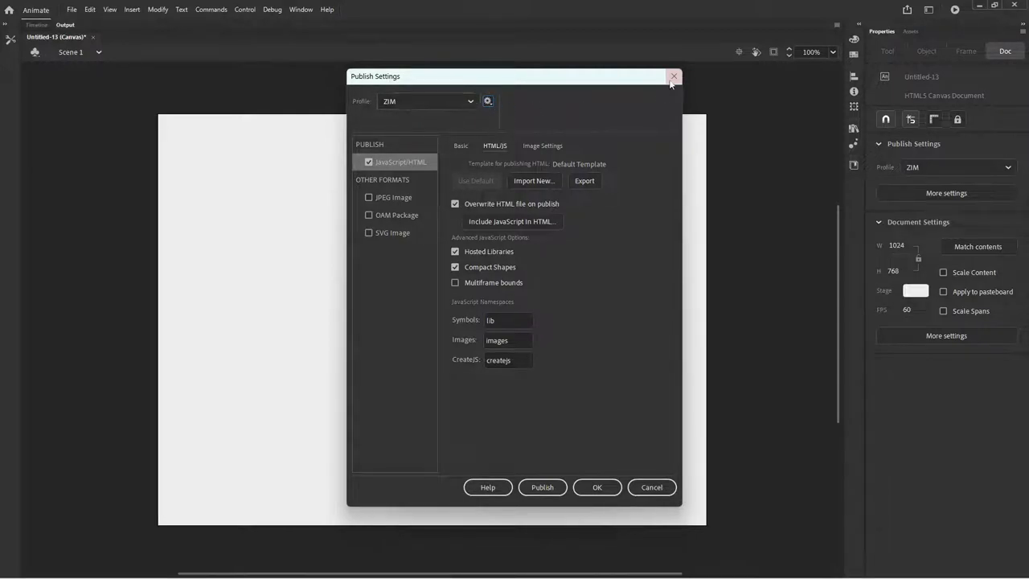
pyautogui.click(672, 77)
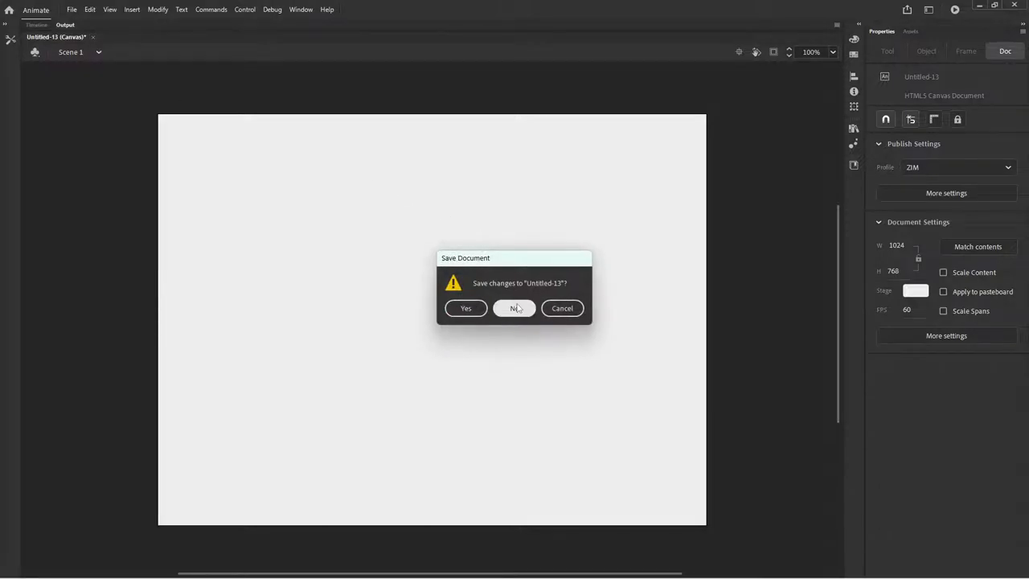
pyautogui.click(514, 308)
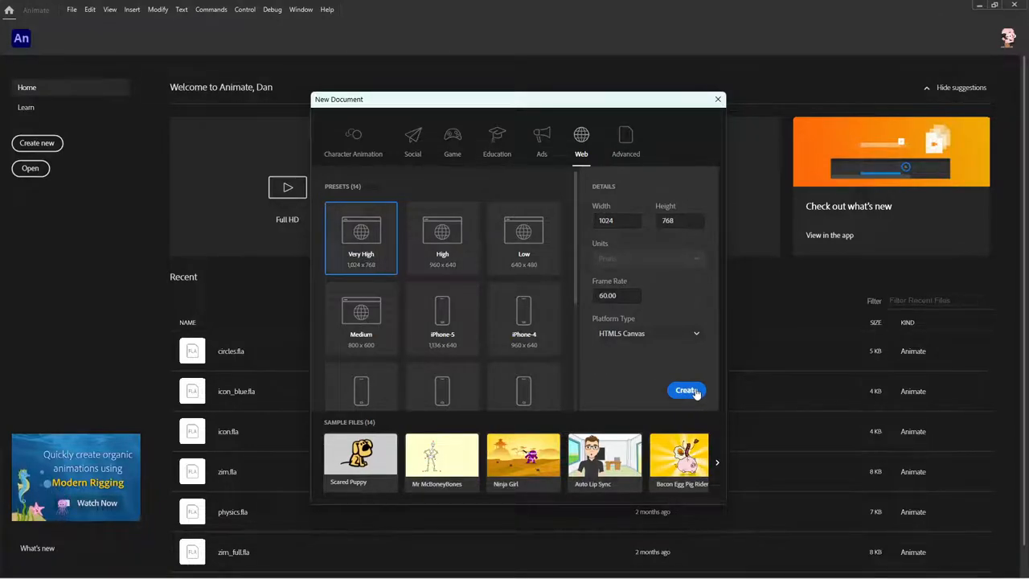
pyautogui.click(686, 390)
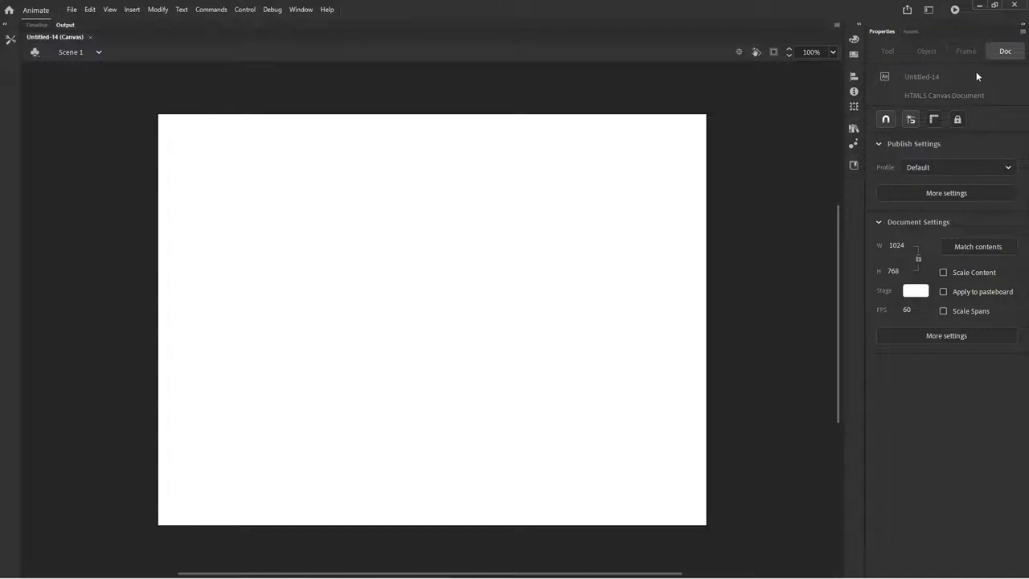
pyautogui.moveTo(942, 112)
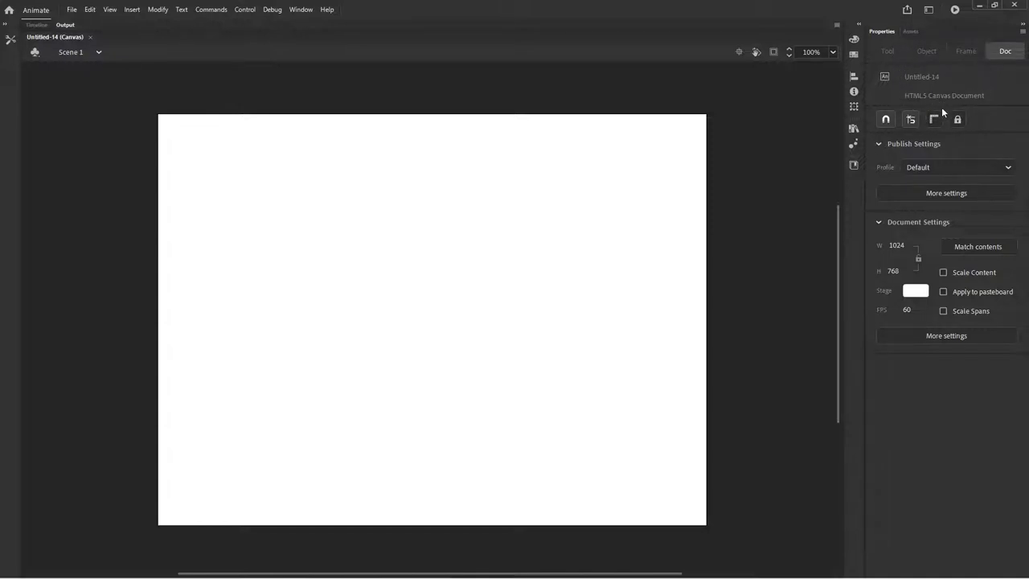
# Check the available publish profiles and bring up the HTML/JS publish options
pyautogui.click(957, 168)
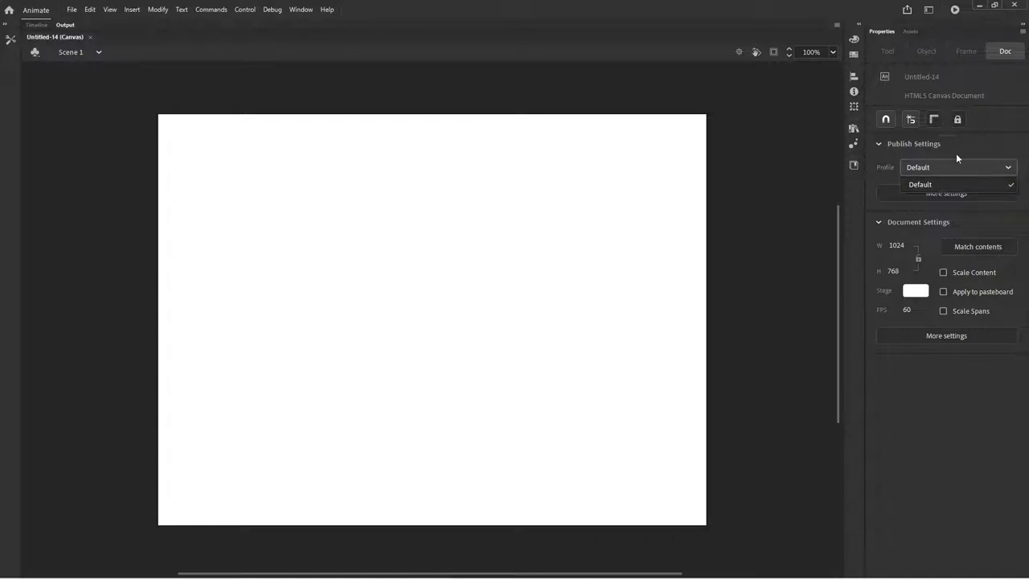
pyautogui.click(945, 193)
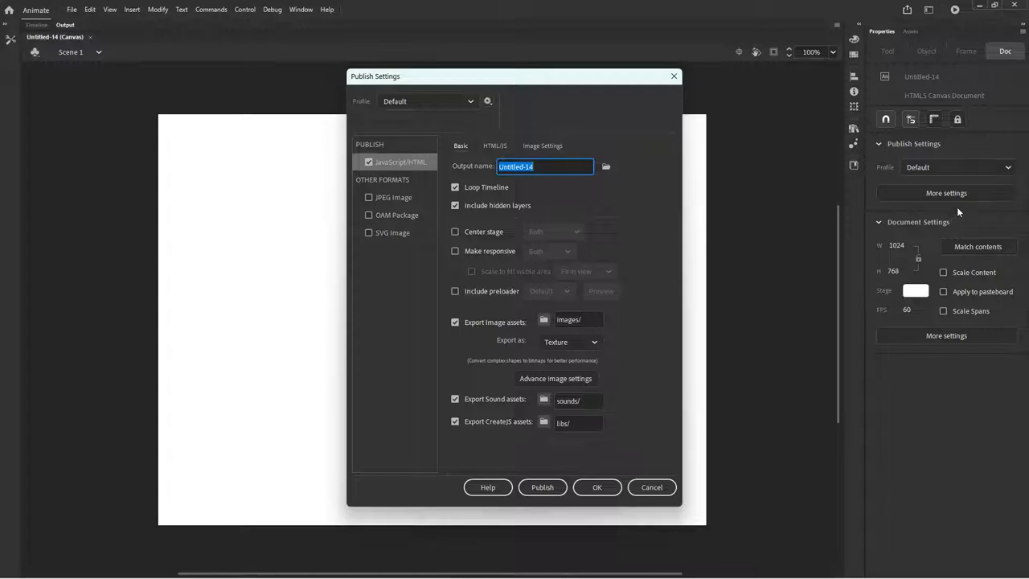
pyautogui.click(495, 145)
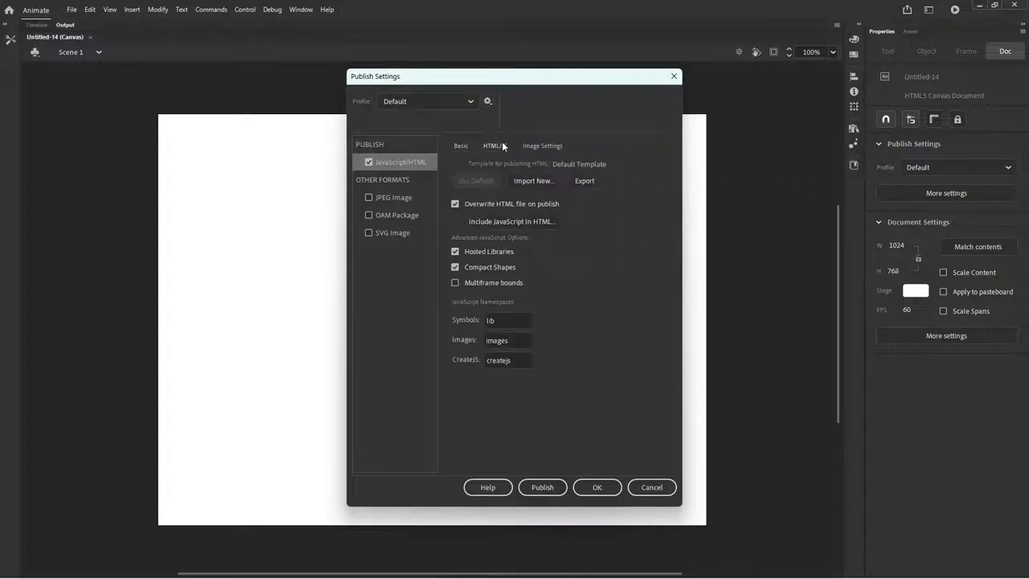
pyautogui.moveTo(554, 164)
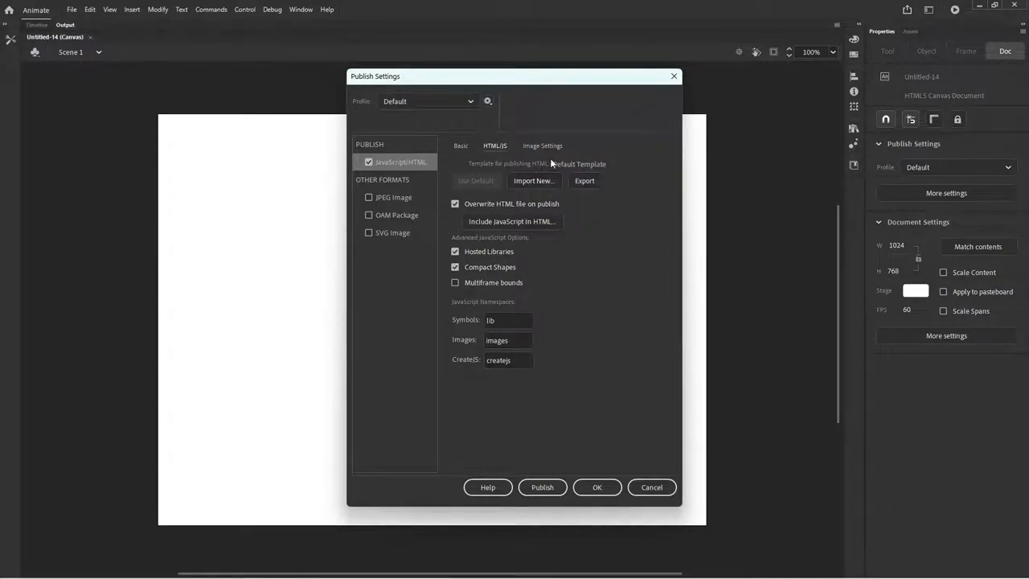
# Import the ZIM.apr profile so it becomes the document's active publish profile
pyautogui.click(487, 100)
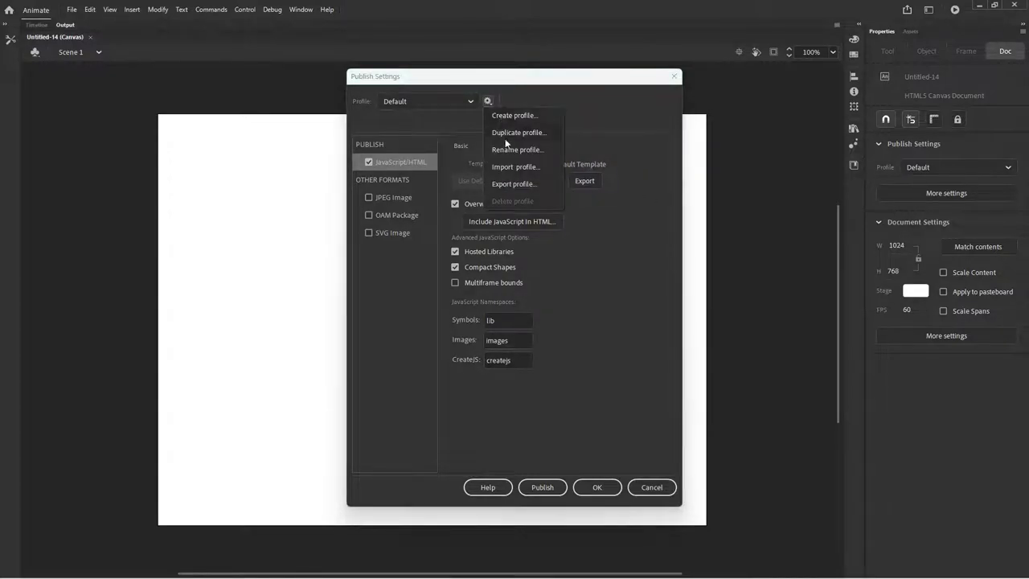
pyautogui.click(514, 166)
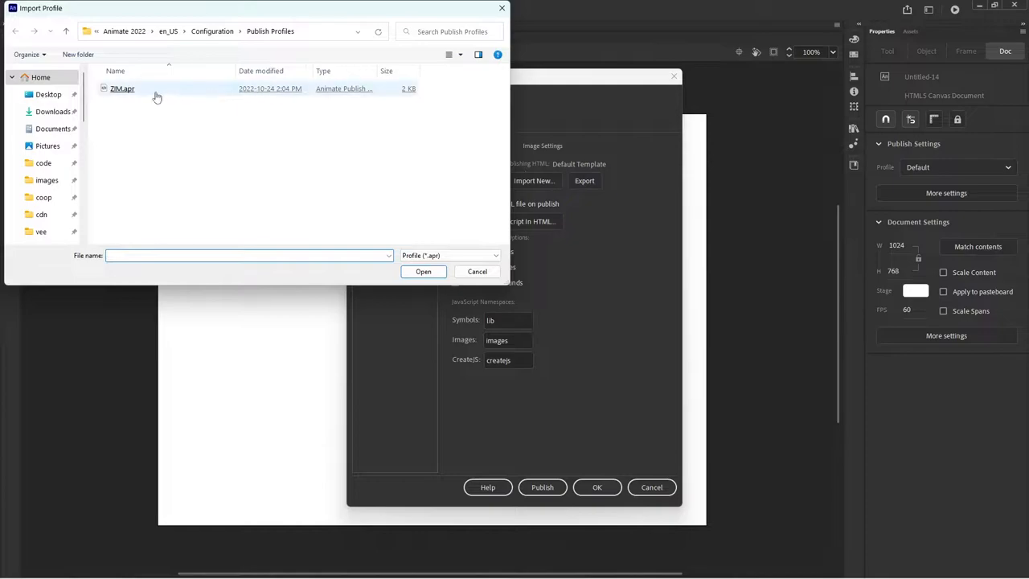
pyautogui.click(422, 270)
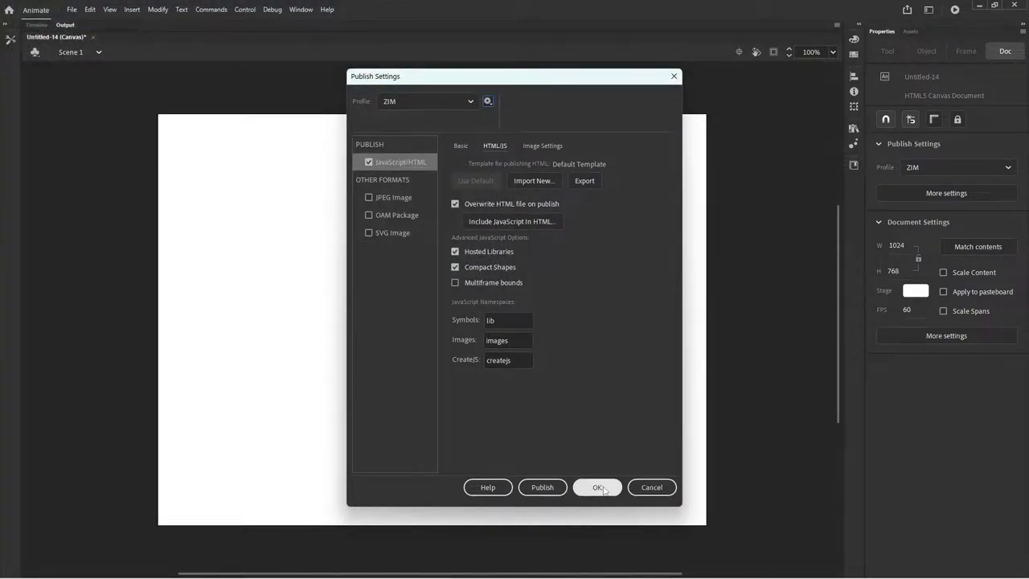
# Accept the ZIM profile, then load the custom HTML template into it
pyautogui.click(598, 486)
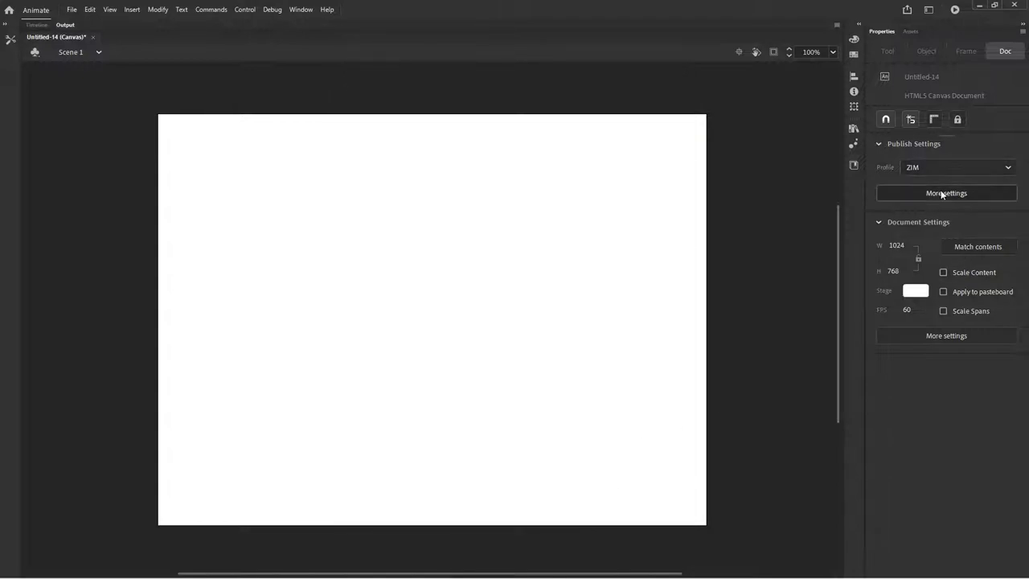
pyautogui.click(945, 193)
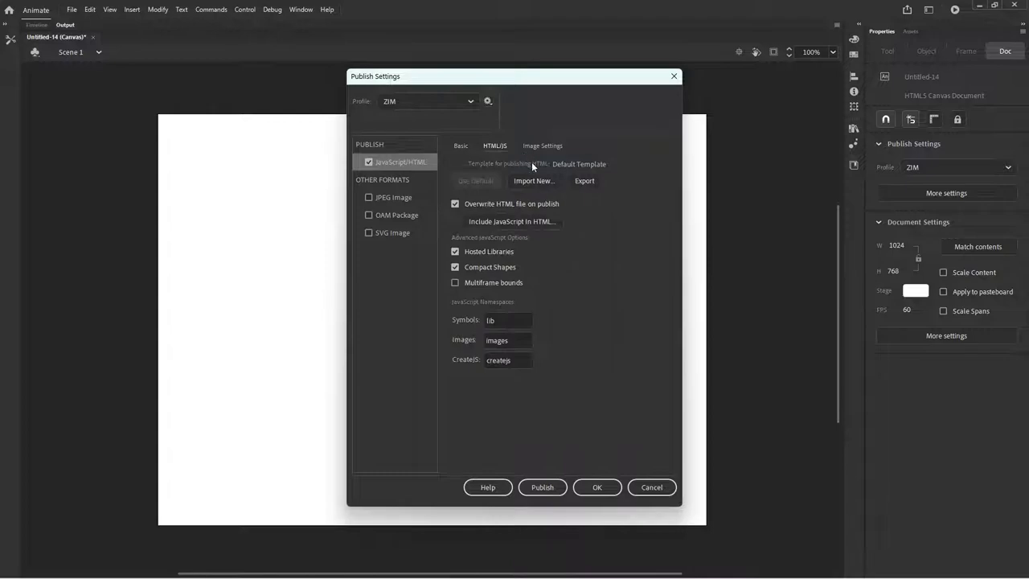
pyautogui.moveTo(550, 164)
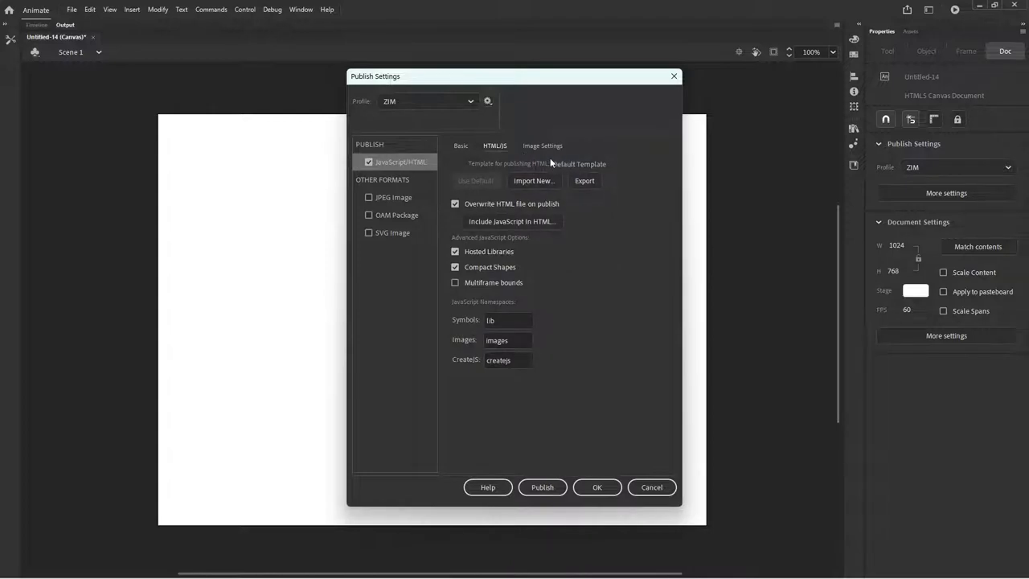
pyautogui.moveTo(534, 180)
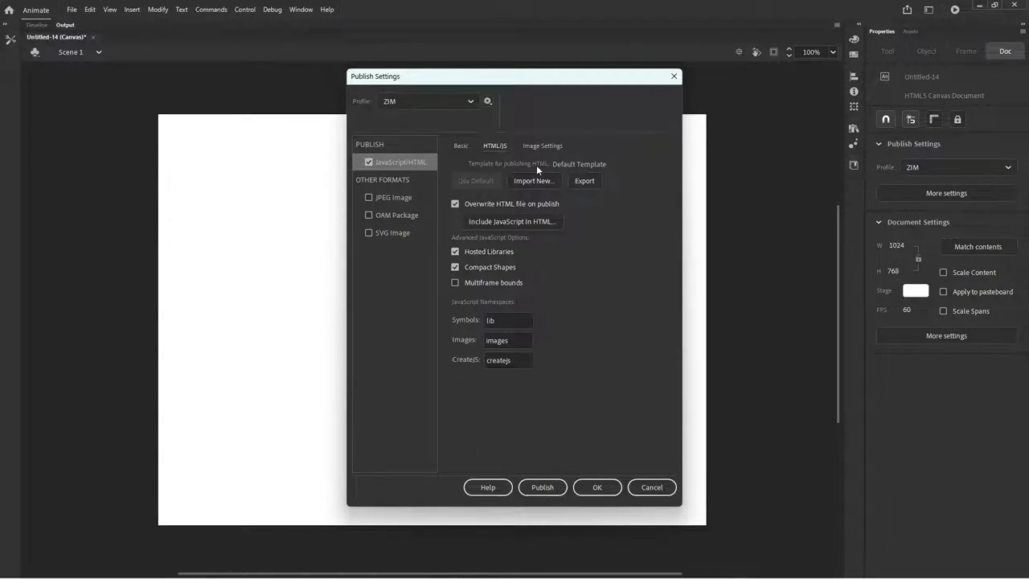
pyautogui.moveTo(534, 180)
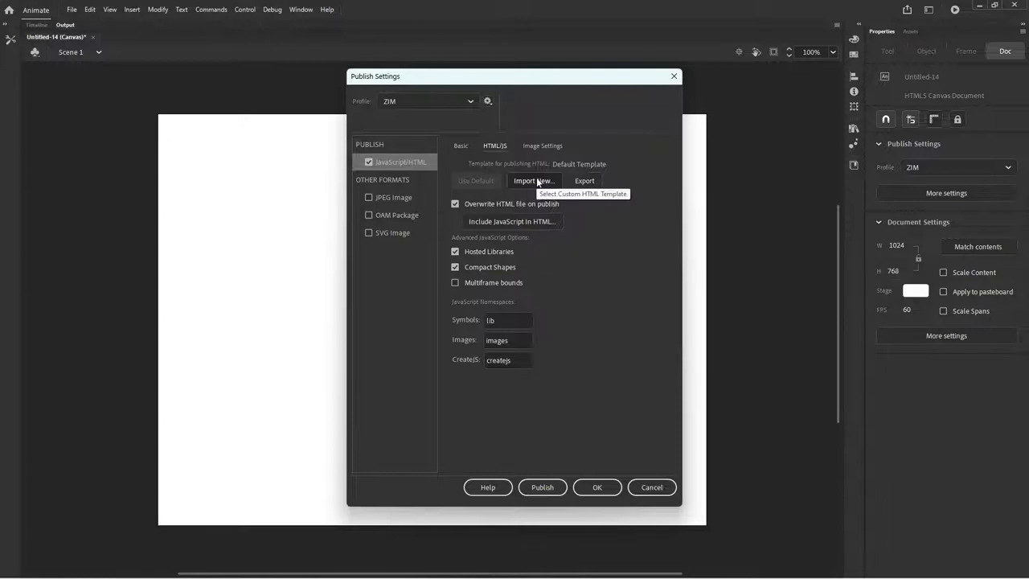
pyautogui.click(534, 180)
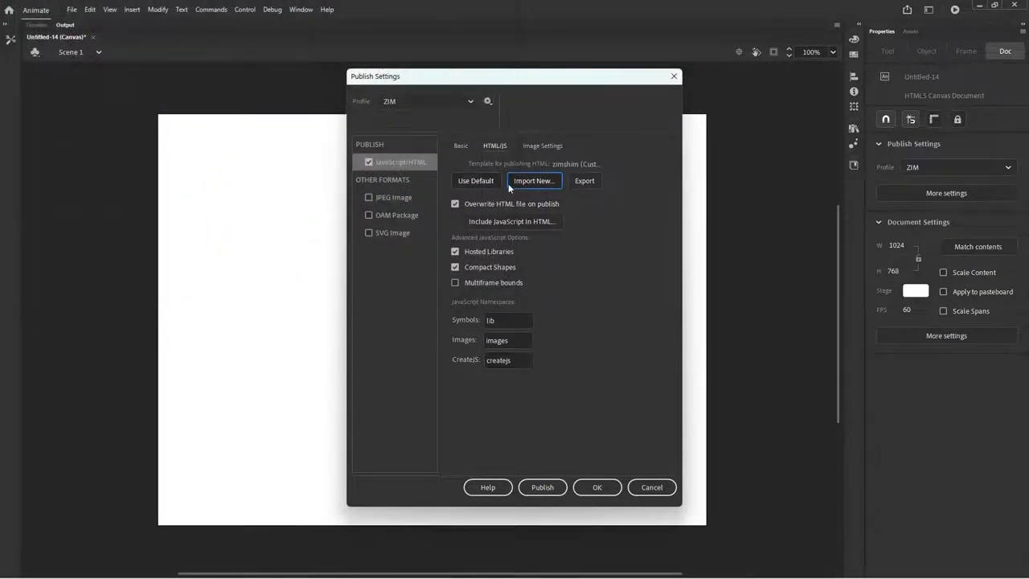
# Enable Center stage and Make responsive for the ZIM profile and confirm the publish settings
pyautogui.click(459, 144)
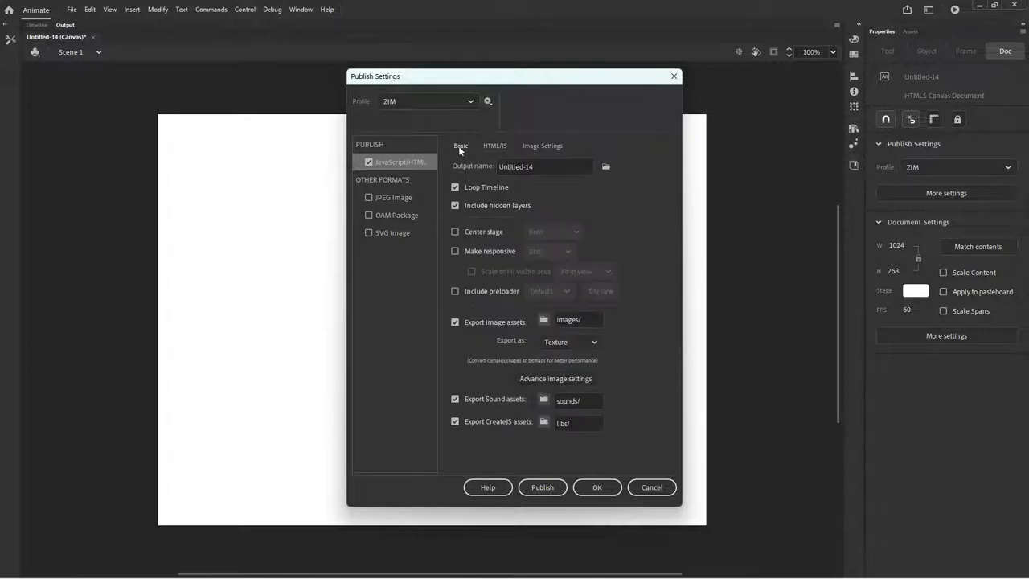
pyautogui.click(455, 231)
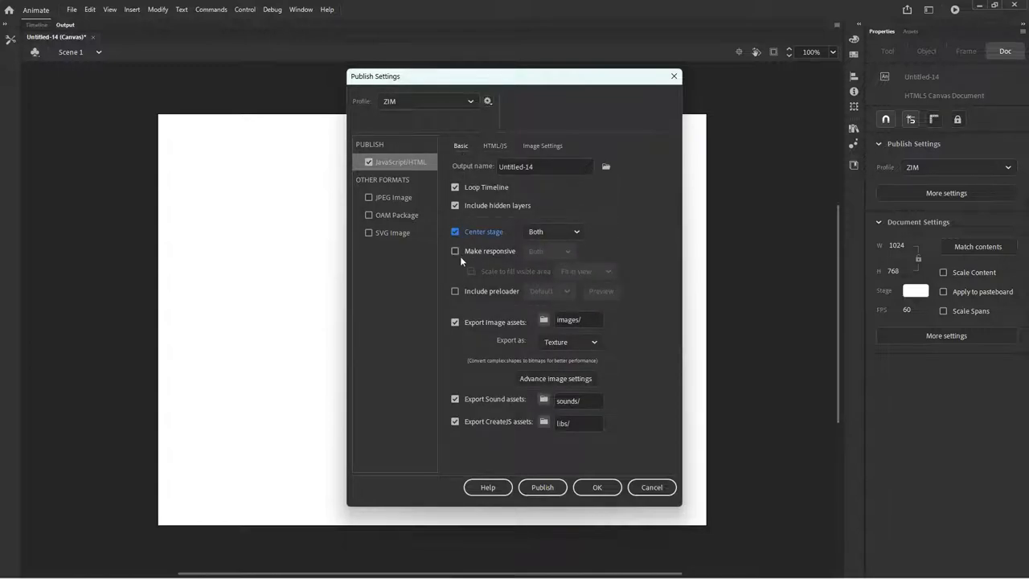
pyautogui.click(454, 251)
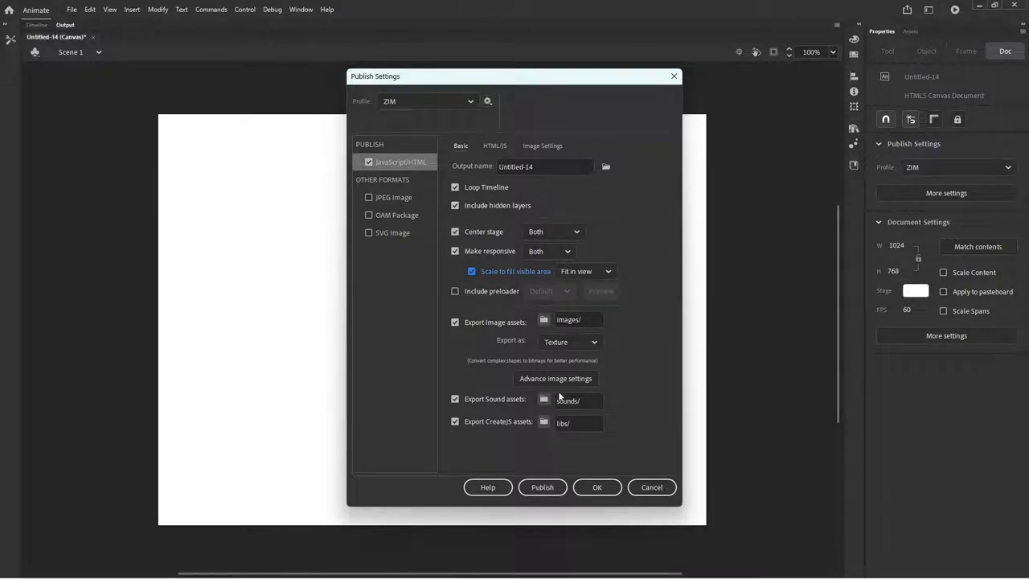
pyautogui.moveTo(507, 225)
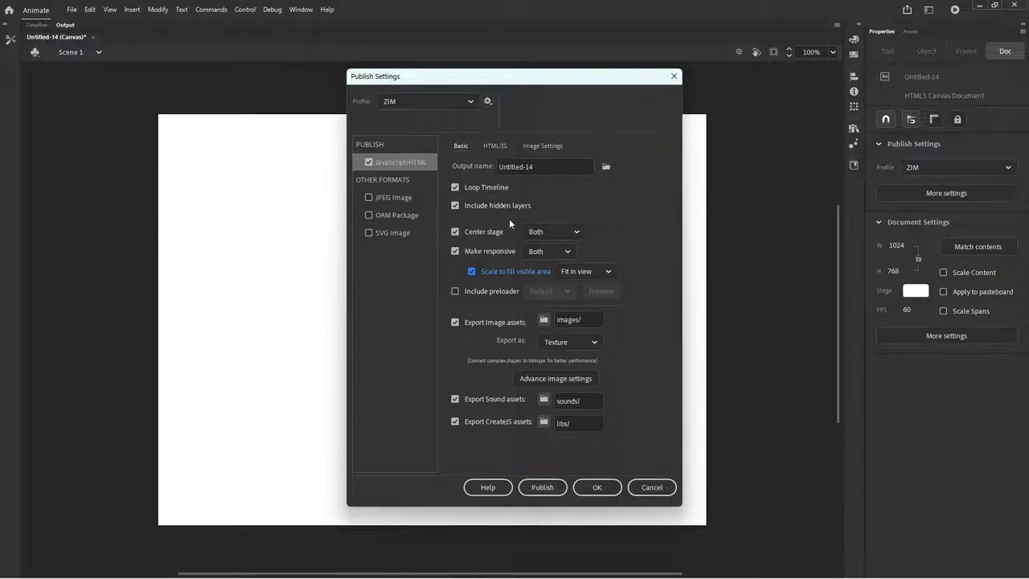
pyautogui.click(487, 100)
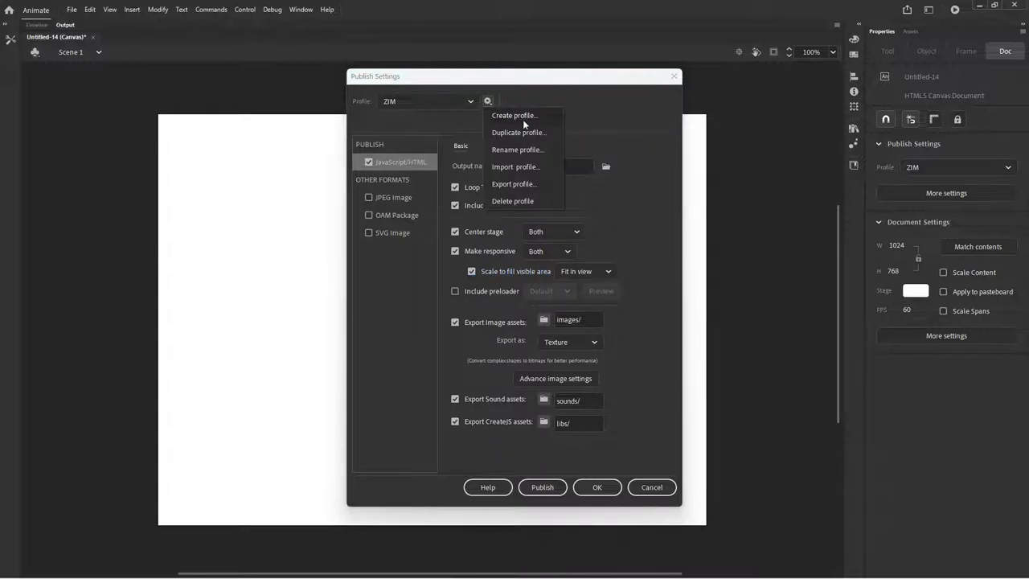
pyautogui.moveTo(524, 186)
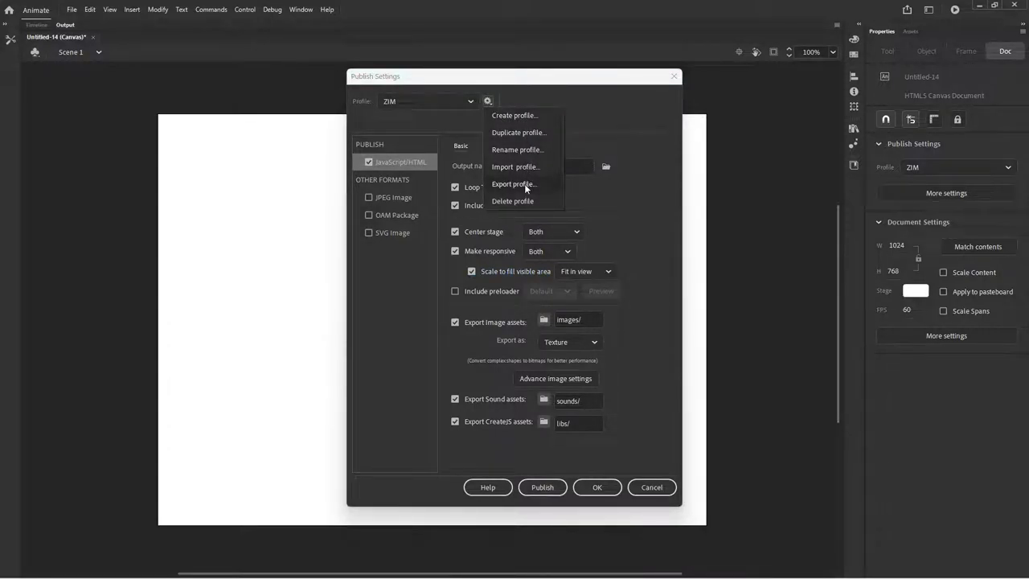
pyautogui.moveTo(597, 487)
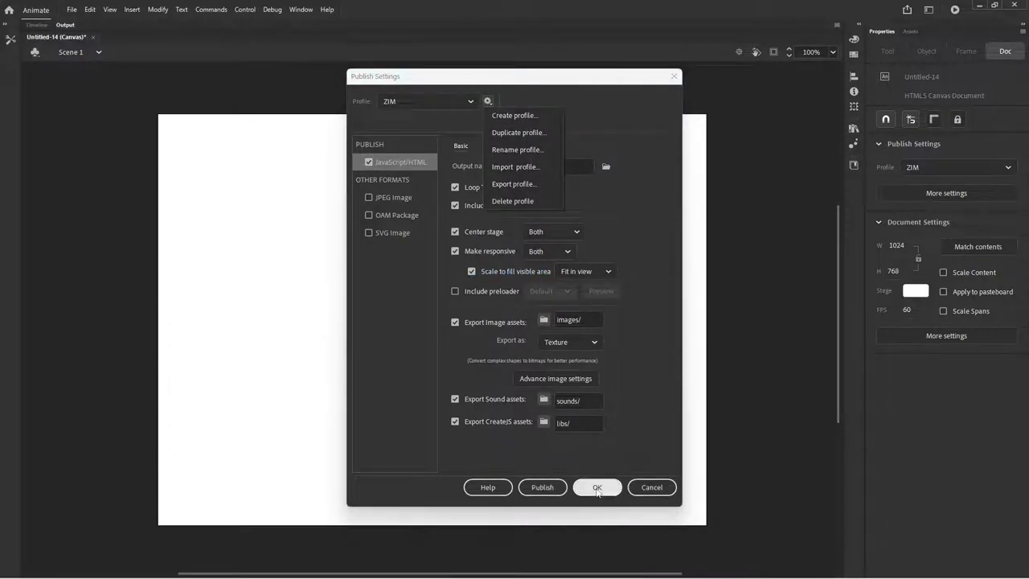
pyautogui.click(598, 487)
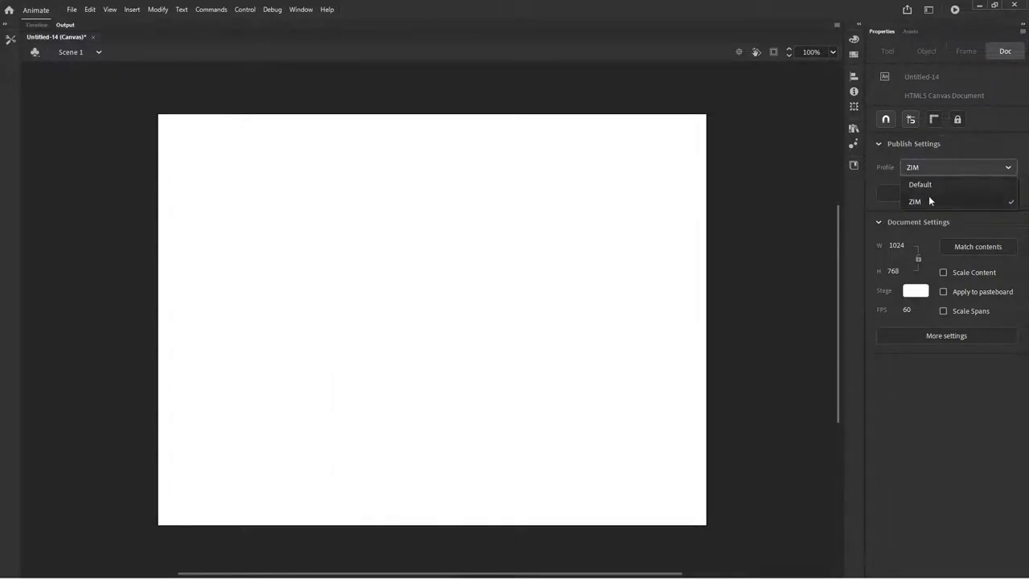
# Re-export the ZIM publish profile overwriting ZIM.apr, then close the untitled document unsaved
pyautogui.click(913, 201)
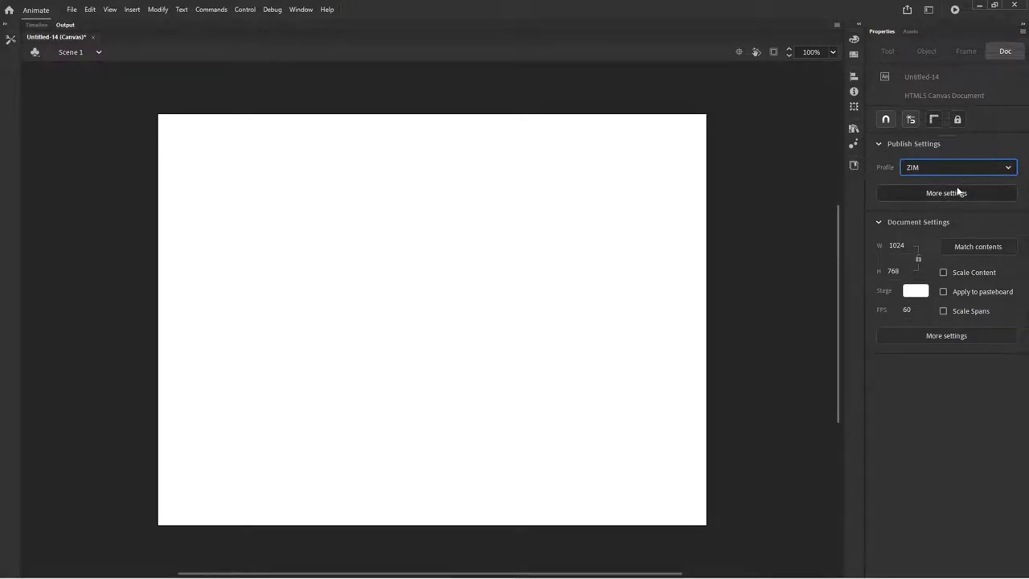
pyautogui.click(945, 193)
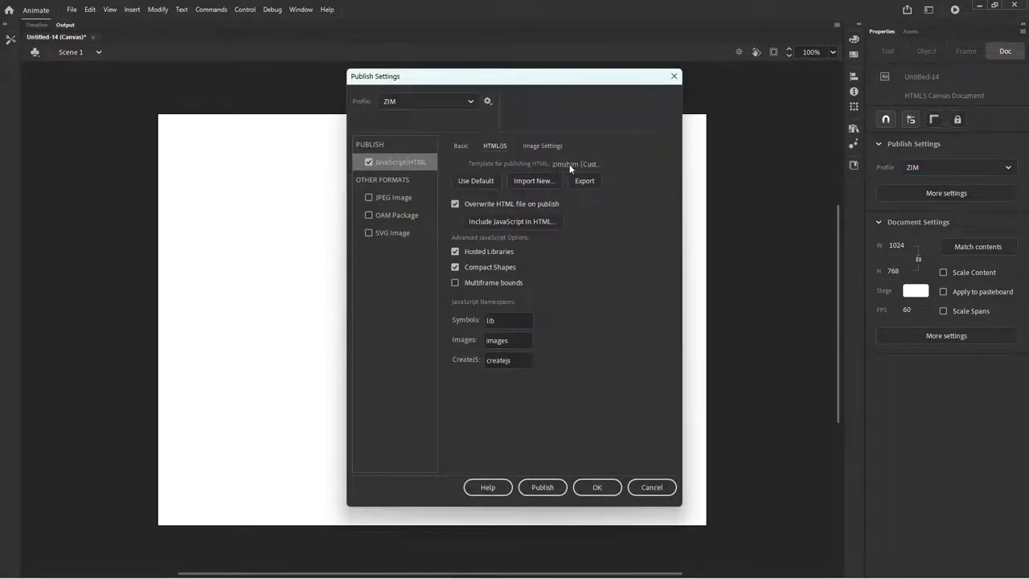
pyautogui.click(460, 145)
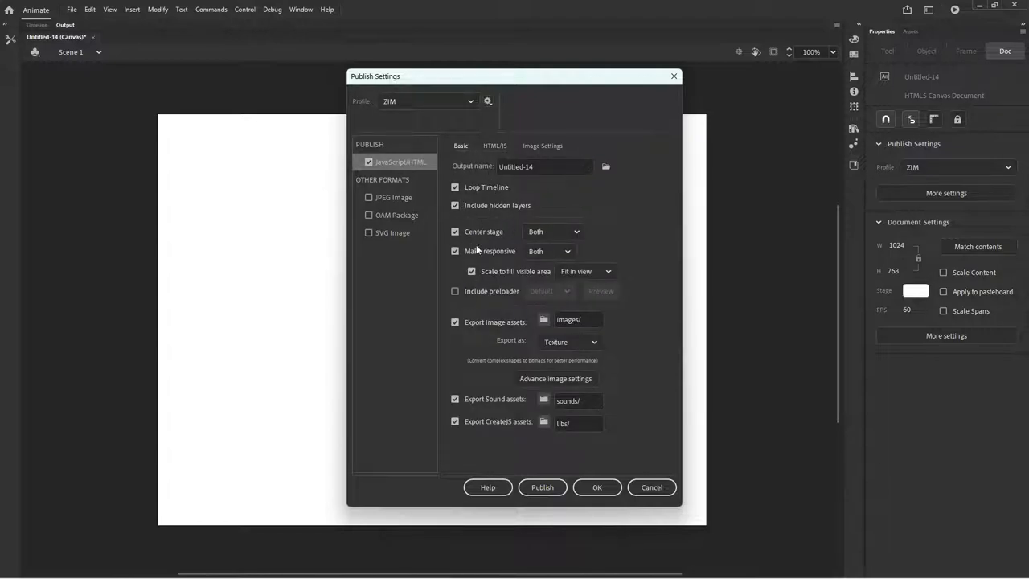
pyautogui.click(487, 100)
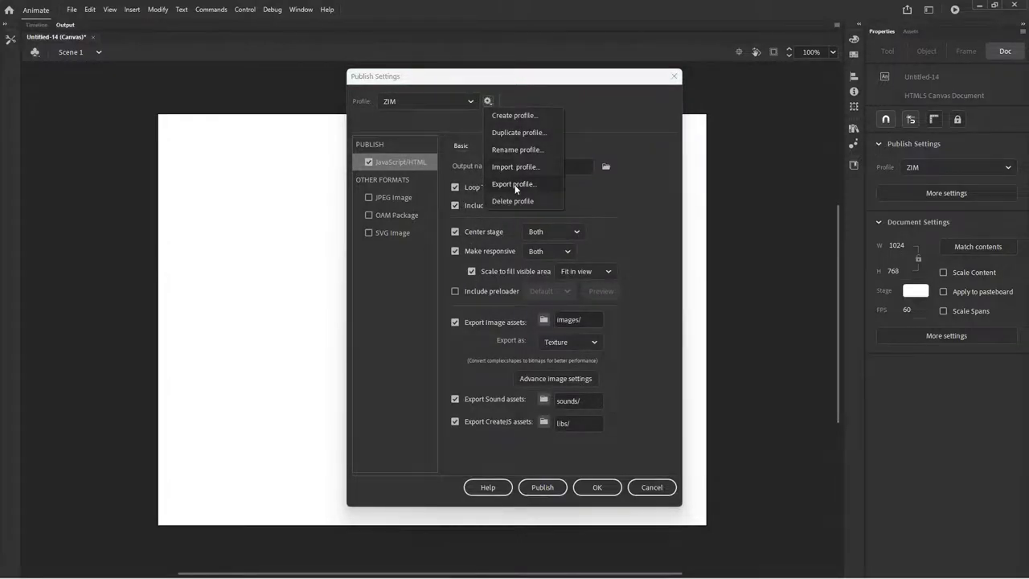
pyautogui.click(513, 183)
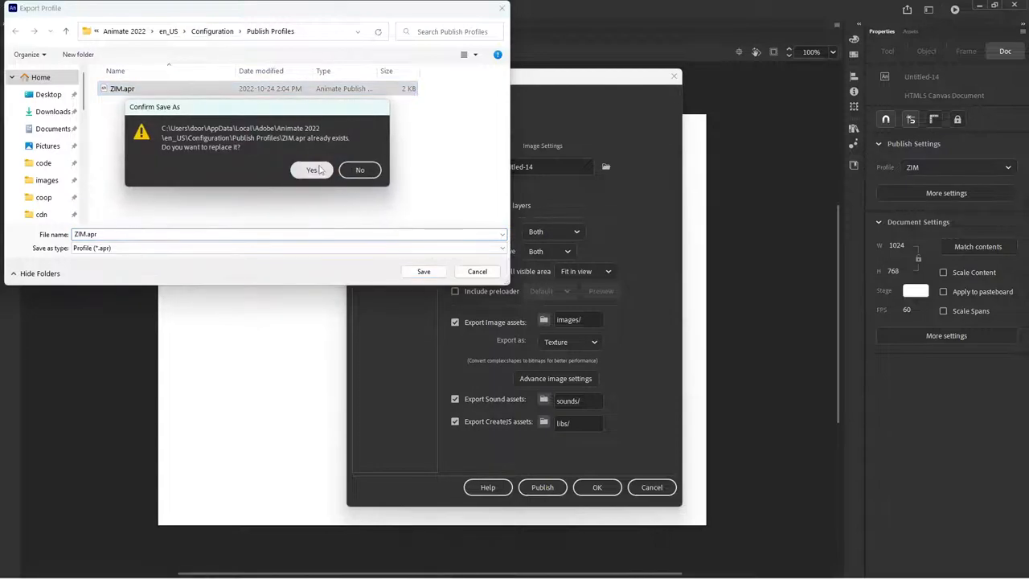
pyautogui.click(312, 170)
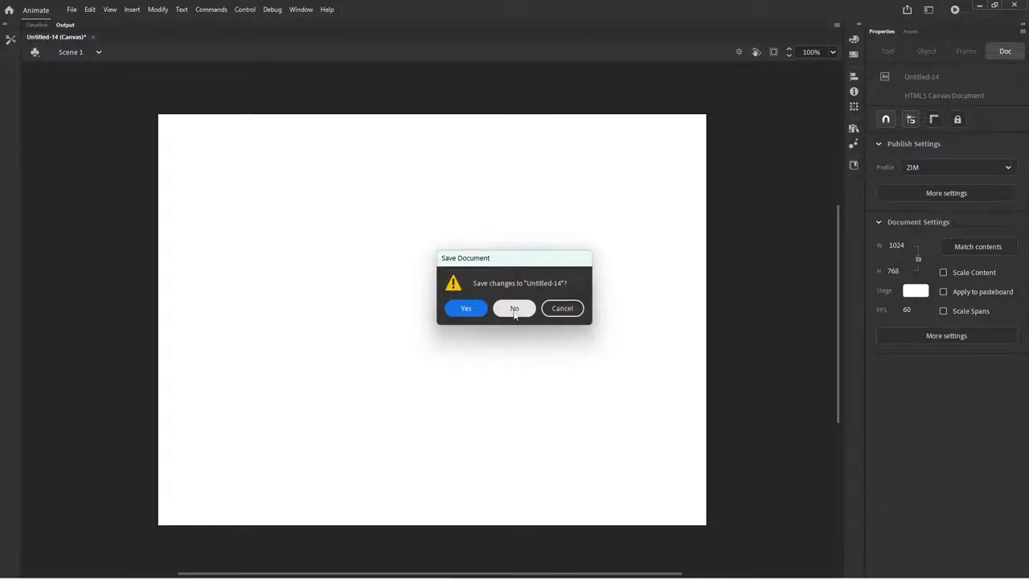
pyautogui.click(515, 309)
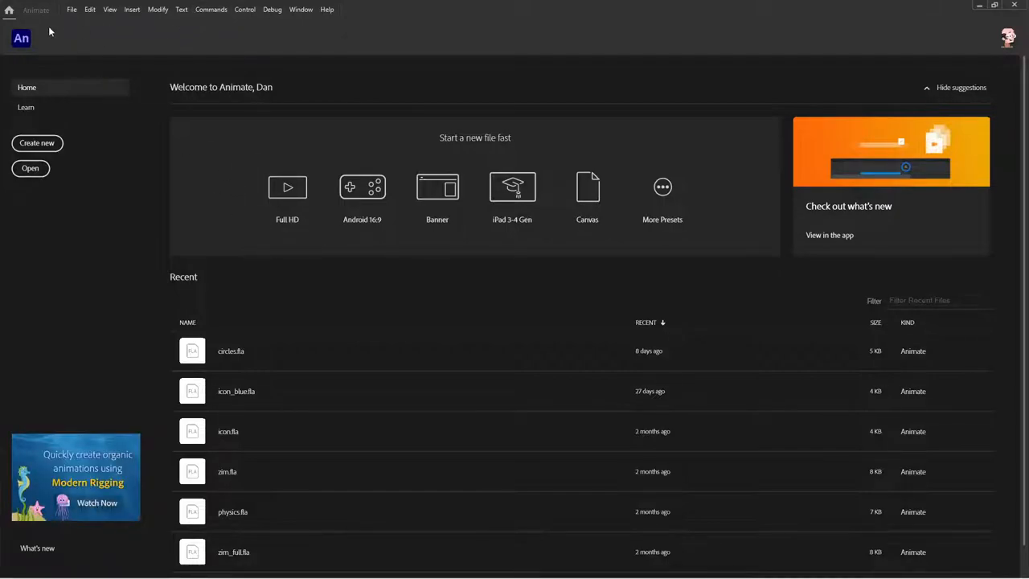
# Create a new document from the Web 1024×768 preset on the HTML5 Canvas platform
pyautogui.click(71, 10)
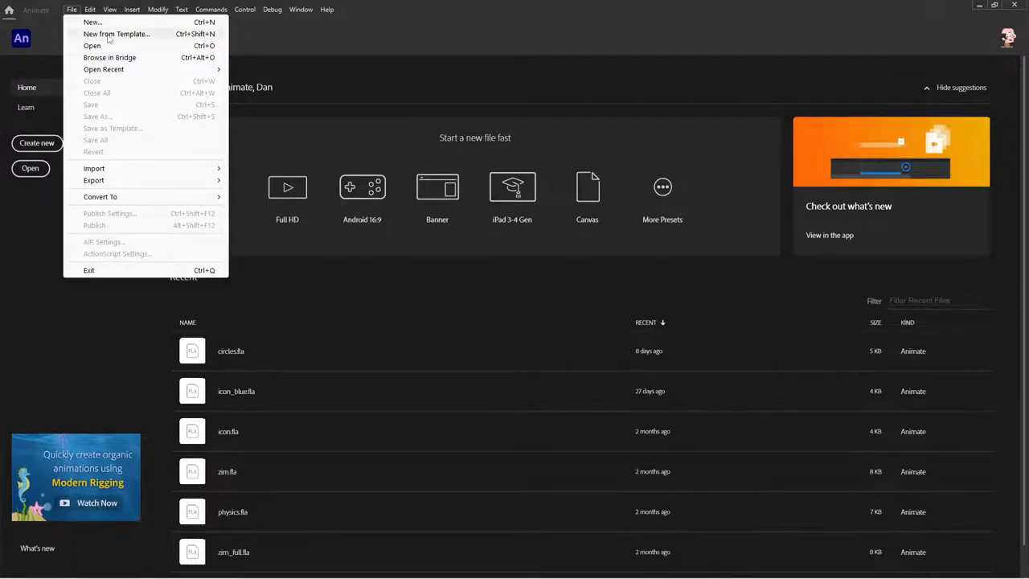
pyautogui.click(116, 34)
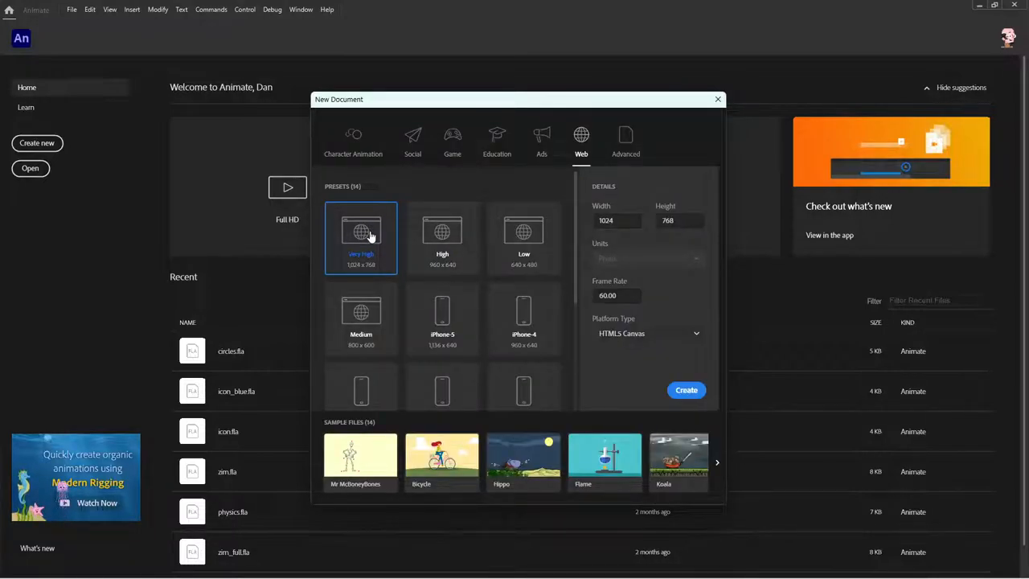
pyautogui.click(685, 390)
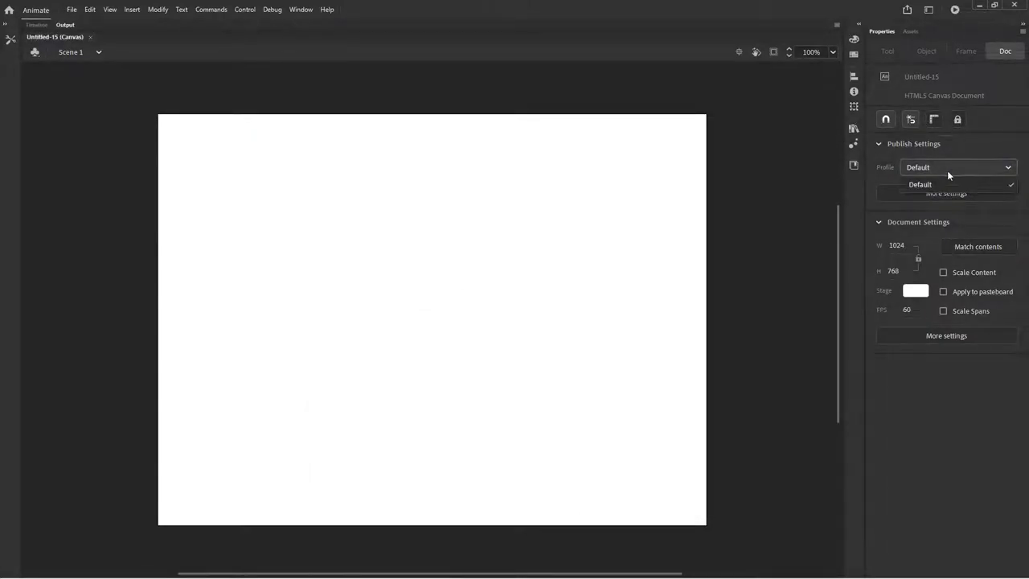
# Import the ZIM.apr publish profile, check its HTML/JS template settings and accept them
pyautogui.click(919, 184)
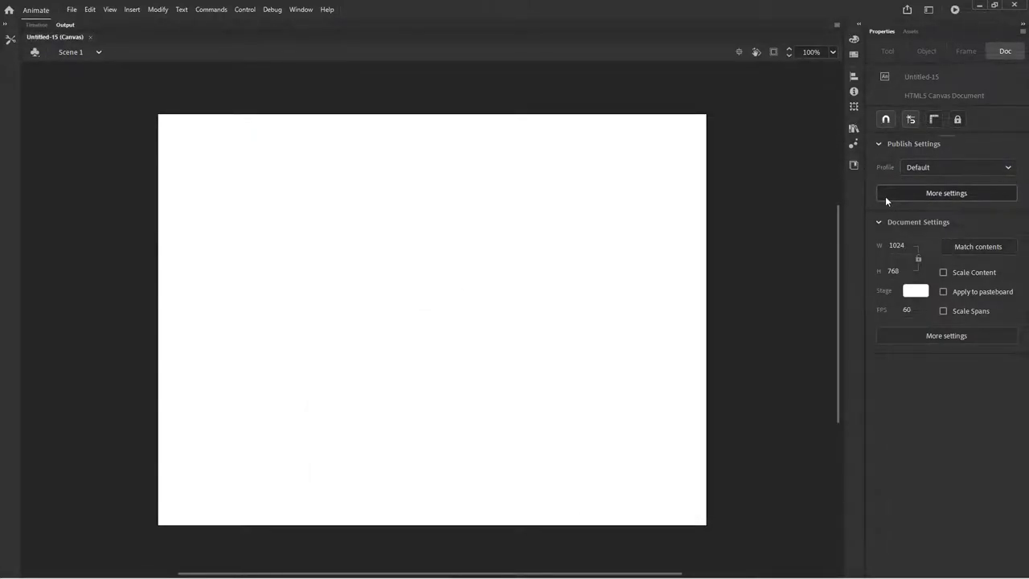
pyautogui.click(945, 193)
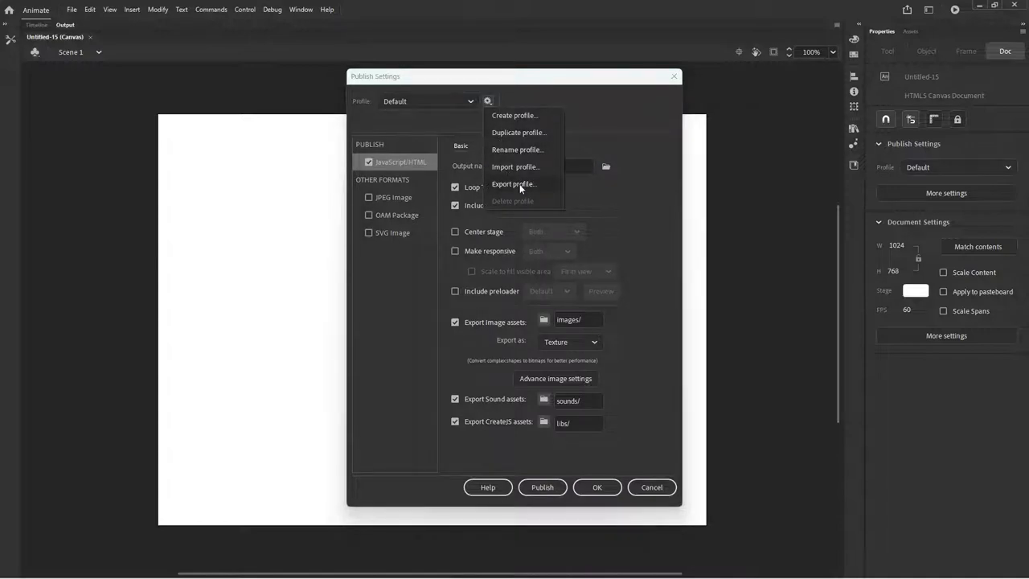
pyautogui.click(515, 166)
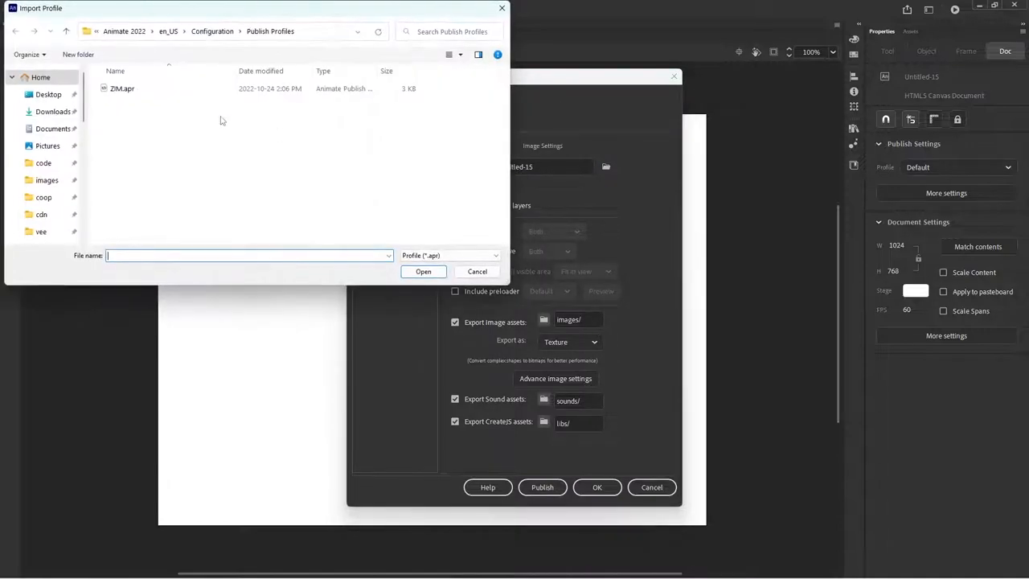
pyautogui.click(422, 270)
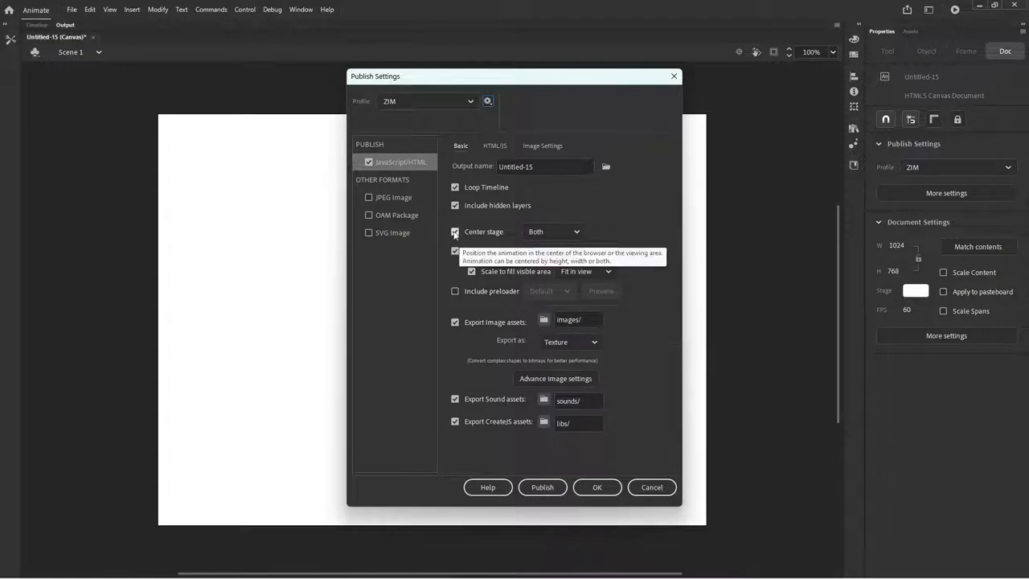
pyautogui.click(495, 145)
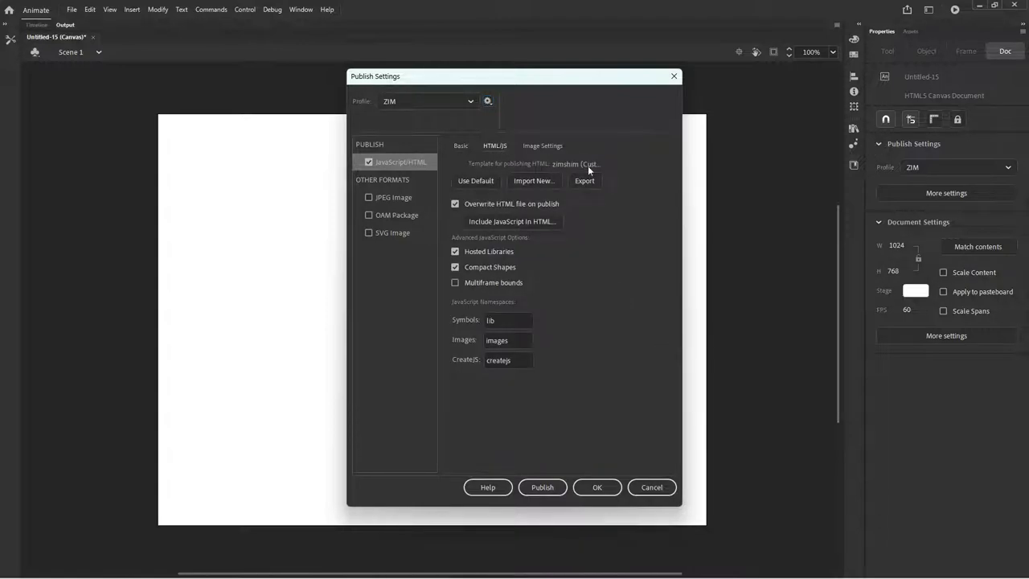
pyautogui.moveTo(560, 349)
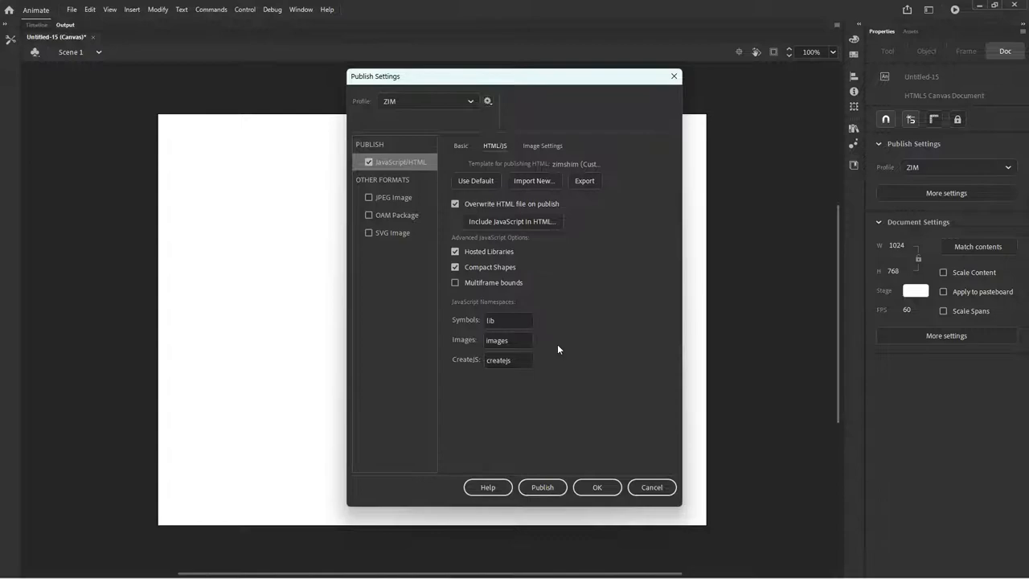
pyautogui.moveTo(506, 450)
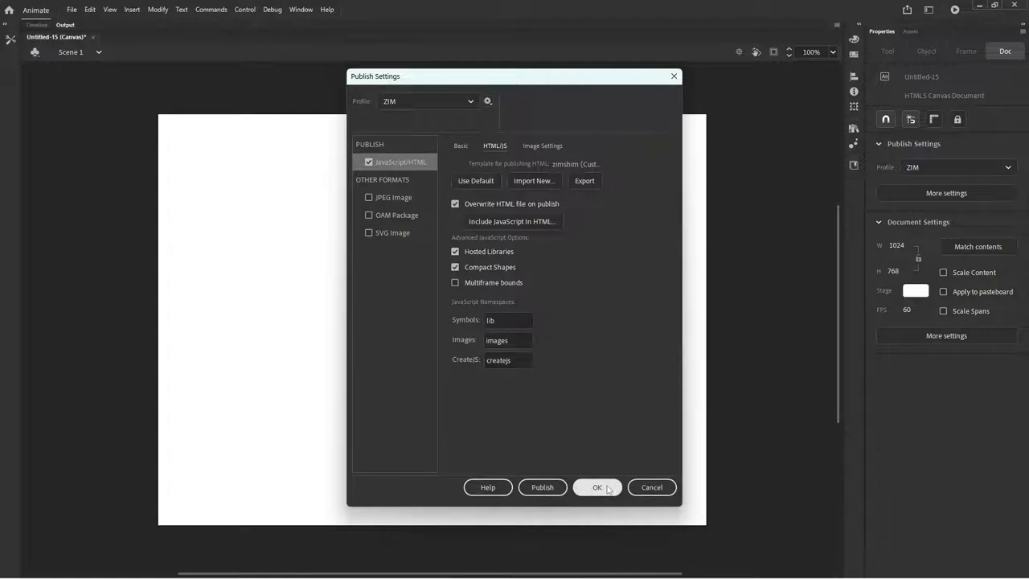
pyautogui.click(596, 487)
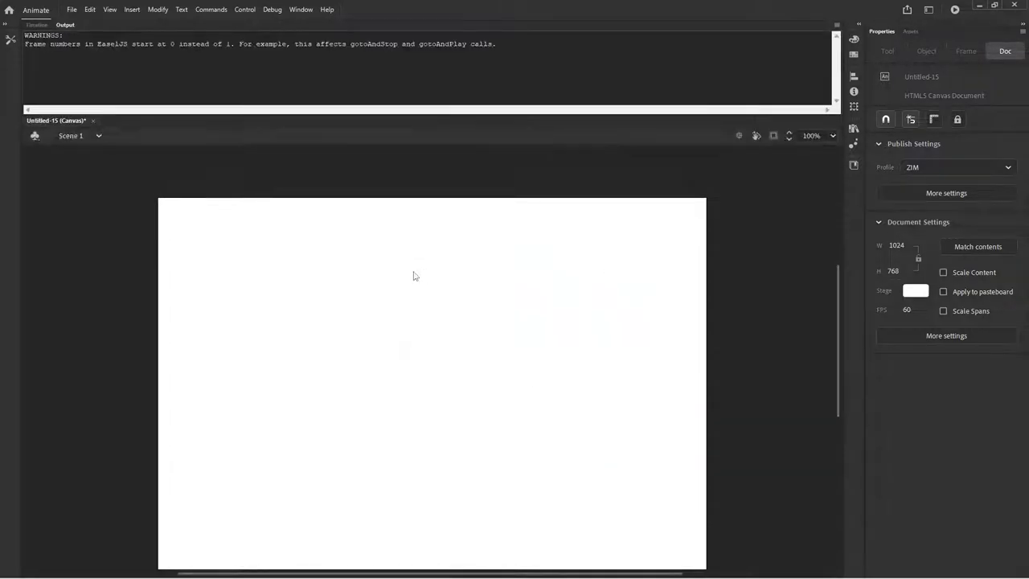
pyautogui.moveTo(534, 320)
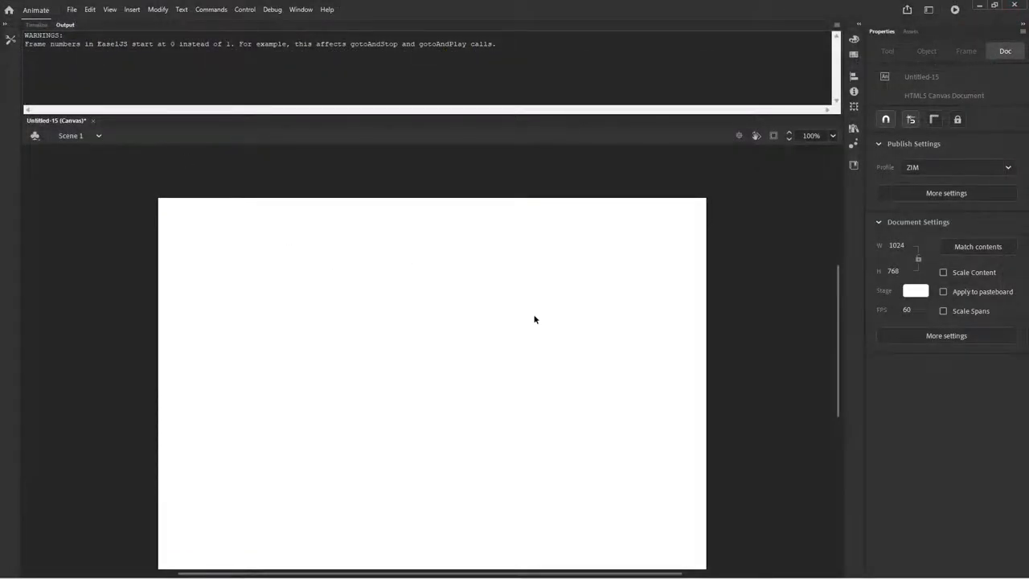
# Change the stage colour to light grey by entering hex #eeeeee
pyautogui.click(916, 289)
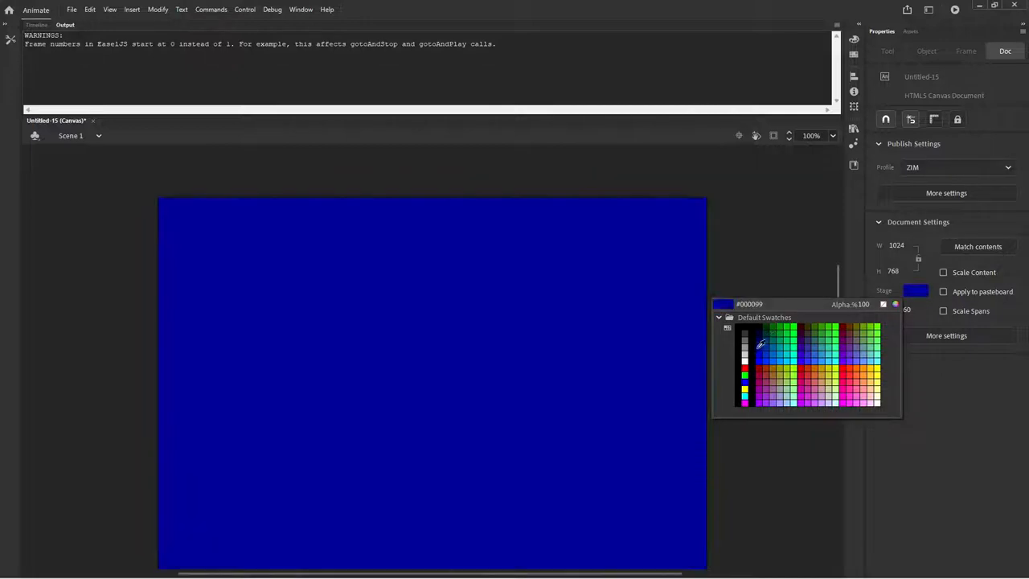
pyautogui.click(744, 346)
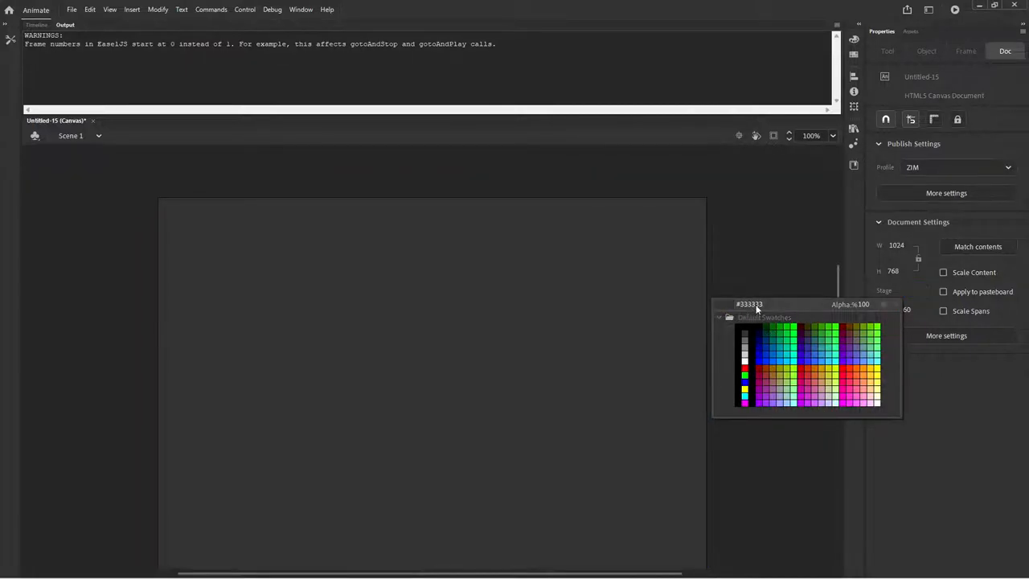
pyautogui.tripleClick(748, 304)
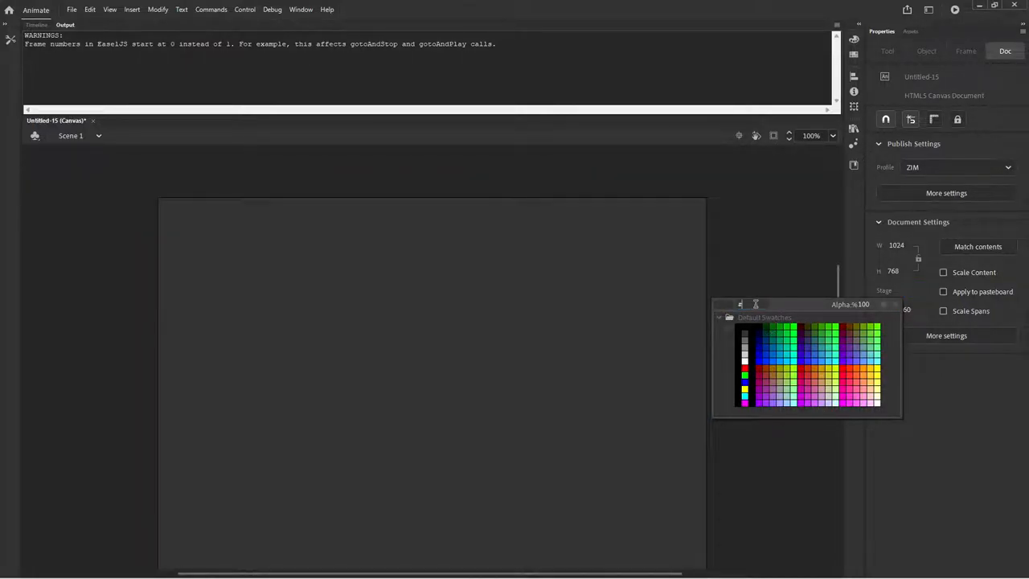
pyautogui.write('#ee')
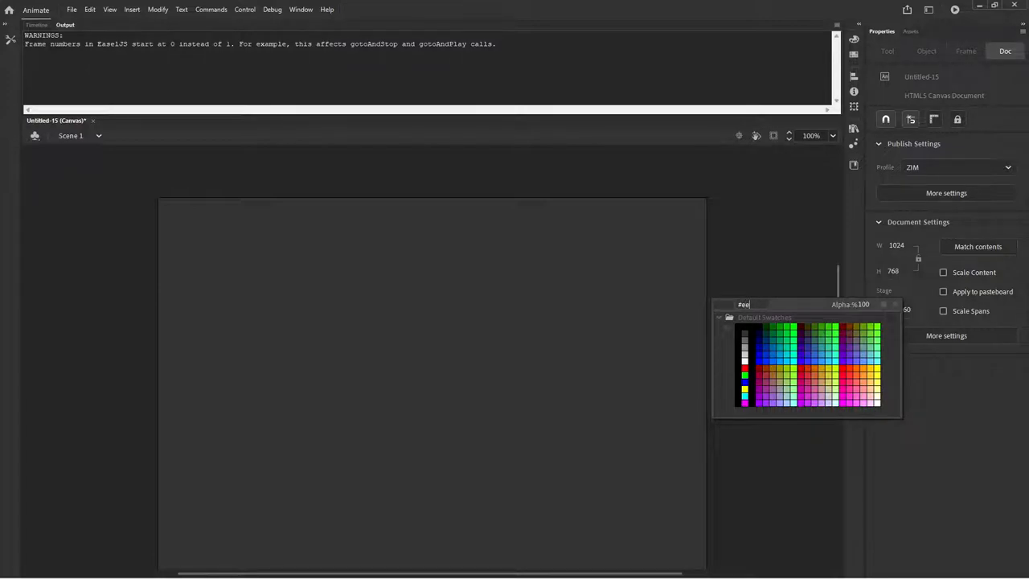
pyautogui.write('eeeee')
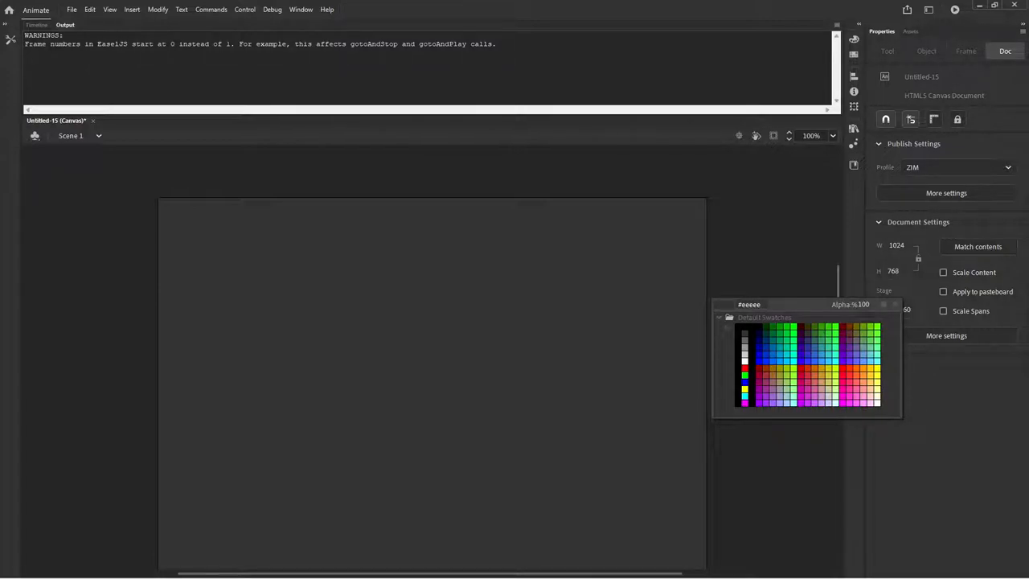
pyautogui.click(744, 330)
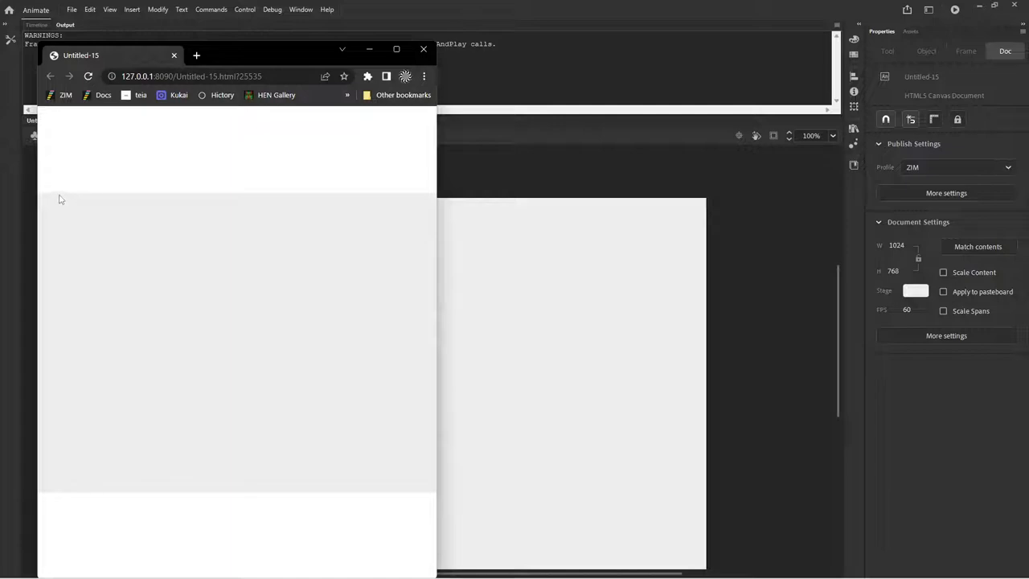
pyautogui.moveTo(450, 245)
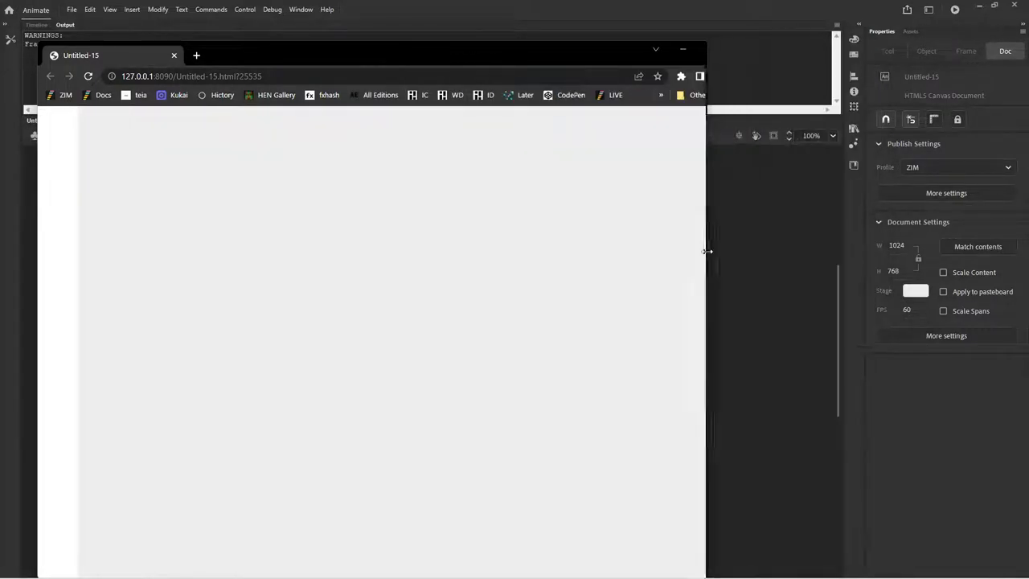
# Maximize the Chrome preview to inspect the scaled, centred light grey stage
pyautogui.click(923, 48)
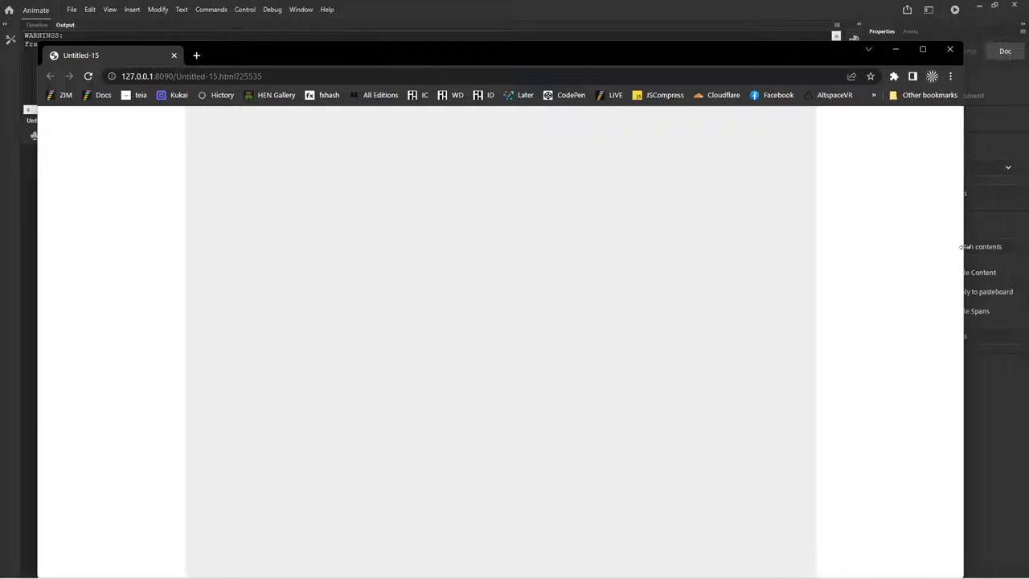
pyautogui.moveTo(698, 386)
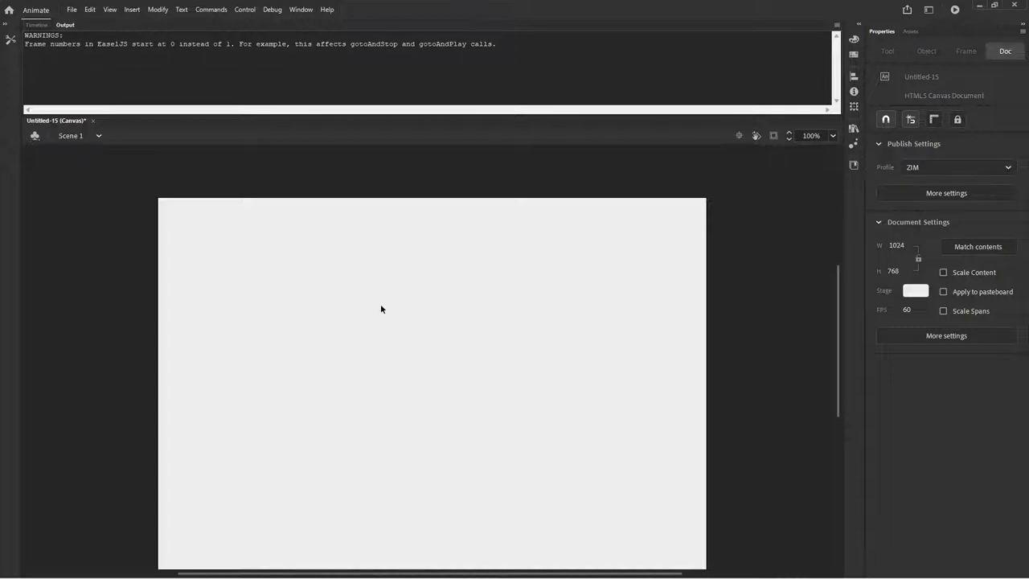
pyautogui.moveTo(286, 30)
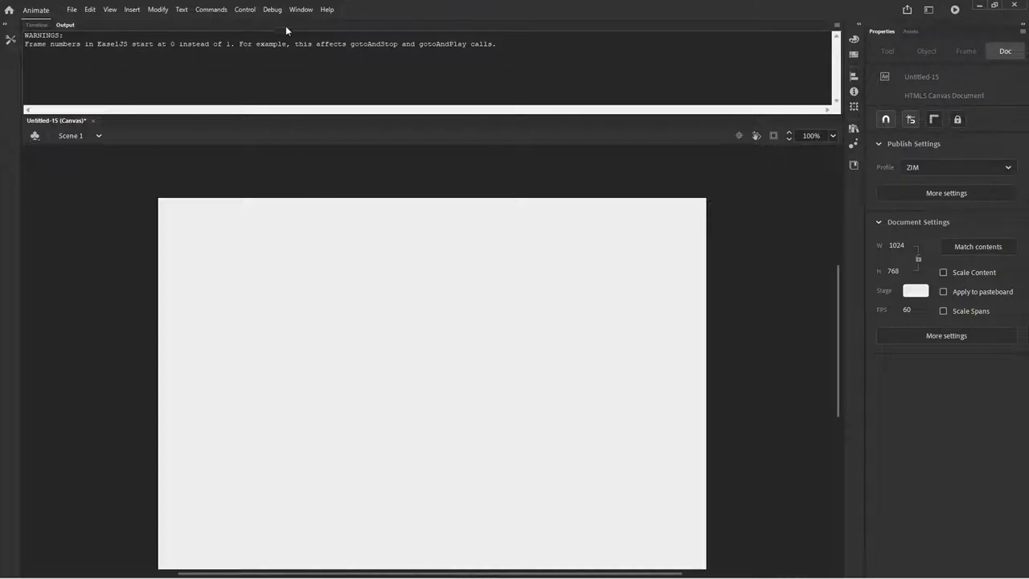
pyautogui.moveTo(439, 376)
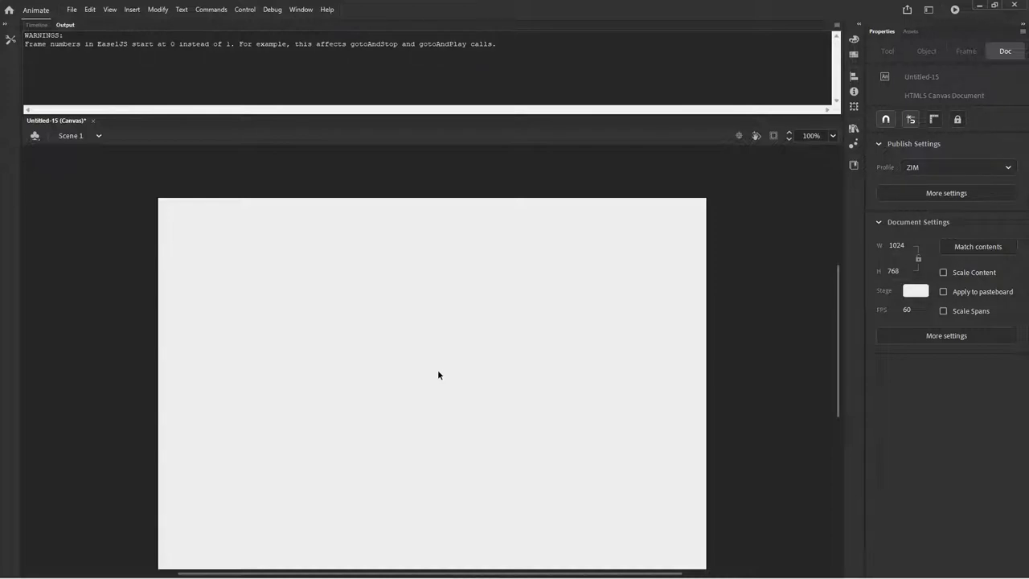
pyautogui.moveTo(800, 170)
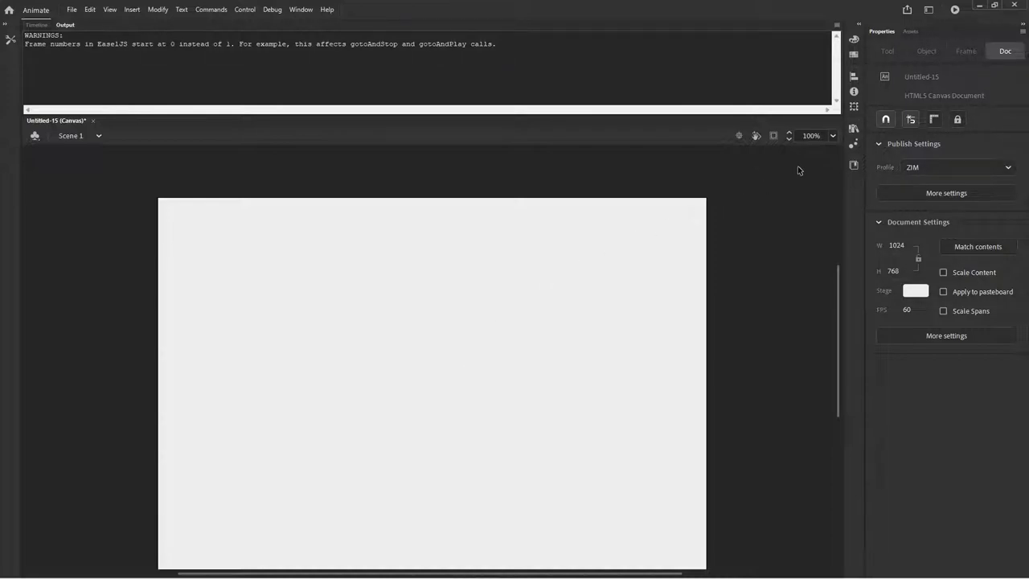
pyautogui.moveTo(853, 144)
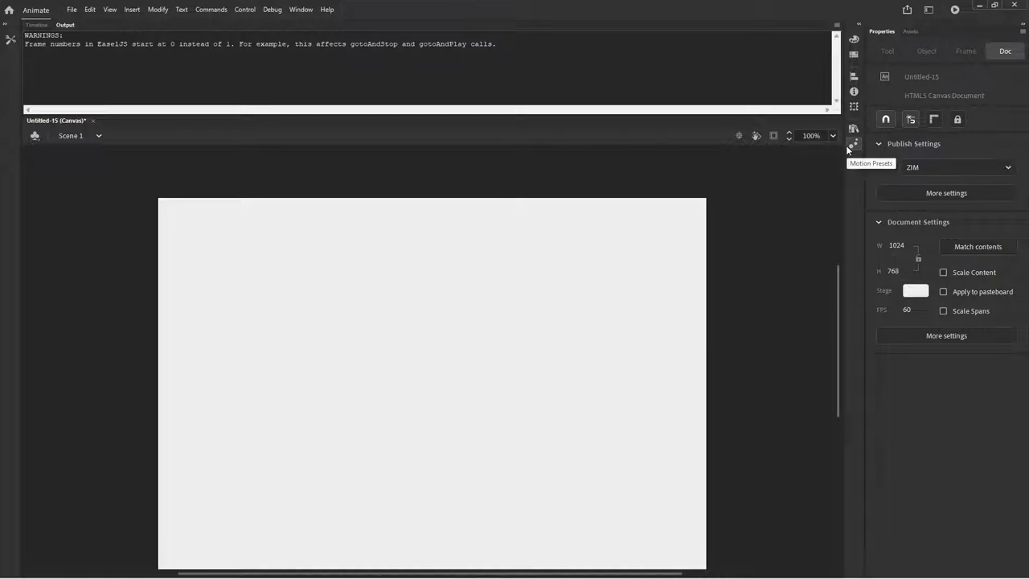
pyautogui.moveTo(484, 169)
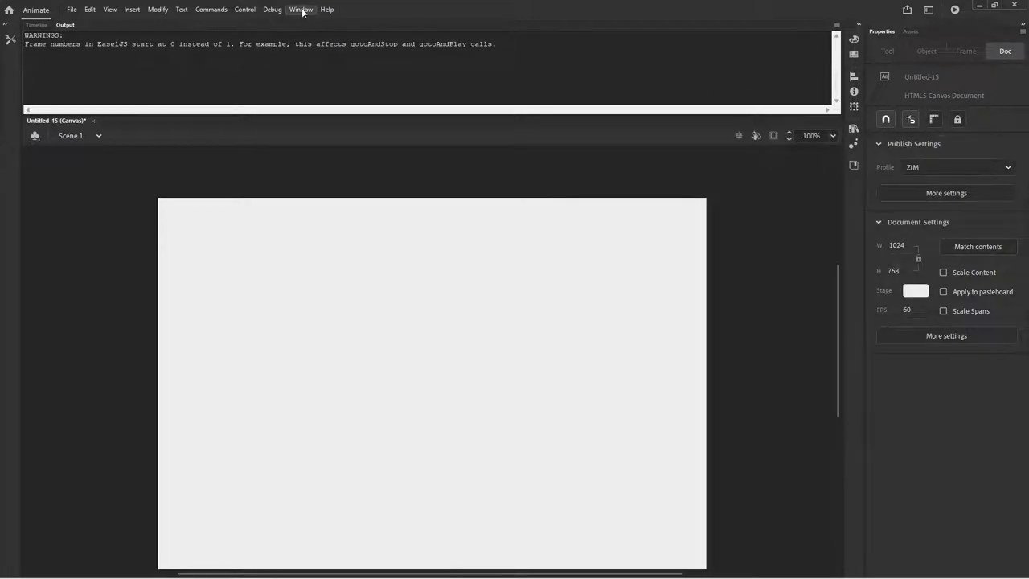
# Open the Actions panel from the Window menu to edit the frame script
pyautogui.click(301, 10)
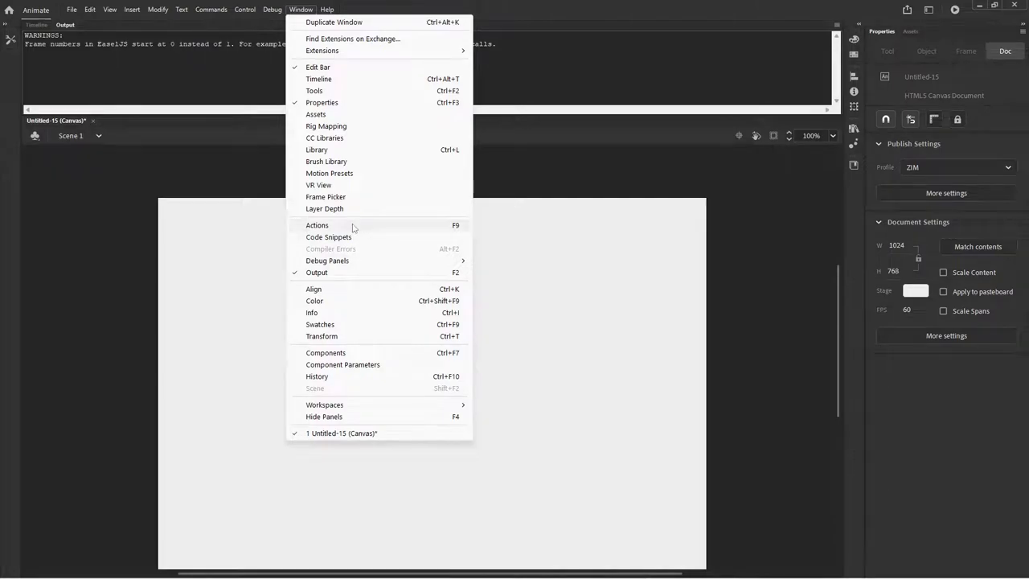
pyautogui.click(316, 225)
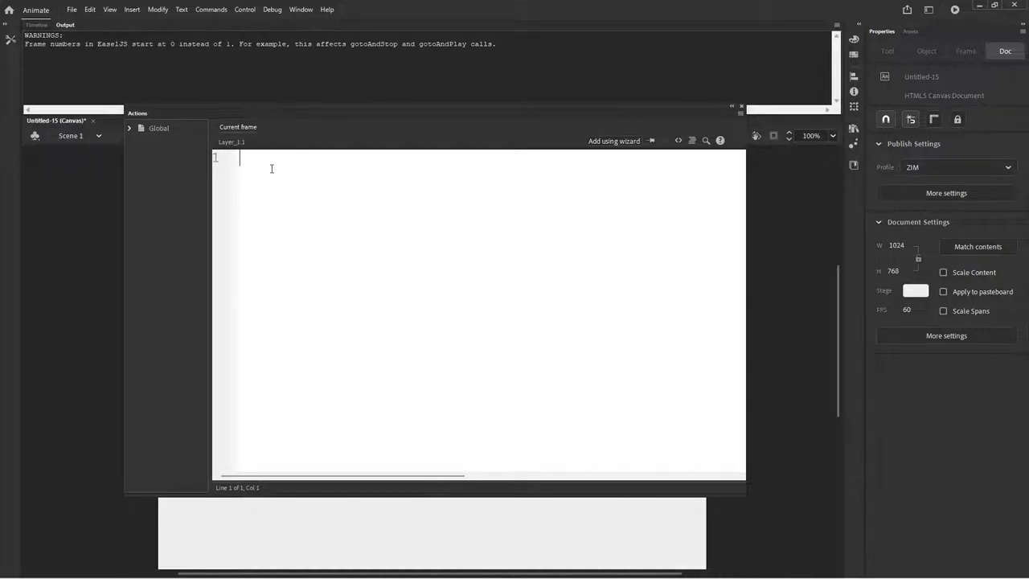
# Extend the opening comment to read '// ZIM 01 - Template!' and move to the blank line below
pyautogui.write('ne')
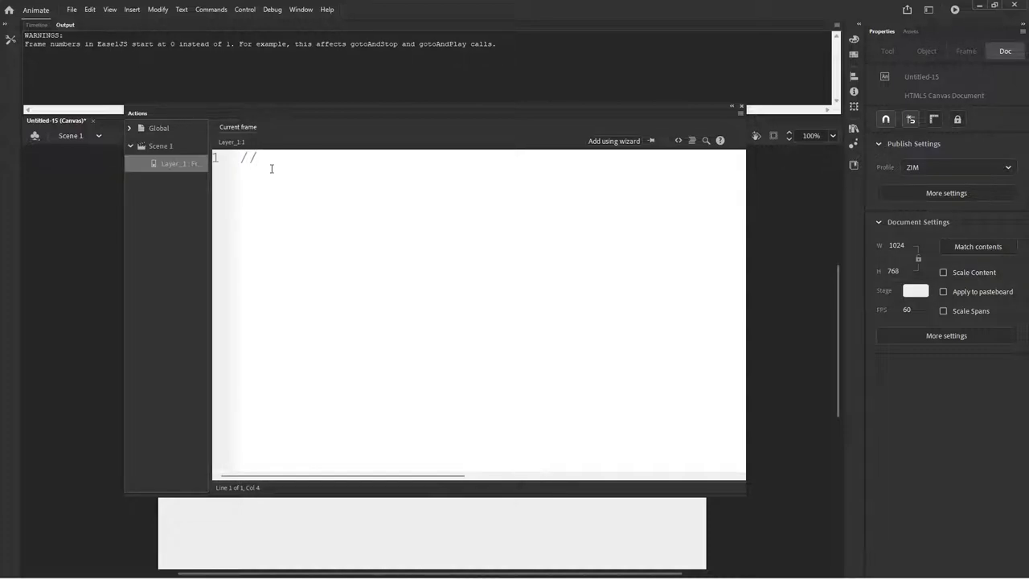
pyautogui.write('ZIM')
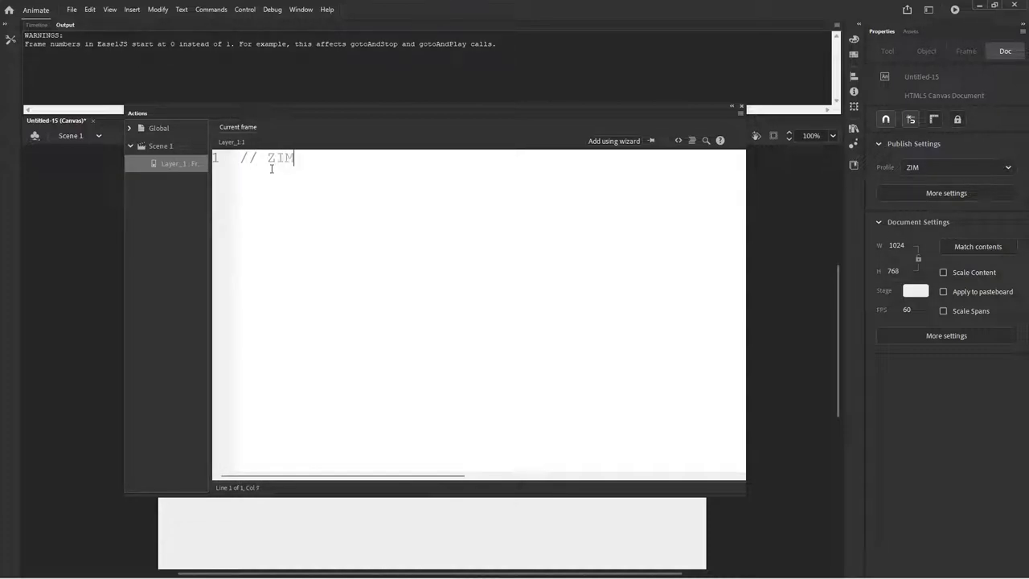
pyautogui.write('01')
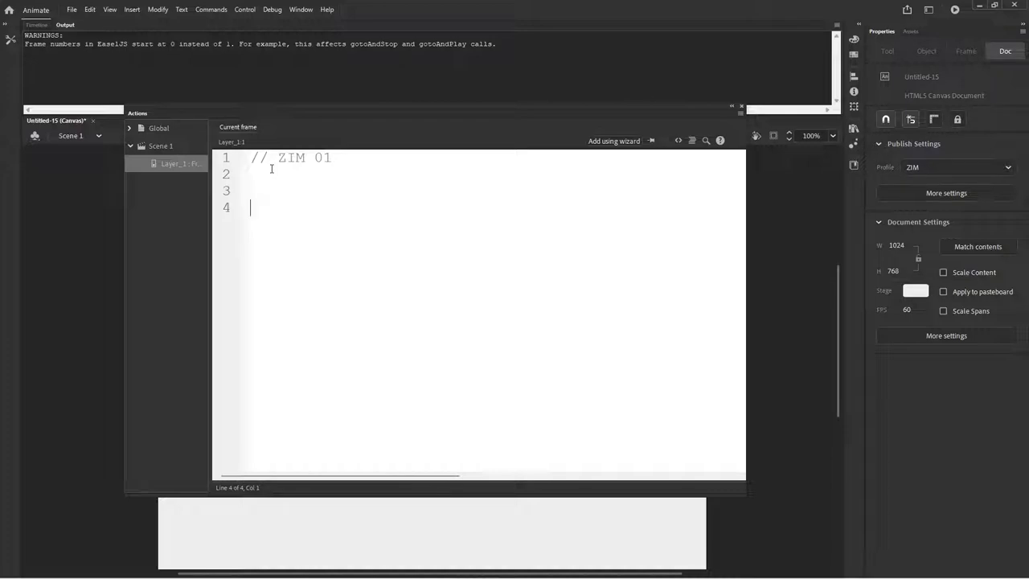
pyautogui.doubleClick(303, 157)
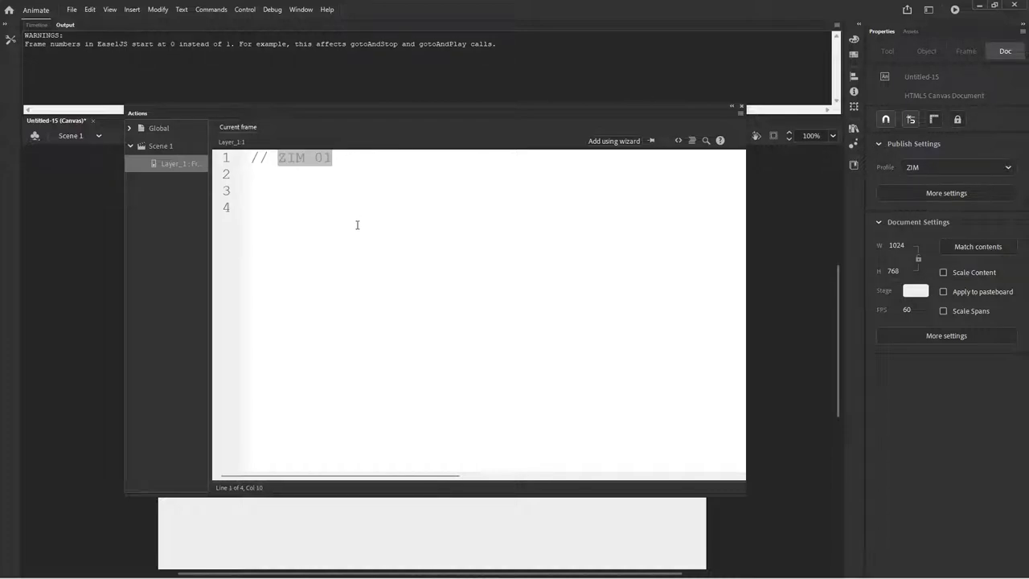
pyautogui.click(397, 186)
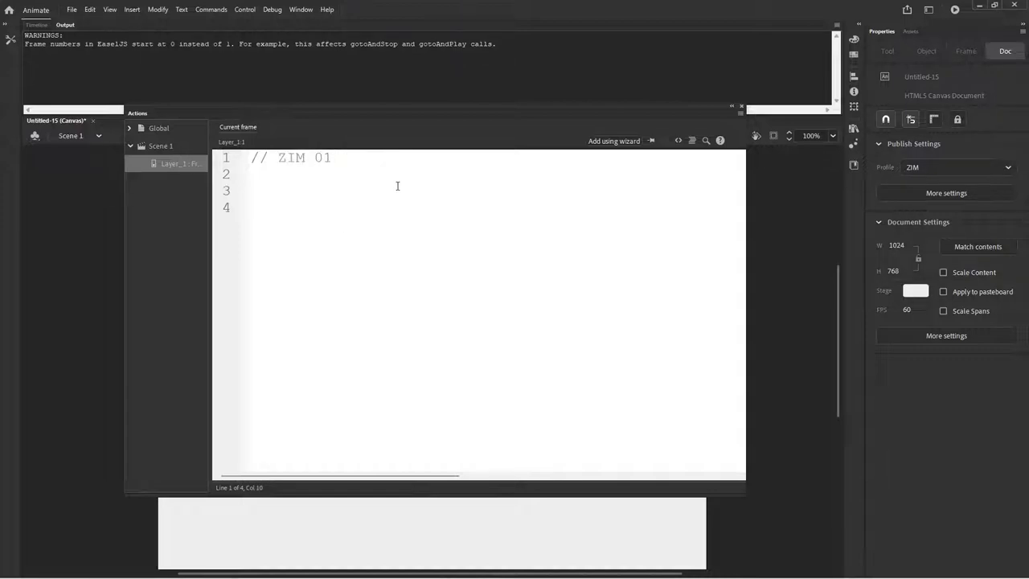
pyautogui.write('-')
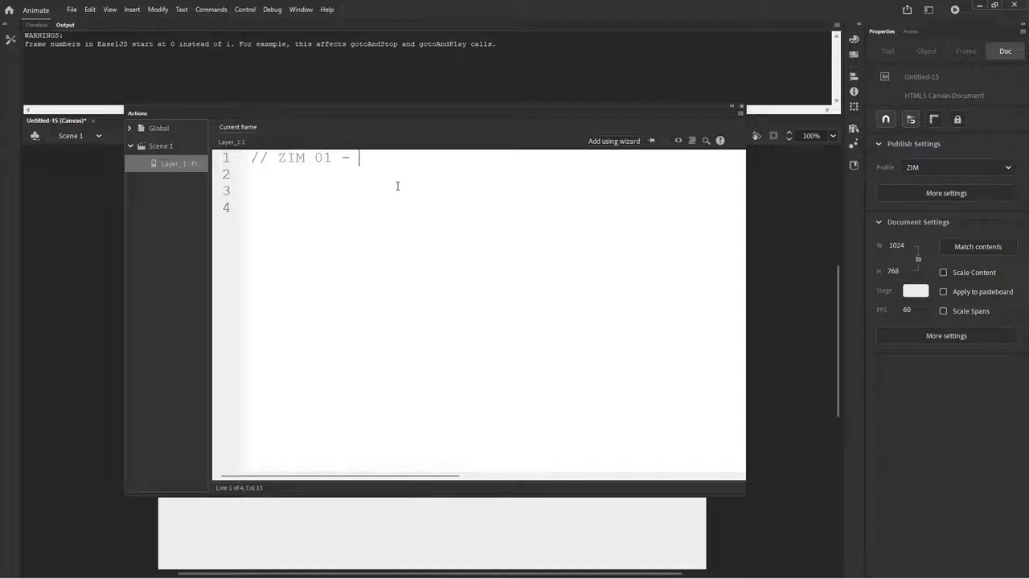
pyautogui.write('template')
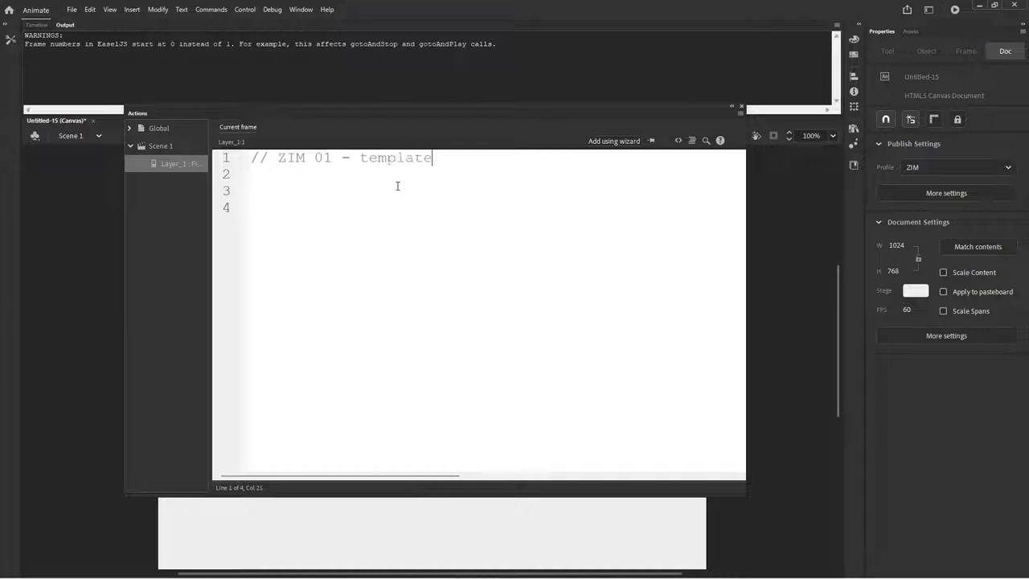
pyautogui.write('!')
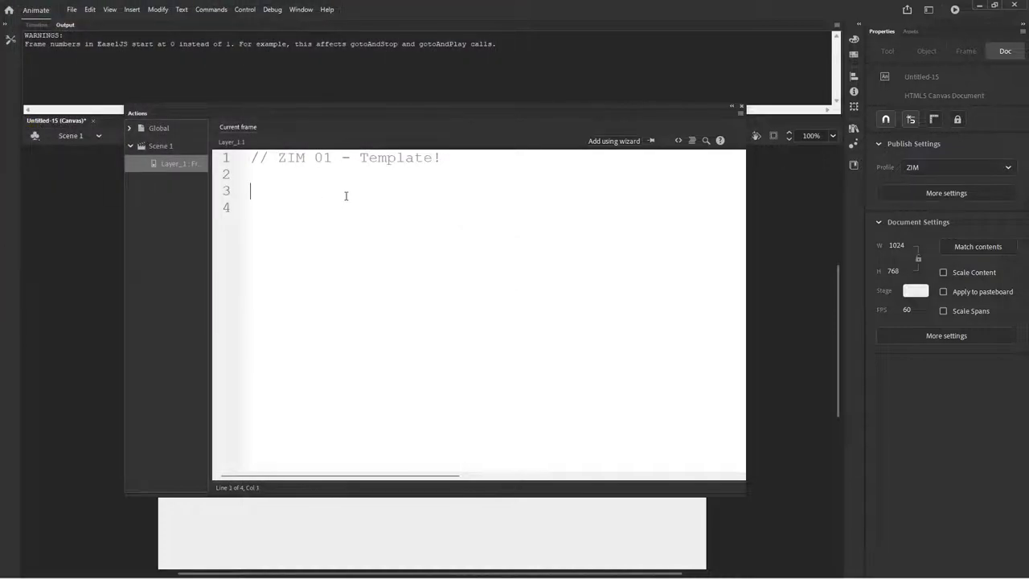
pyautogui.click(71, 9)
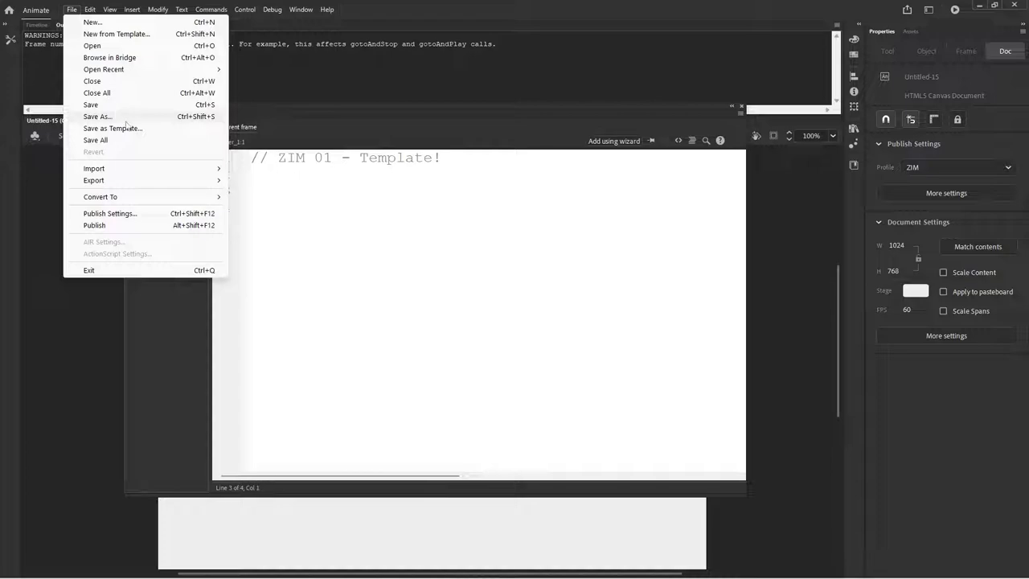
# Save the document as zim_01_template.fla in the tutorials folder
pyautogui.click(97, 116)
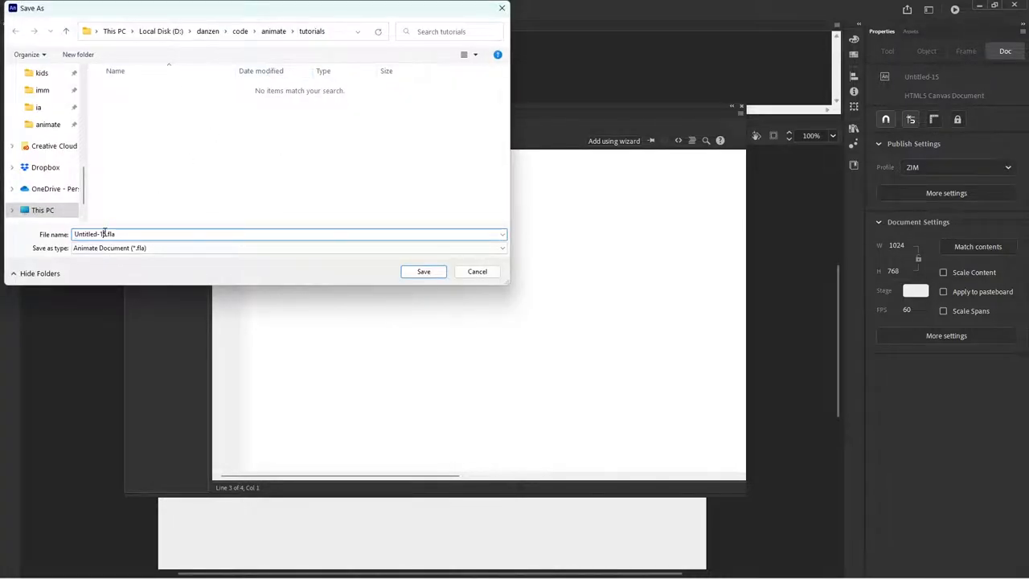
pyautogui.write('zim_01.fla')
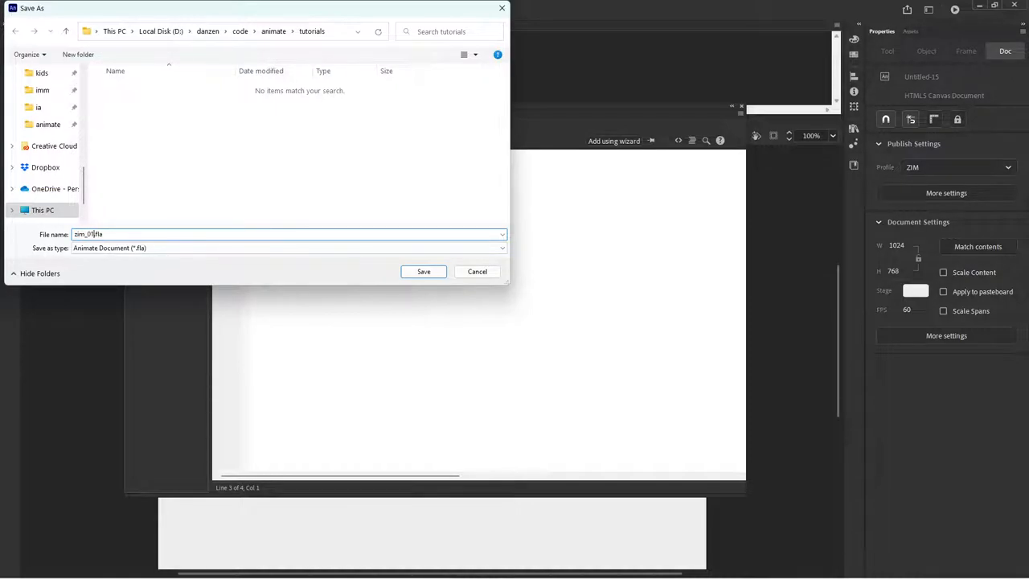
pyautogui.write('1')
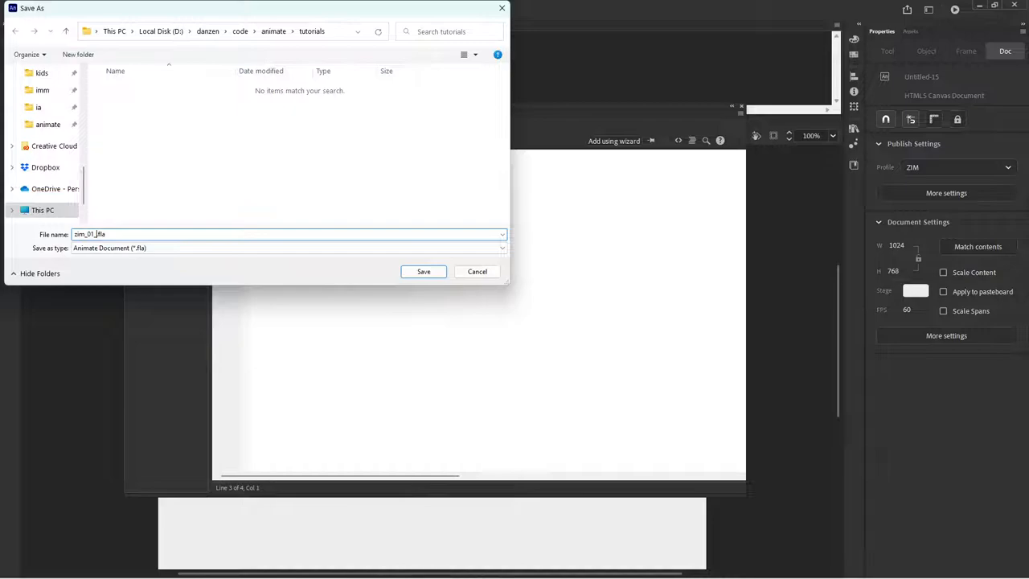
pyautogui.write('_template')
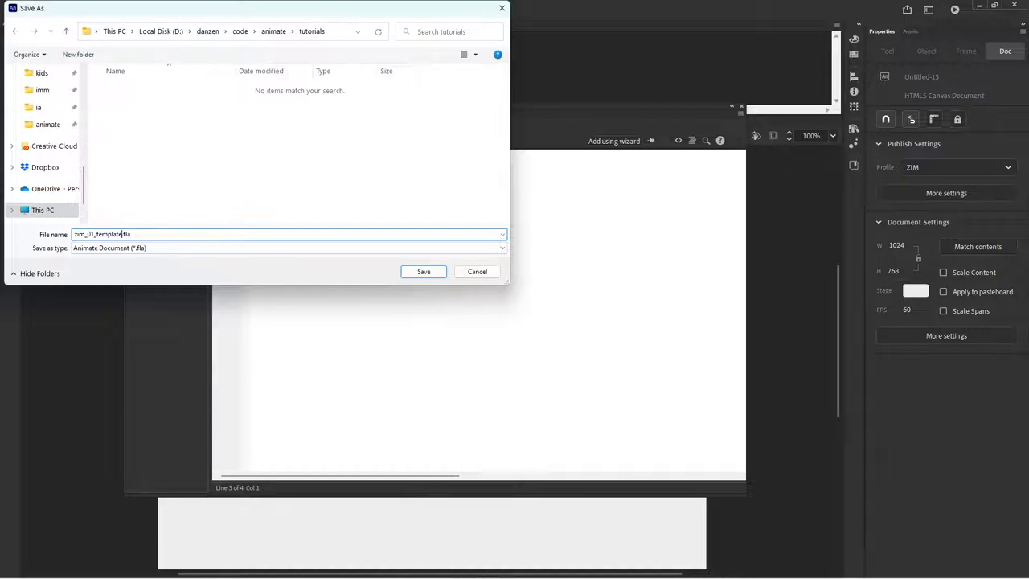
pyautogui.click(425, 270)
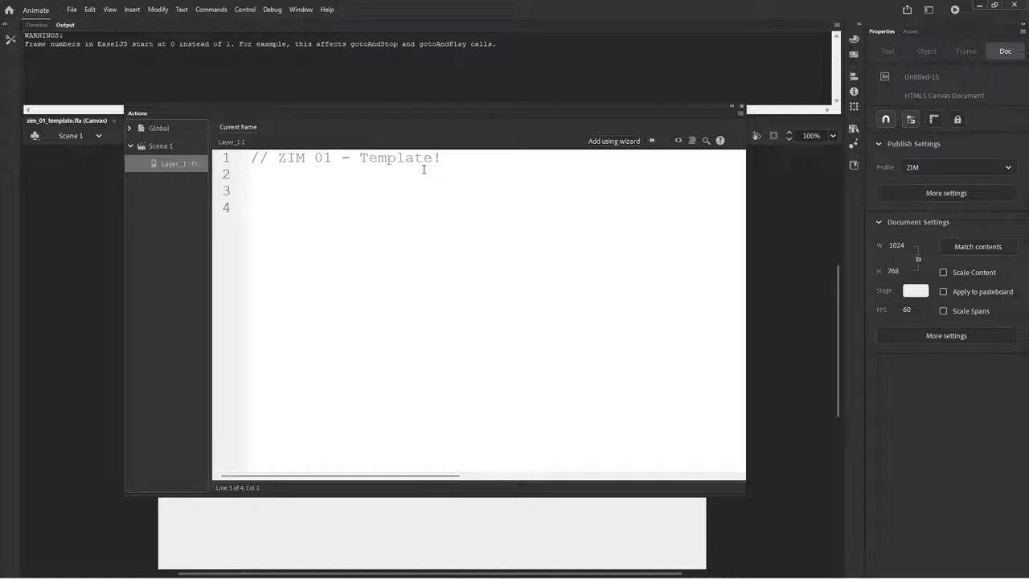
# Write new Circle(100, red).center().drag(); on line 3 of the frame script
pyautogui.click(251, 173)
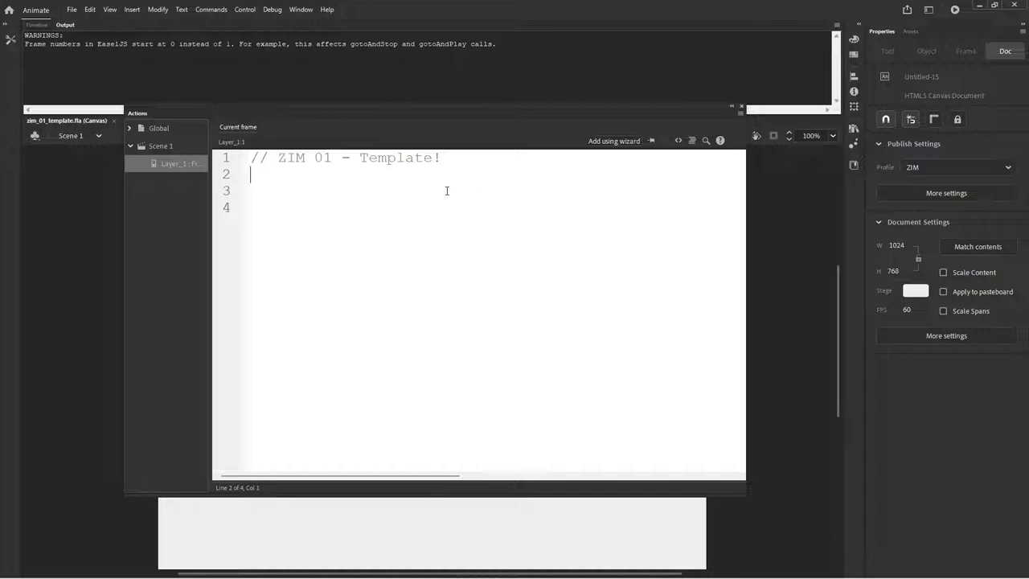
pyautogui.click(322, 188)
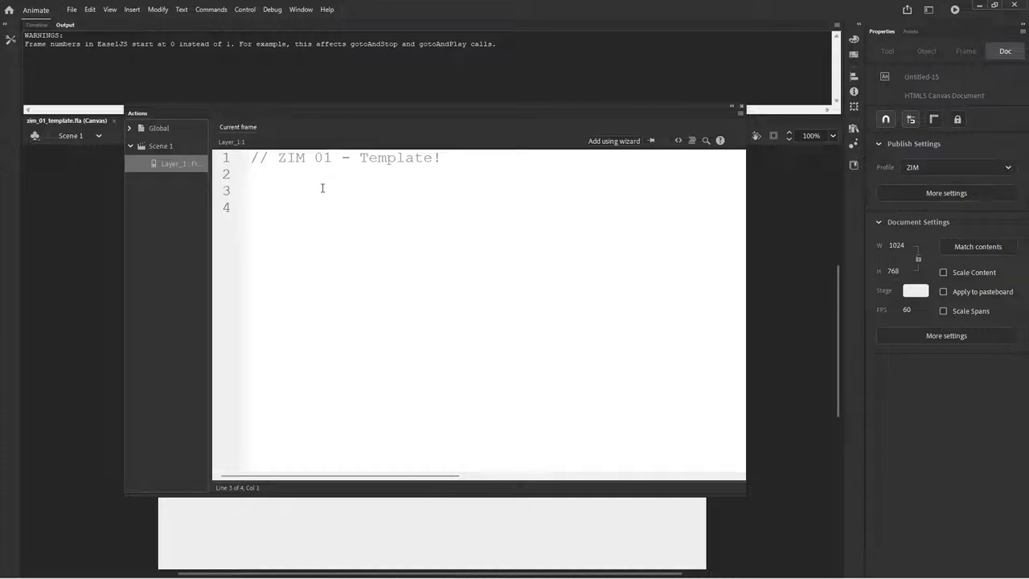
pyautogui.write('n')
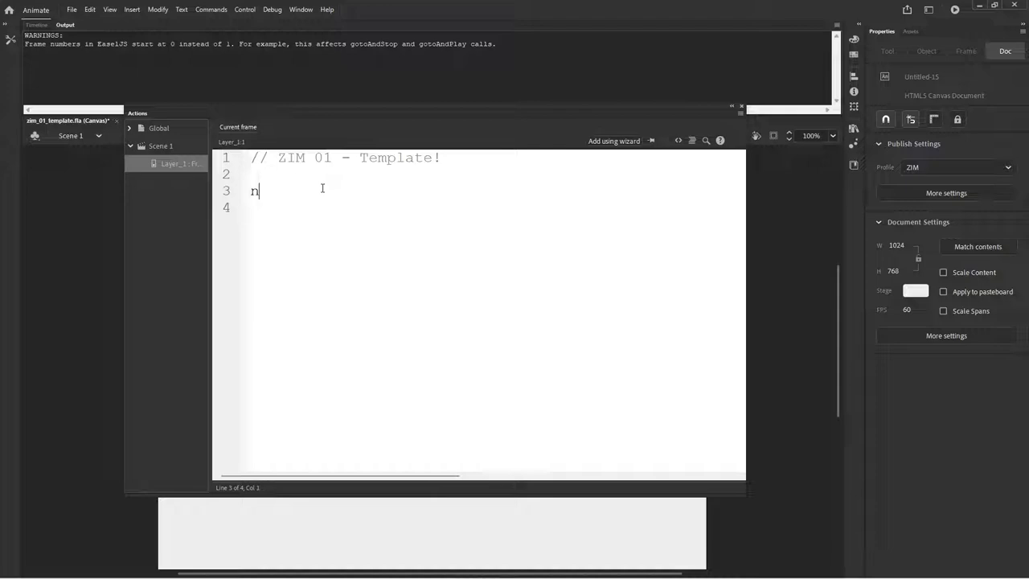
pyautogui.write('ew Circle()')
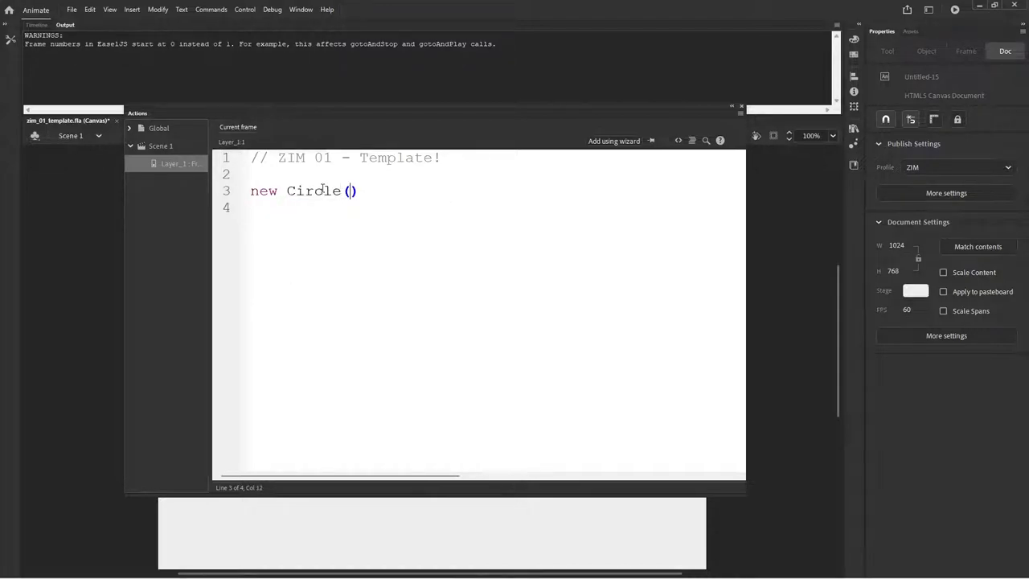
pyautogui.write('100')
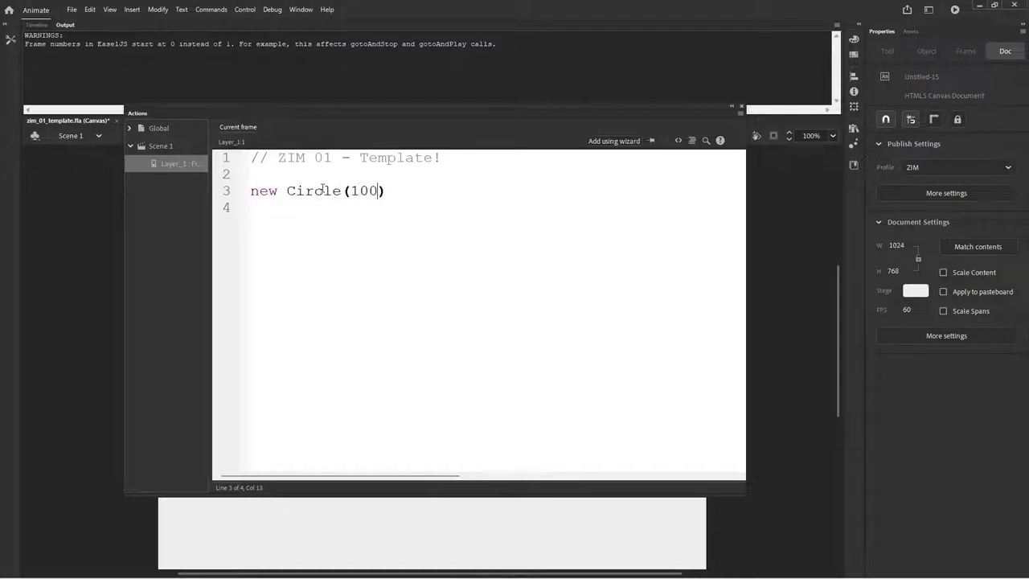
pyautogui.write(', red')
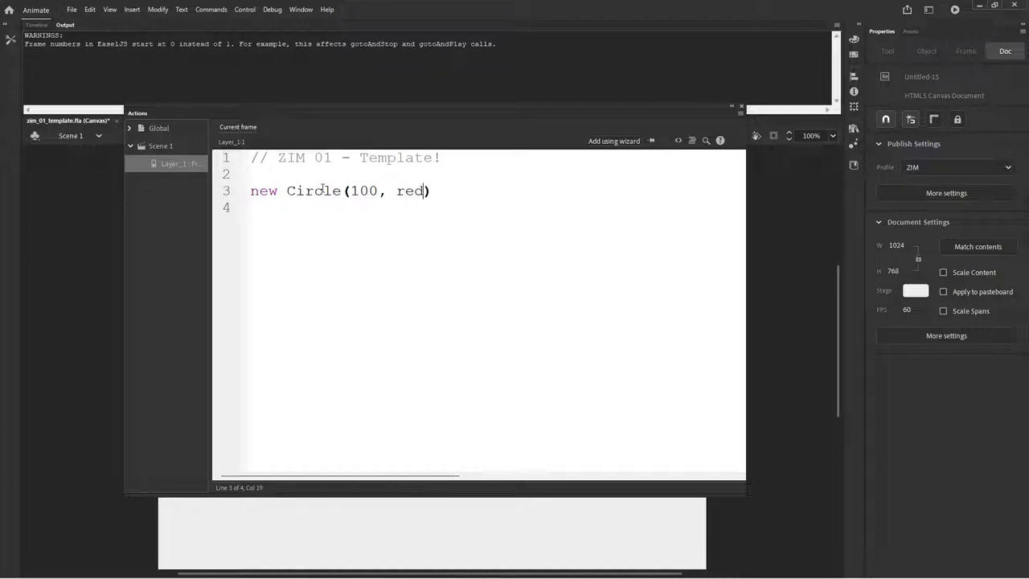
pyautogui.write('.cente')
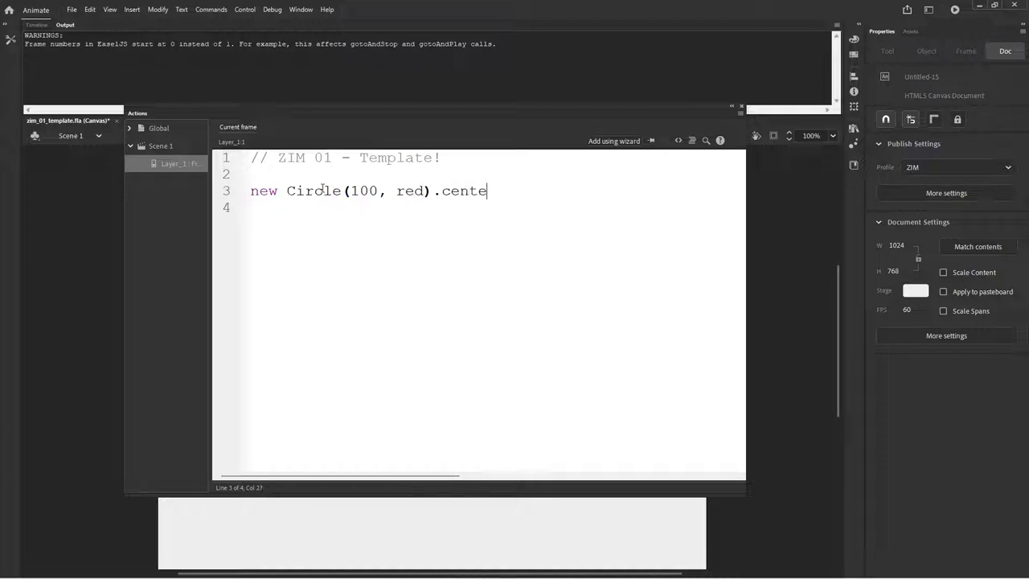
pyautogui.write('r().s')
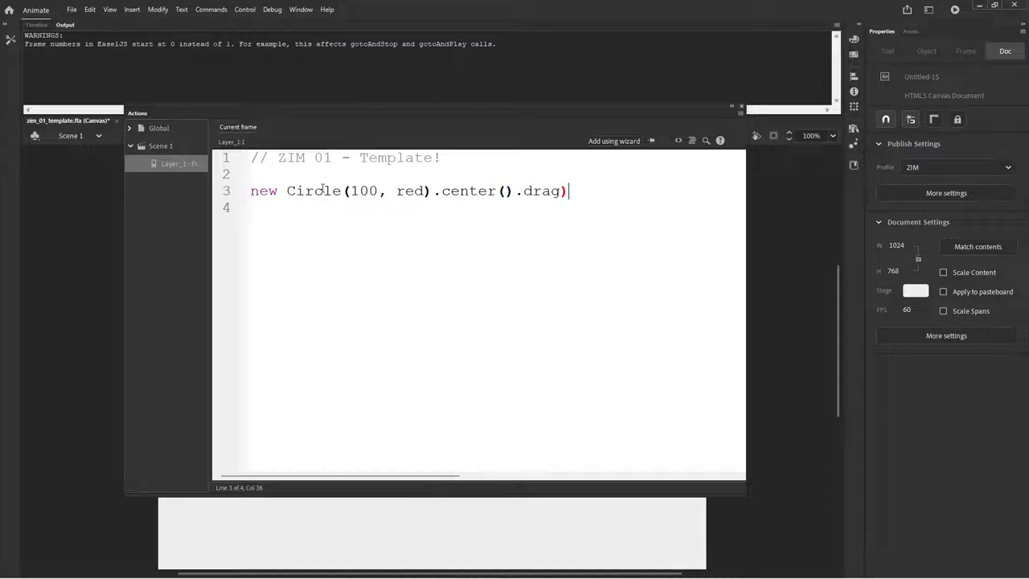
pyautogui.write('(;')
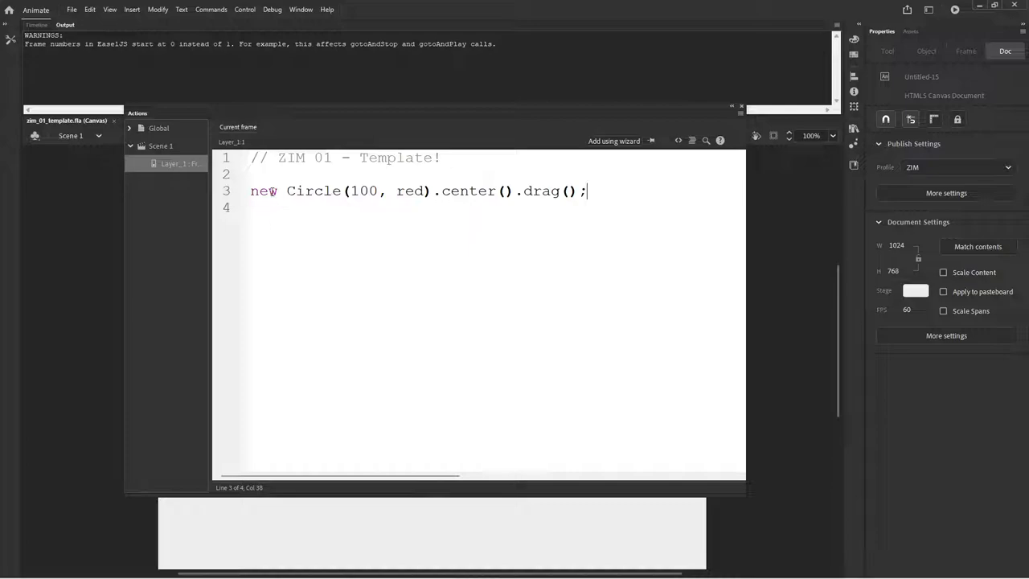
pyautogui.click(334, 189)
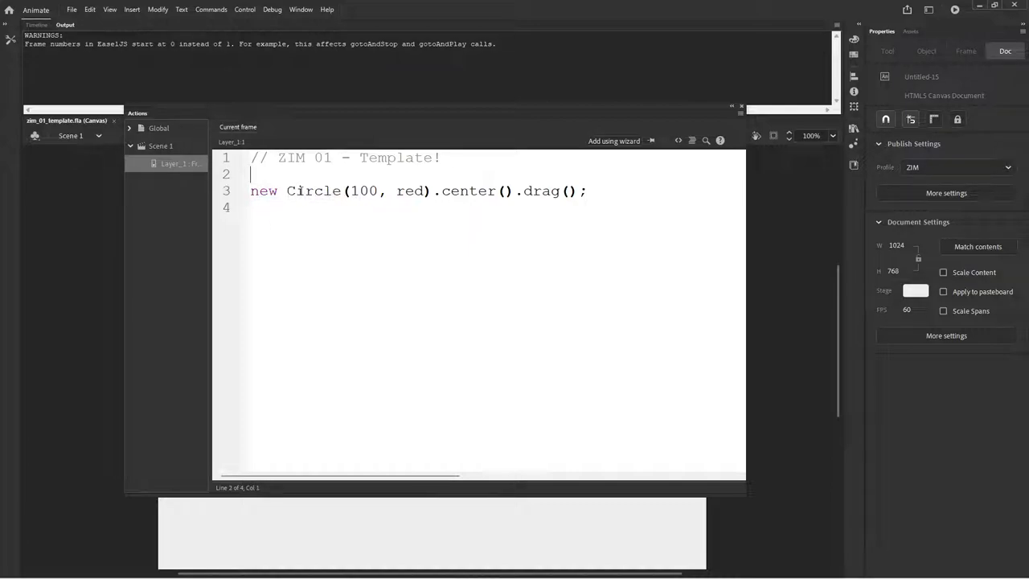
pyautogui.doubleClick(312, 189)
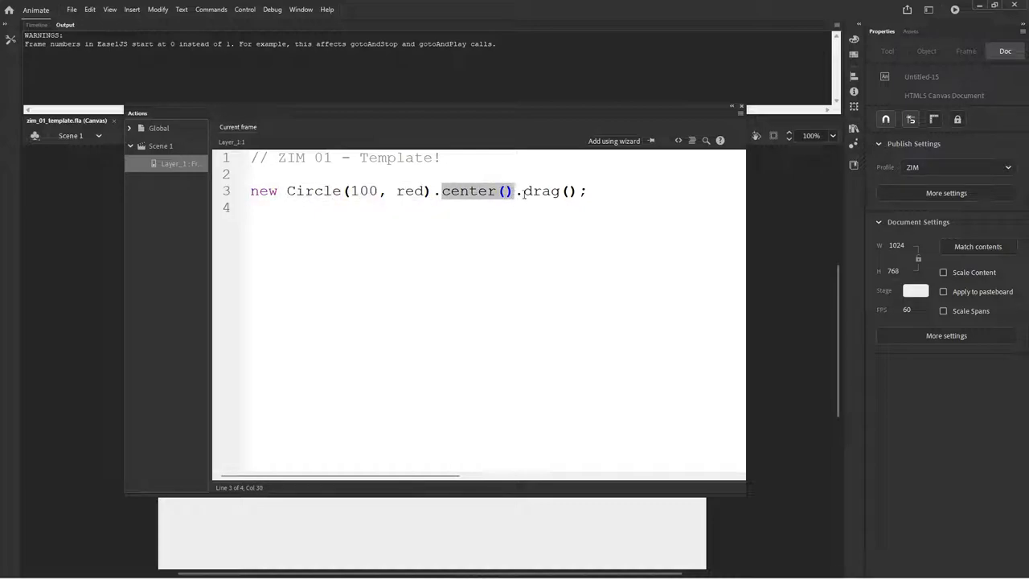
pyautogui.click(572, 249)
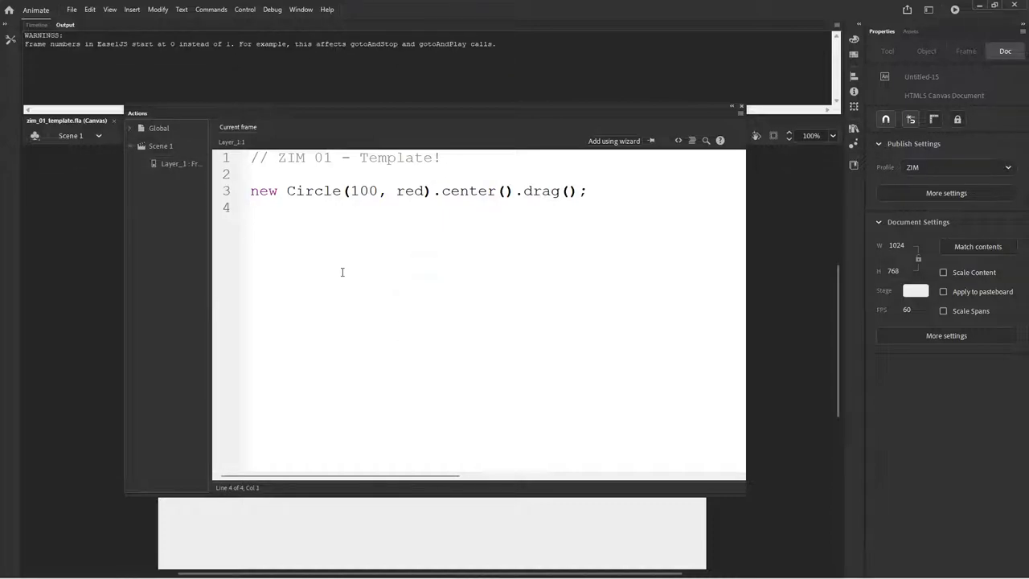
# Test the movie in Chrome and drag the red circle toward the lower right of the stage
pyautogui.click(180, 164)
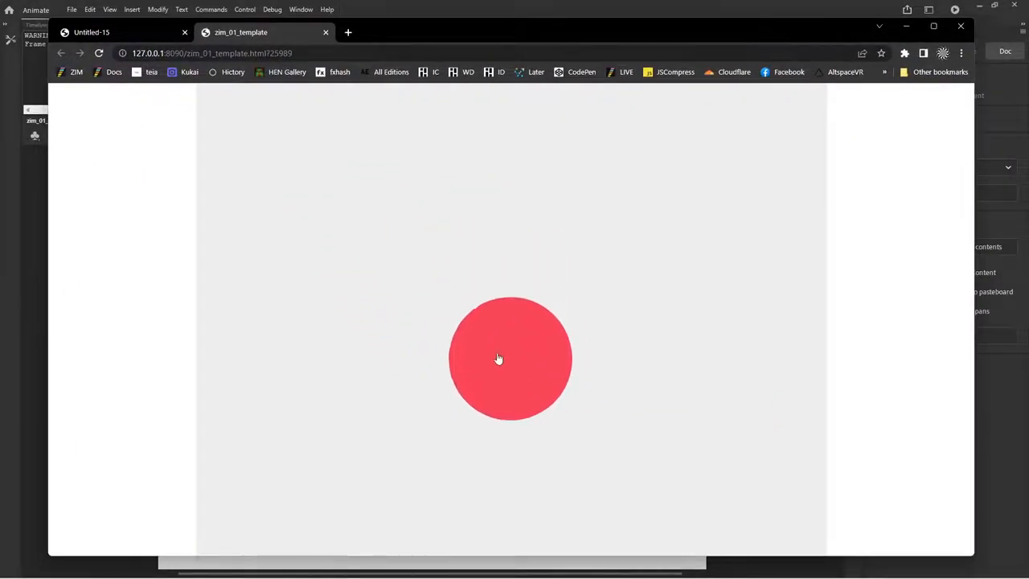
pyautogui.moveTo(499, 357); pyautogui.dragTo(649, 426)
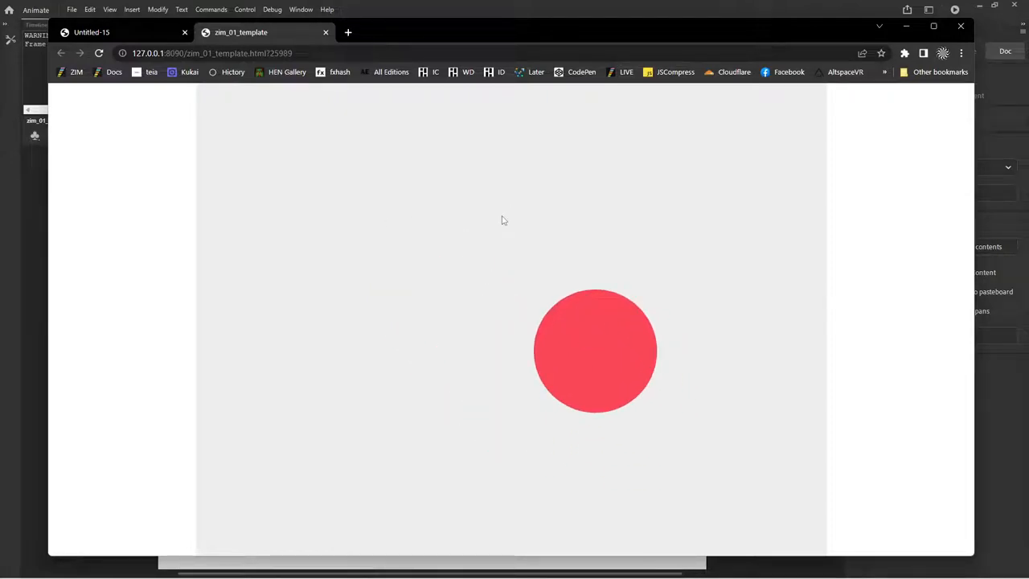
pyautogui.click(183, 32)
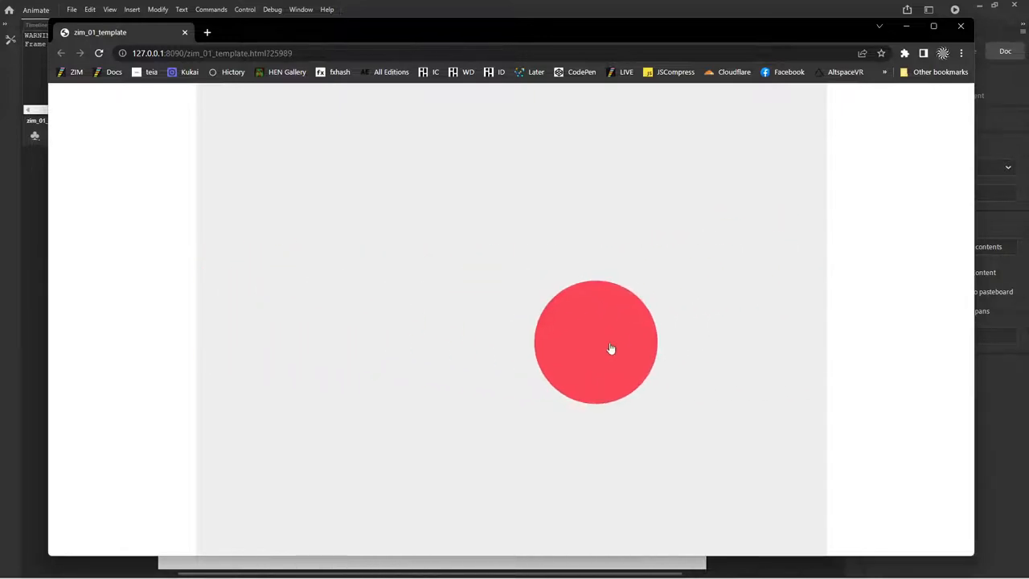
pyautogui.moveTo(508, 357)
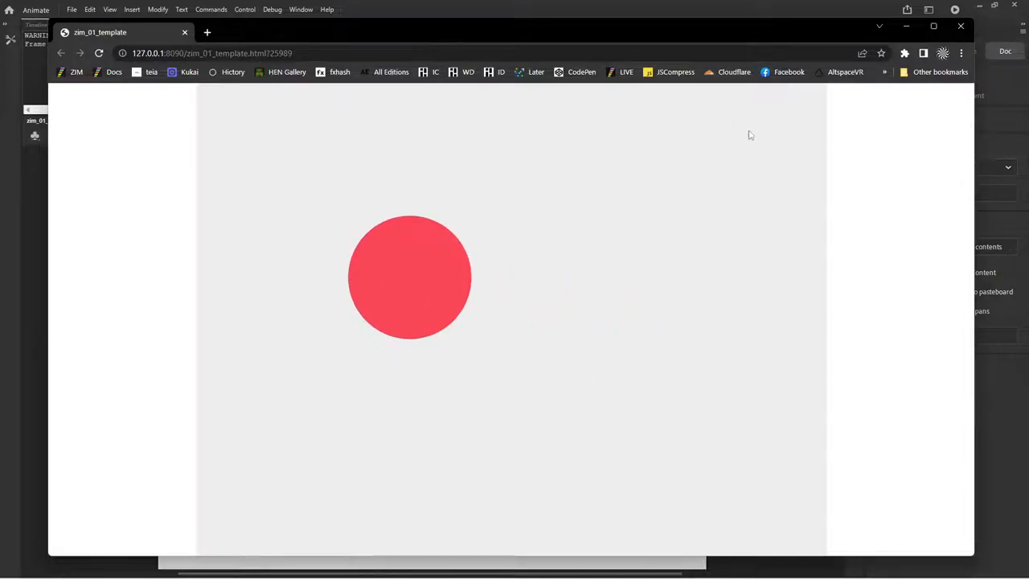
pyautogui.moveTo(409, 277); pyautogui.dragTo(707, 292)
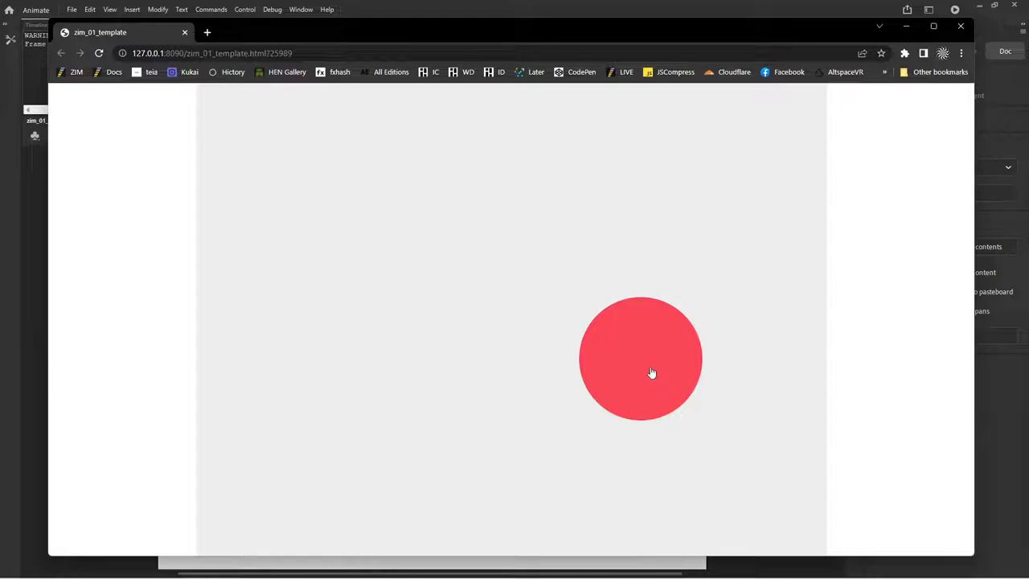
pyautogui.moveTo(383, 151)
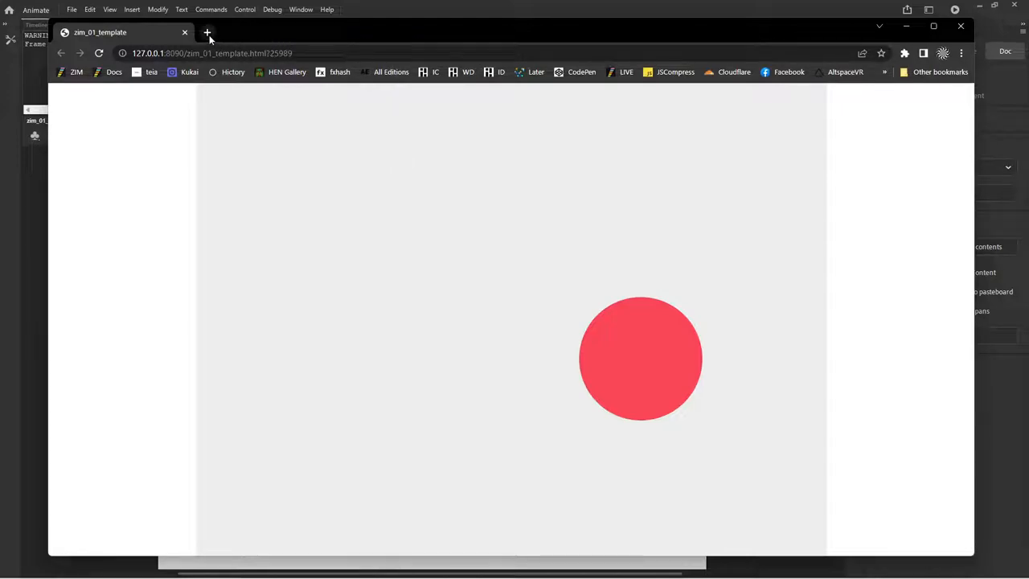
# Bring up the ZIM Docs page from the zimjs.com bookmark in a new Chrome tab
pyautogui.click(208, 32)
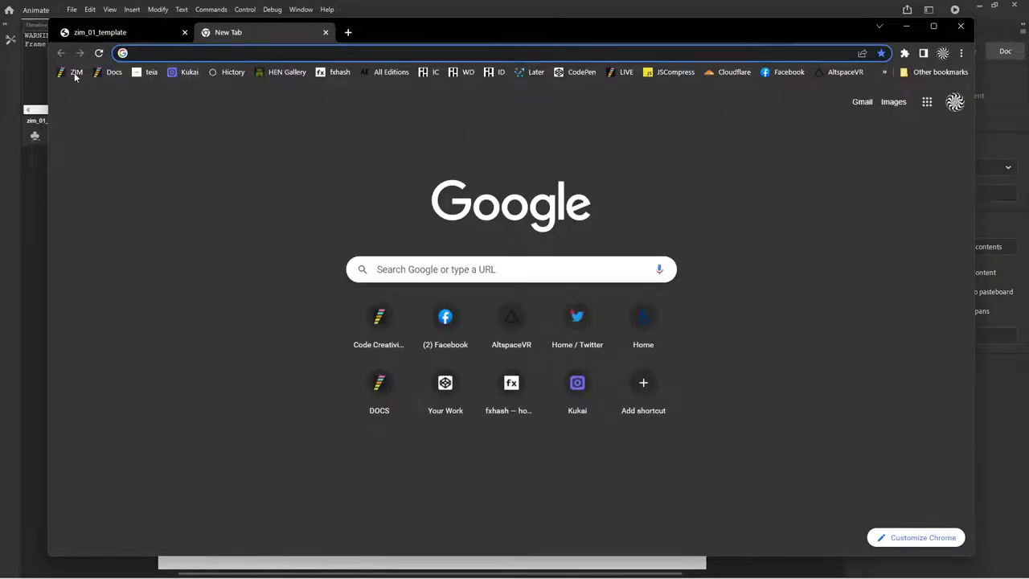
pyautogui.click(76, 71)
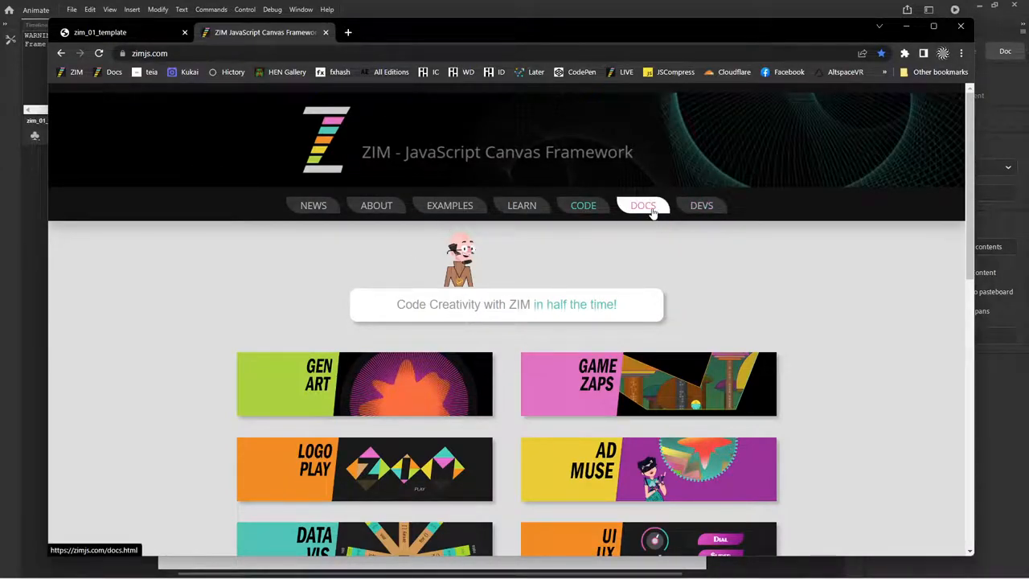
pyautogui.click(643, 206)
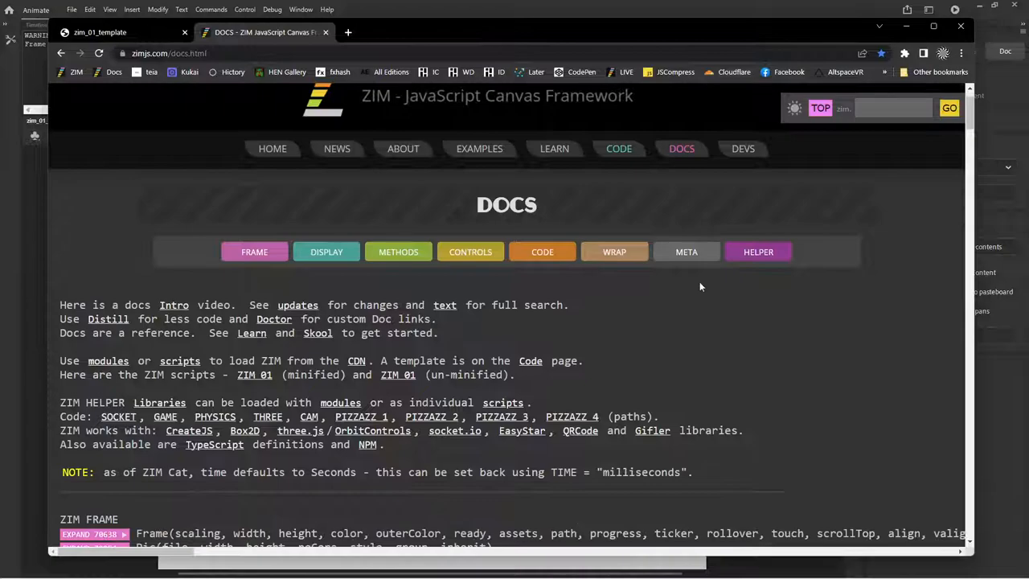
pyautogui.scroll(-3)
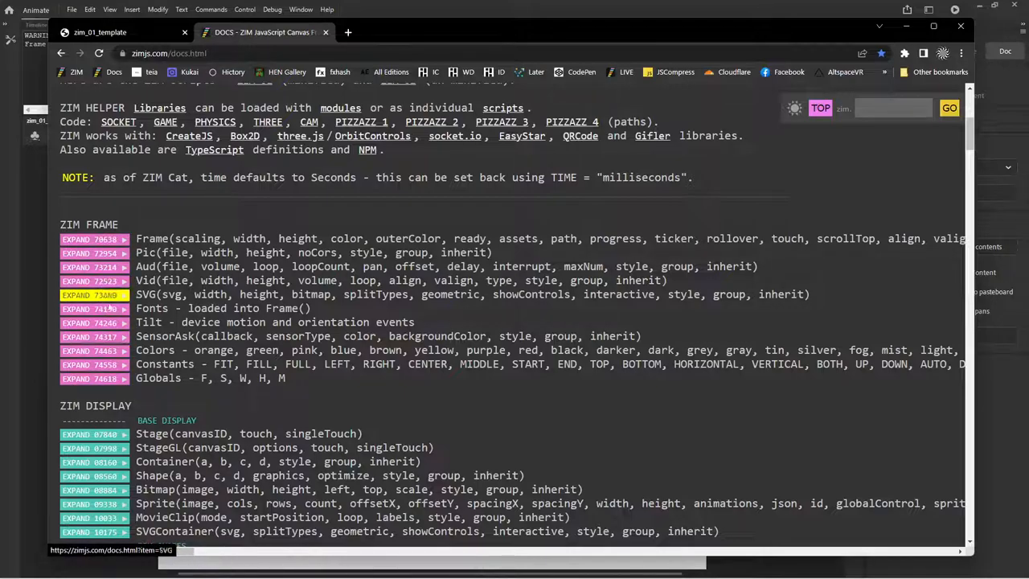
# Browse the display and shape class listings, highlighting the Container class name
pyautogui.scroll(-3)
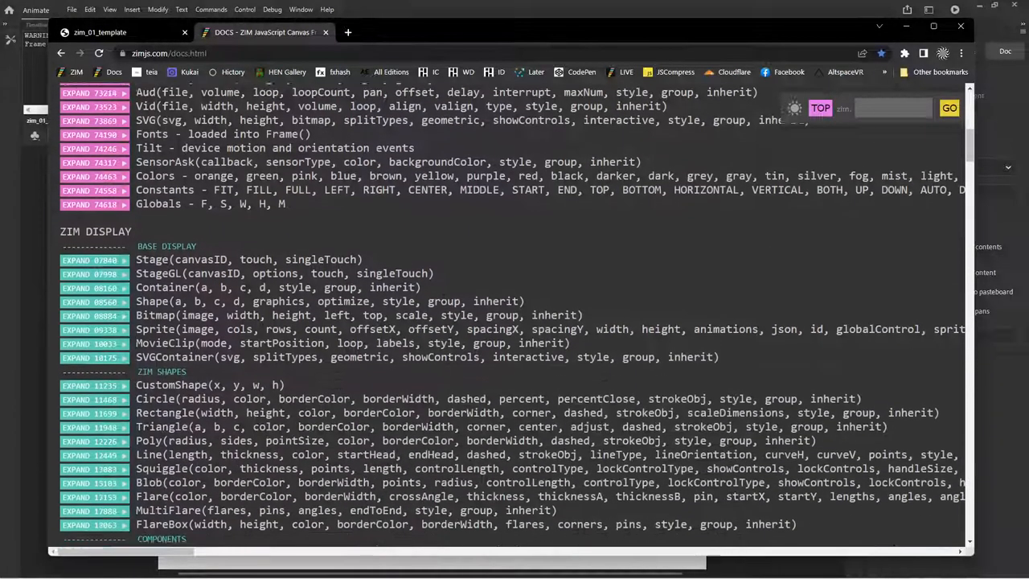
pyautogui.scroll(-3)
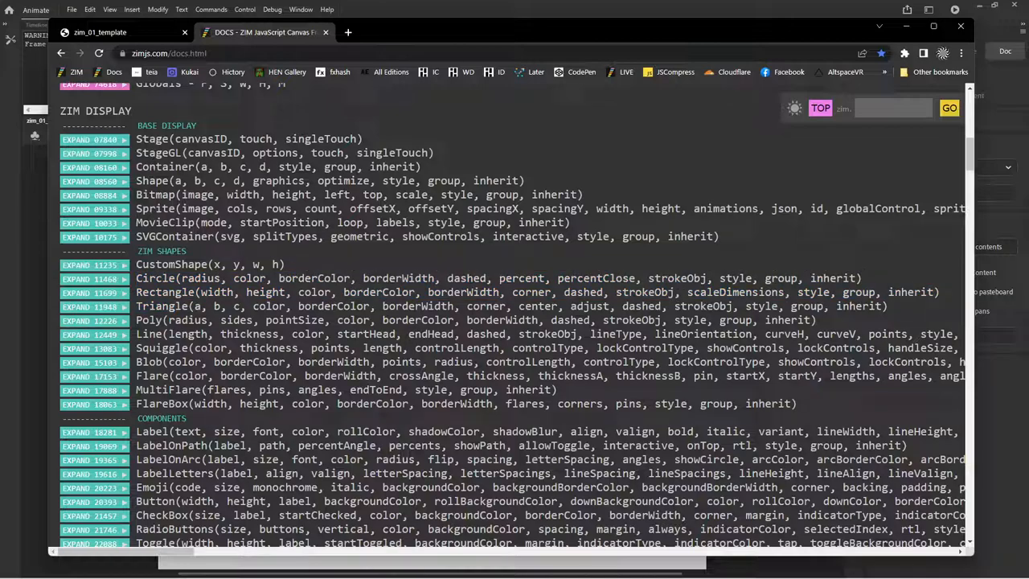
pyautogui.doubleClick(164, 166)
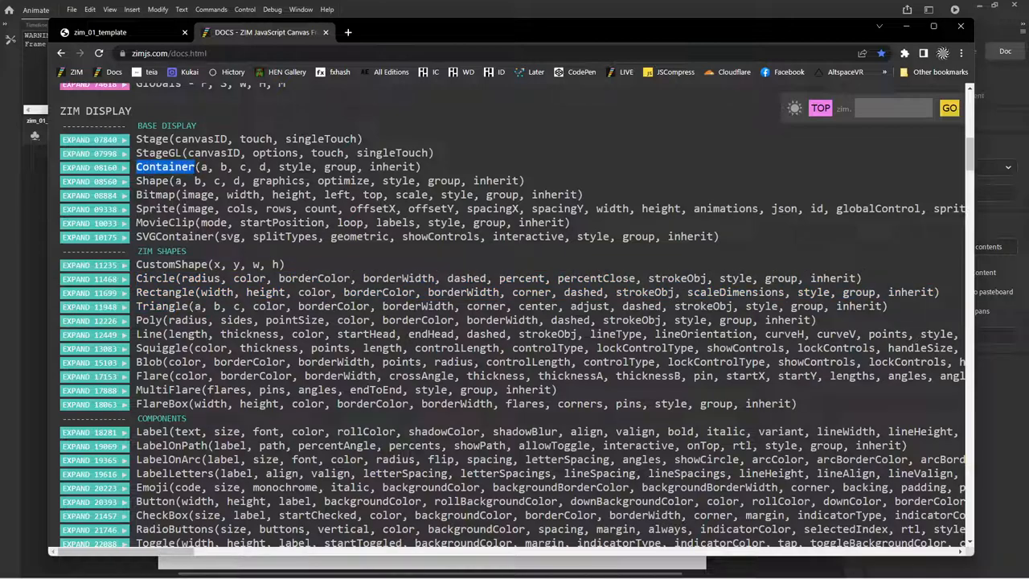
pyautogui.click(164, 222)
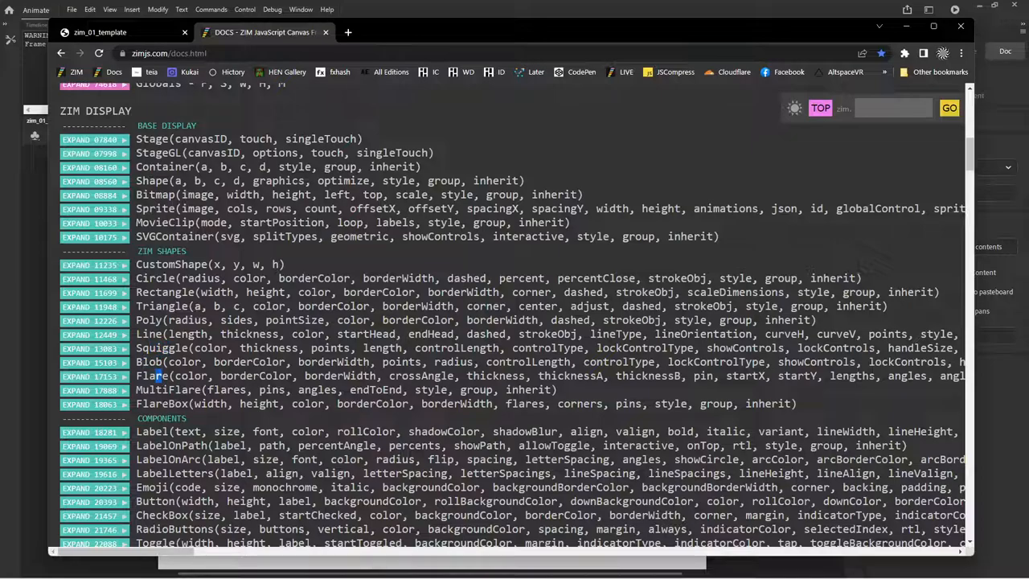
pyautogui.scroll(-3)
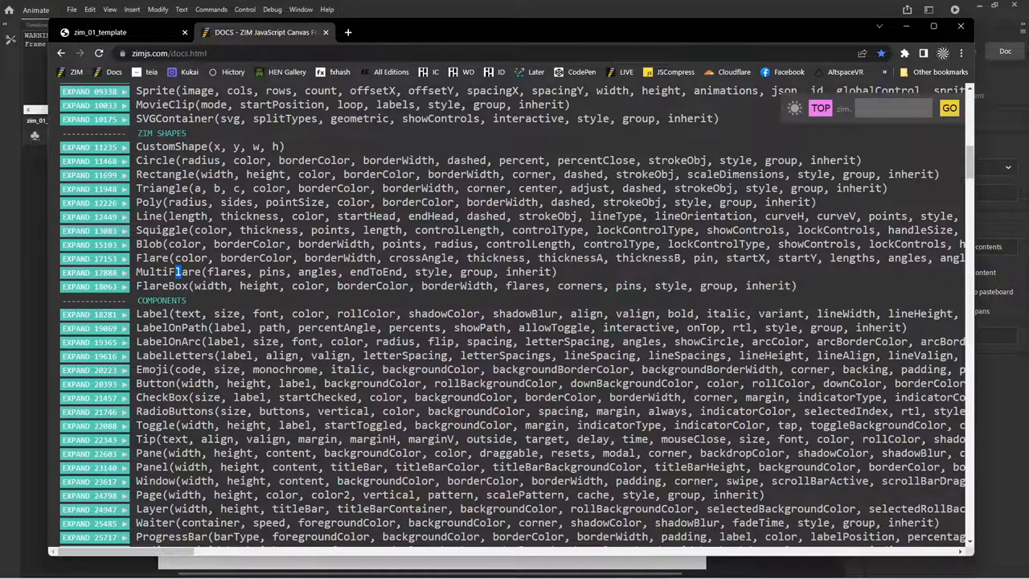
pyautogui.scroll(-3)
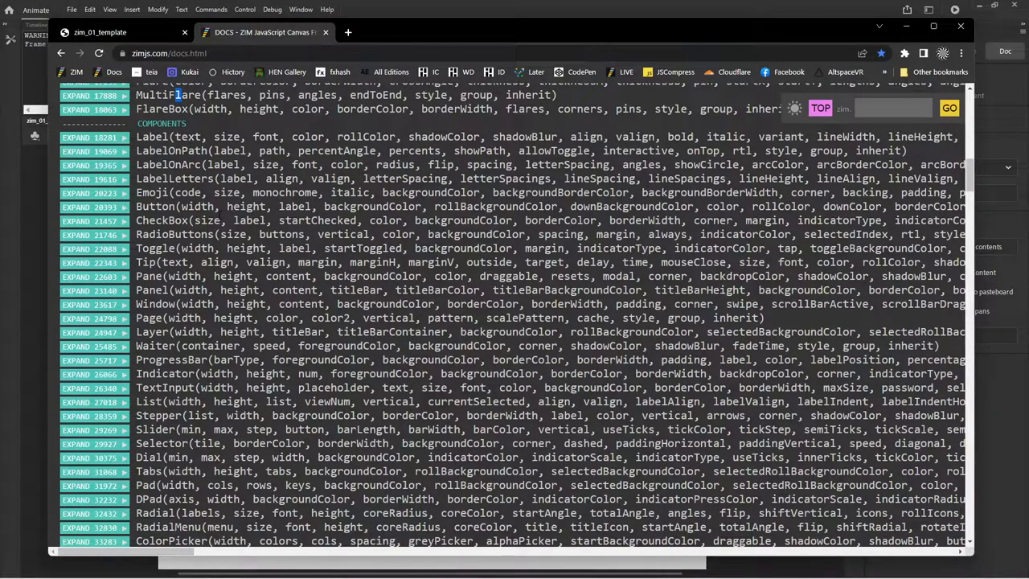
pyautogui.scroll(-3)
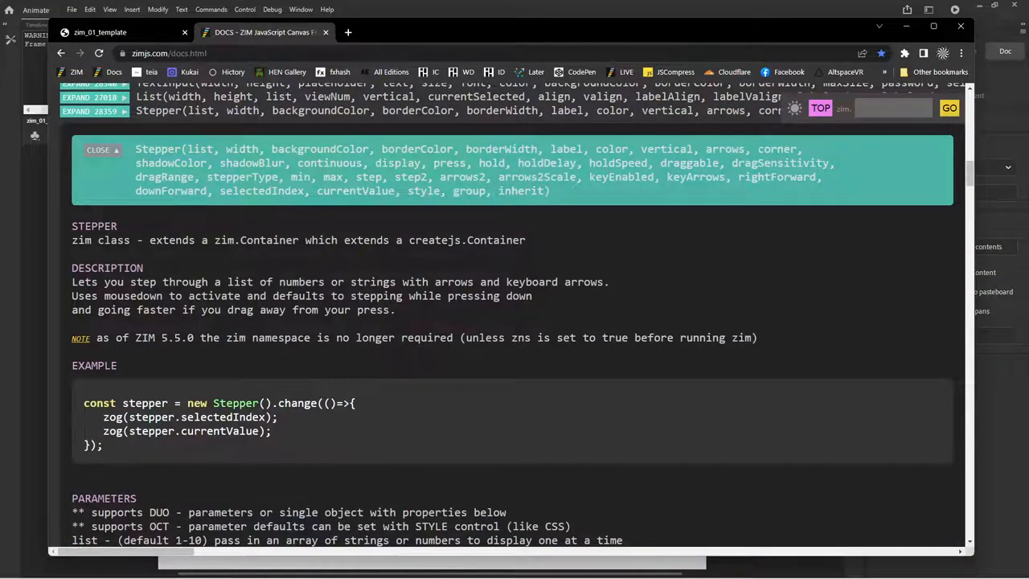
# Read the Stepper component entry, collapse it, and continue down to the ZIM Methods list
pyautogui.scroll(3)
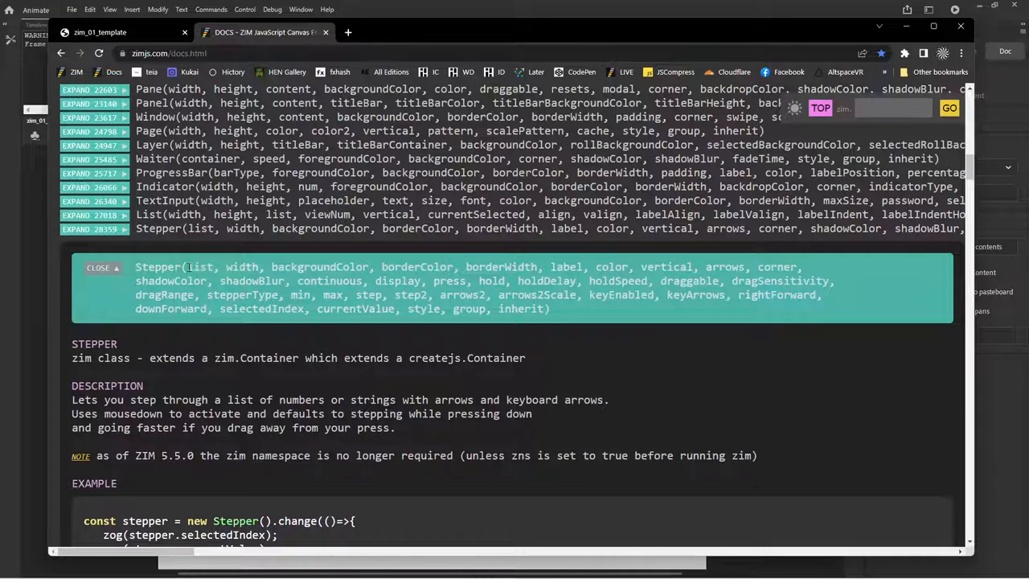
pyautogui.scroll(-3)
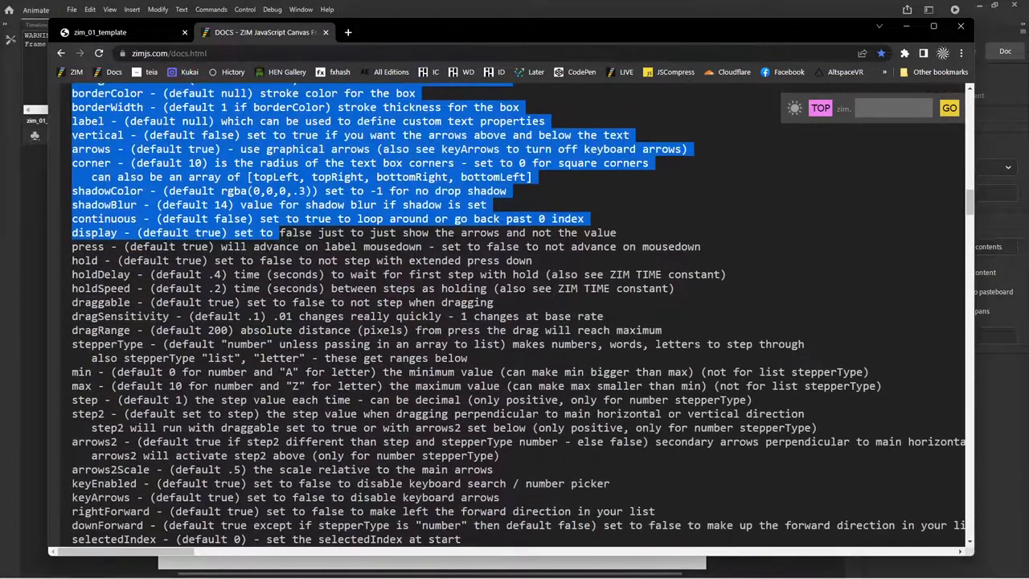
pyautogui.scroll(-3)
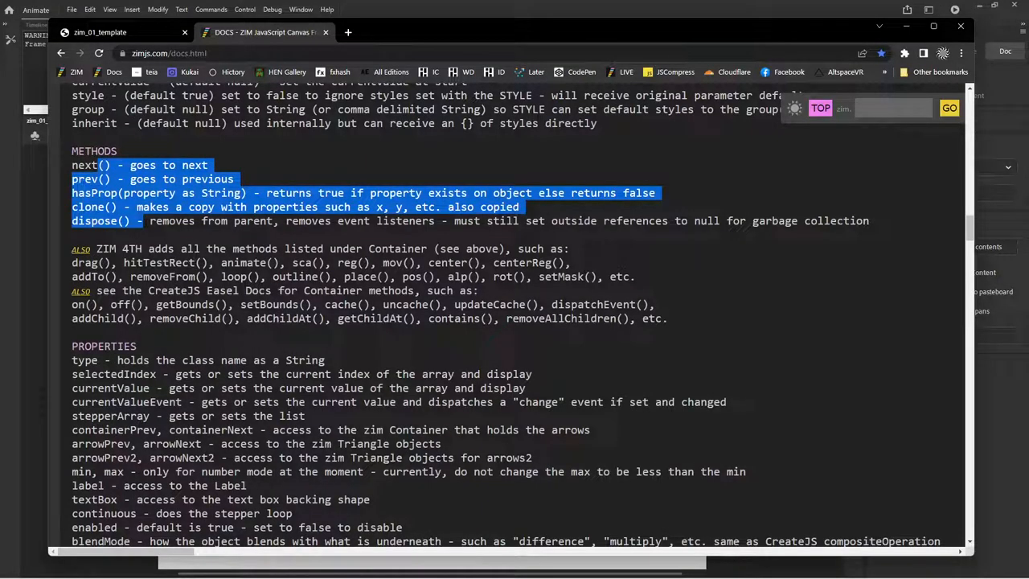
pyautogui.scroll(-3)
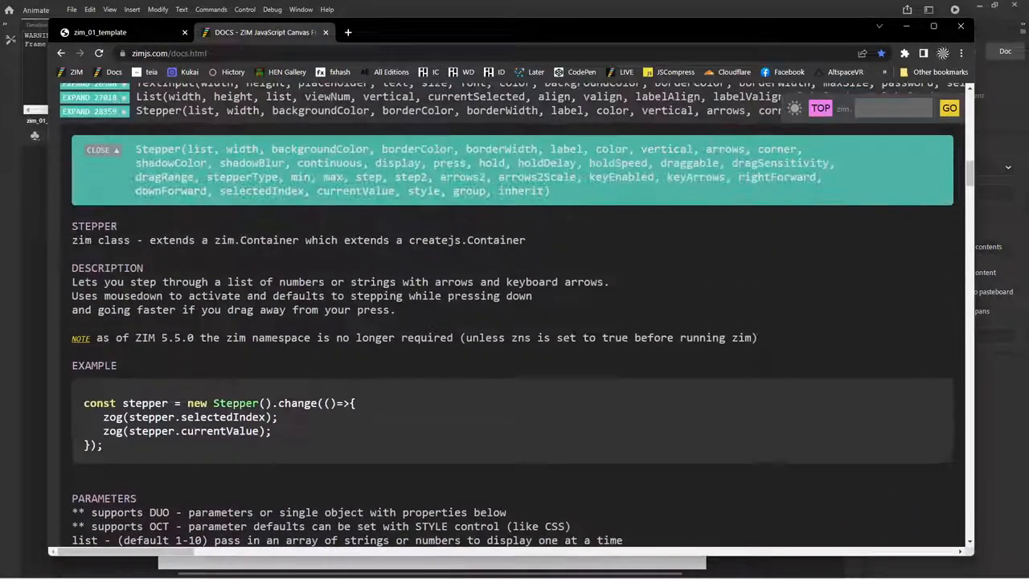
pyautogui.click(98, 149)
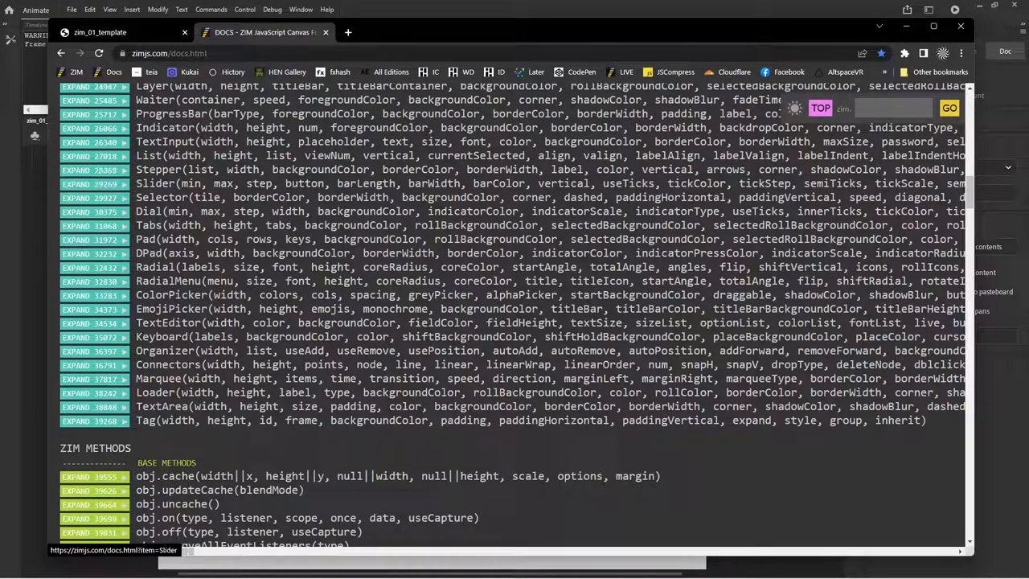
pyautogui.scroll(-3)
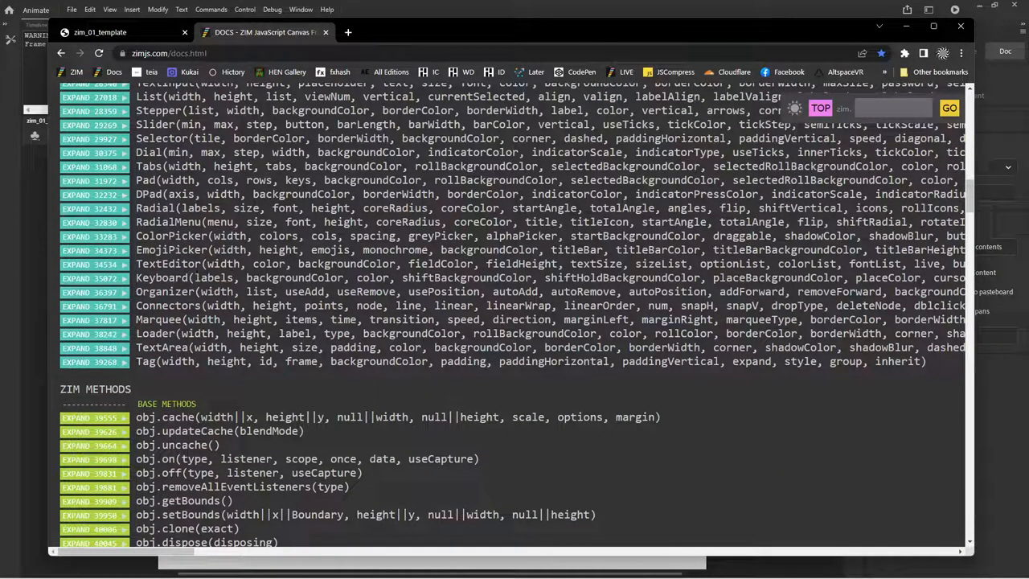
pyautogui.scroll(-3)
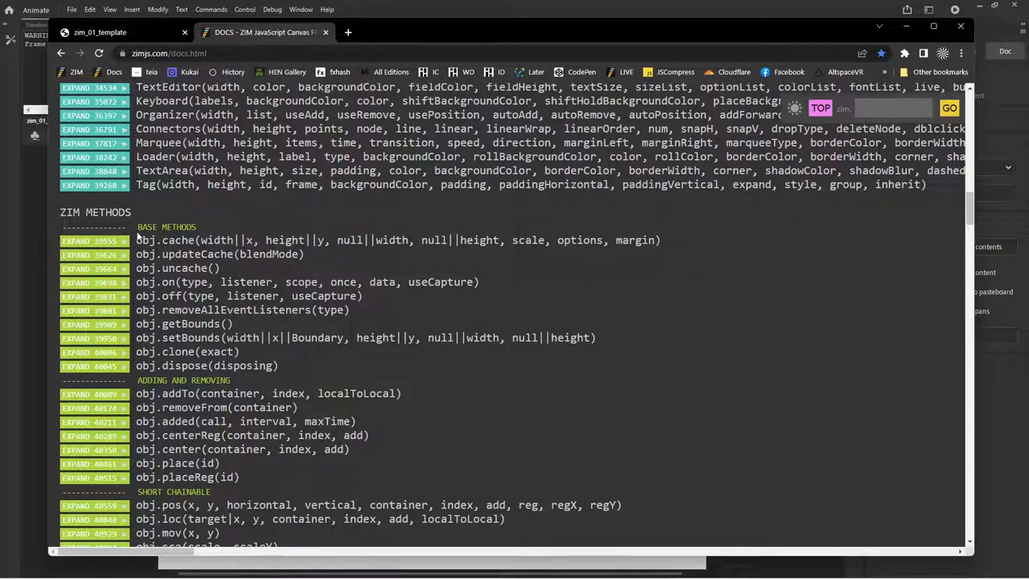
# Browse the ZIM Methods list, highlighting the center and drag method names
pyautogui.scroll(-3)
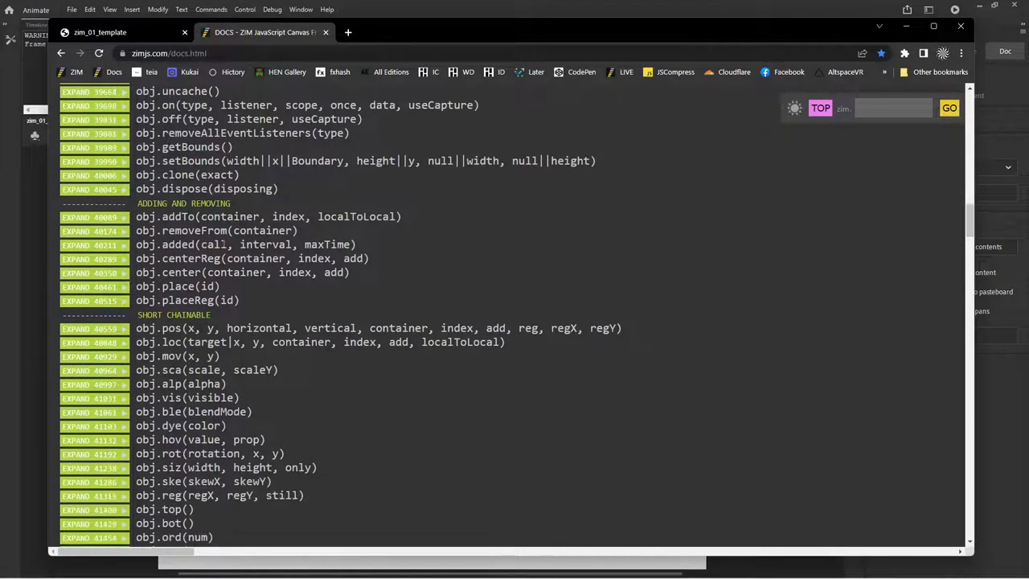
pyautogui.scroll(-3)
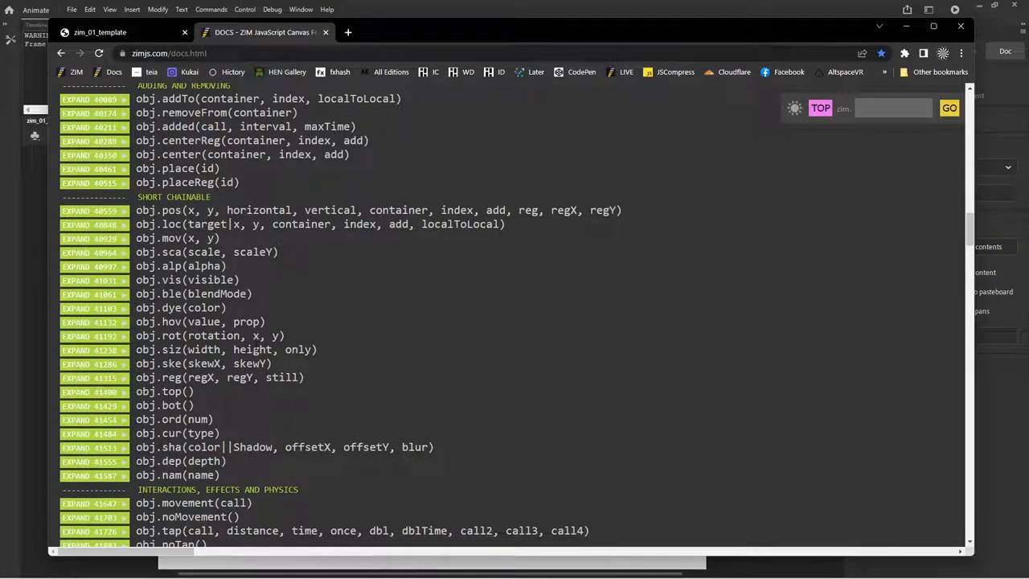
pyautogui.doubleClick(175, 154)
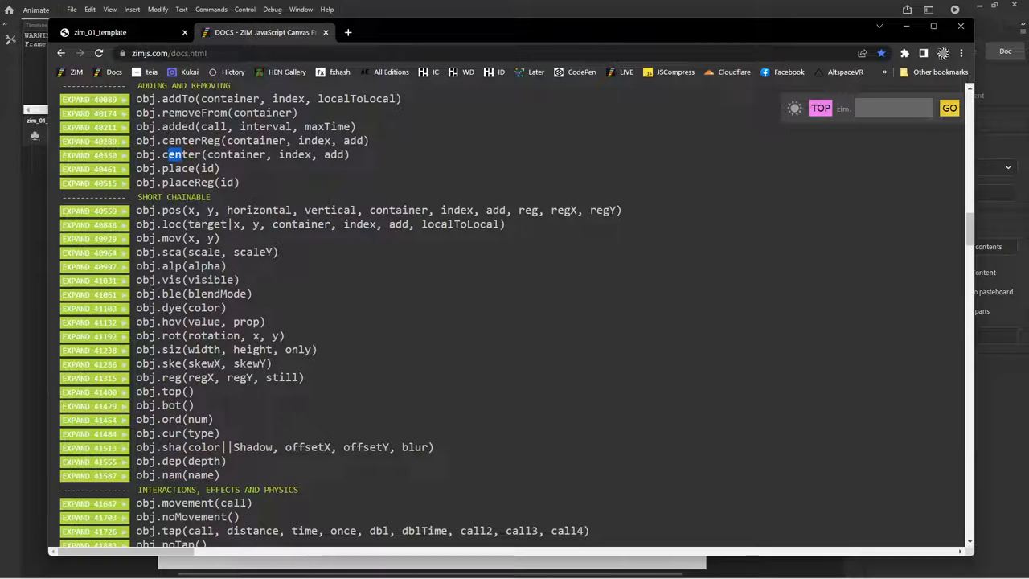
pyautogui.scroll(-3)
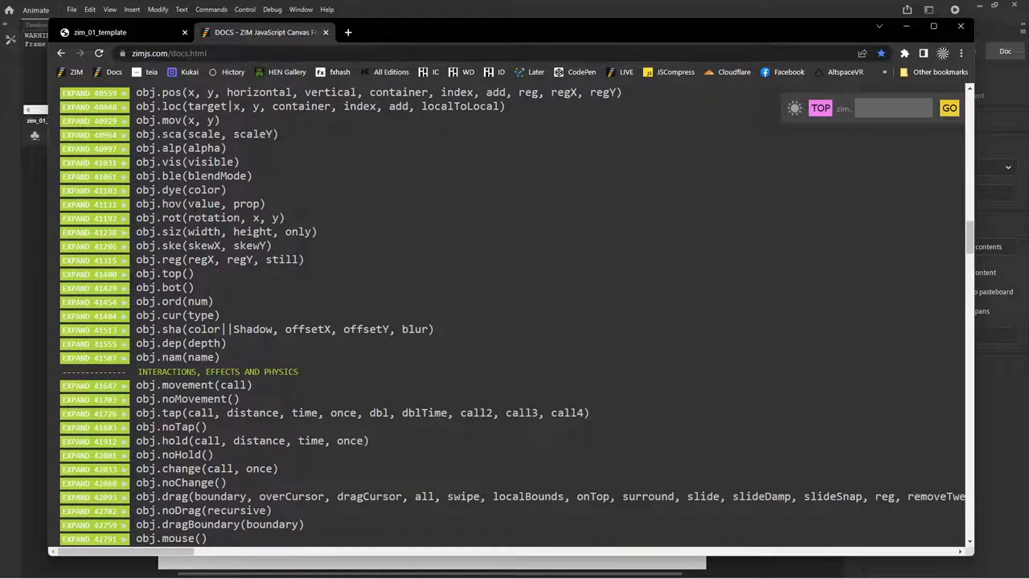
pyautogui.scroll(-3)
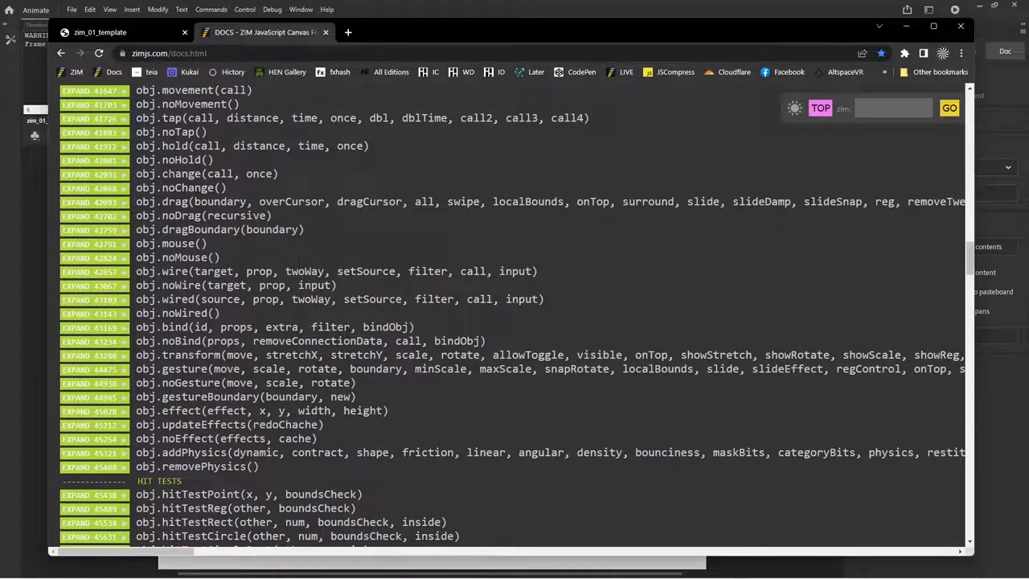
pyautogui.doubleClick(174, 201)
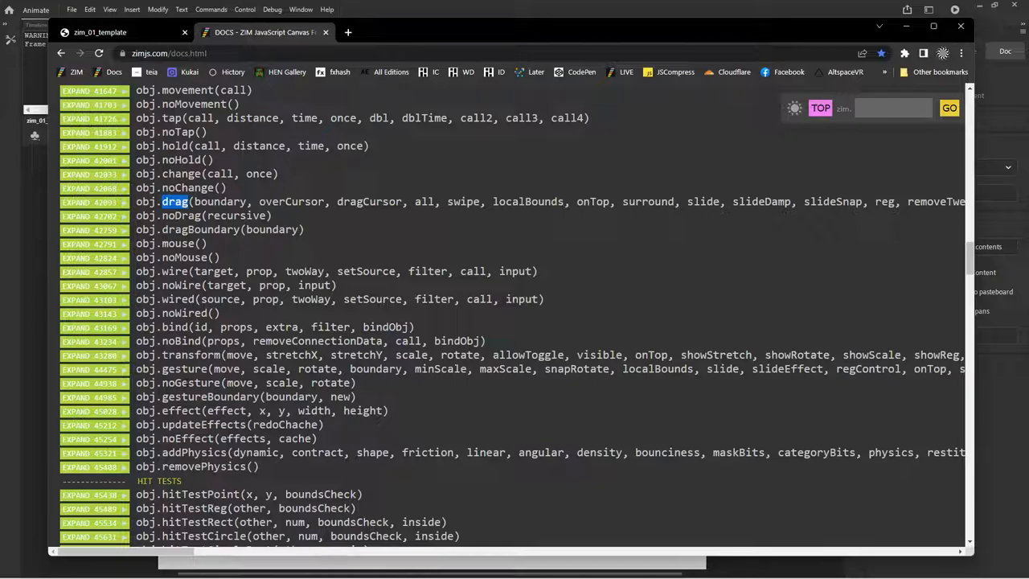
# Continue past animate and general methods into the ZIM Controls, Pages and Managers listings
pyautogui.scroll(-3)
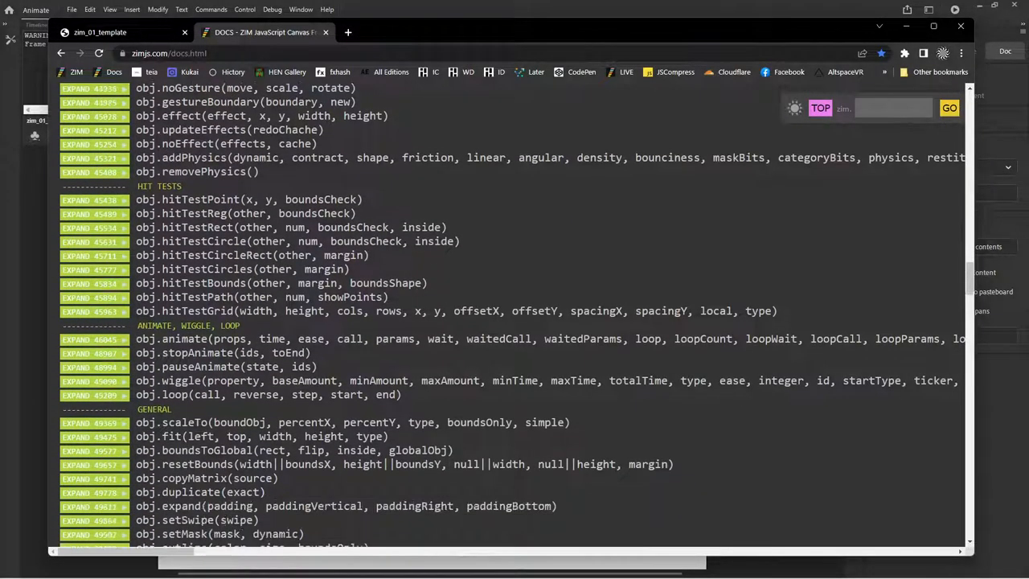
pyautogui.scroll(-3)
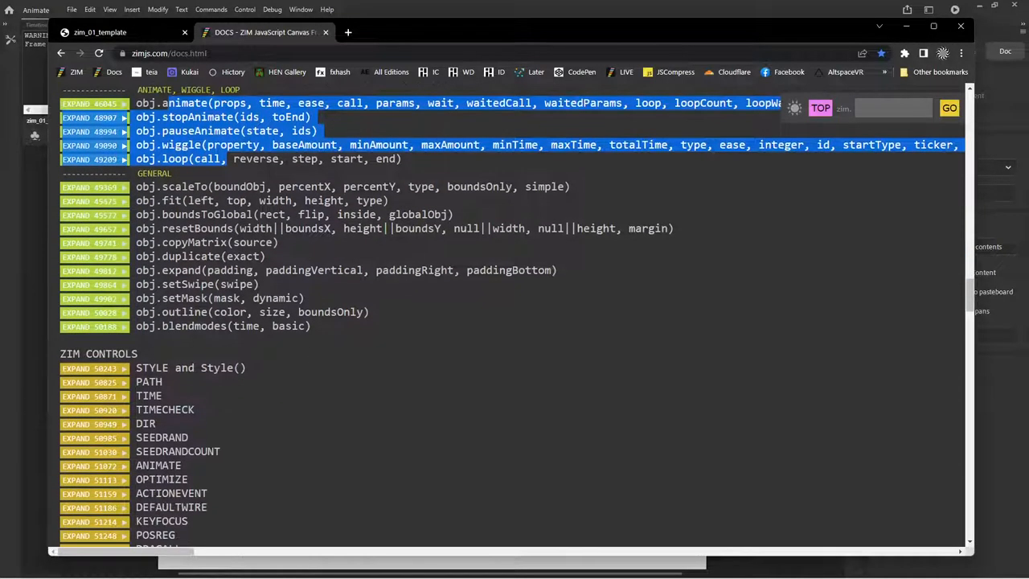
pyautogui.scroll(-3)
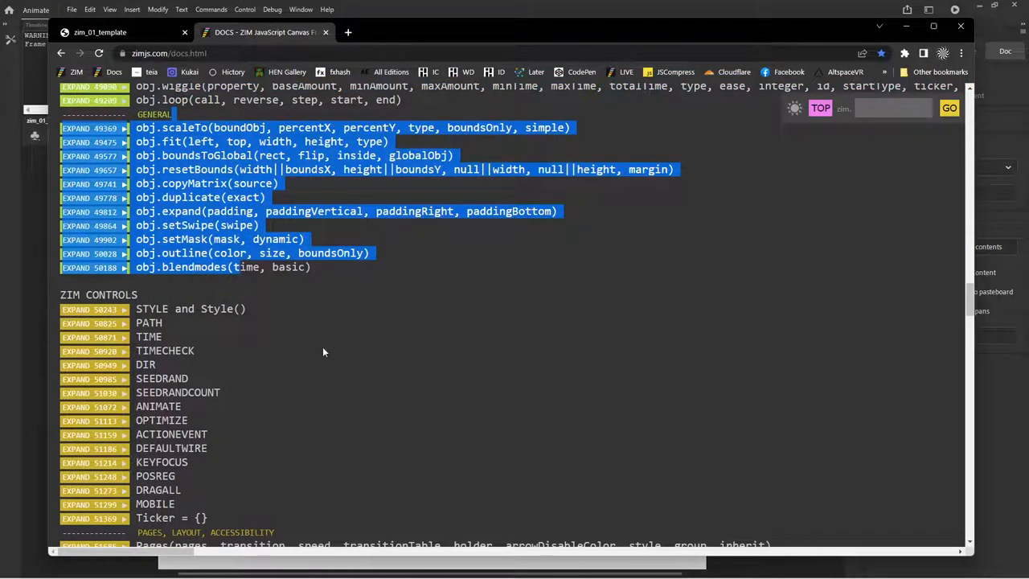
pyautogui.scroll(-3)
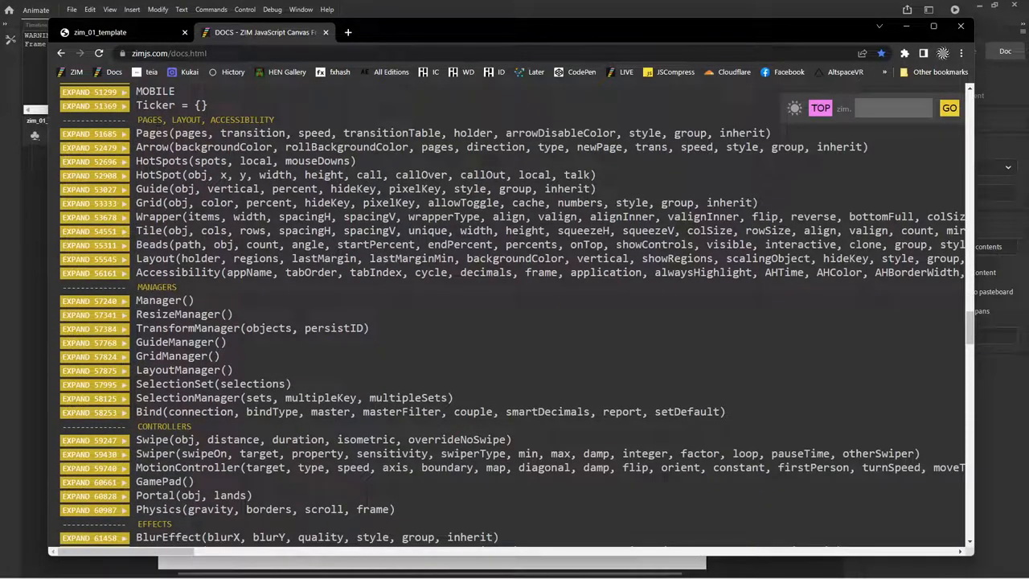
# Scroll the ZIM Docs function list down through the Game, Cam and Pizzazz sections
pyautogui.scroll(-3)
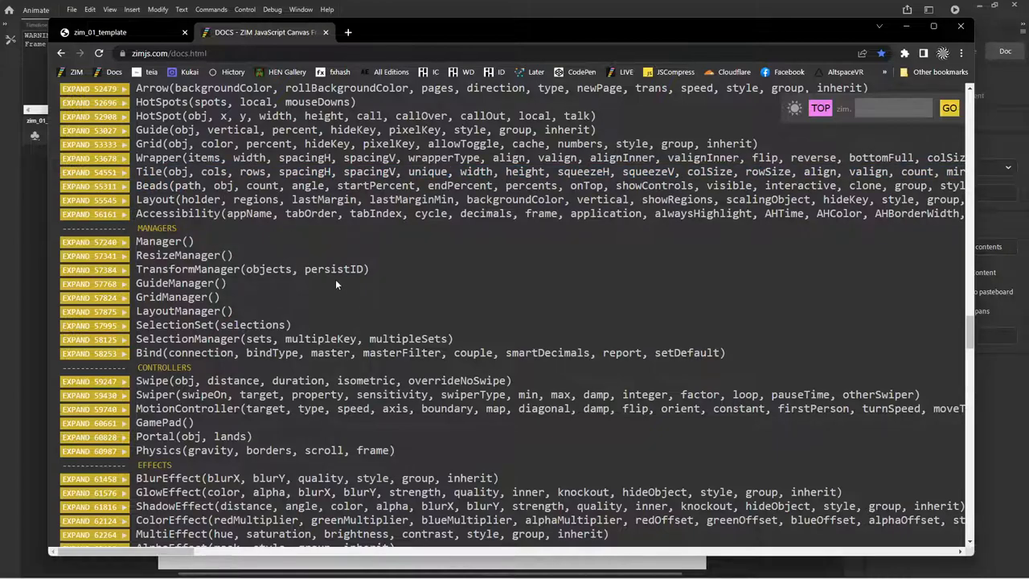
pyautogui.scroll(-3)
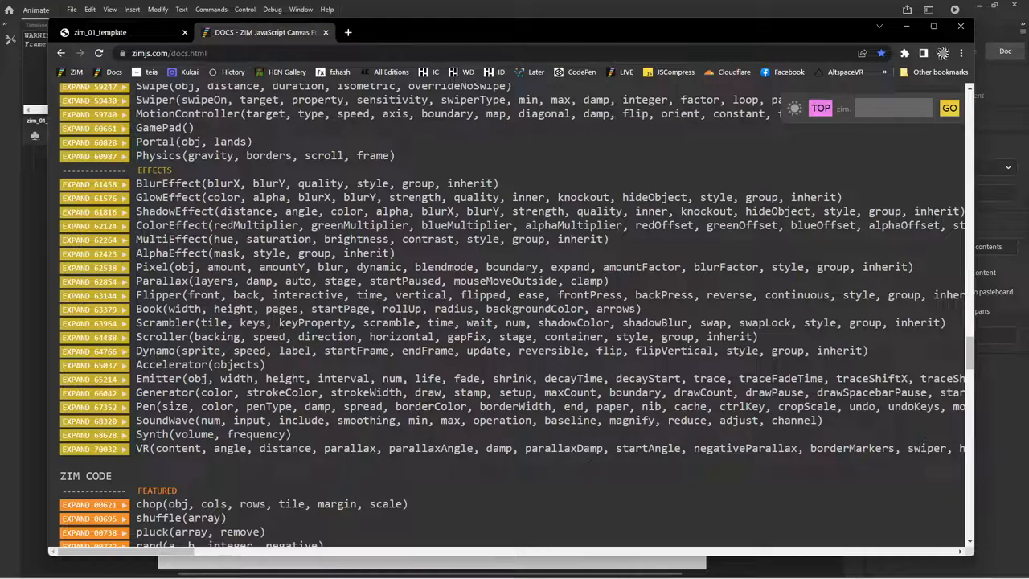
pyautogui.moveTo(212, 463)
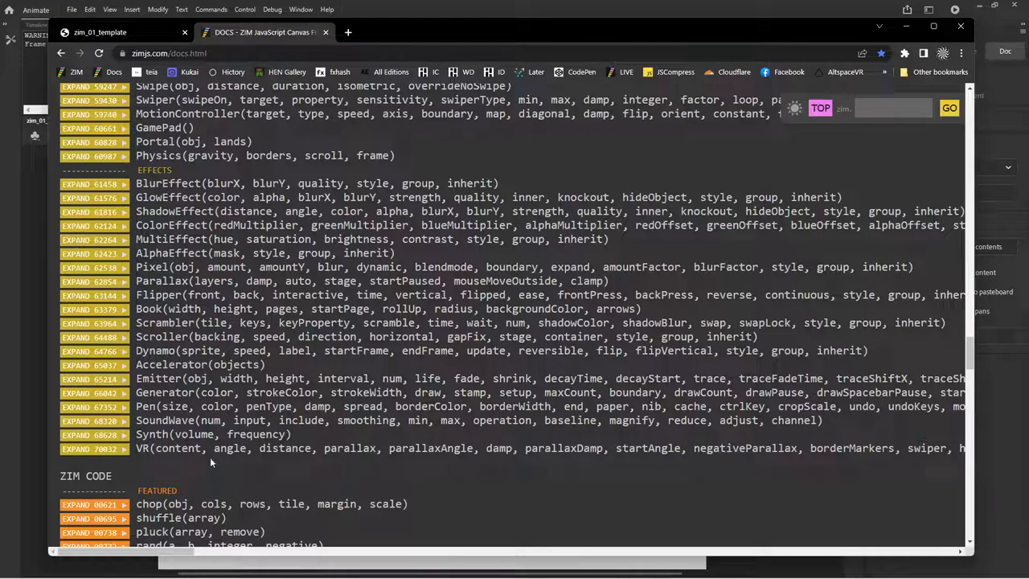
pyautogui.scroll(-3)
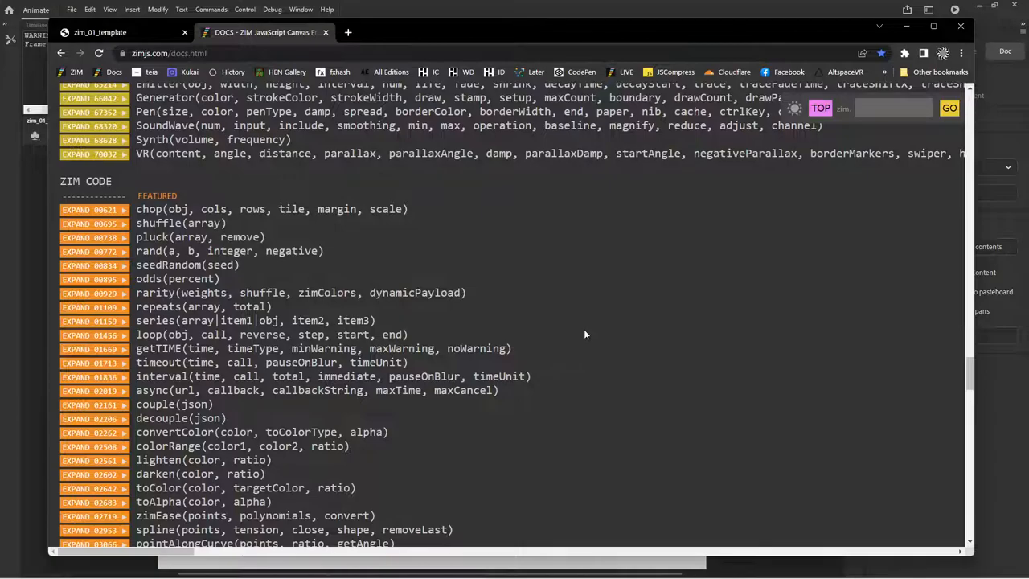
pyautogui.scroll(-3)
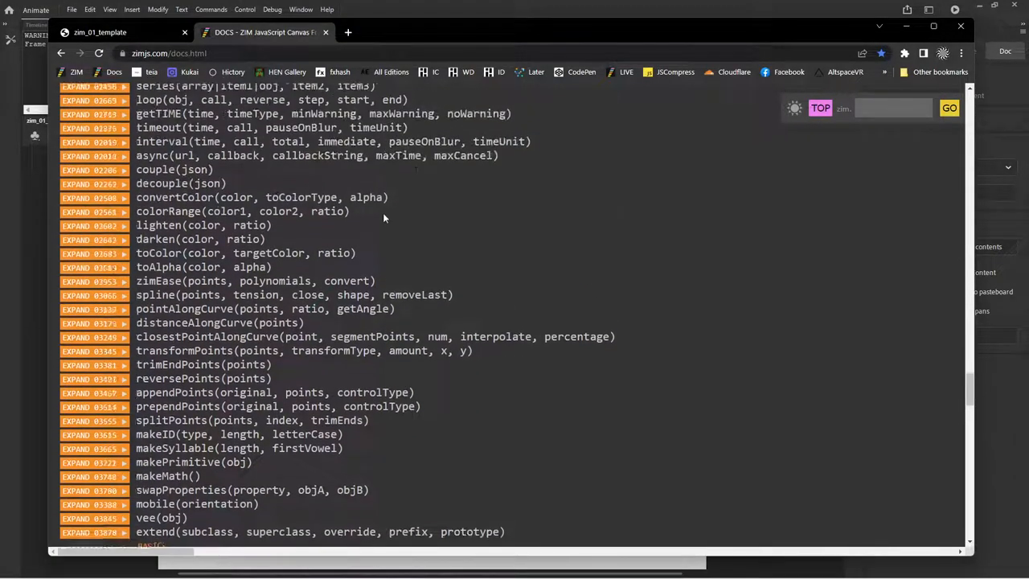
pyautogui.scroll(-3)
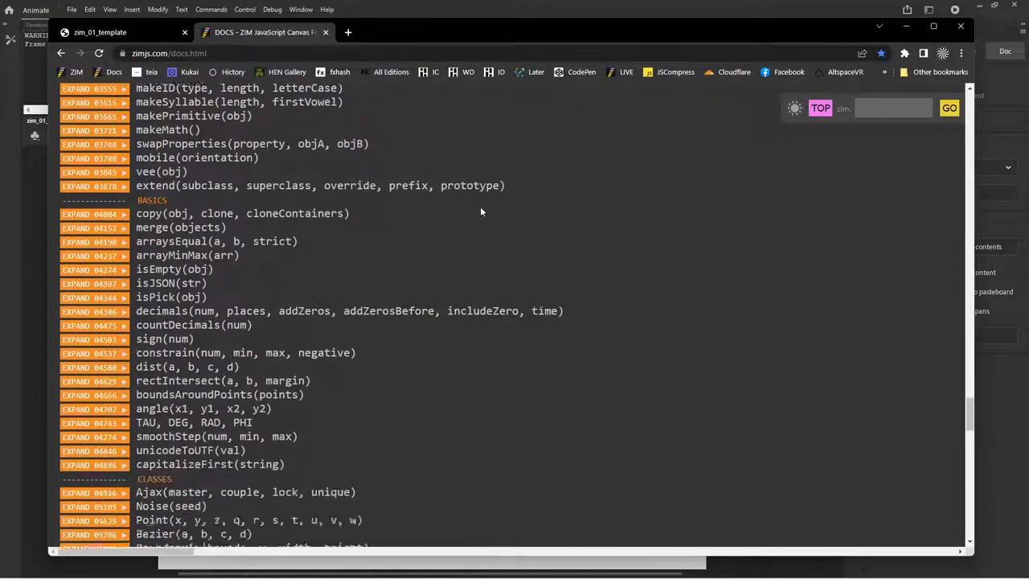
pyautogui.scroll(-3)
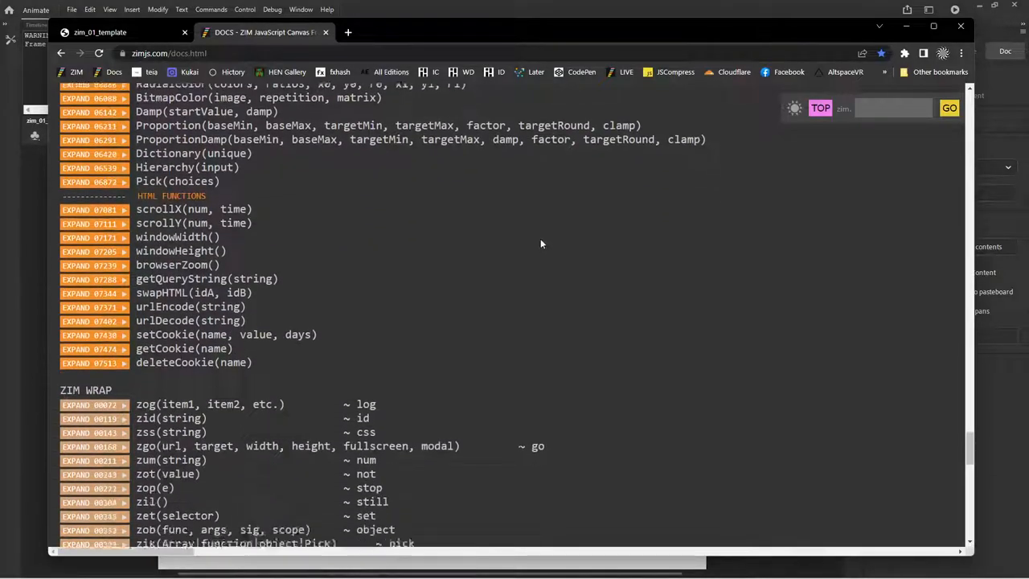
pyautogui.scroll(-3)
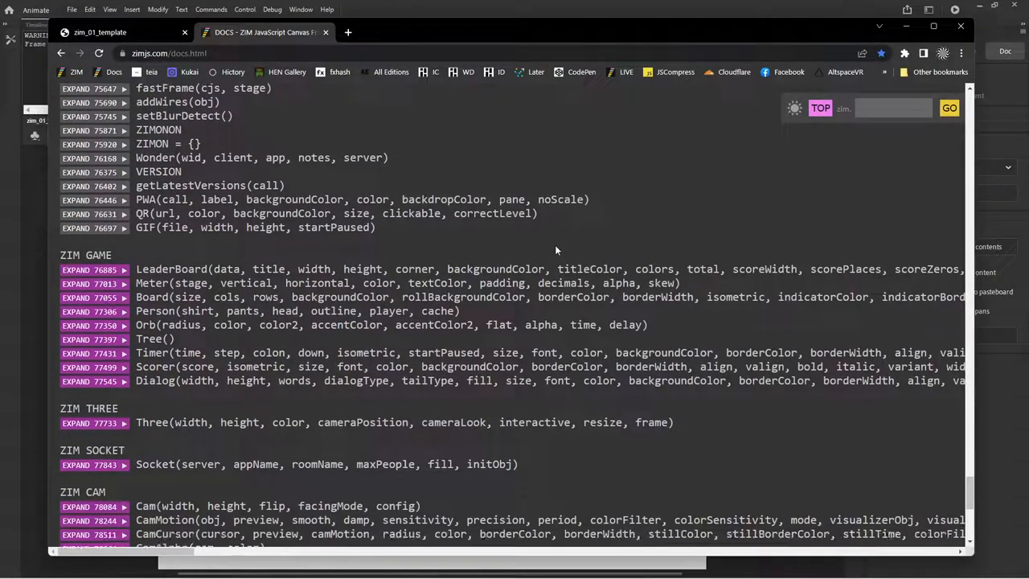
pyautogui.scroll(-3)
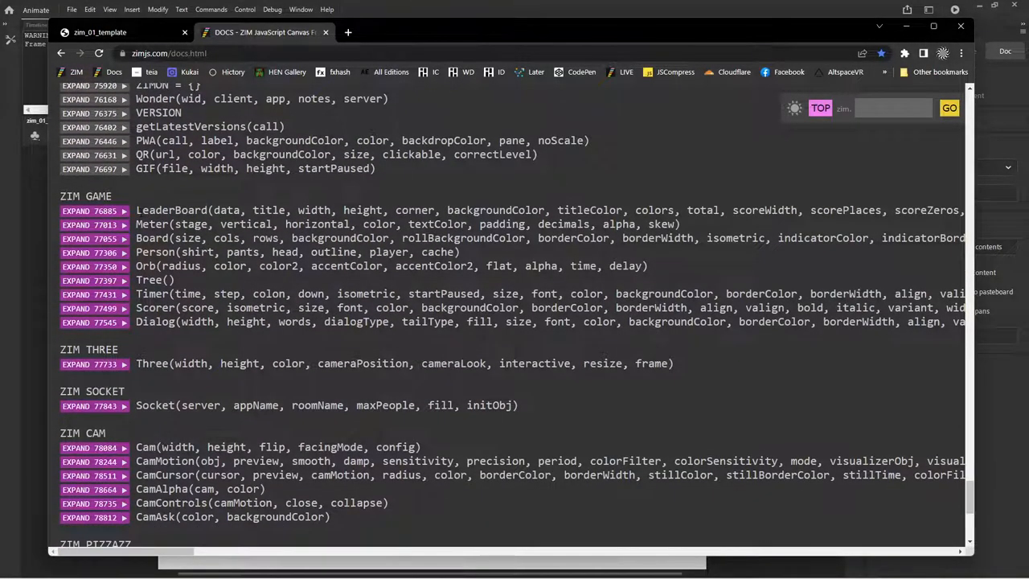
pyautogui.scroll(-3)
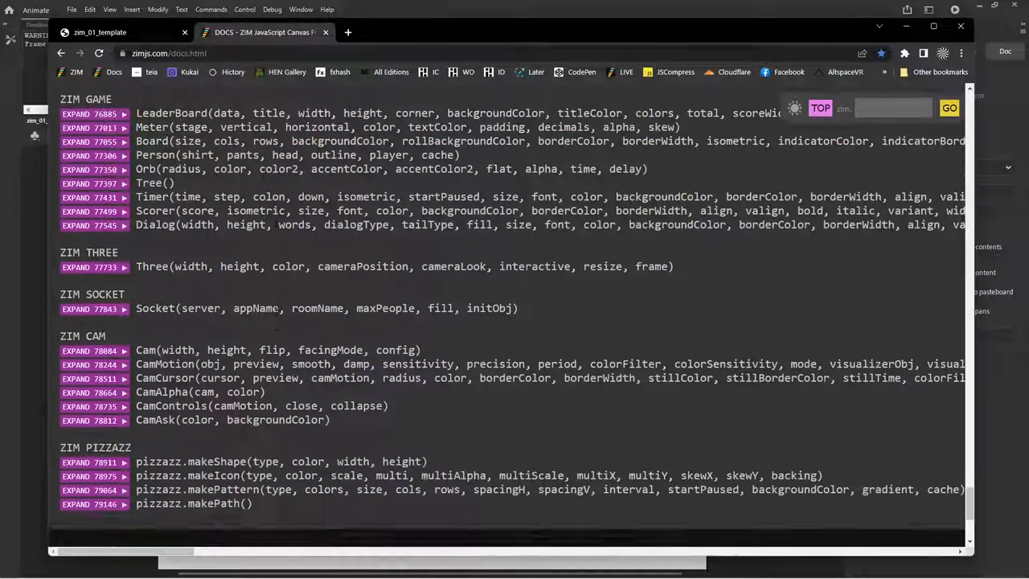
# Reach the bottom of ZIM Docs and scroll back up before returning to the template code
pyautogui.scroll(3)
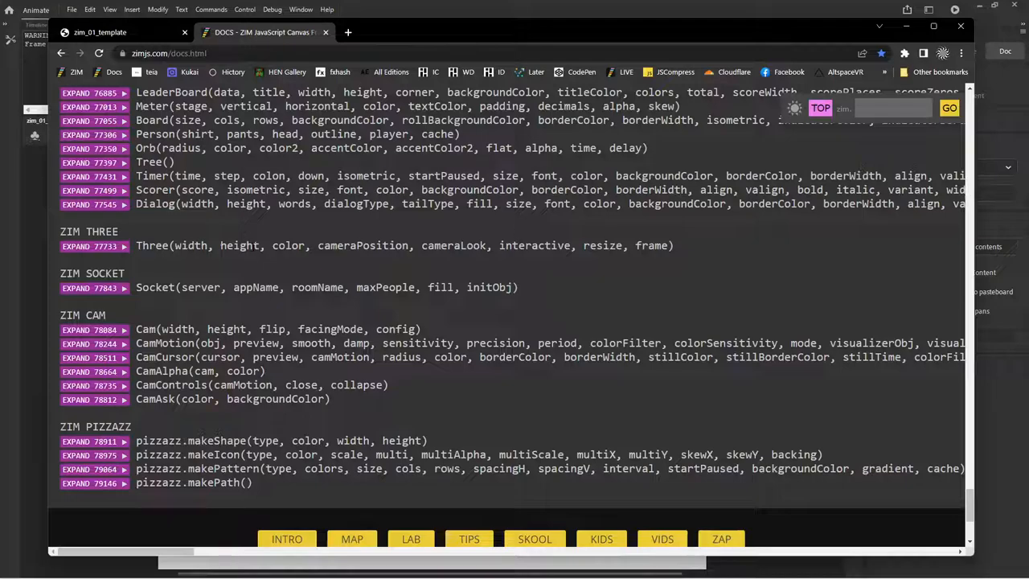
pyautogui.scroll(-3)
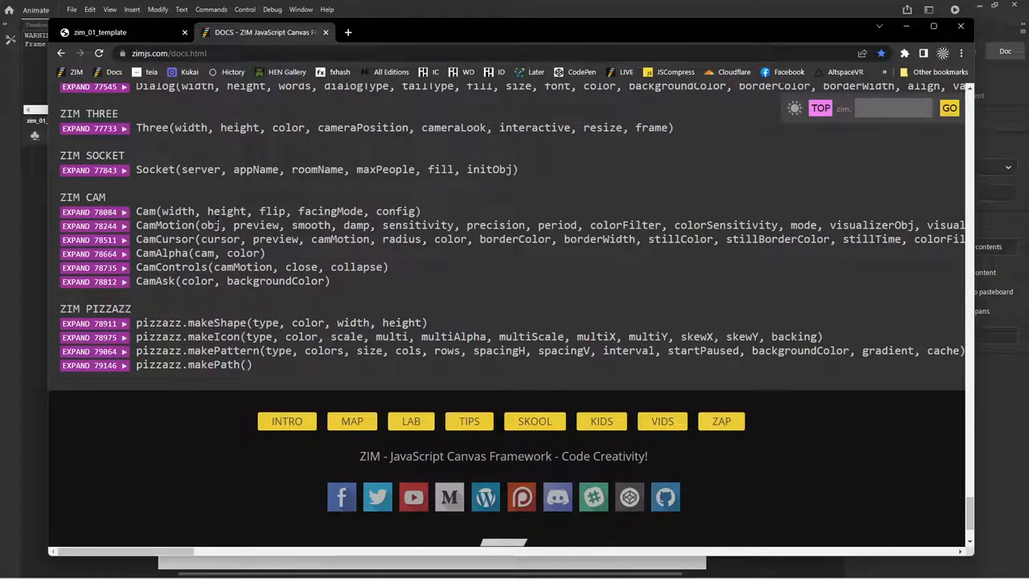
pyautogui.scroll(-3)
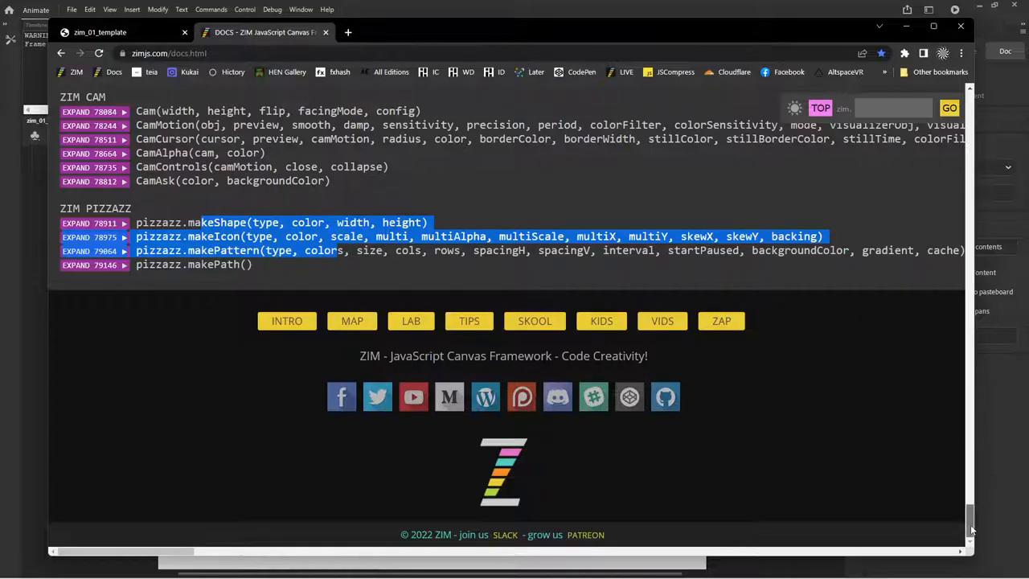
pyautogui.scroll(3)
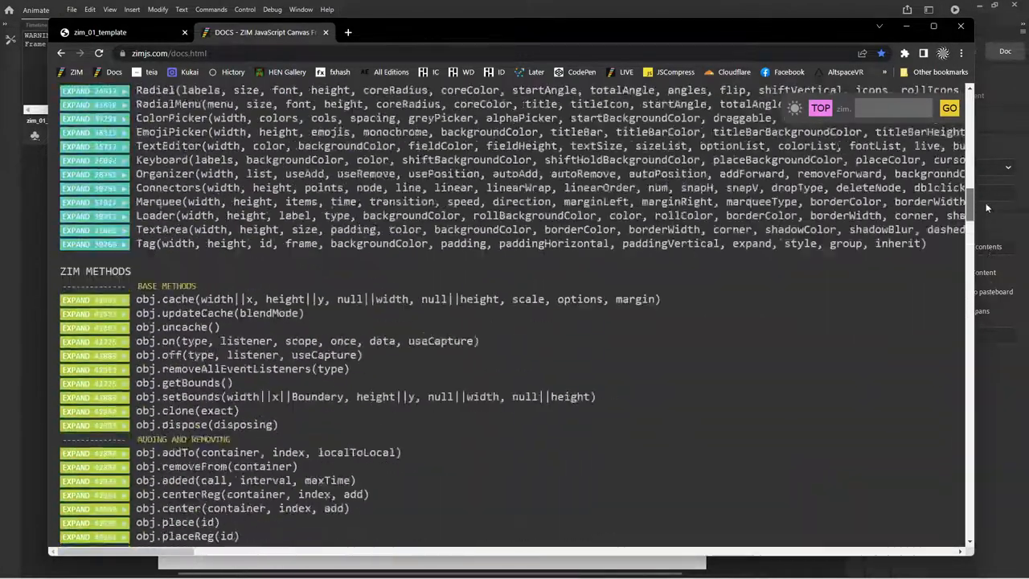
pyautogui.scroll(3)
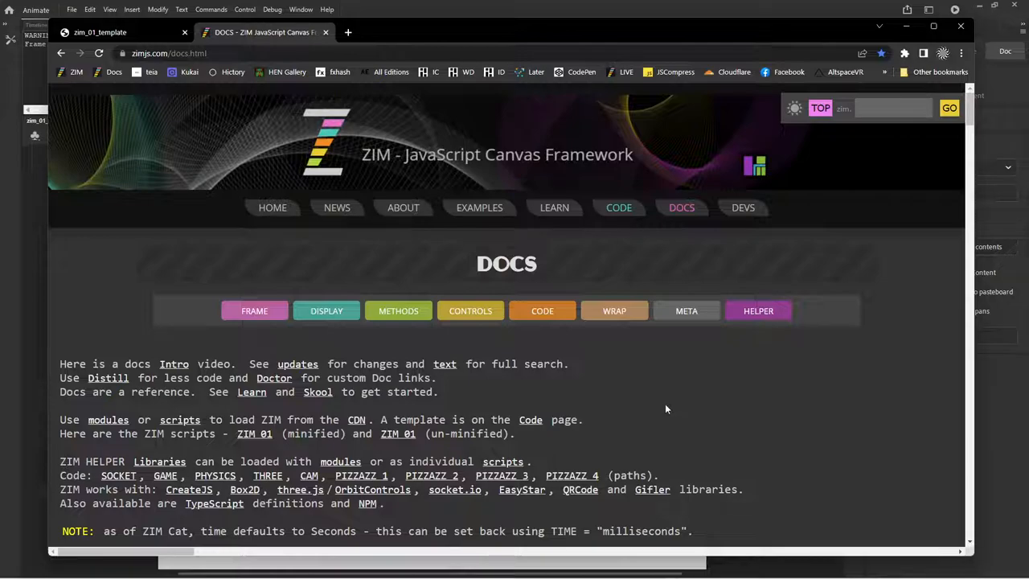
pyautogui.scroll(-3)
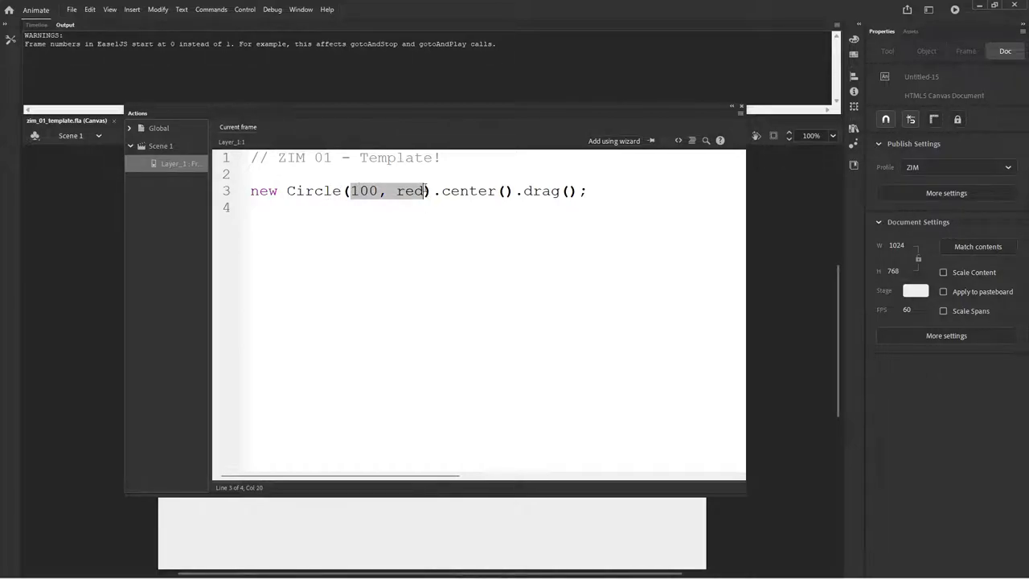
# Extend the Circle constructor to new Circle(100, red, dark, 5) for a dark 5-pixel border
pyautogui.write(',')
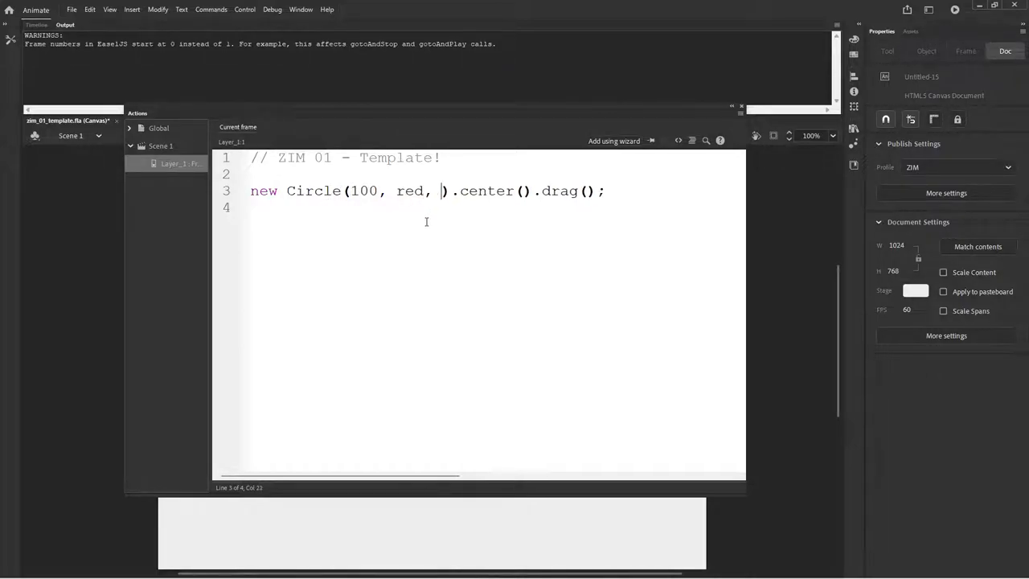
pyautogui.write('dark')
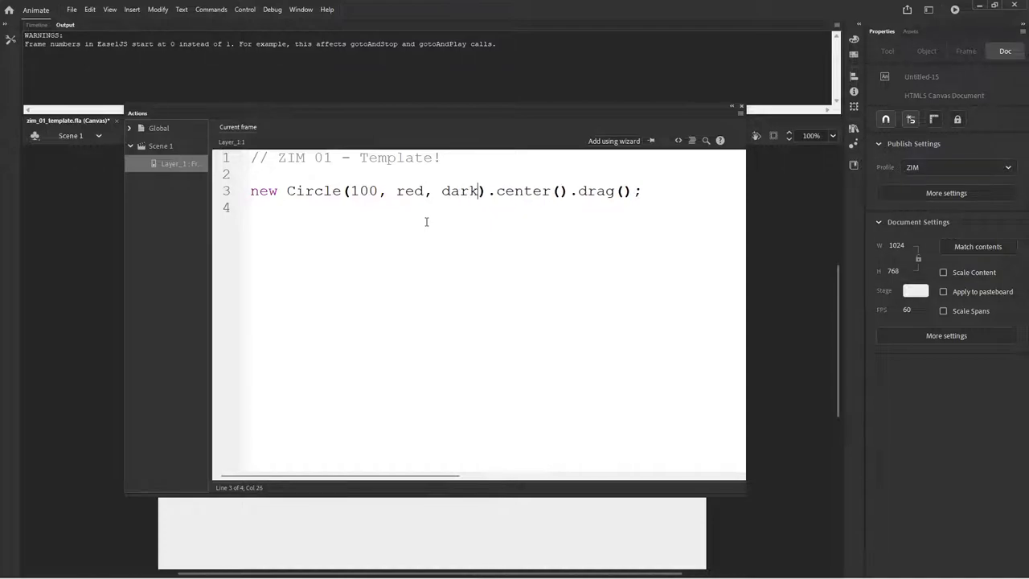
pyautogui.write(',')
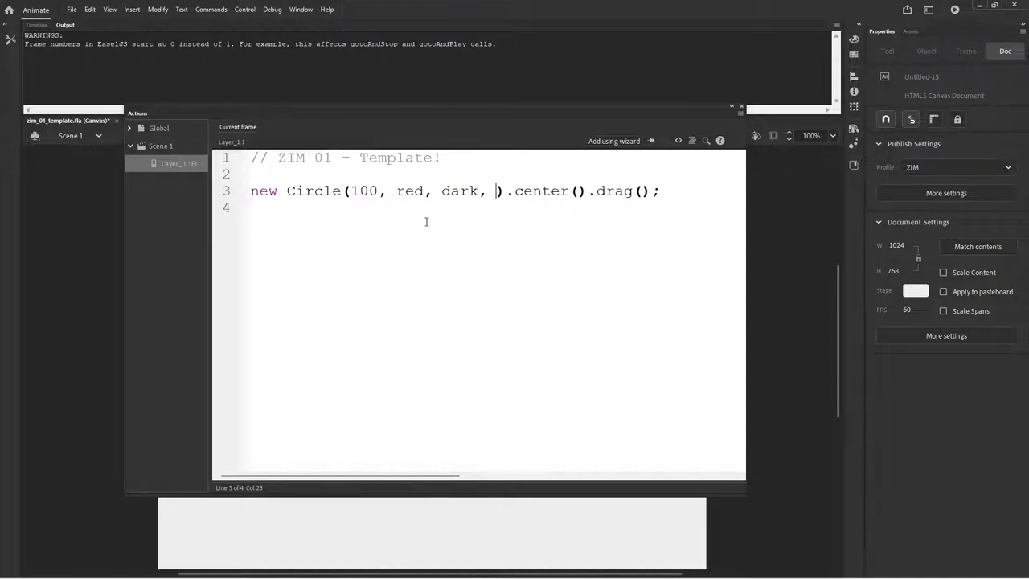
pyautogui.write('5')
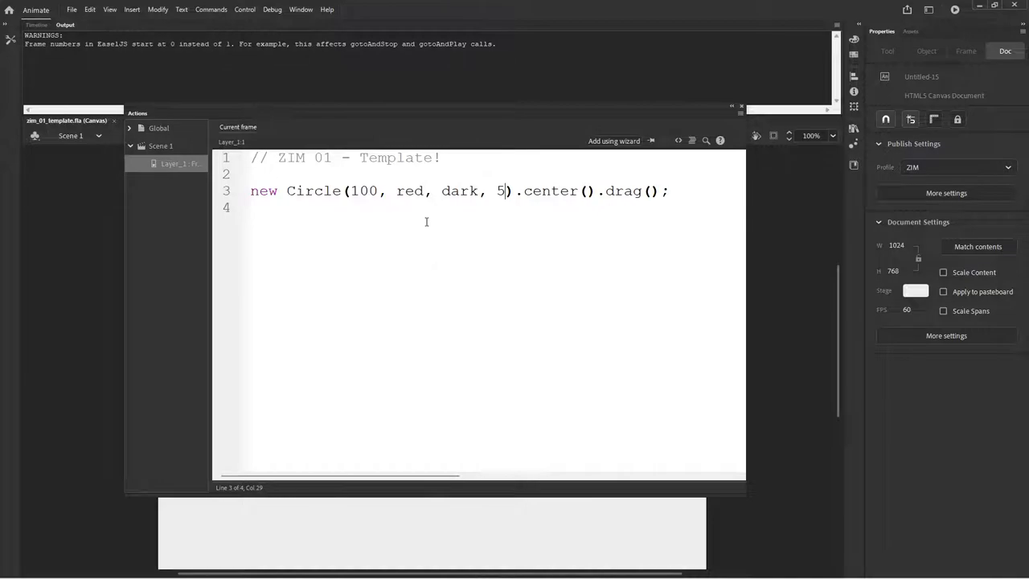
pyautogui.moveTo(437, 244)
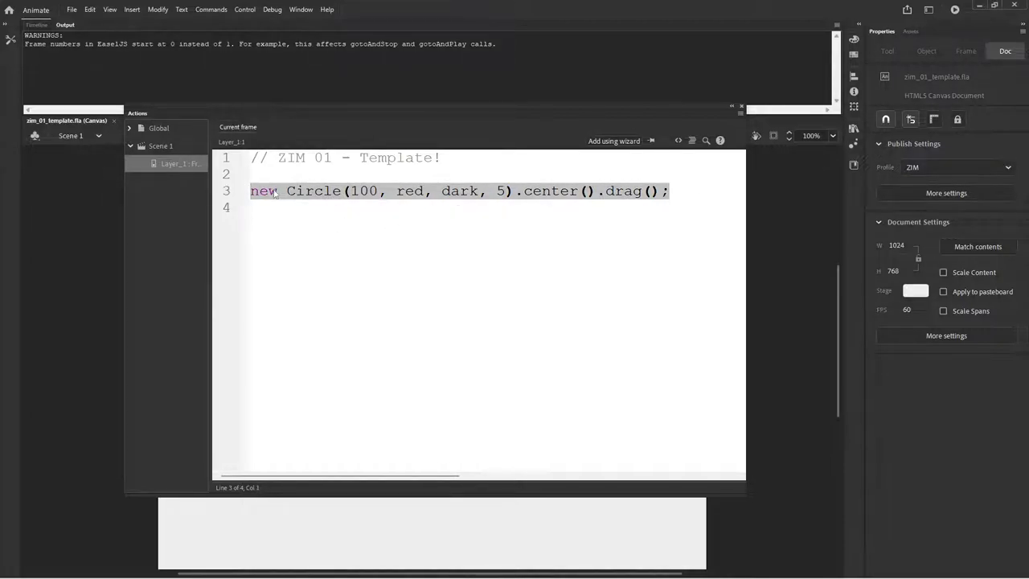
# Comment out the Circle line, add new Blob().center();, save and test the movie in the browser
pyautogui.write('//')
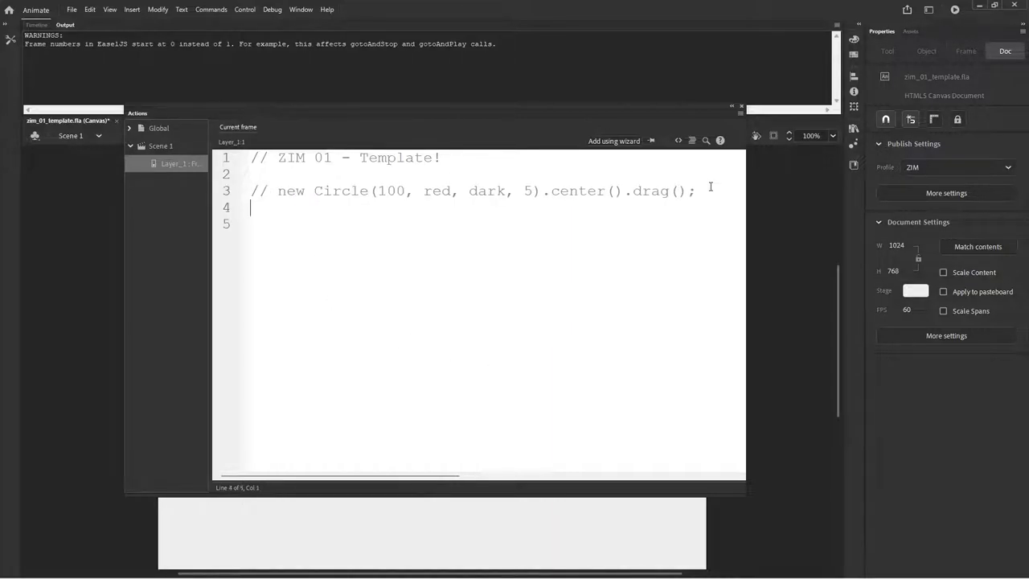
pyautogui.write('new Boolean;')
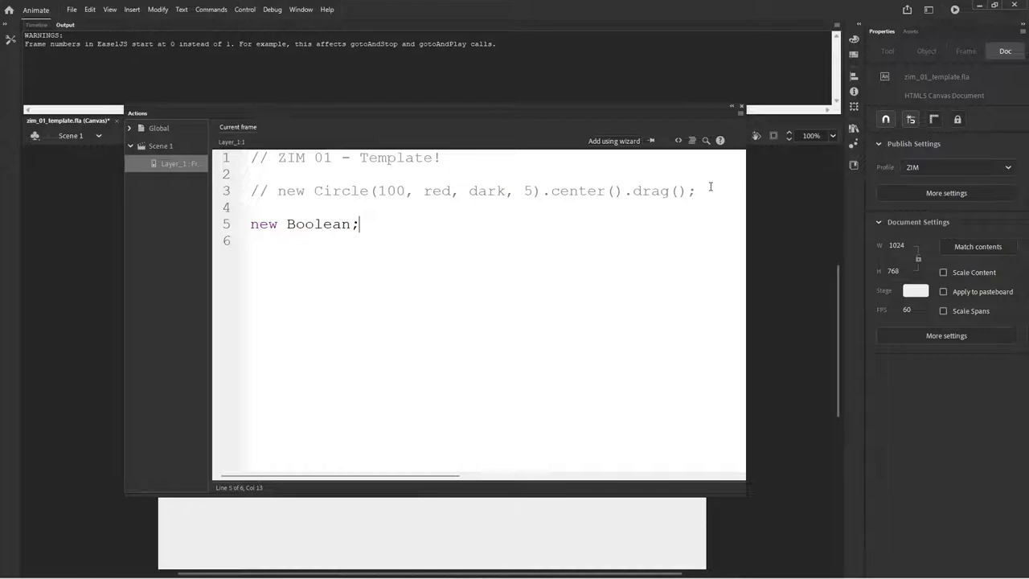
pyautogui.press('BackSpace')
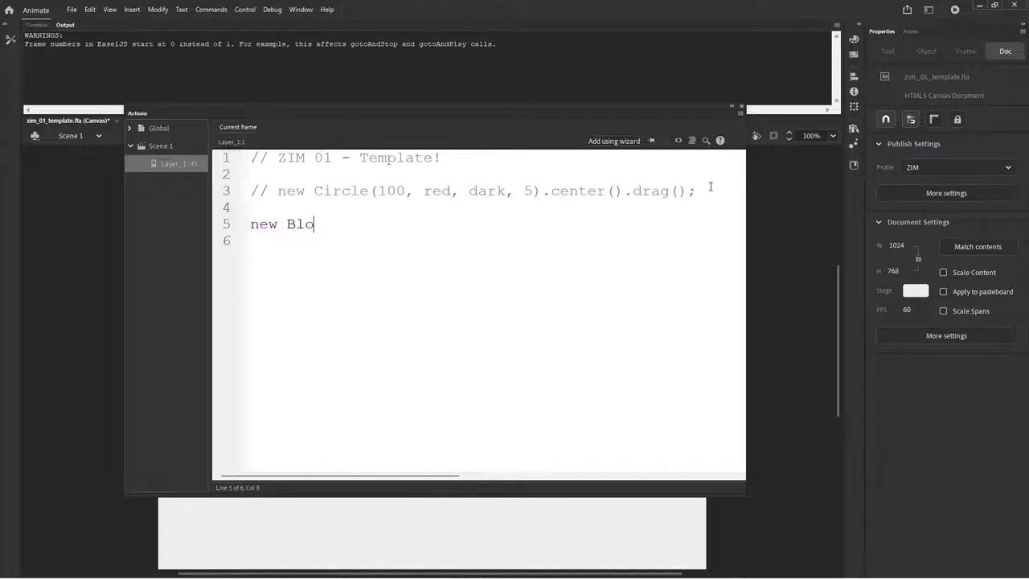
pyautogui.write('b().c')
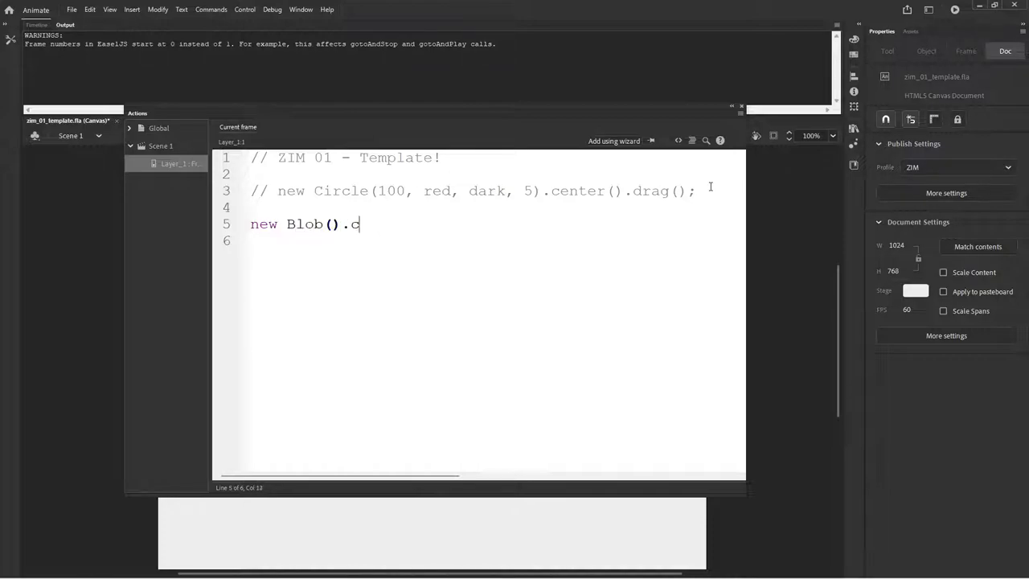
pyautogui.write('enter()1;')
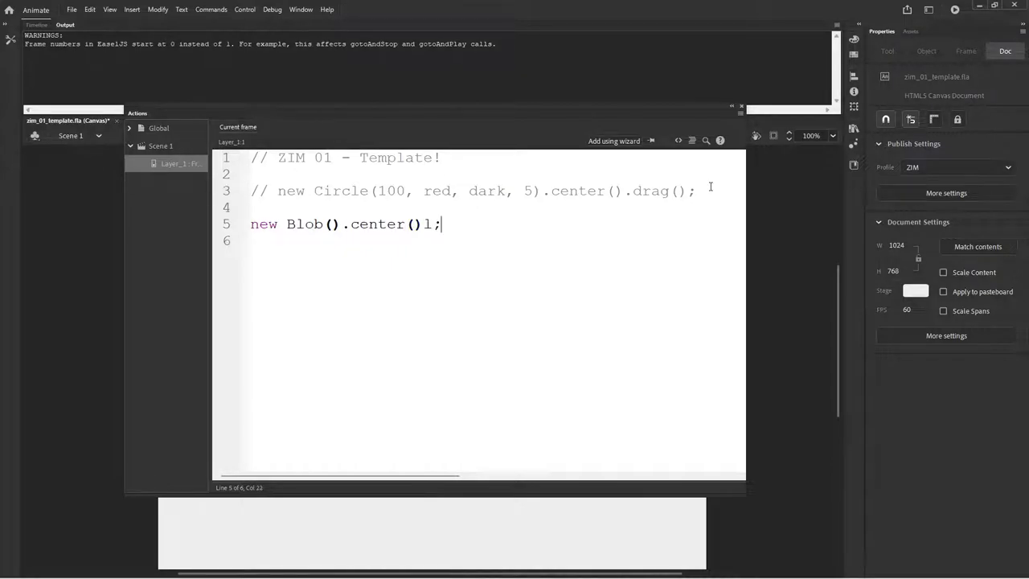
pyautogui.press('Backspace')
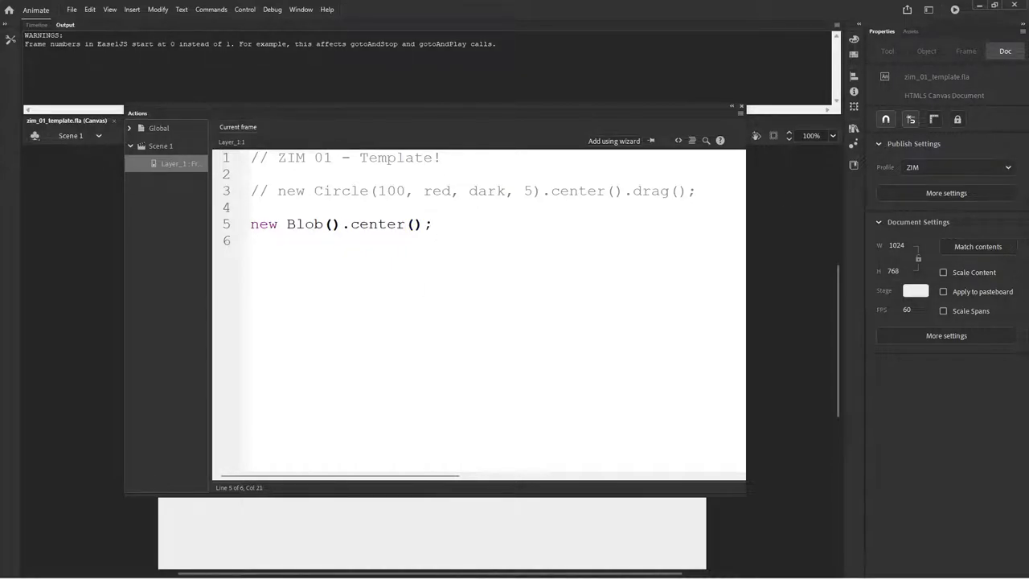
pyautogui.click(353, 19)
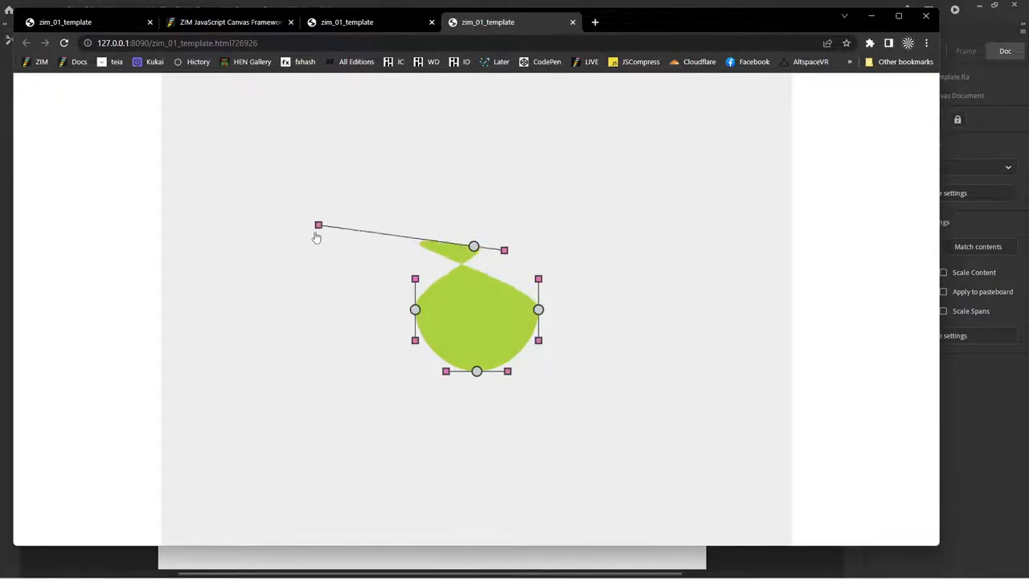
# Reshape the green blob in the preview by pulling one of its curve handles
pyautogui.moveTo(319, 225); pyautogui.dragTo(376, 166)
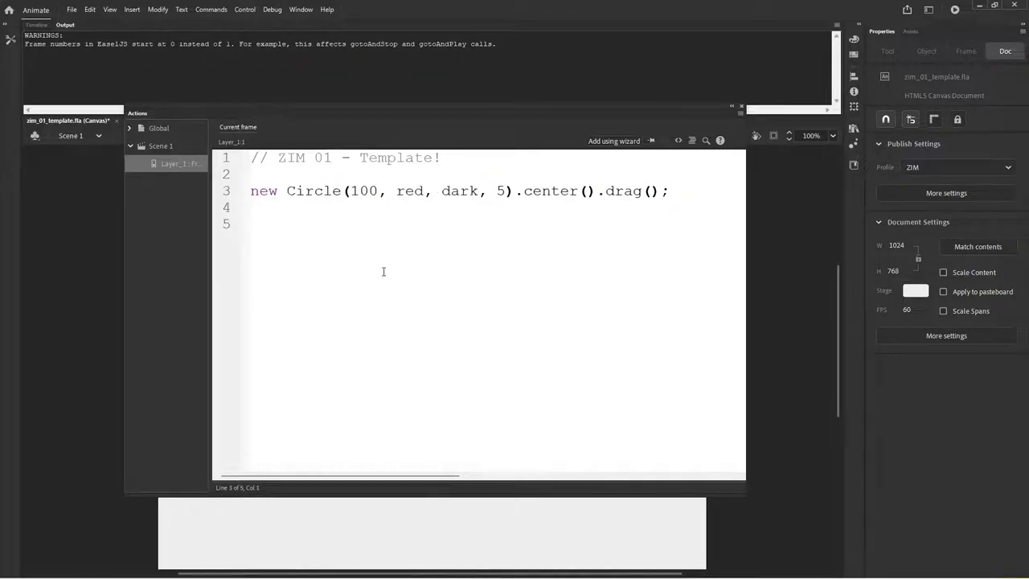
pyautogui.moveTo(363, 237)
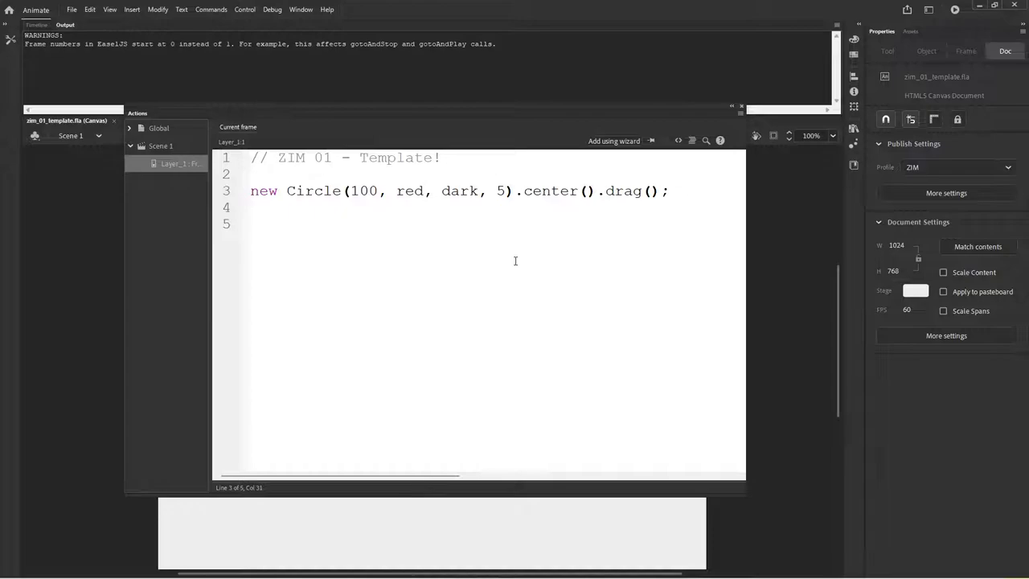
pyautogui.moveTo(630, 286)
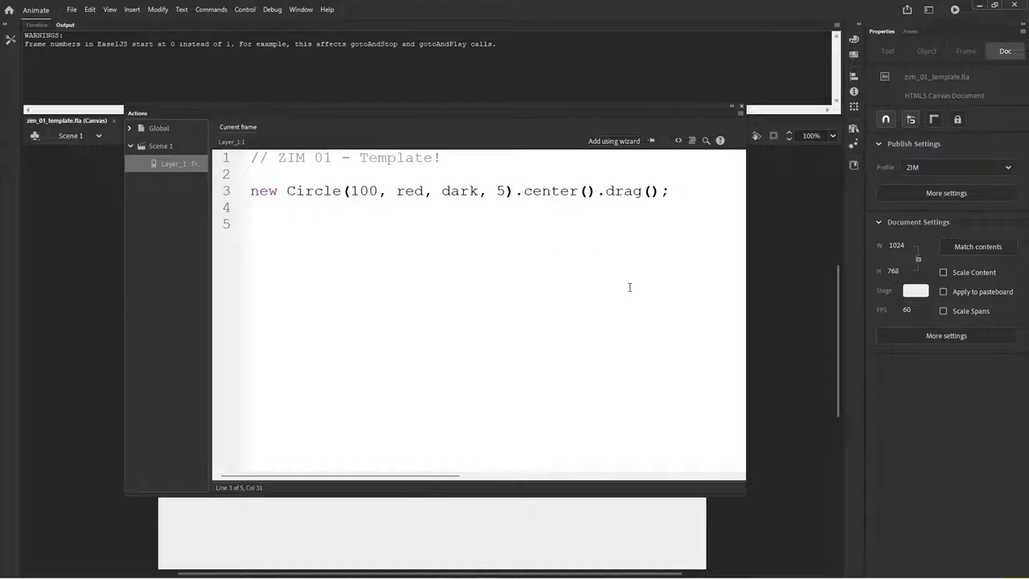